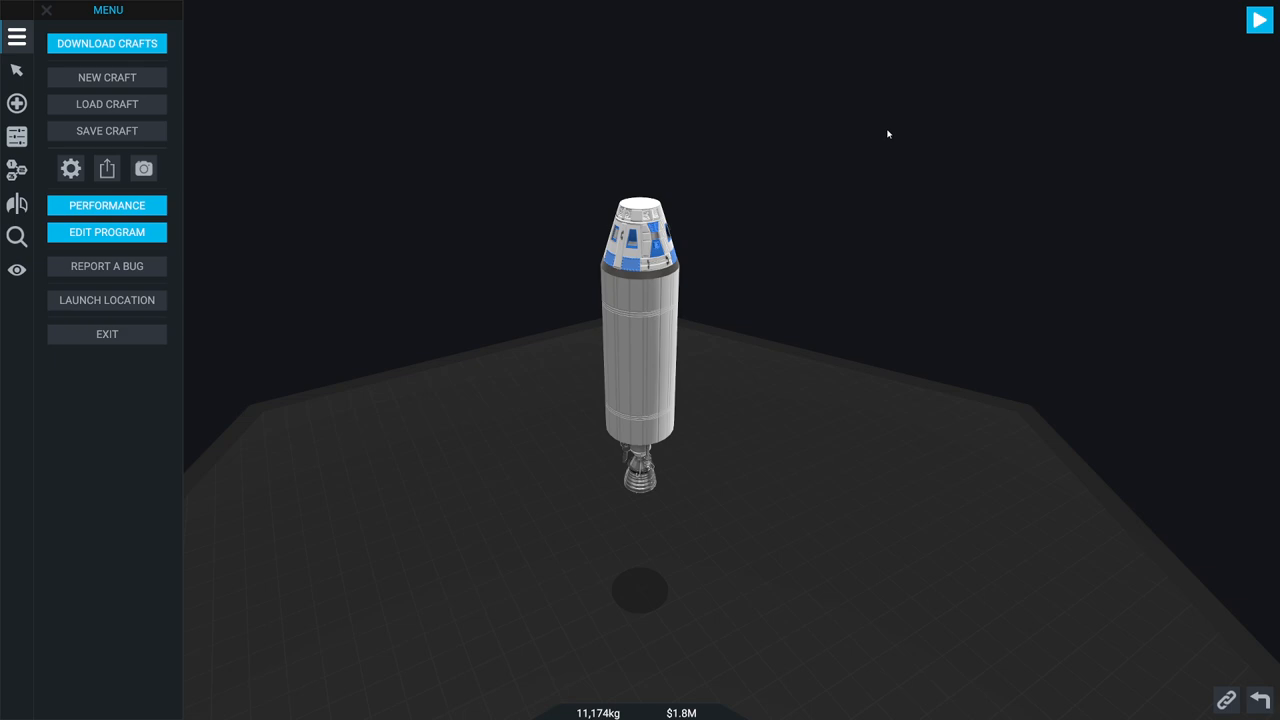
mouse_move(842, 328)
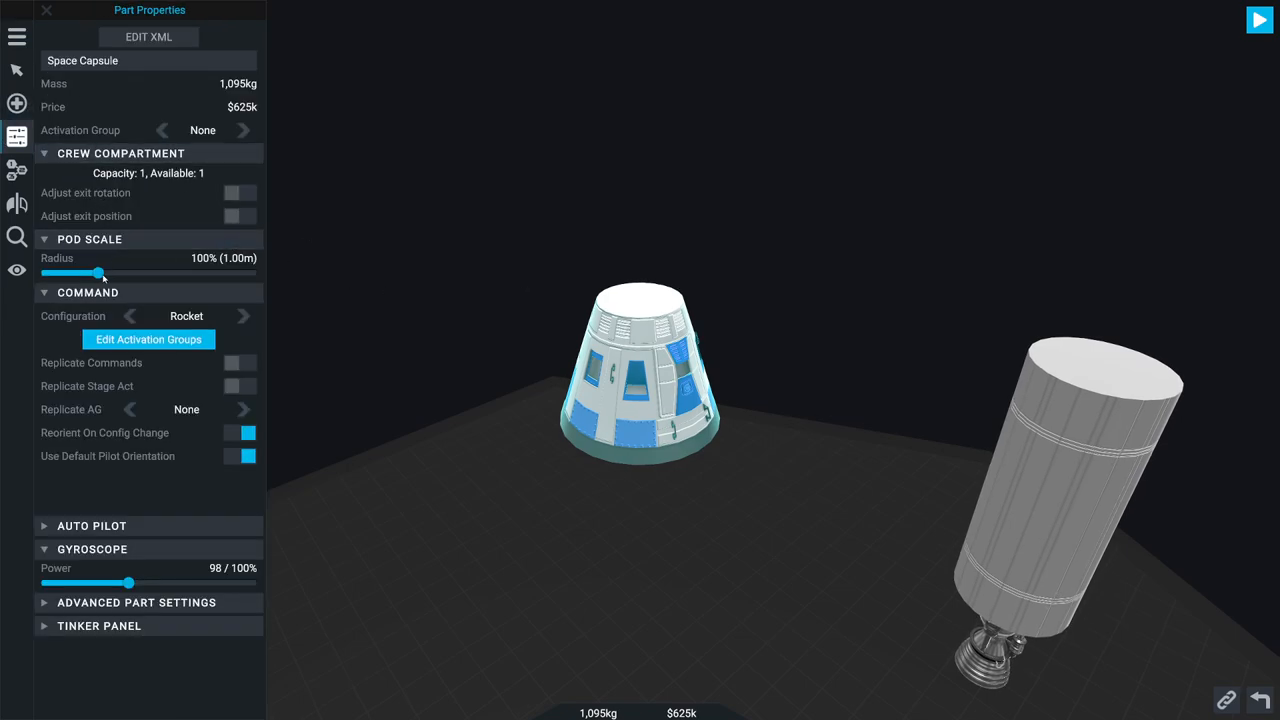
Step: Drag the capsule's Pod Scale Radius slider to 150% so it seats three crew
left_click_drag(100, 273, 148, 273)
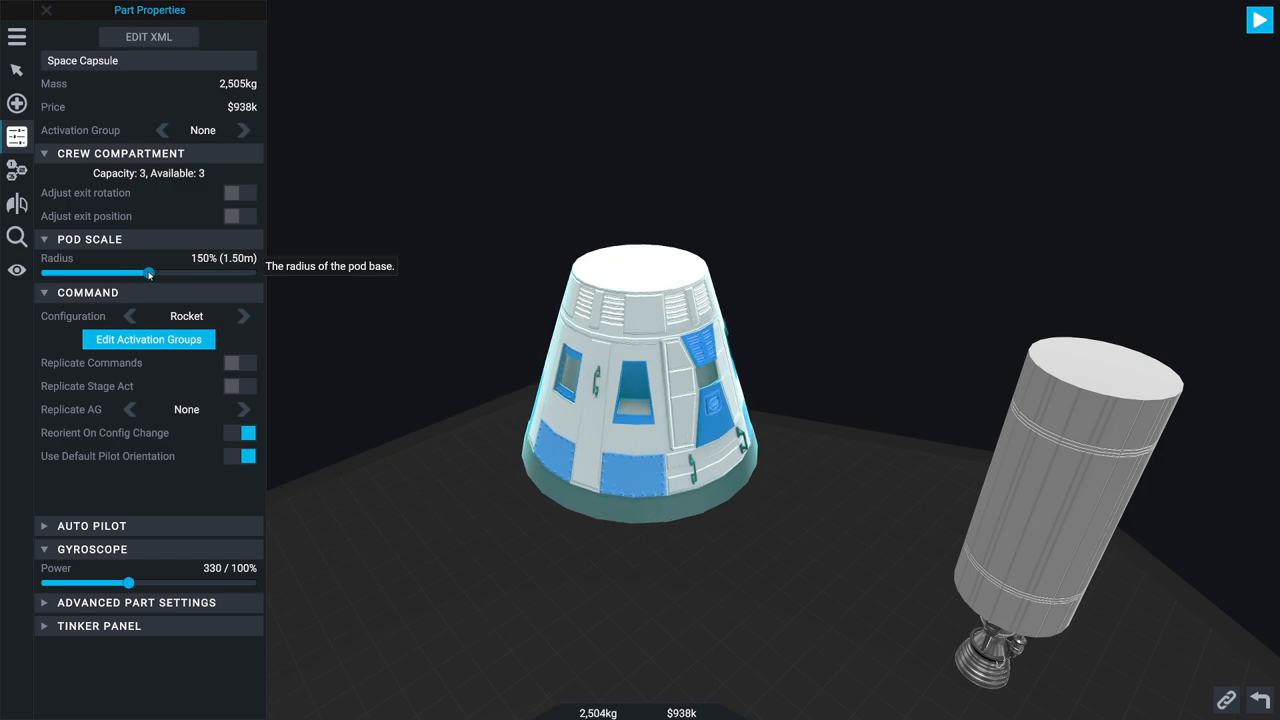
mouse_move(395, 293)
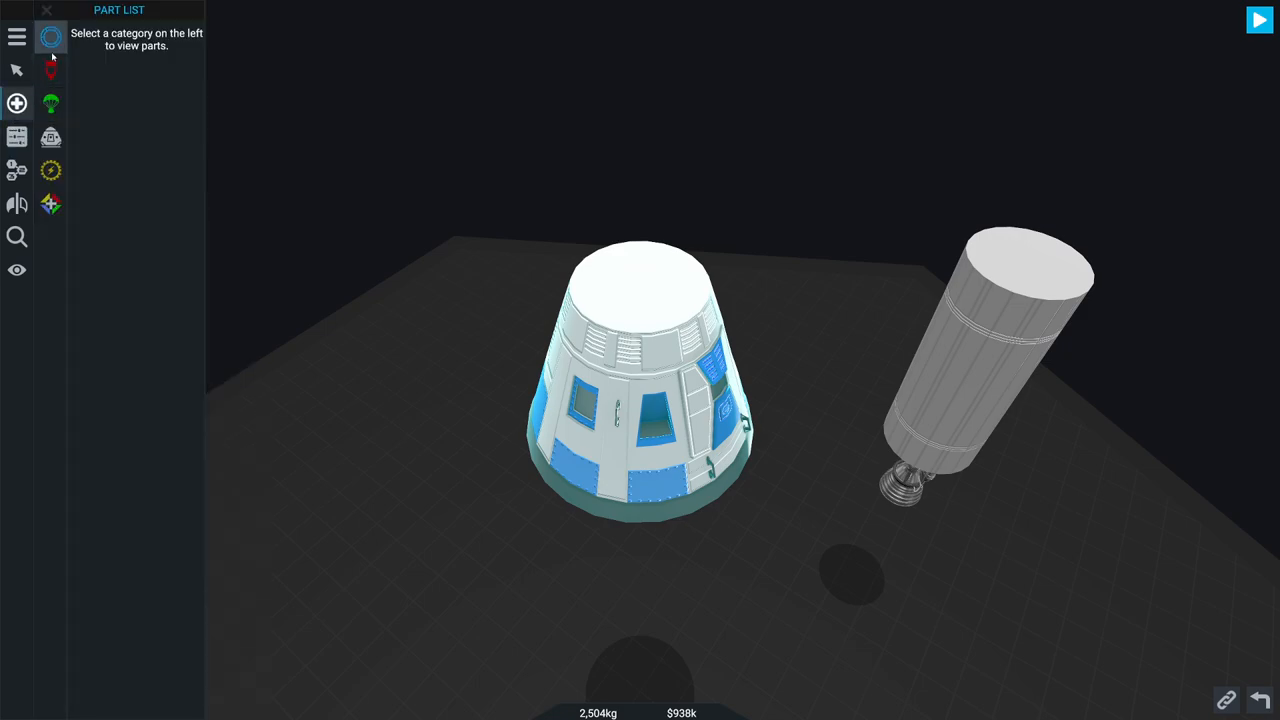
Step: Drag astronauts from the Command parts into the capsule's crew
left_click(50, 101)
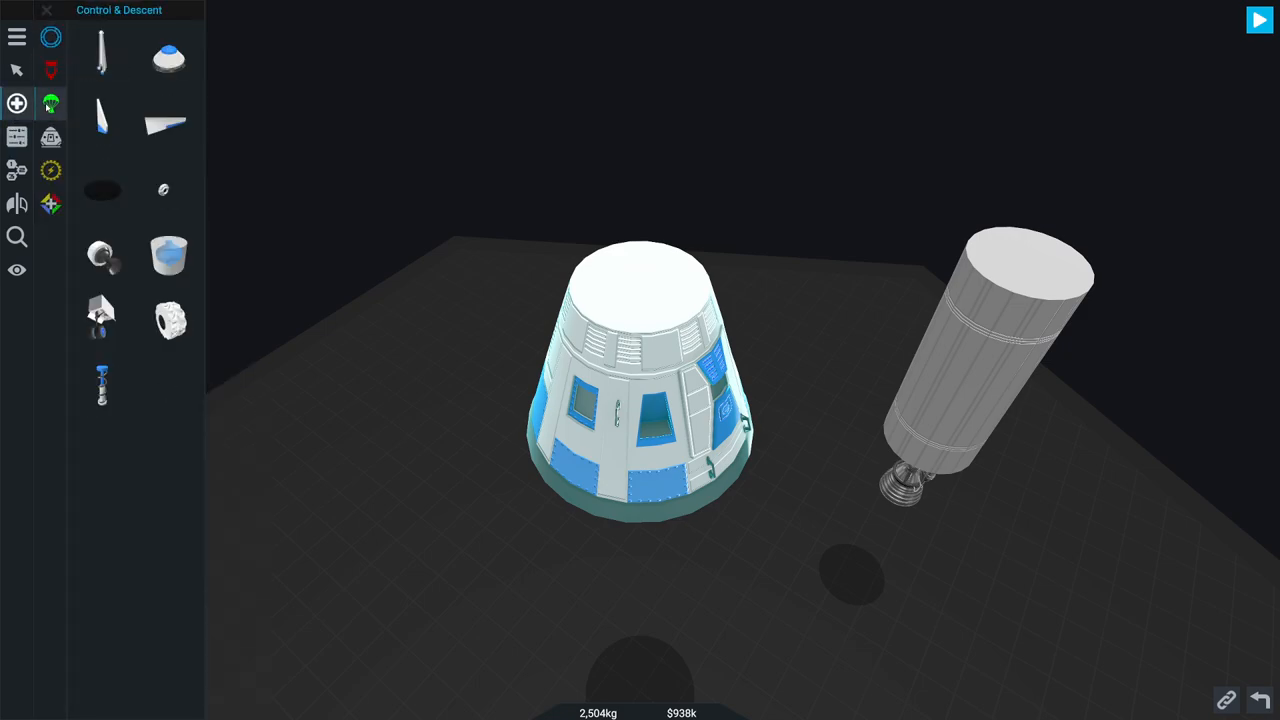
left_click(49, 137)
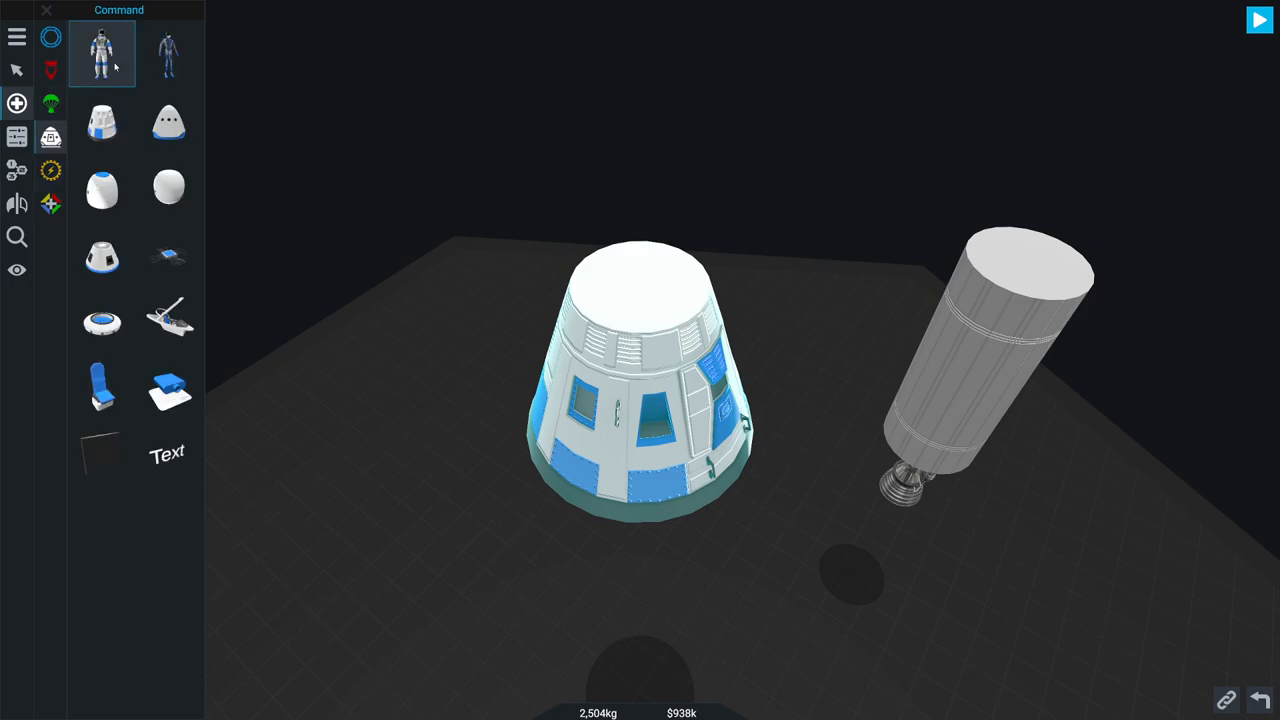
left_click_drag(101, 53, 605, 400)
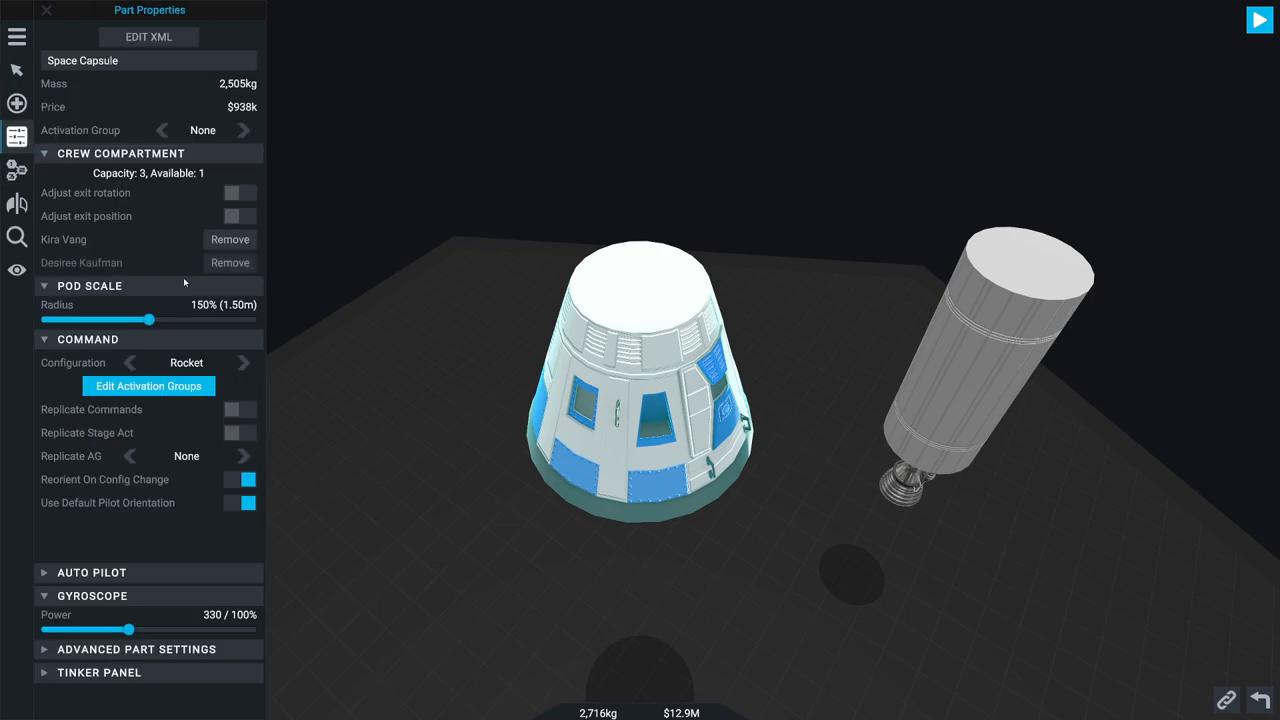
Step: Rename the capsule to 'Gusmobile' in Part Properties
left_click(147, 37)
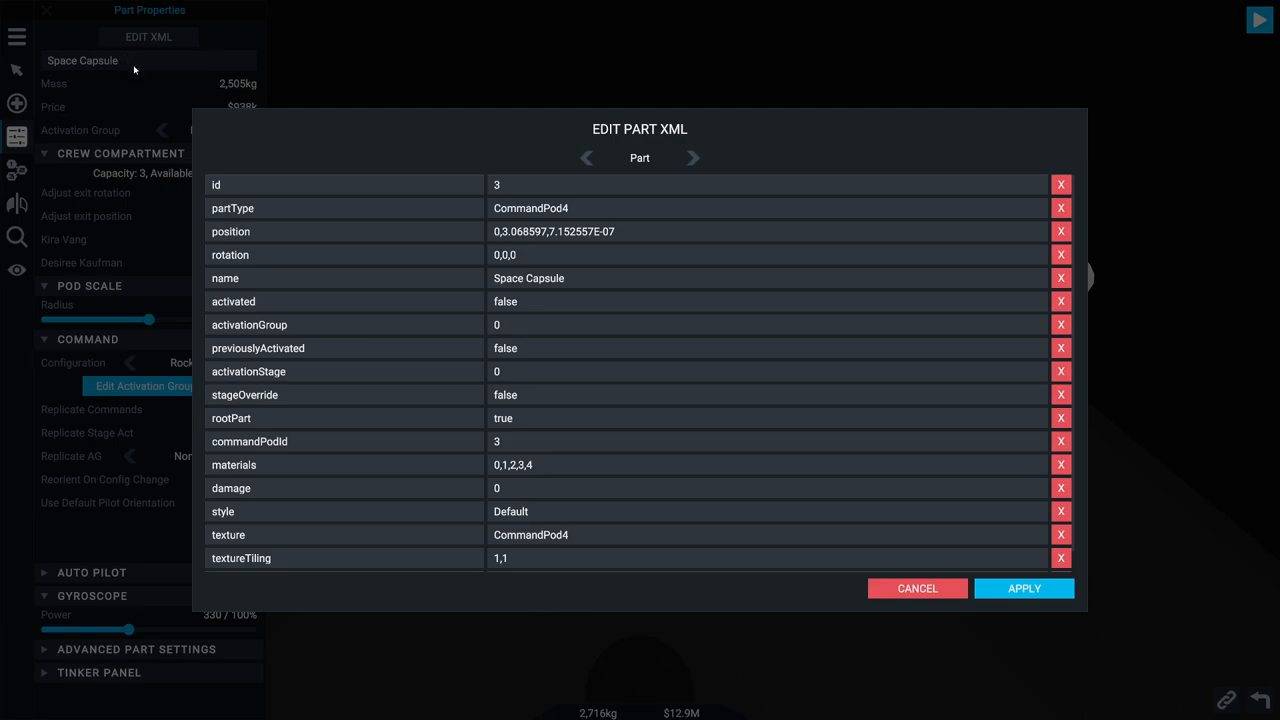
left_click(916, 588)
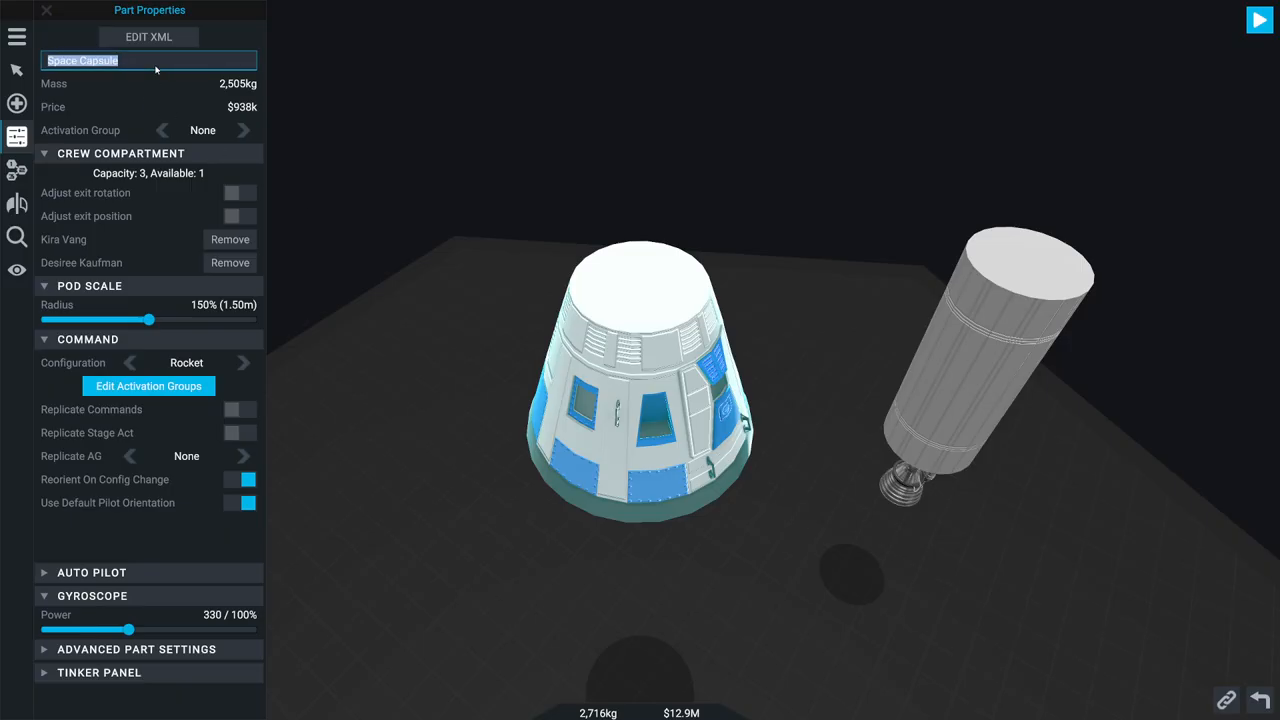
type("Gusmobile")
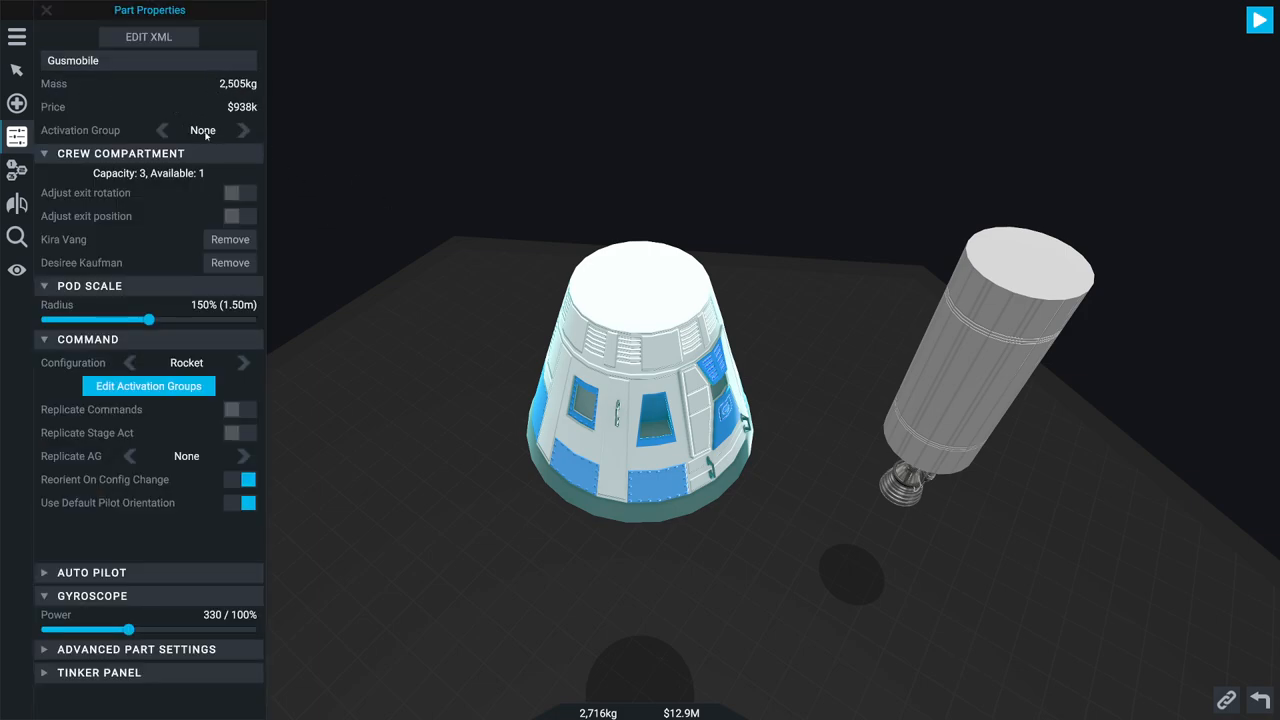
left_click(98, 673)
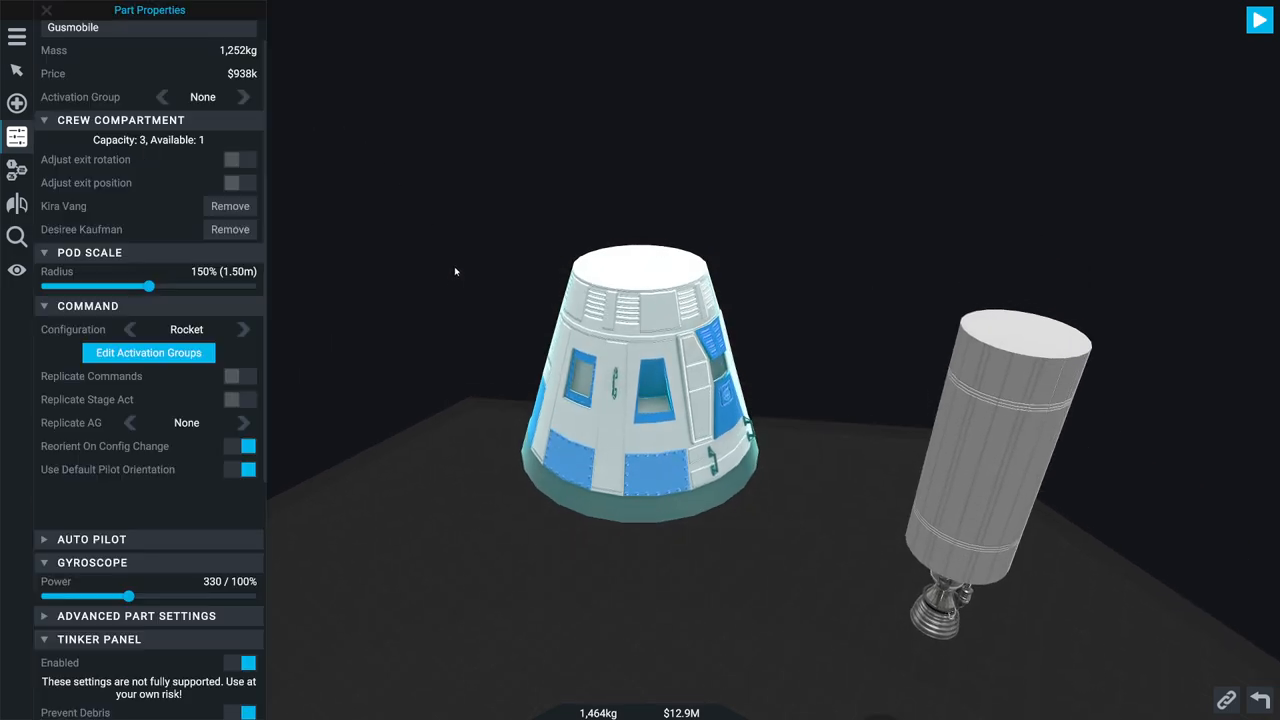
left_click(16, 101)
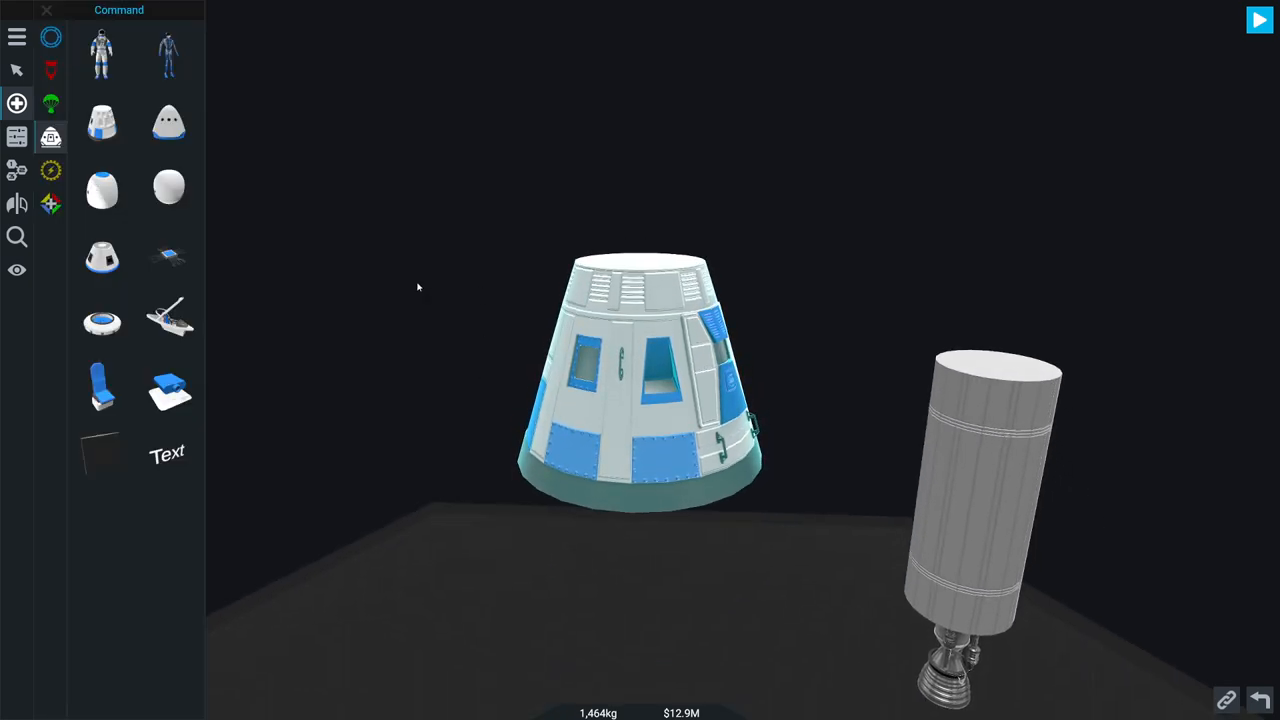
mouse_move(587, 152)
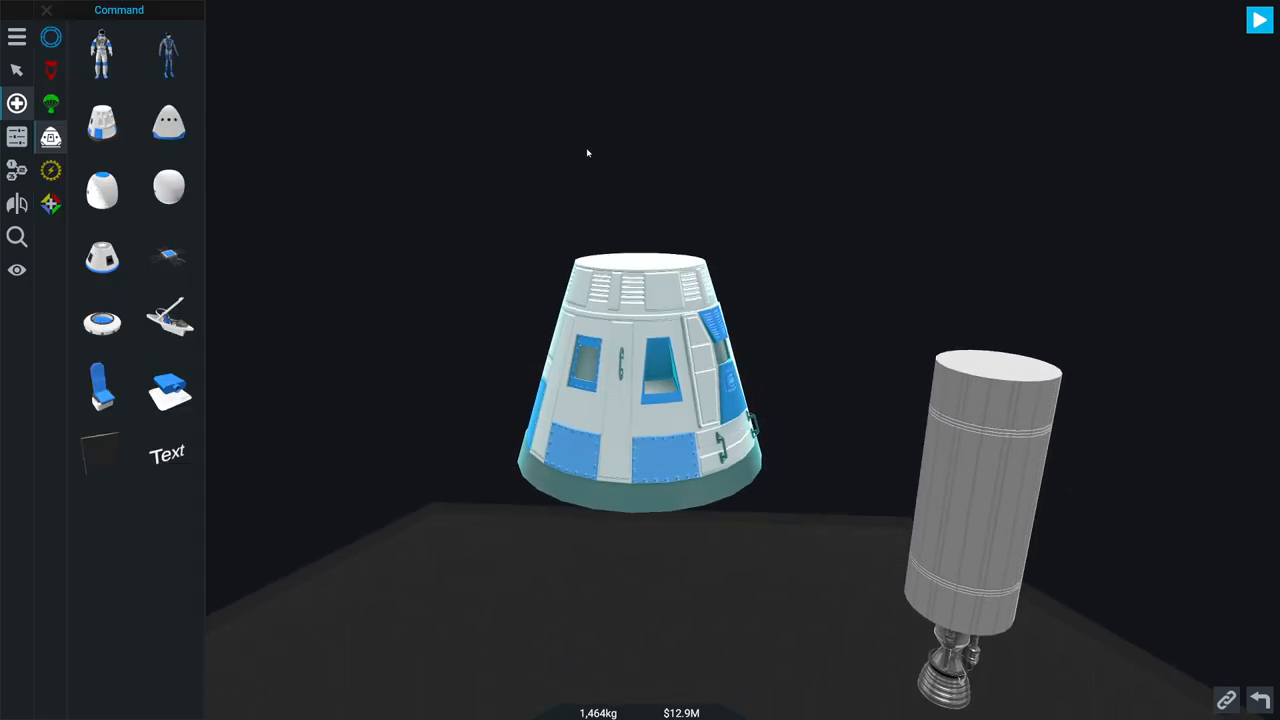
mouse_move(531, 230)
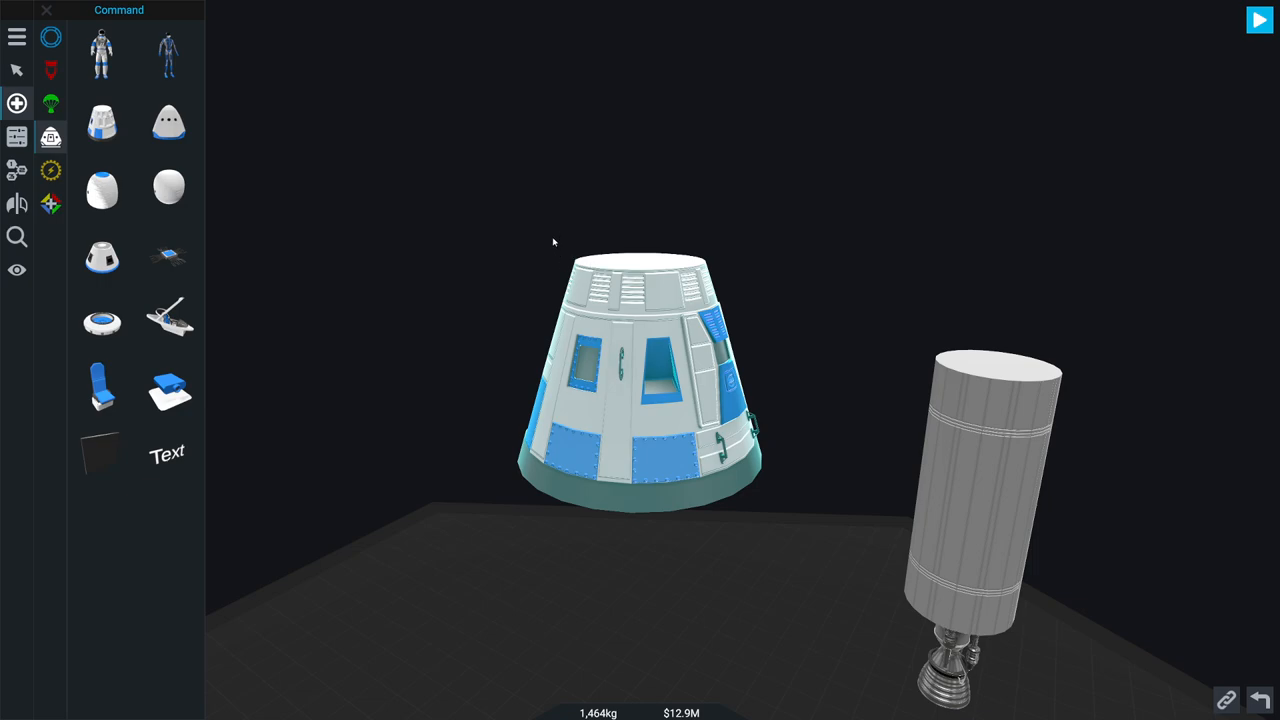
mouse_move(460, 310)
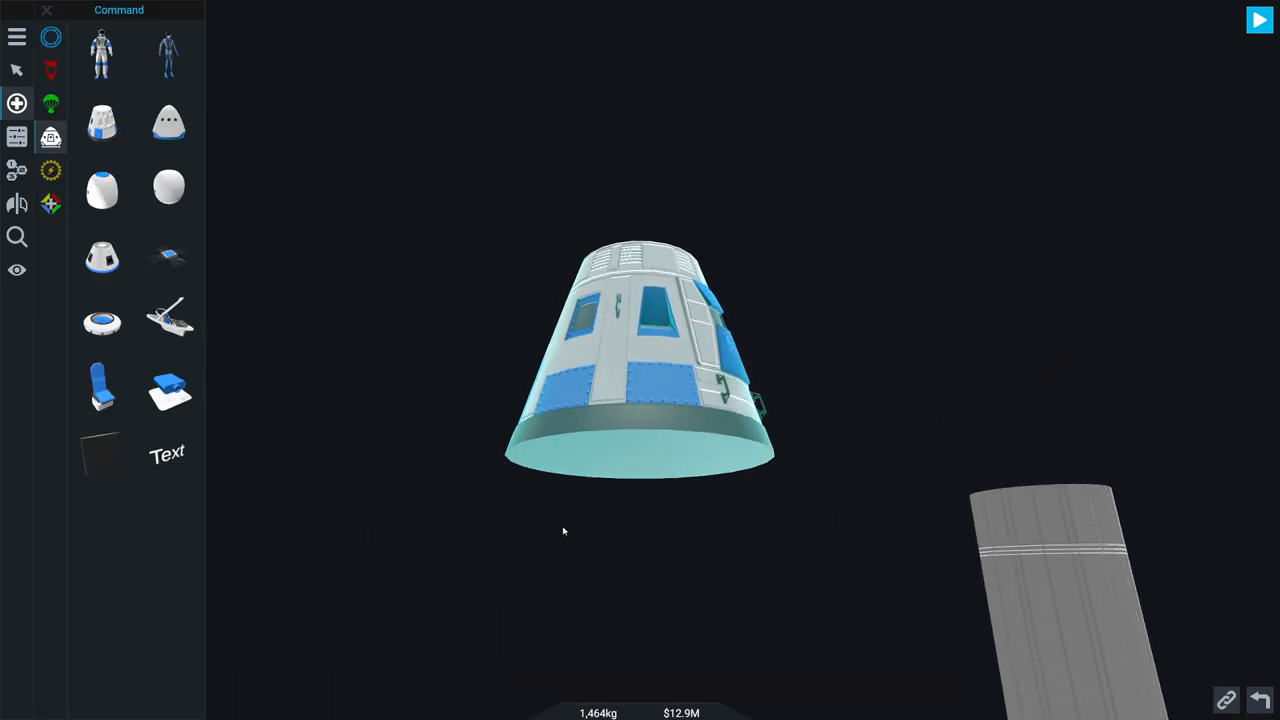
mouse_move(386, 404)
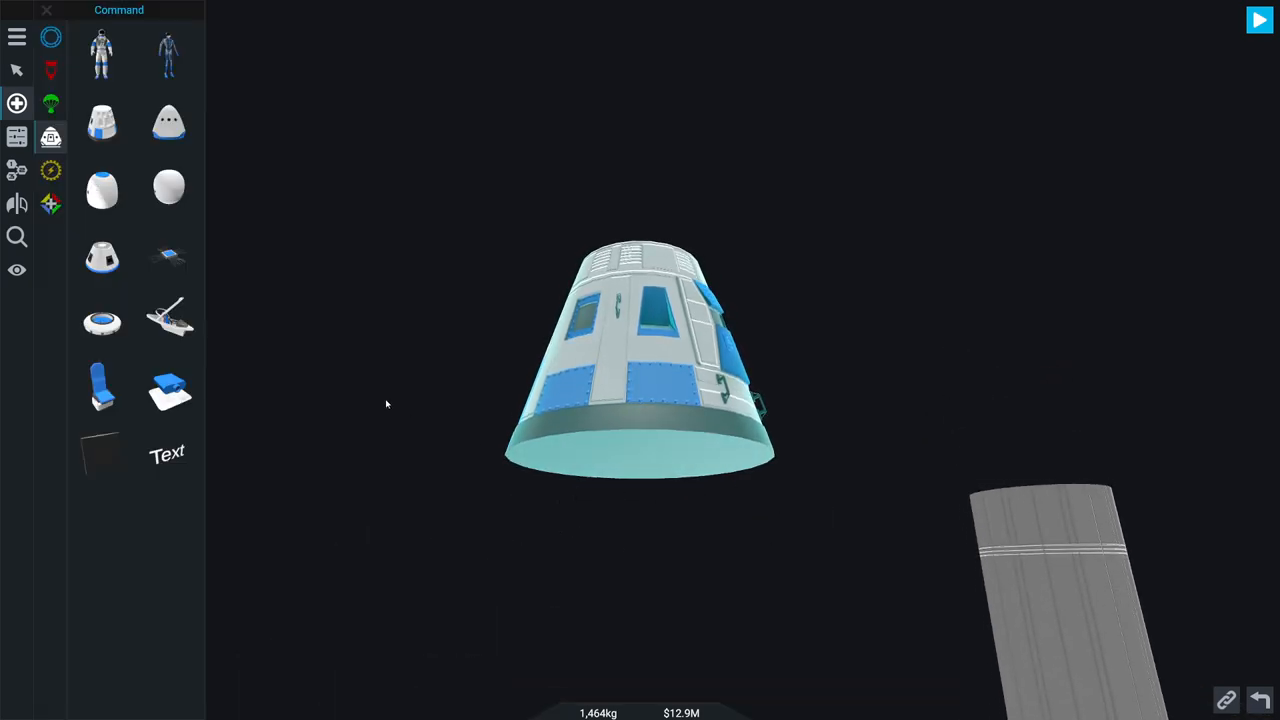
Step: Place a structural fuel tank on the capsule top and resize it into a narrow nose
left_click(51, 69)
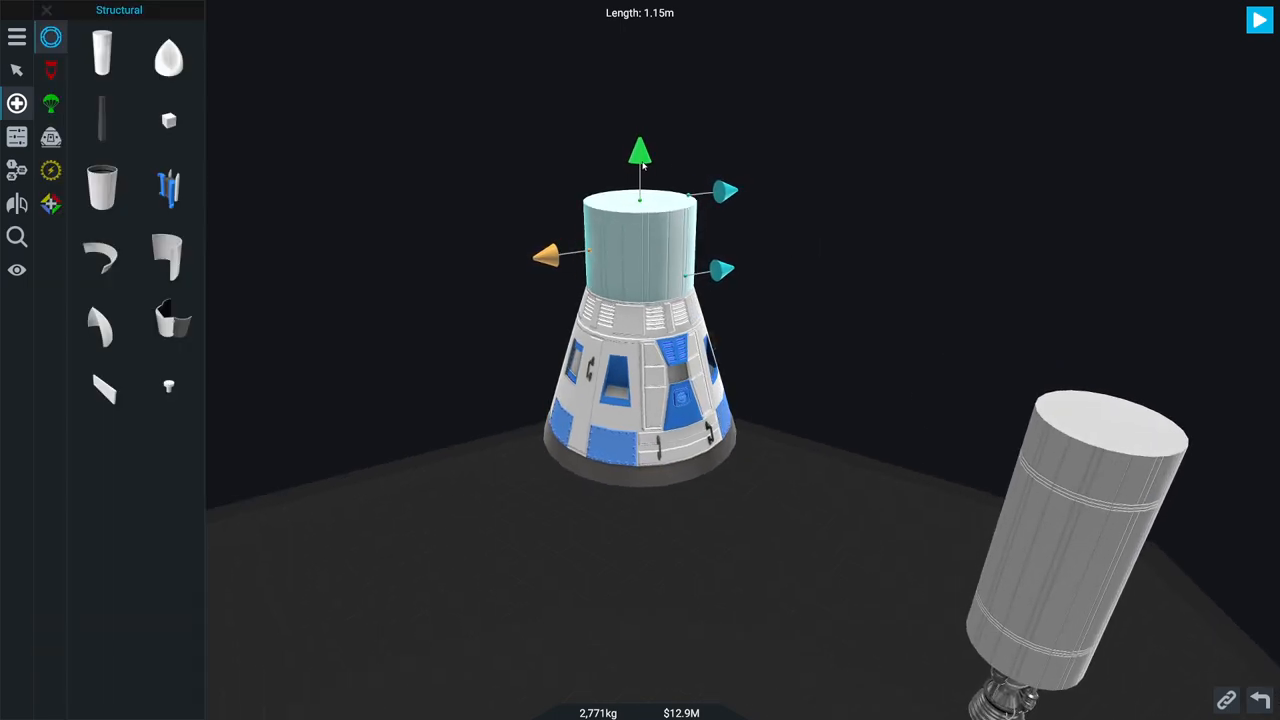
left_click_drag(725, 191, 715, 191)
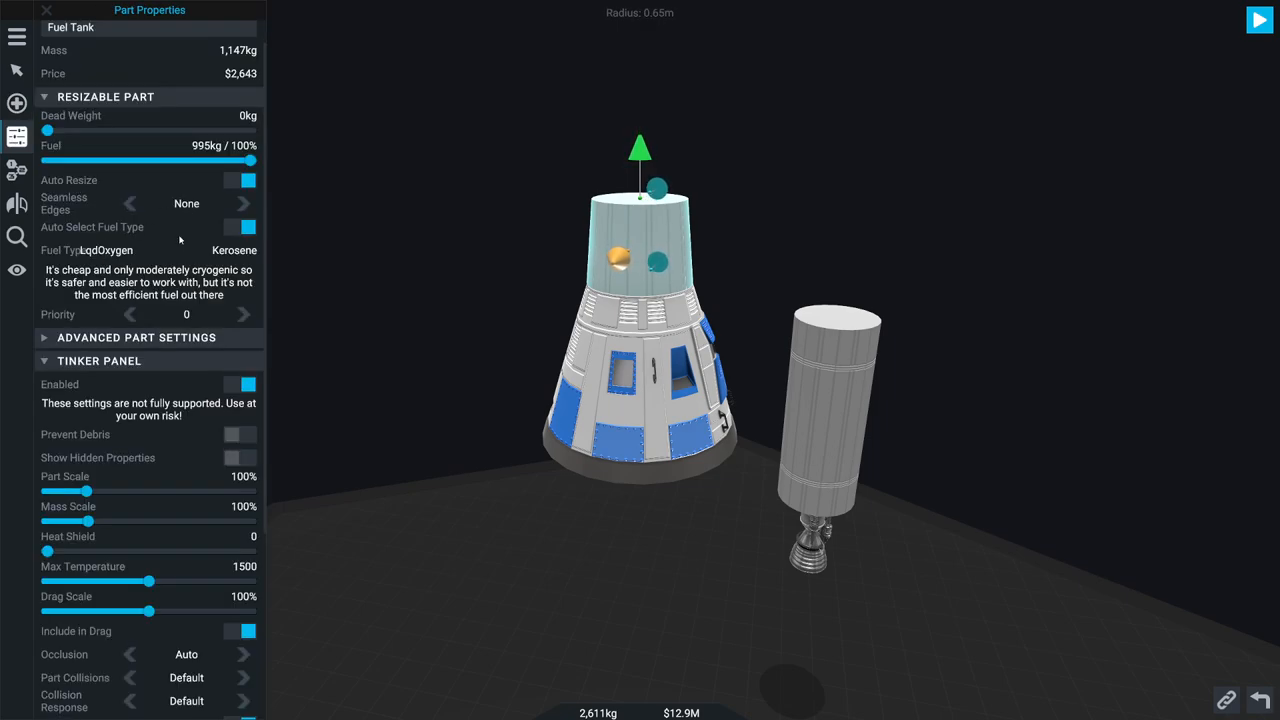
left_click(243, 203)
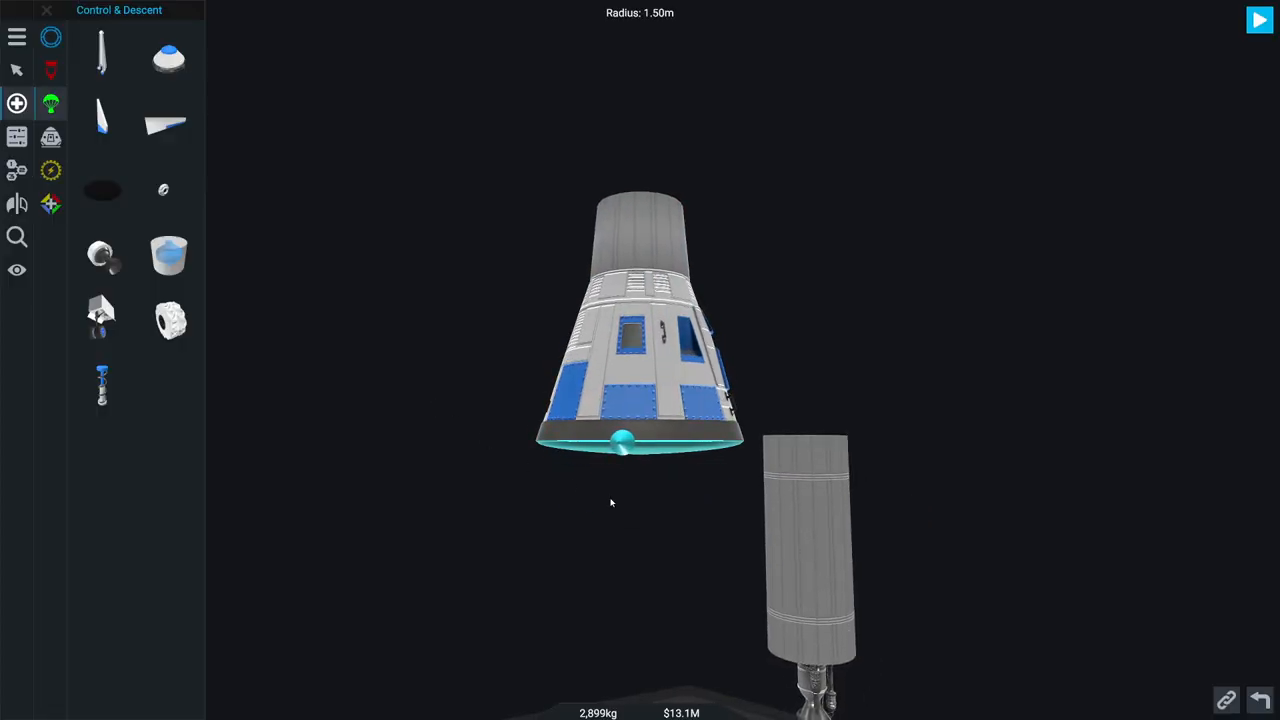
Step: Attach a structural fuel tank beneath the capsule base, sized to match it
left_click(46, 37)
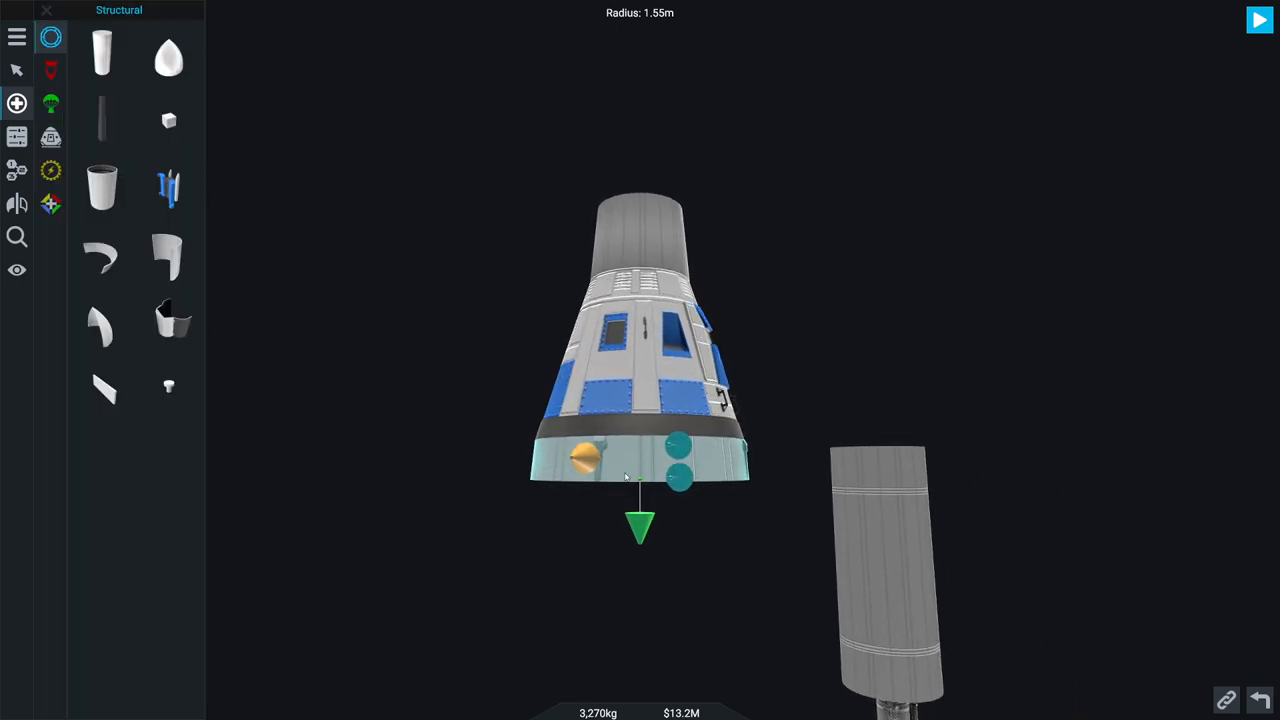
mouse_move(680, 465)
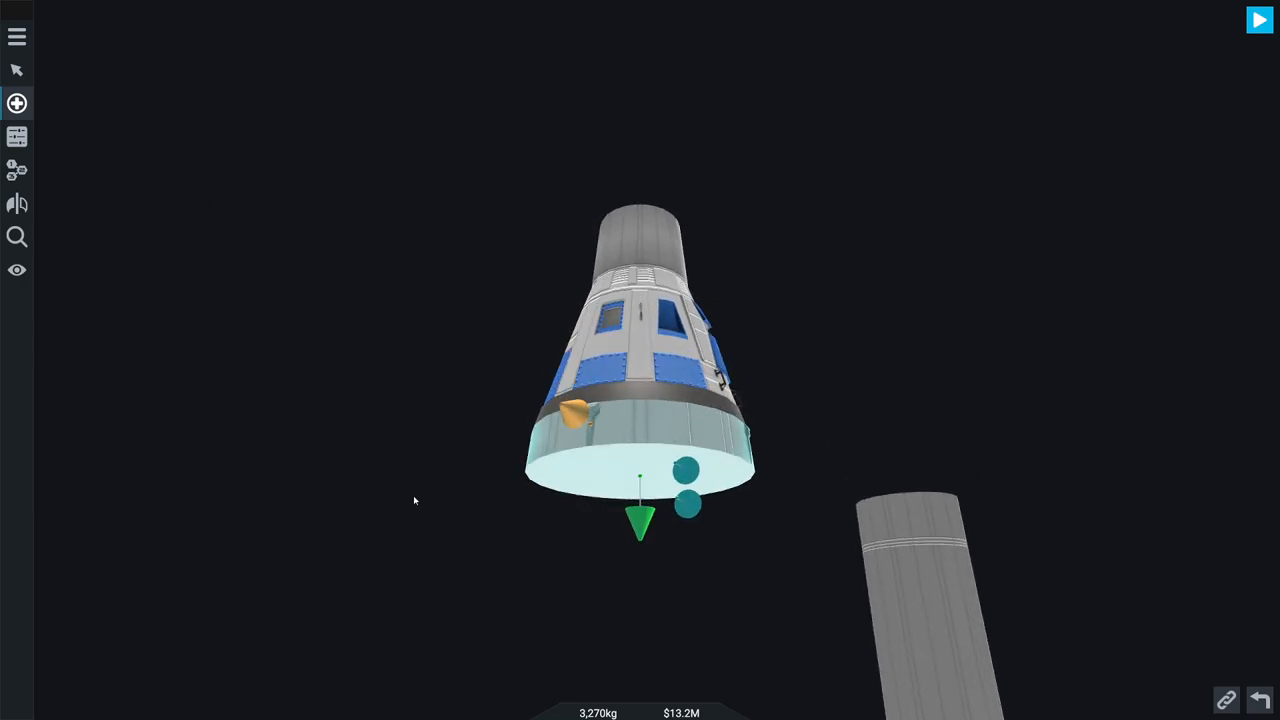
Step: Add a battery-filled tank under the capsule, reshape it, and mount a Pixie engine
left_click(16, 103)
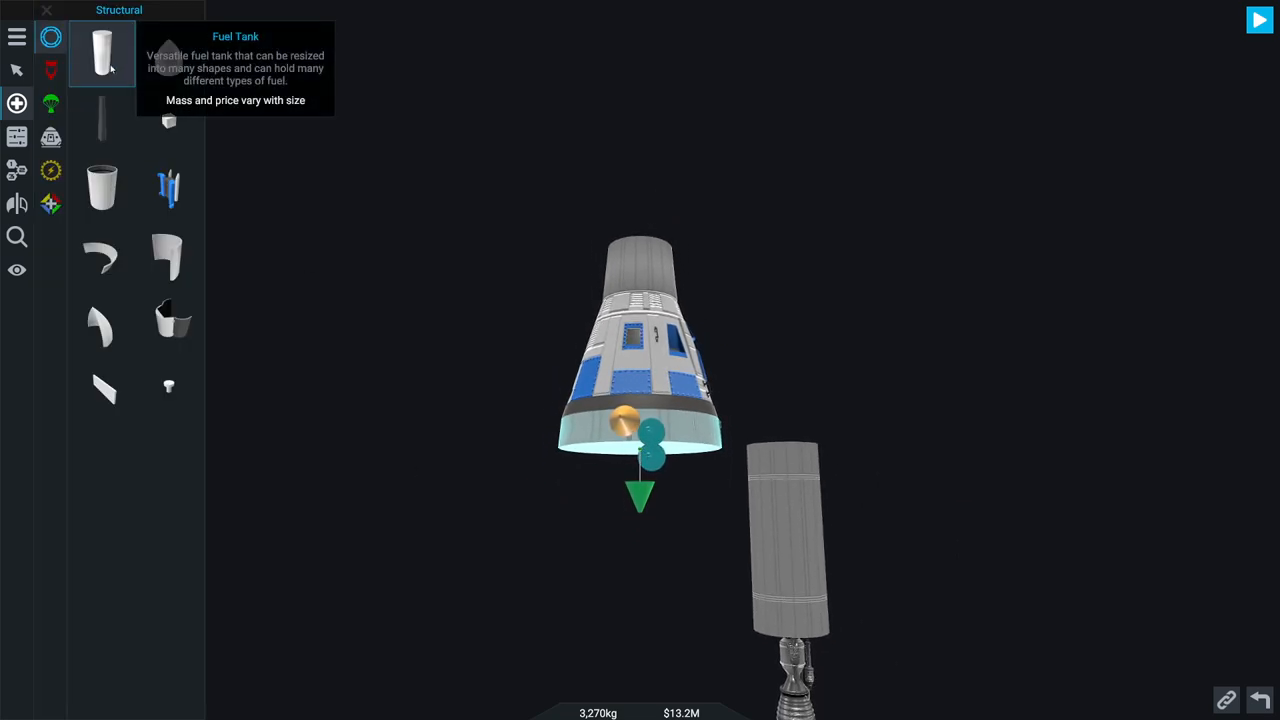
left_click_drag(101, 54, 431, 470)
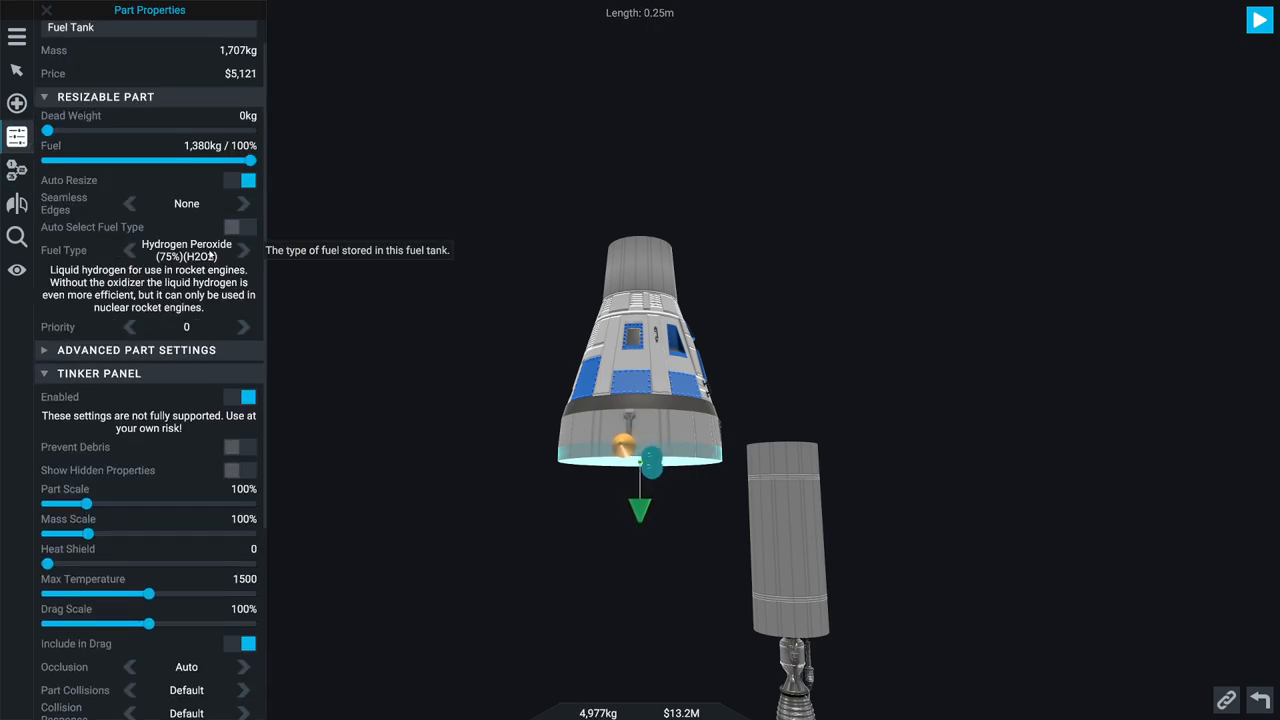
left_click(243, 250)
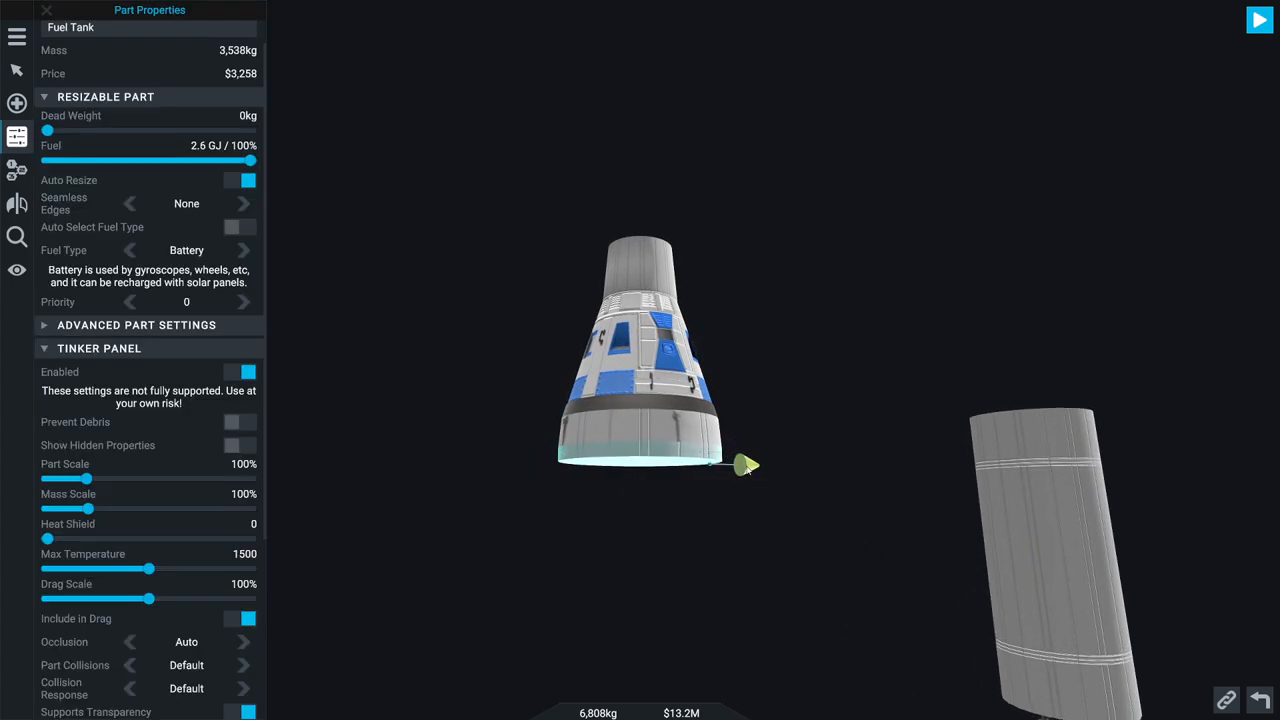
left_click_drag(745, 463, 745, 459)
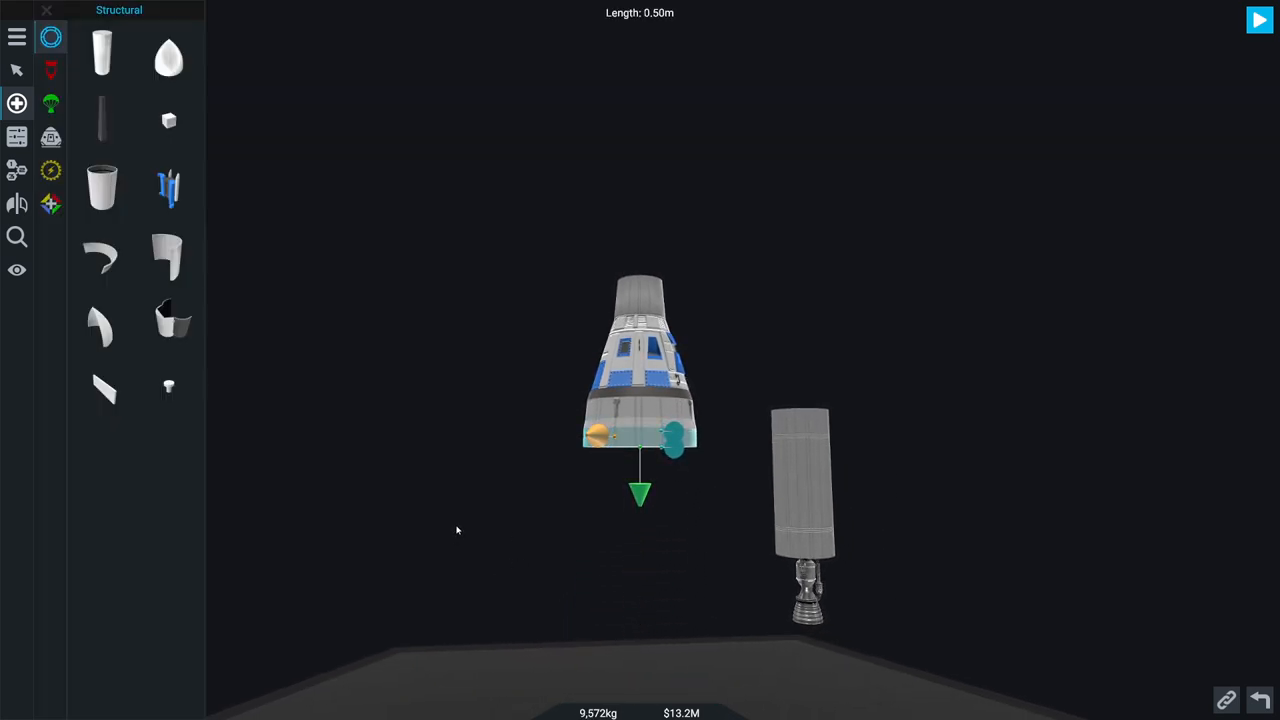
left_click(51, 70)
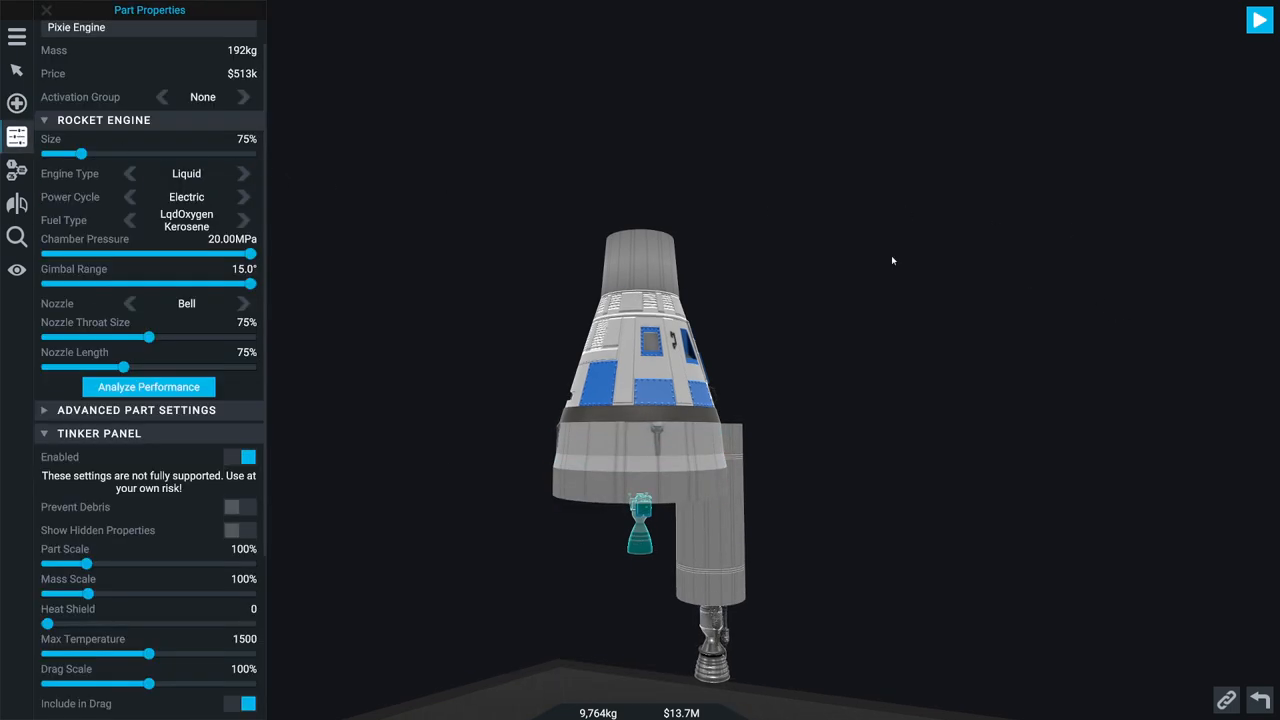
Step: Switch the extra engine's type to Solid and set its size to 50%
left_click(149, 386)
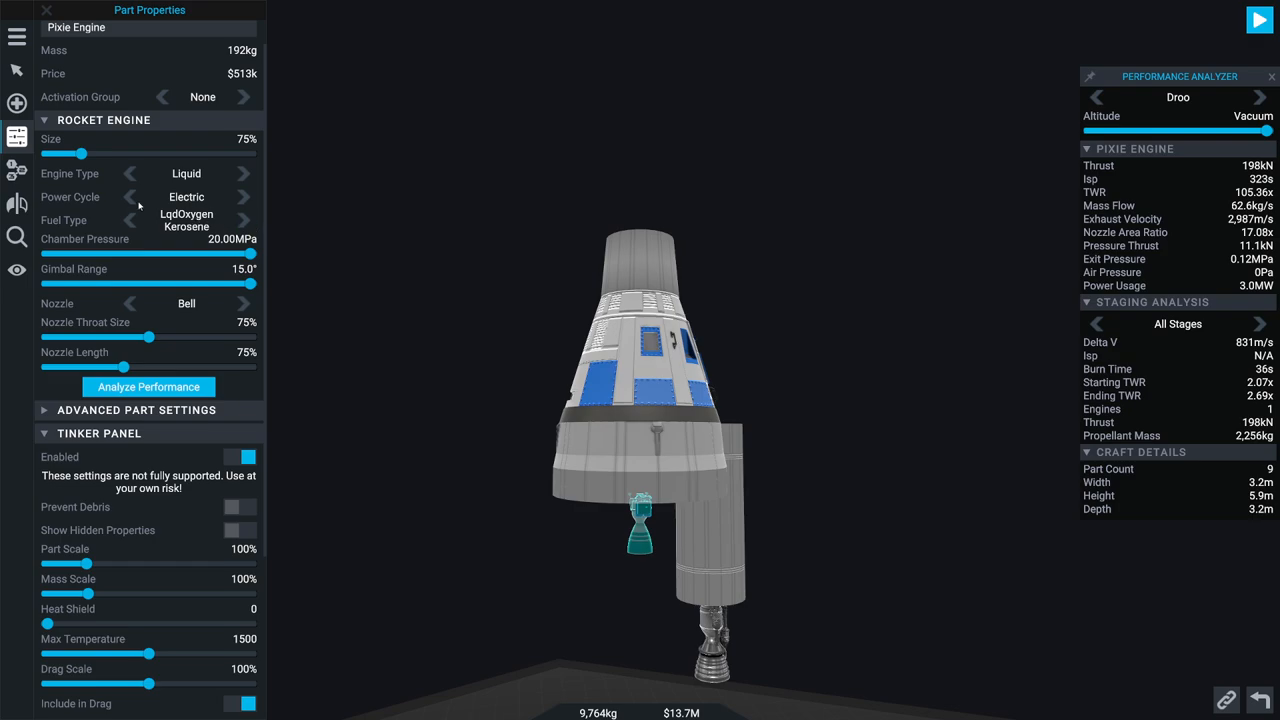
left_click(131, 173)
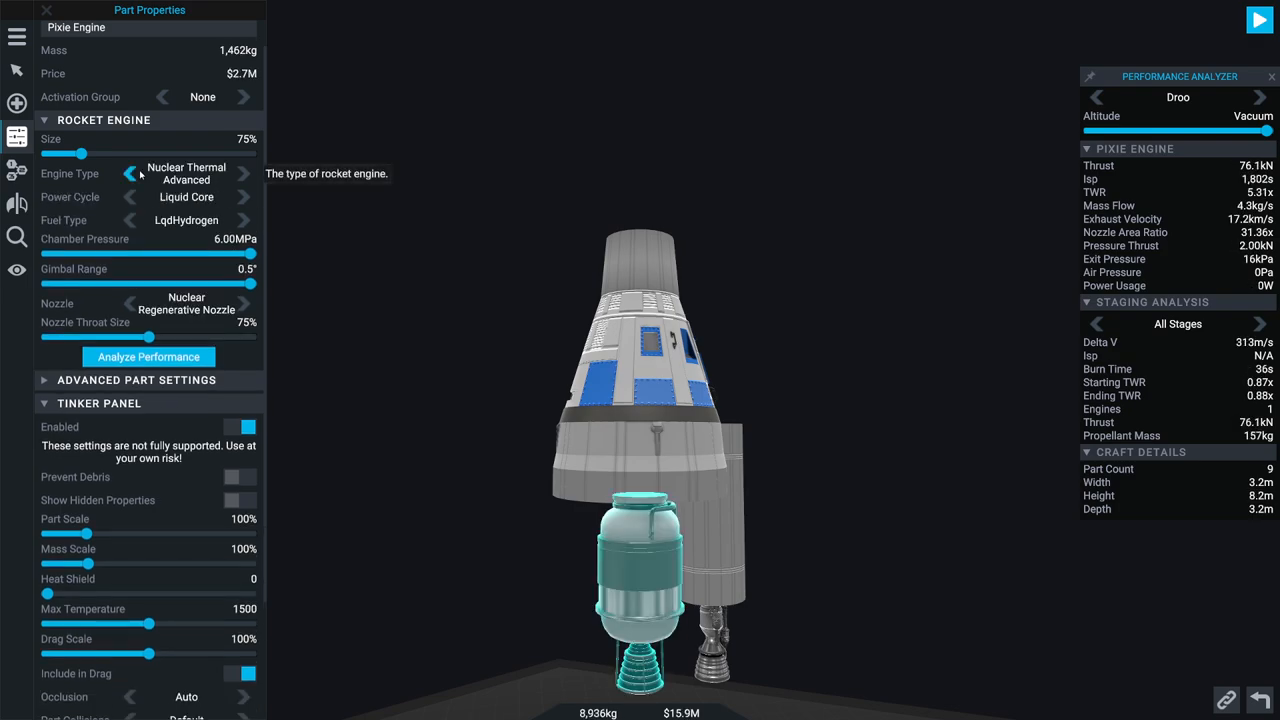
left_click(131, 173)
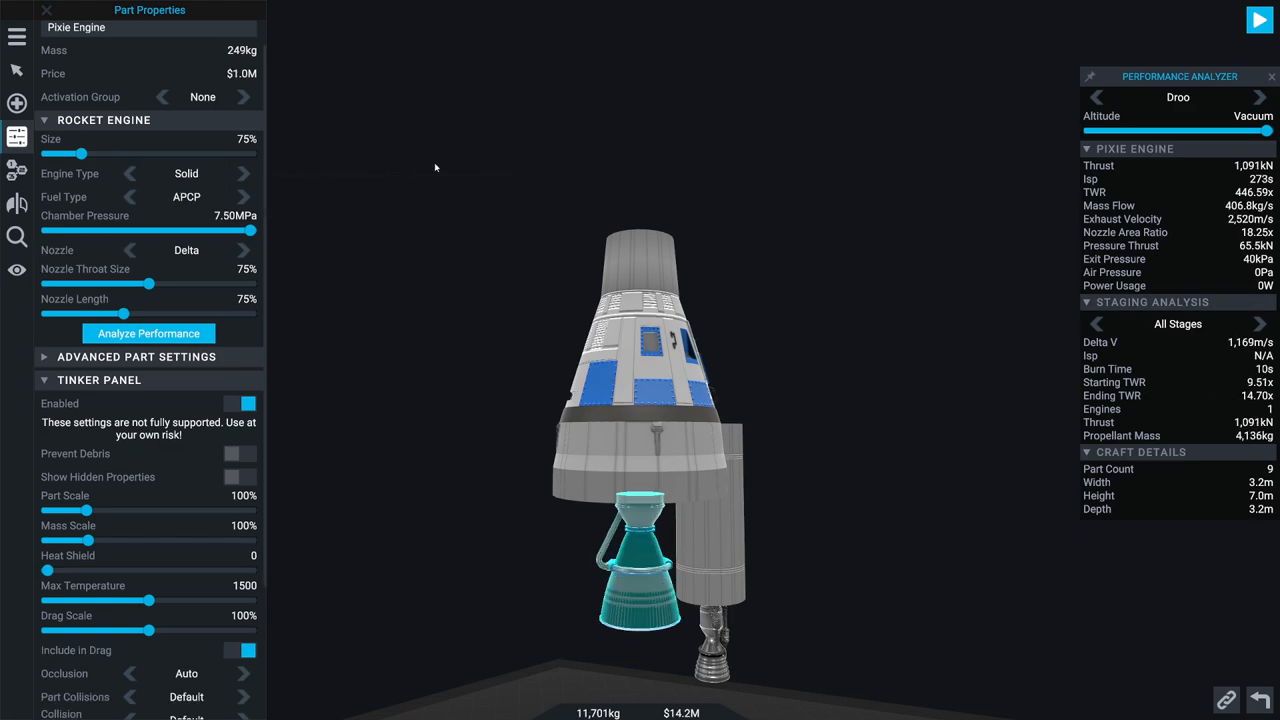
mouse_move(967, 271)
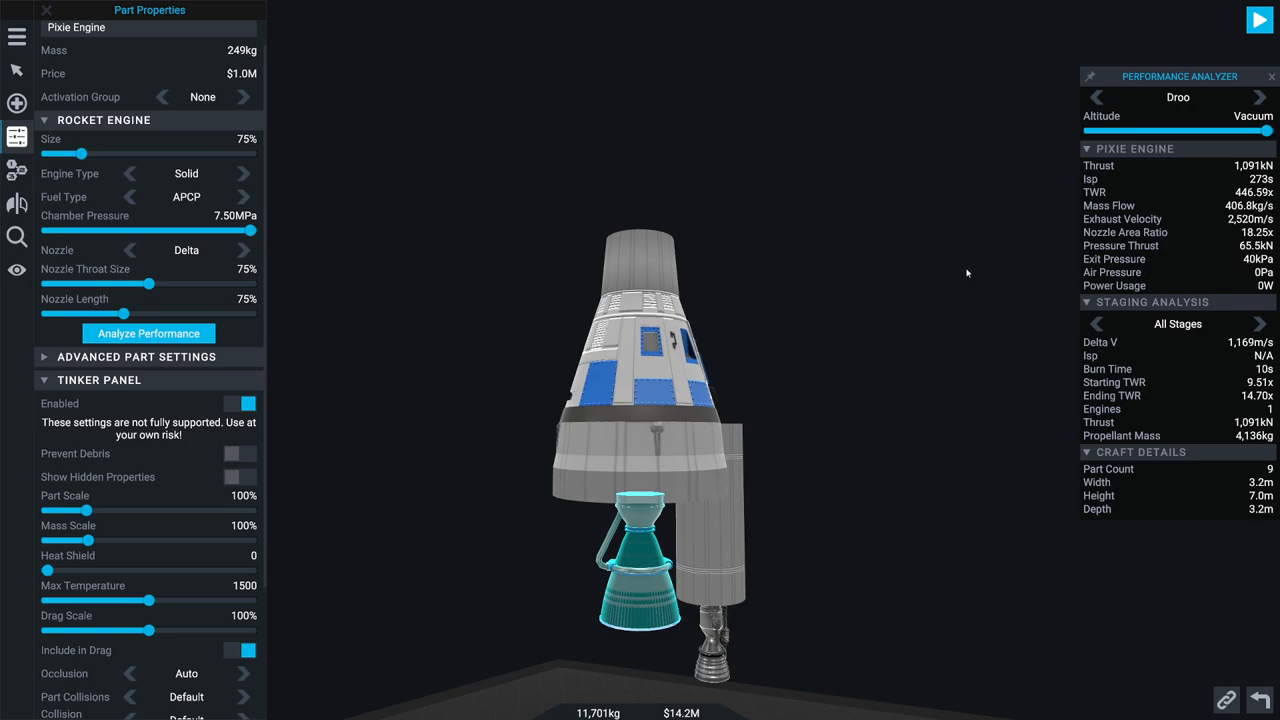
mouse_move(167, 186)
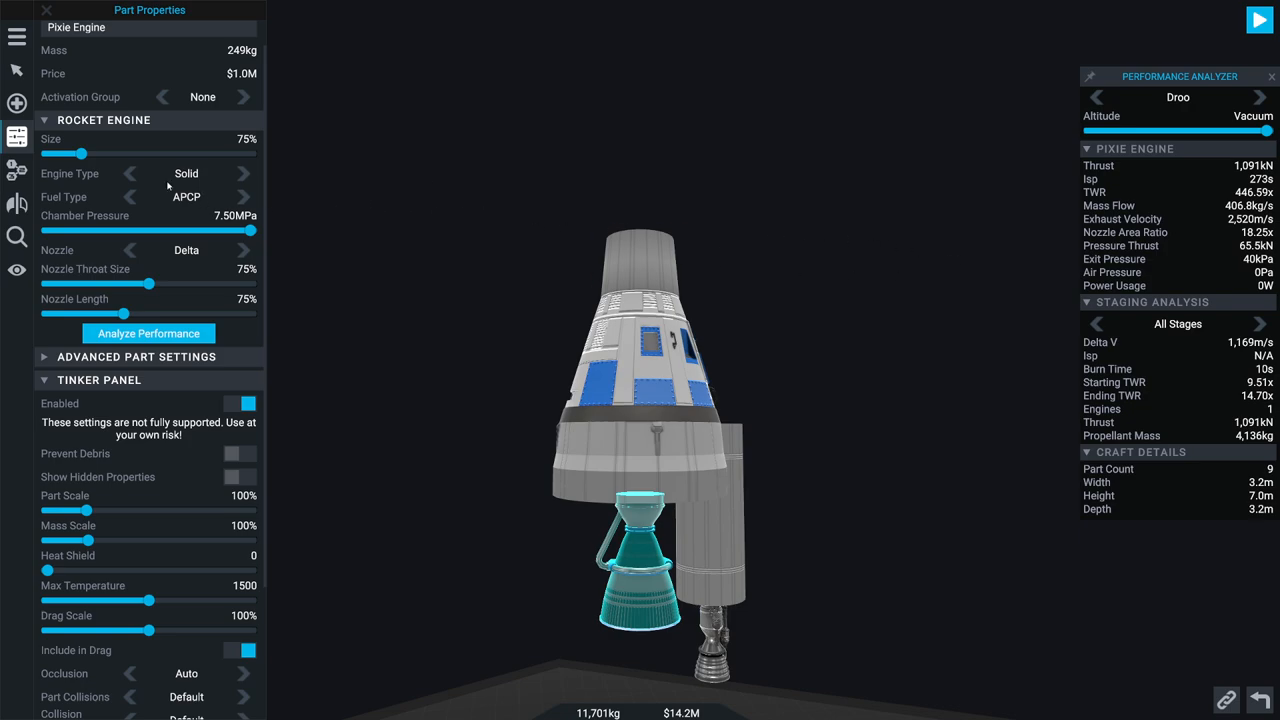
left_click_drag(93, 154, 55, 154)
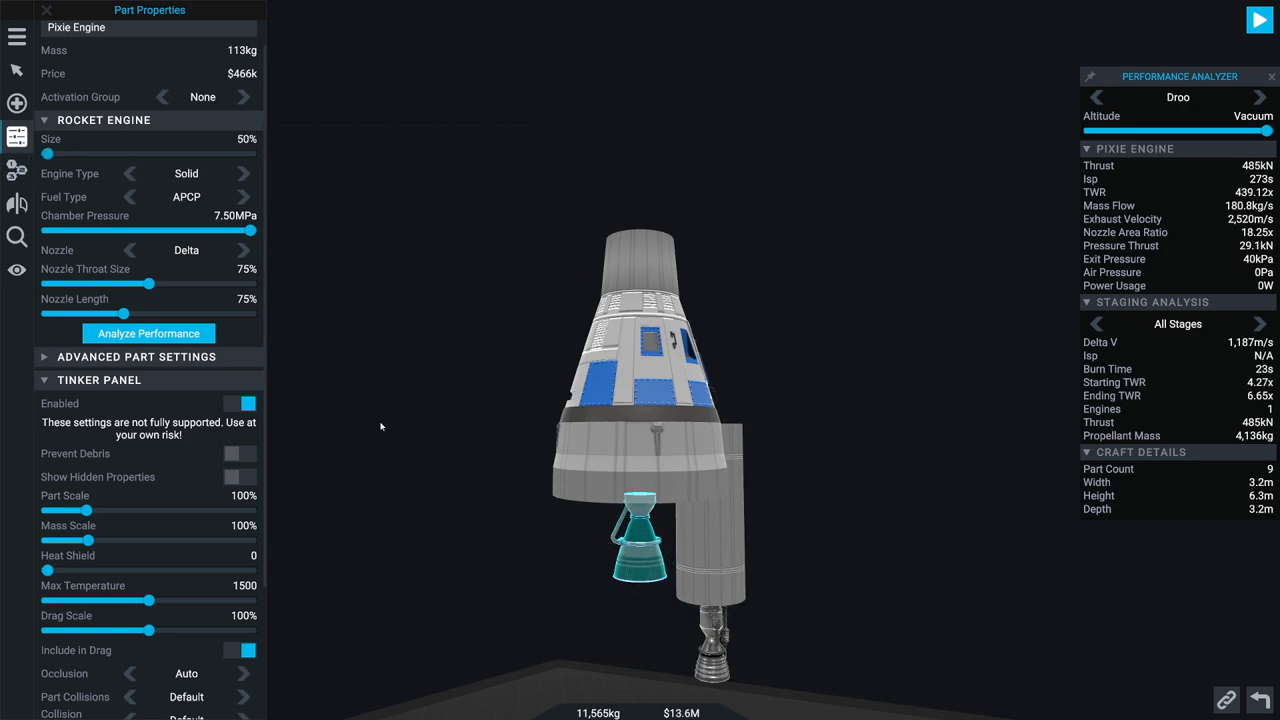
left_click(243, 196)
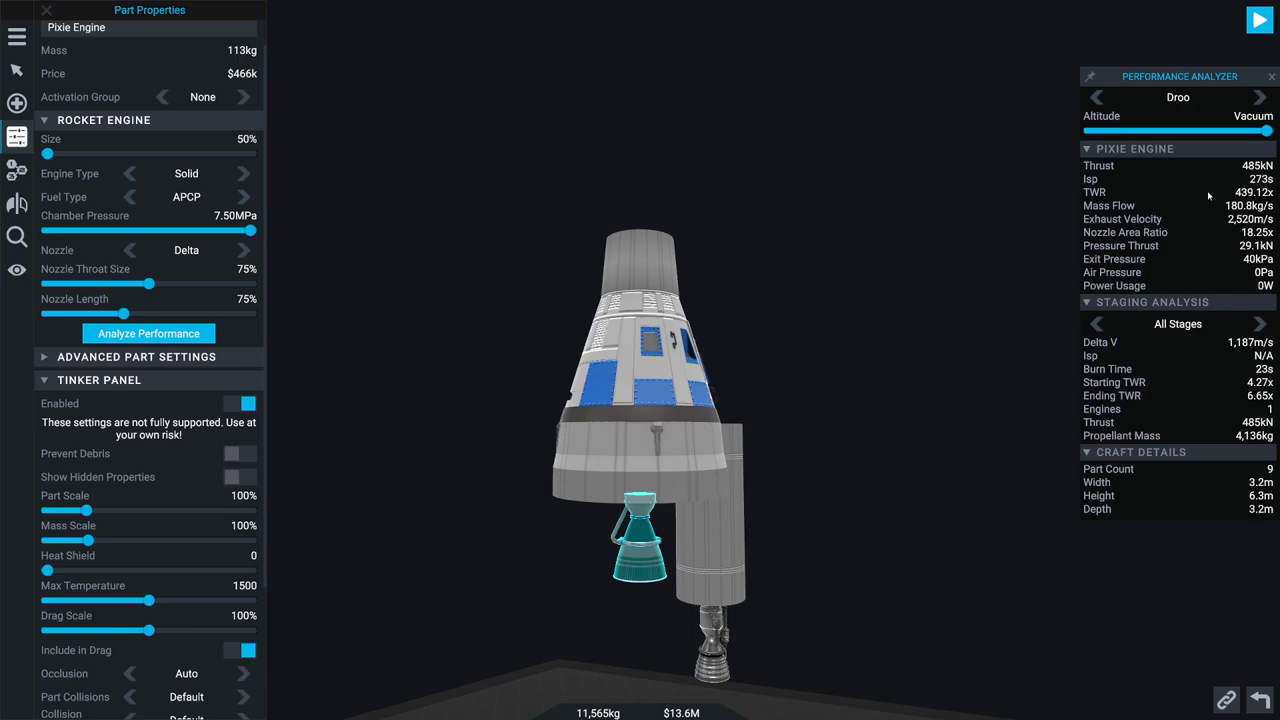
mouse_move(172, 284)
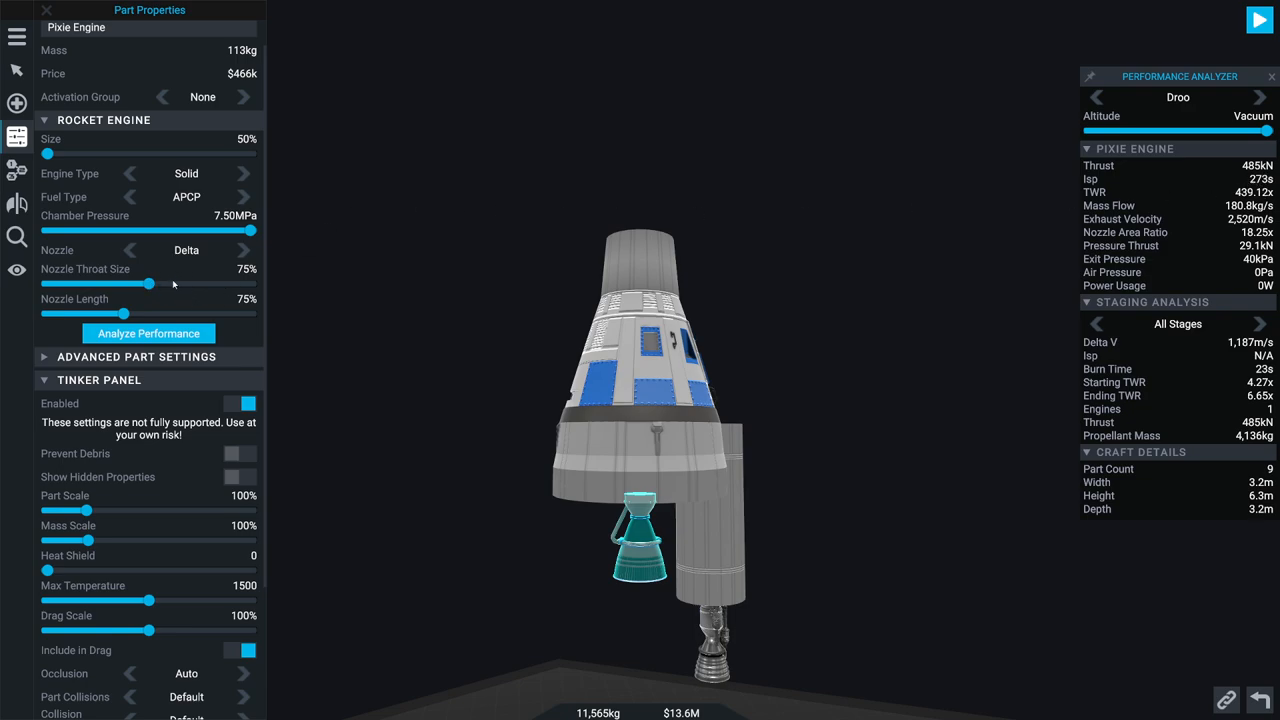
Step: Set throat 50%, nozzle length 200%, Bell nozzle, and Tinker Part Scale 30%
left_click_drag(150, 284, 138, 284)
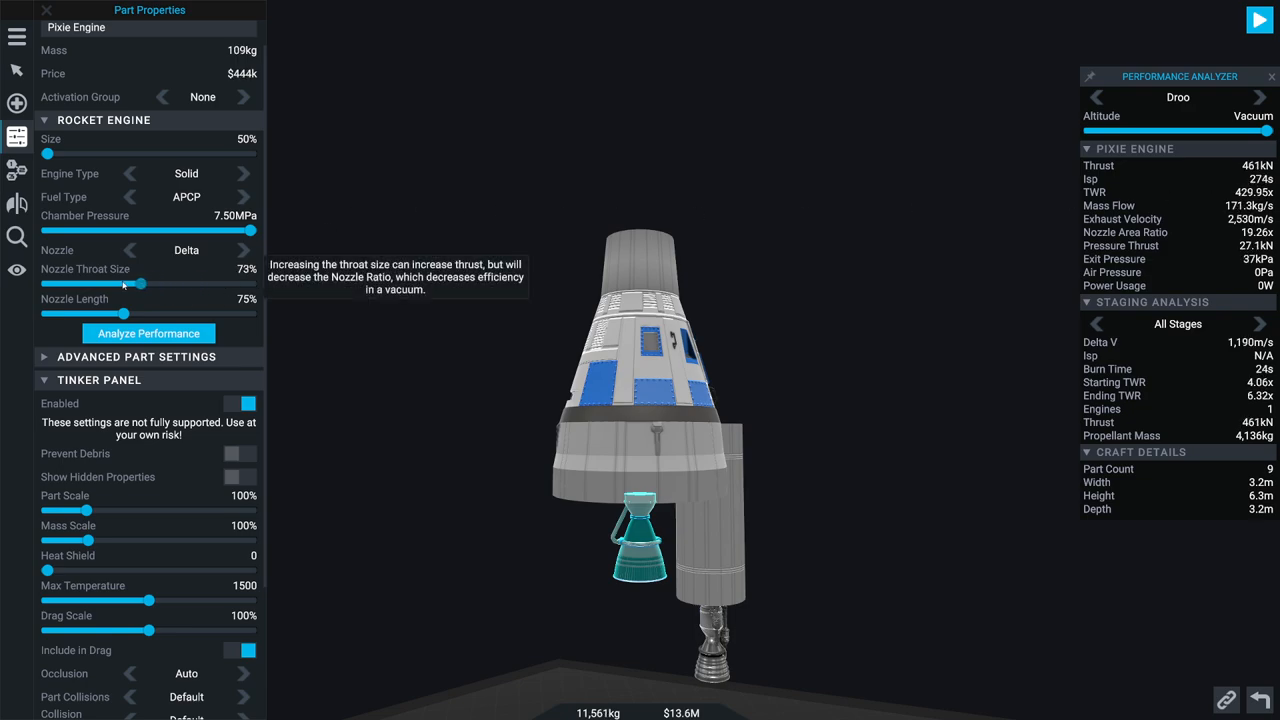
left_click_drag(138, 283, 47, 283)
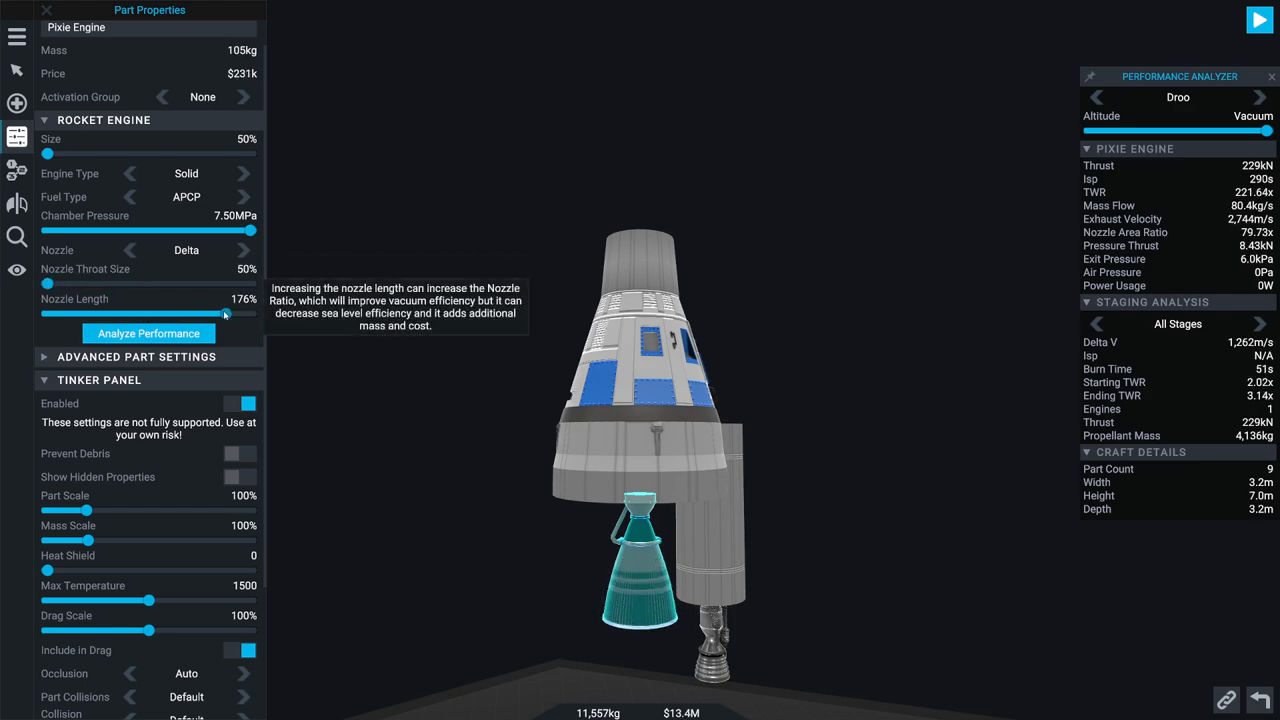
left_click_drag(225, 313, 260, 313)
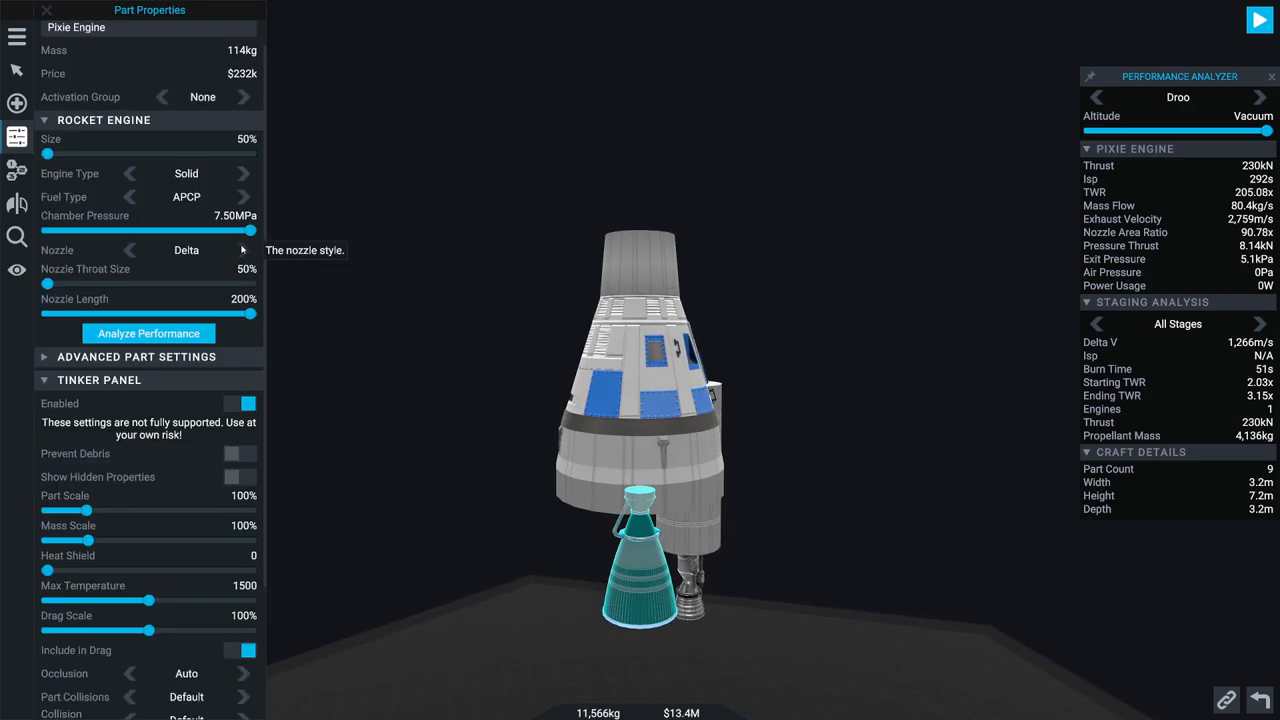
left_click(243, 250)
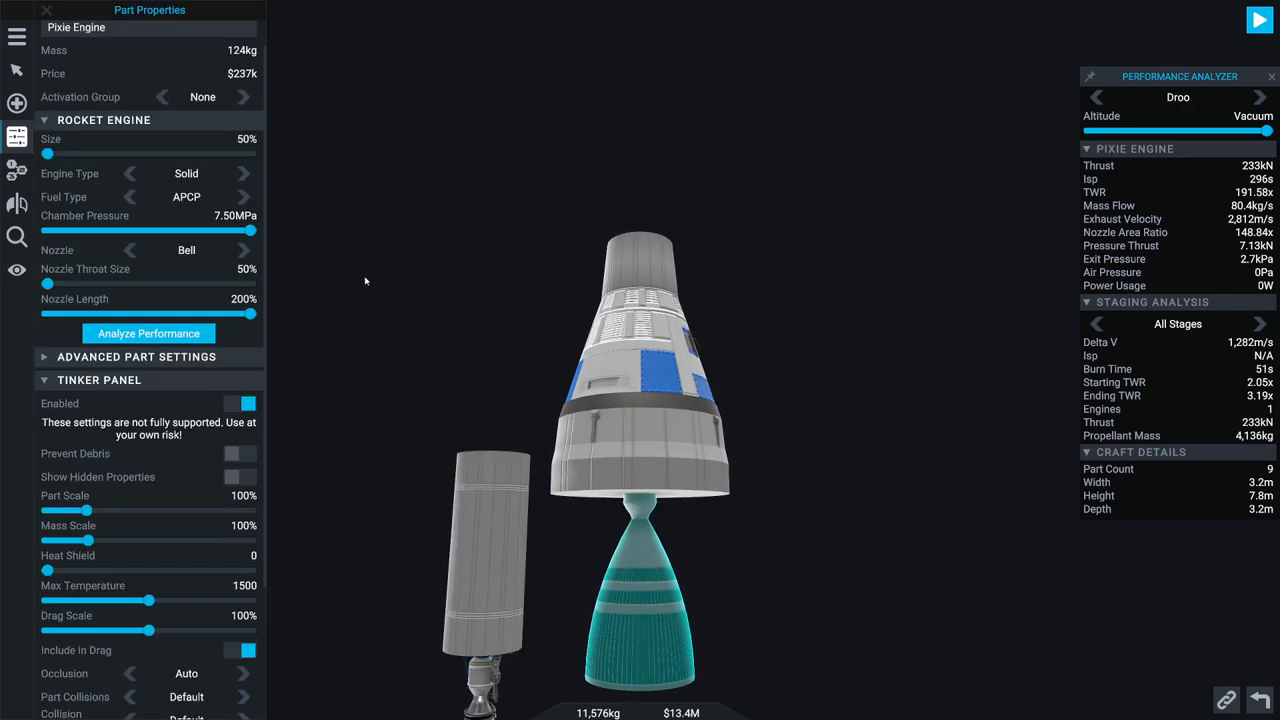
left_click(12, 11)
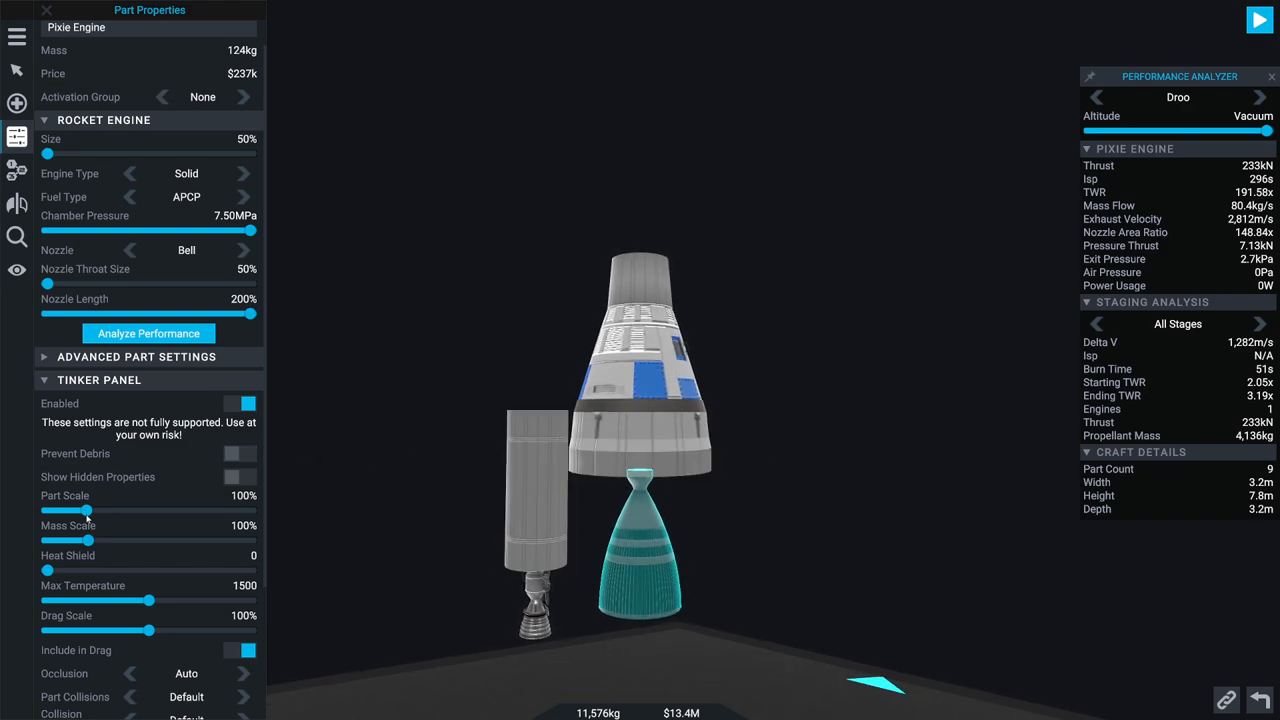
left_click_drag(90, 510, 57, 510)
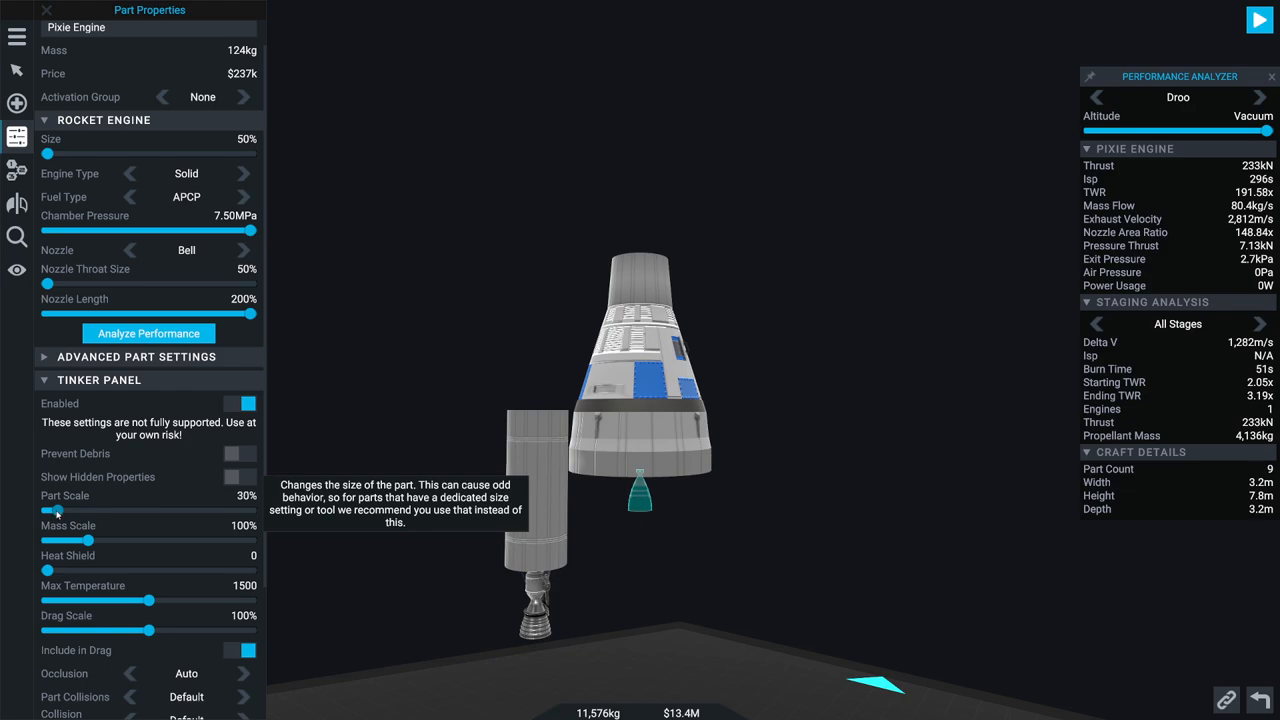
left_click_drag(56, 512, 50, 512)
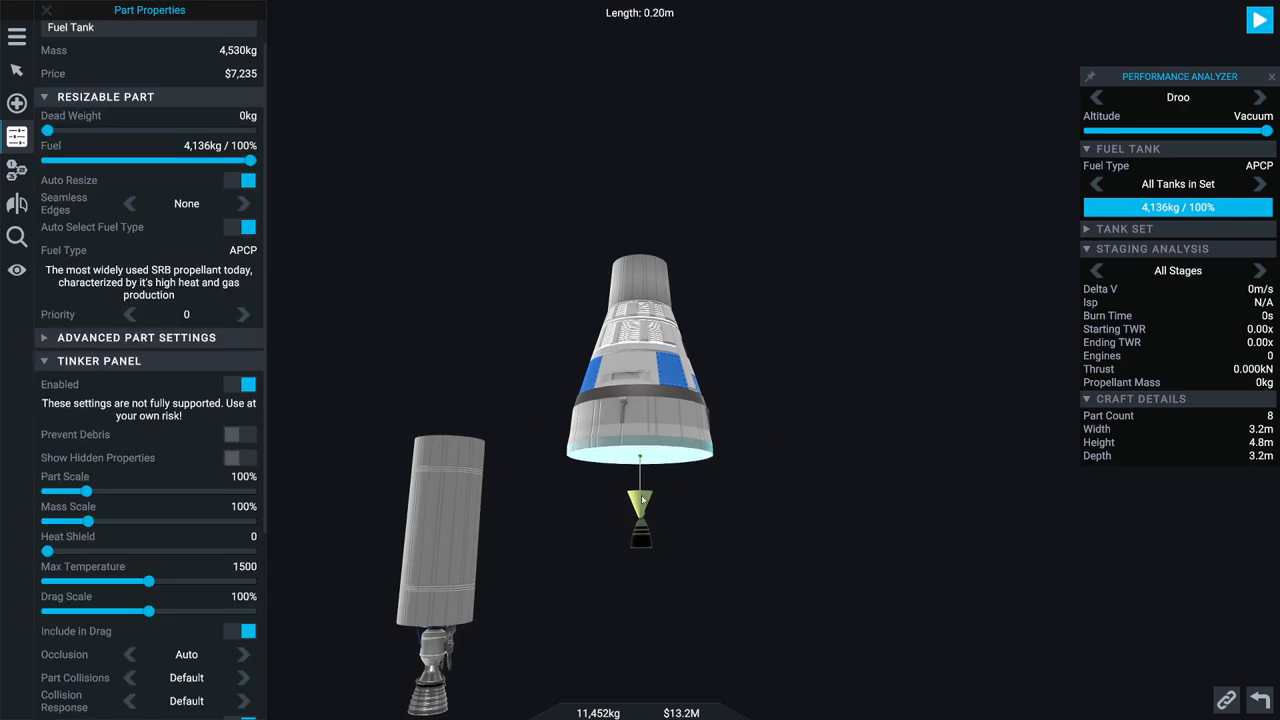
Step: Shorten the solid motor's fuel tank to a very small length
left_click(643, 500)
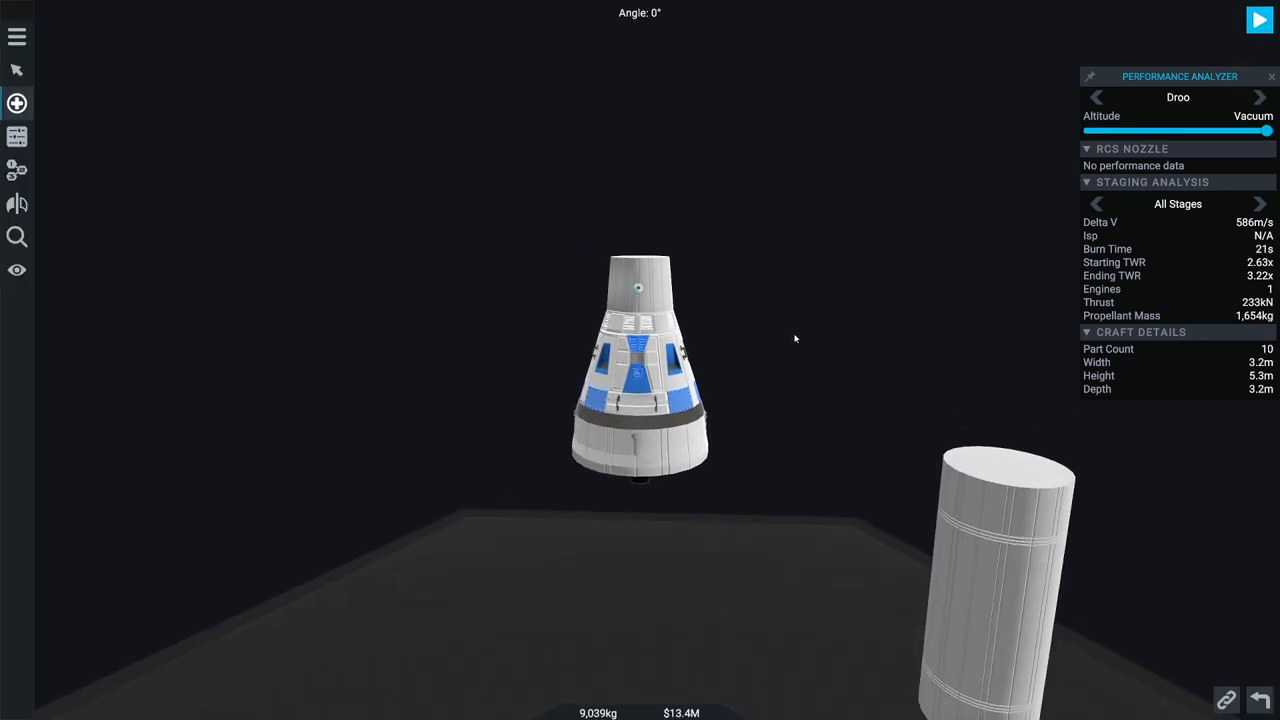
Step: Place RCS nozzles from Control & Descent around the capsule's nose and base
left_click(16, 103)
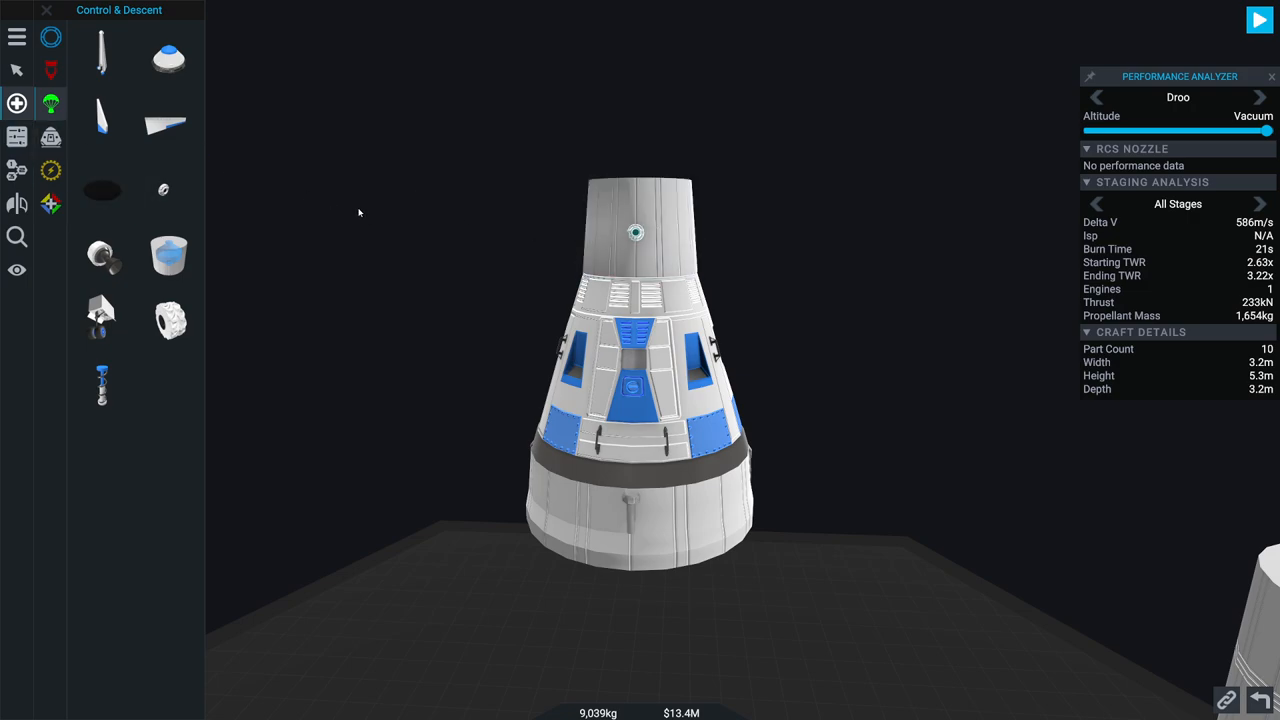
mouse_move(101, 254)
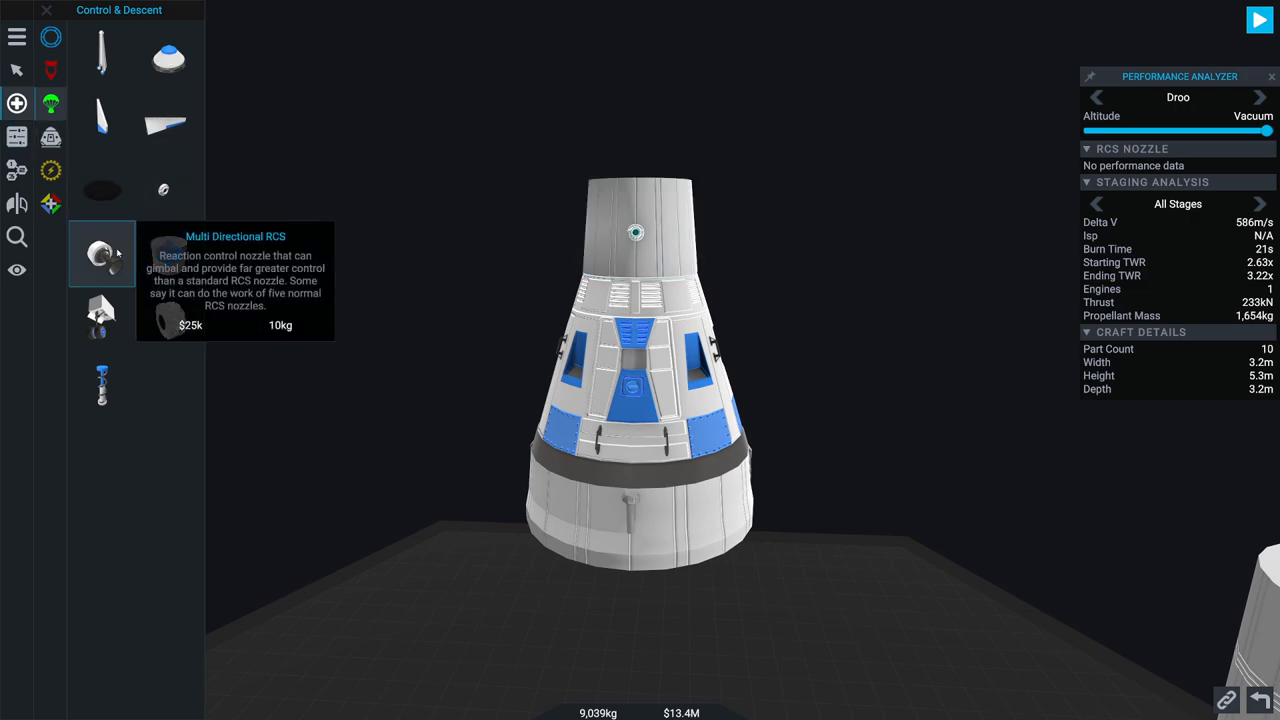
mouse_move(721, 268)
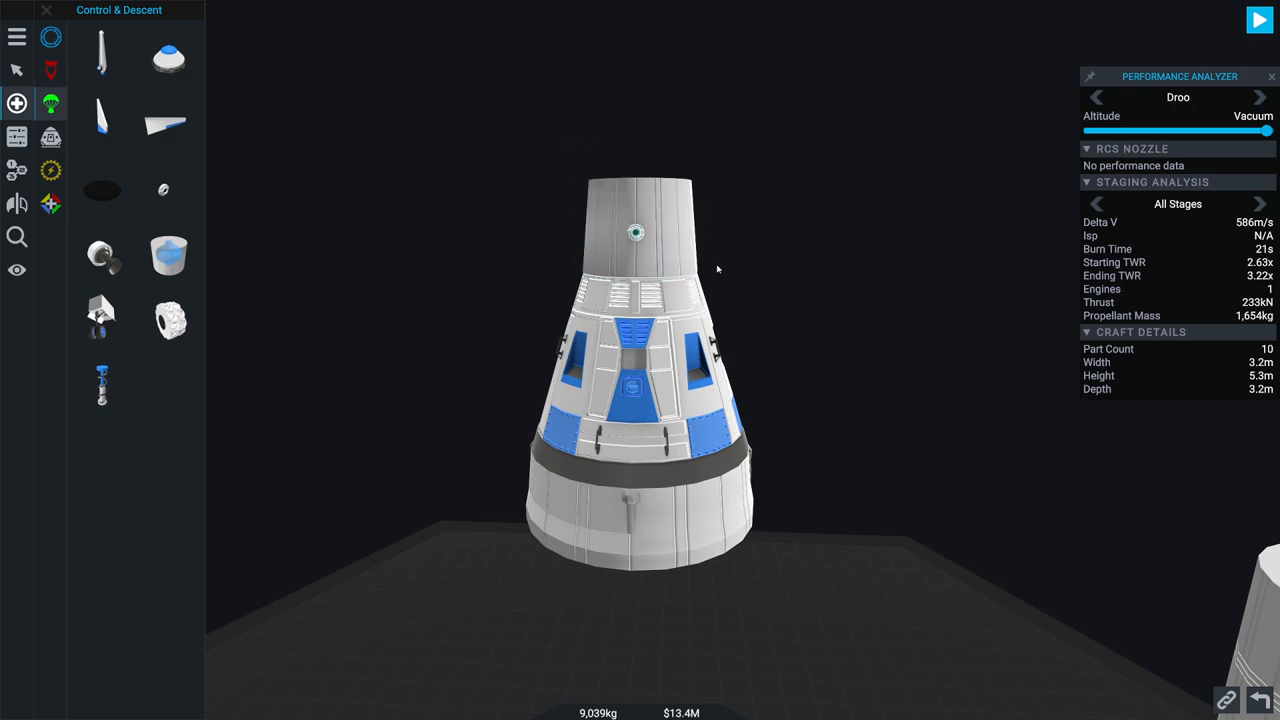
mouse_move(102, 188)
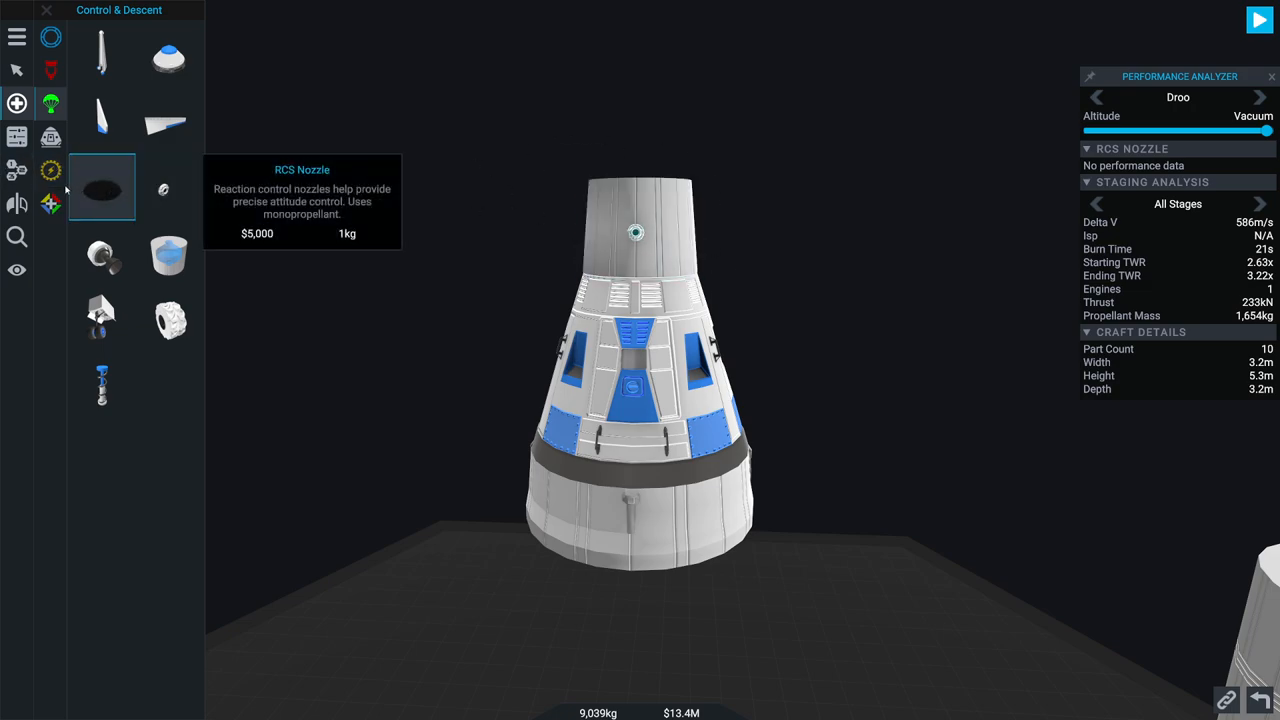
left_click(16, 202)
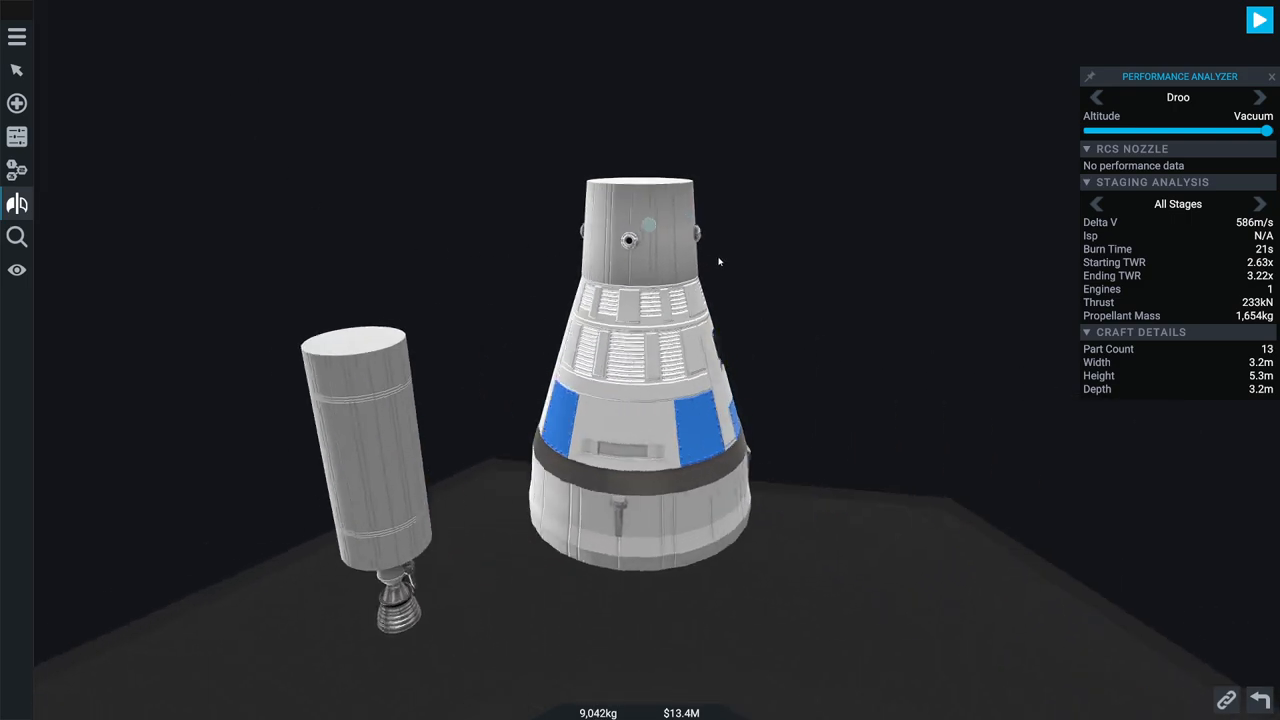
left_click(17, 203)
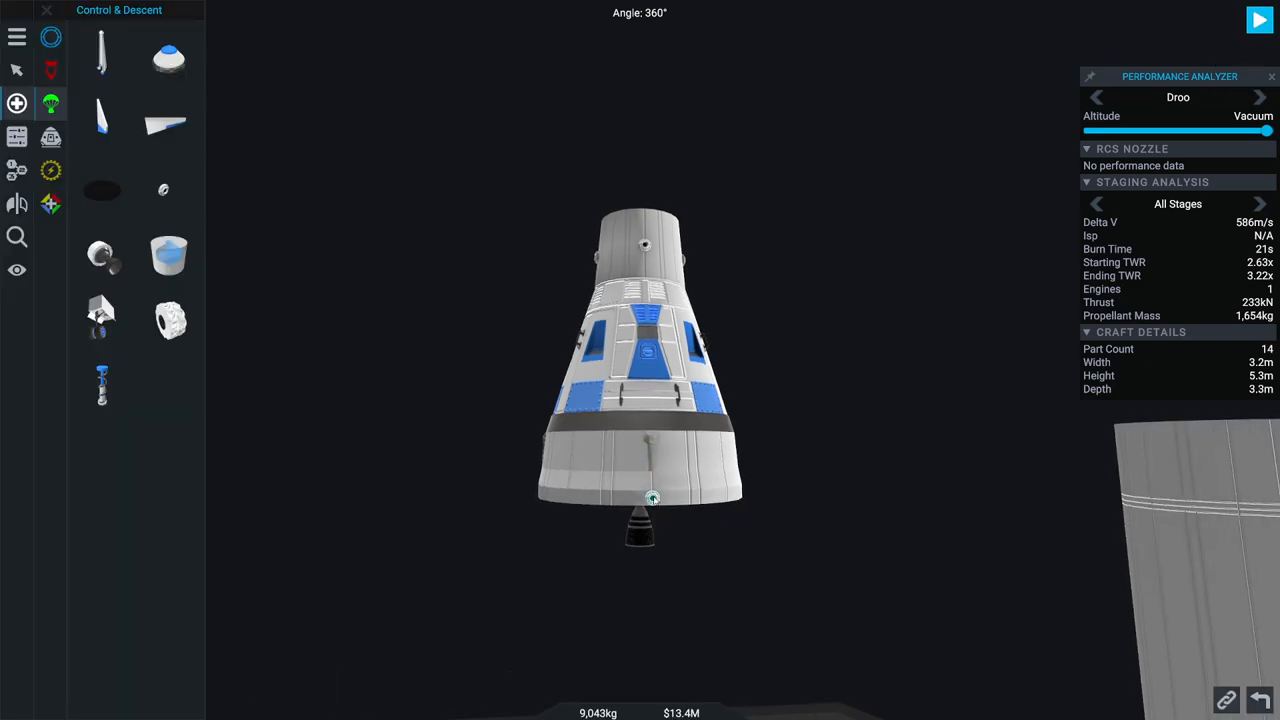
left_click(18, 202)
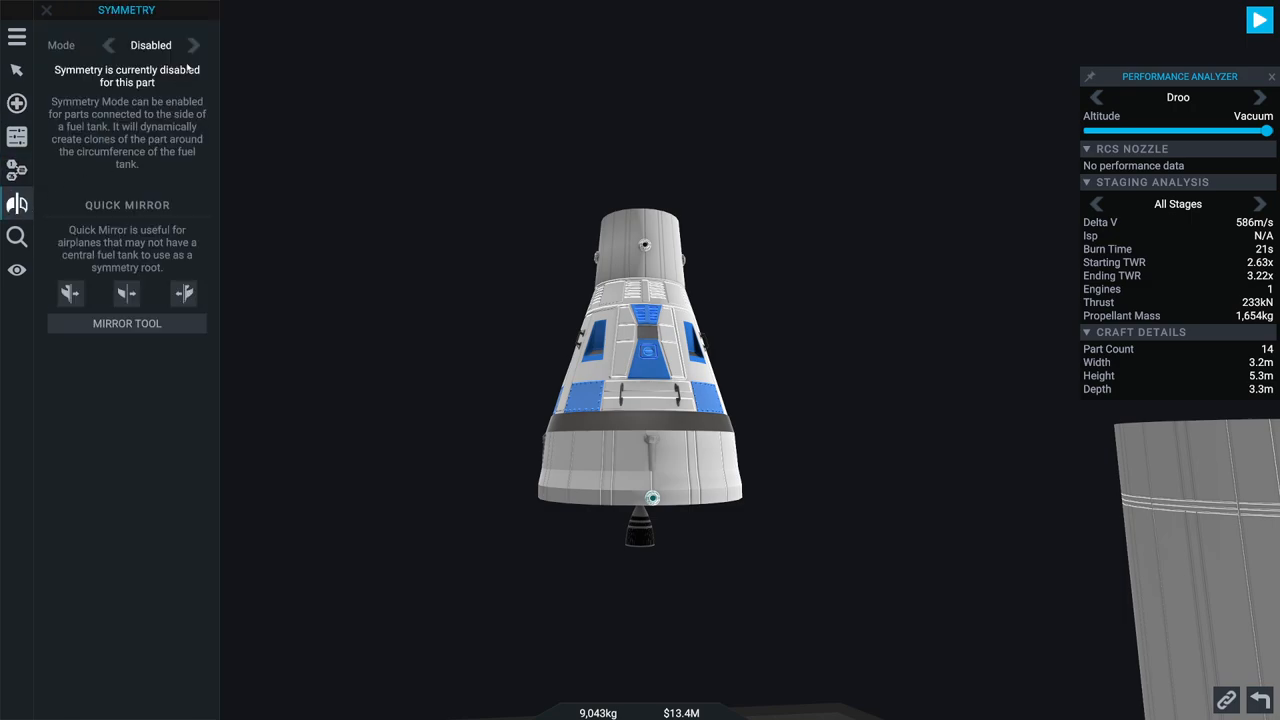
Step: Set Symmetry Mode to Radial x4 for the selected RCS nozzle
left_click(197, 45)
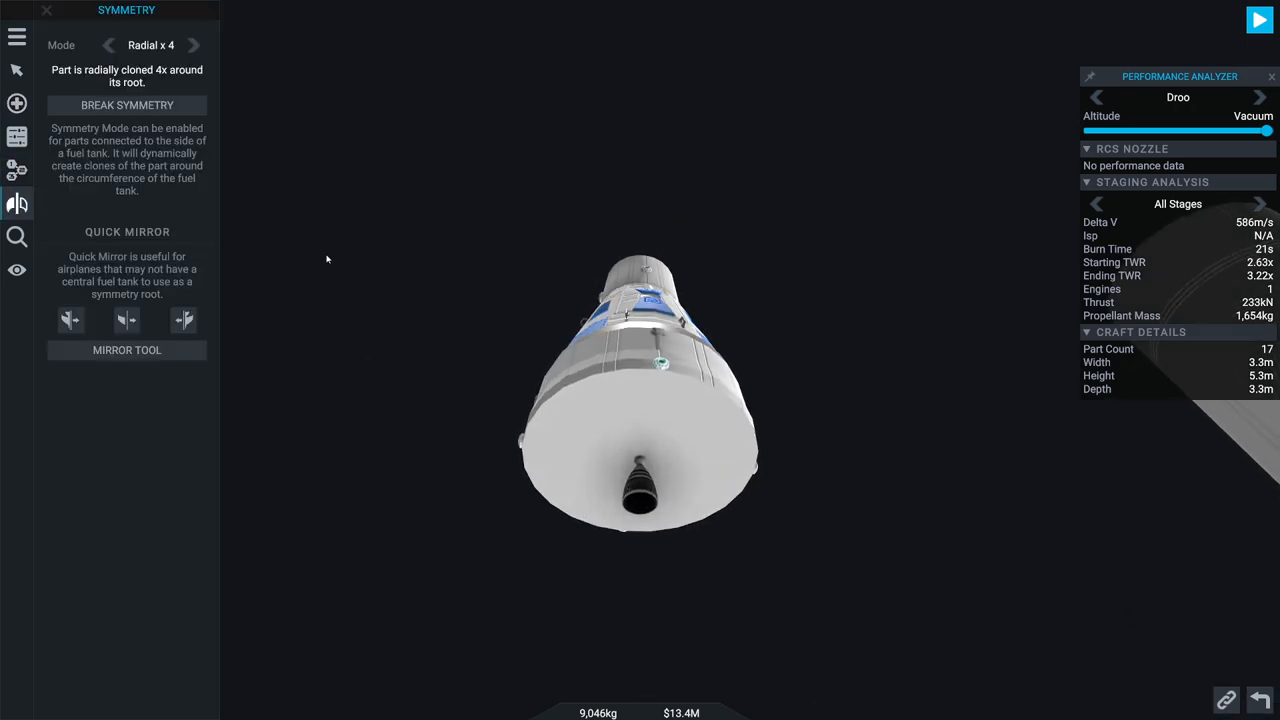
left_click(15, 103)
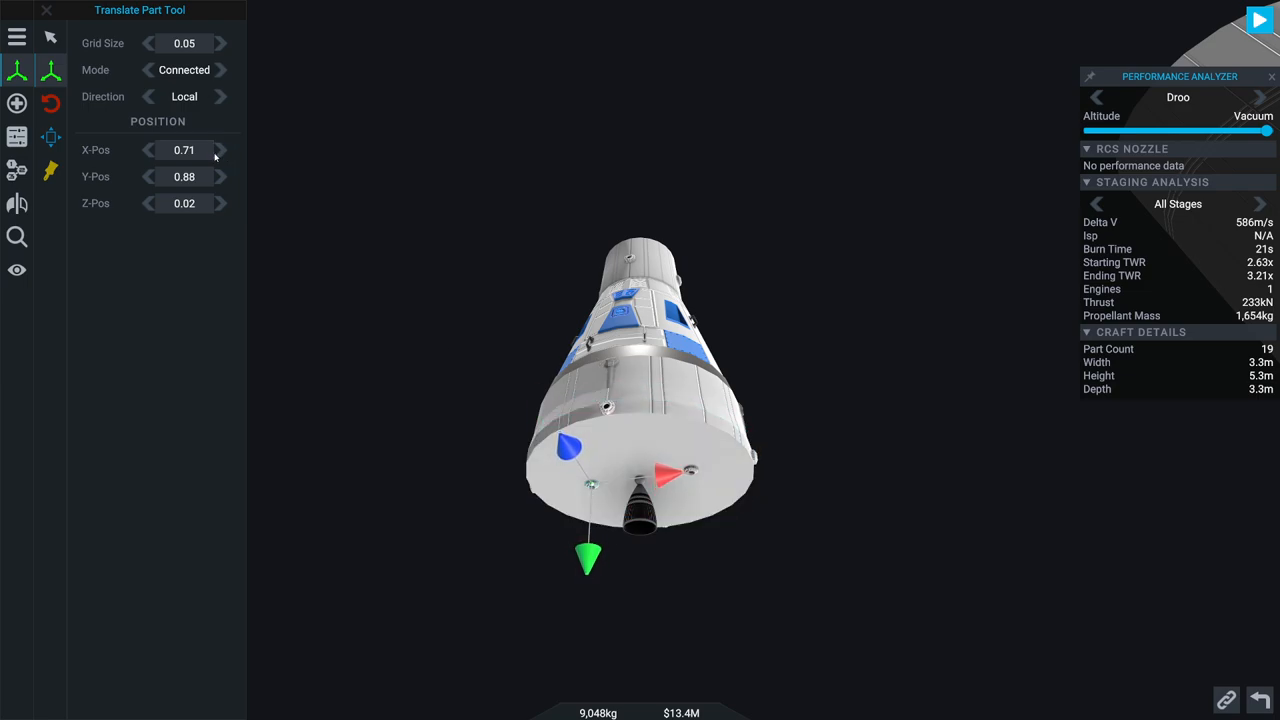
Step: Adjust the RCS nozzle's X position field to seat it against the nose
left_click(184, 150)
type("-0.74")
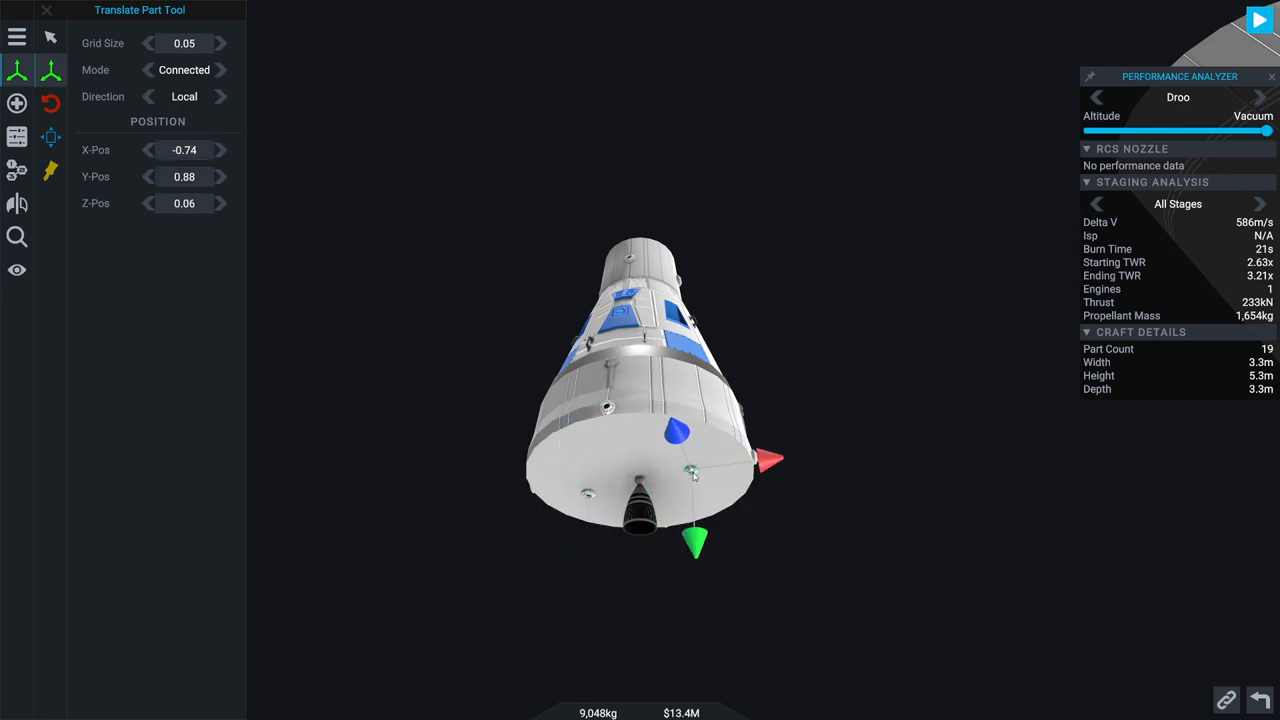
left_click(184, 150)
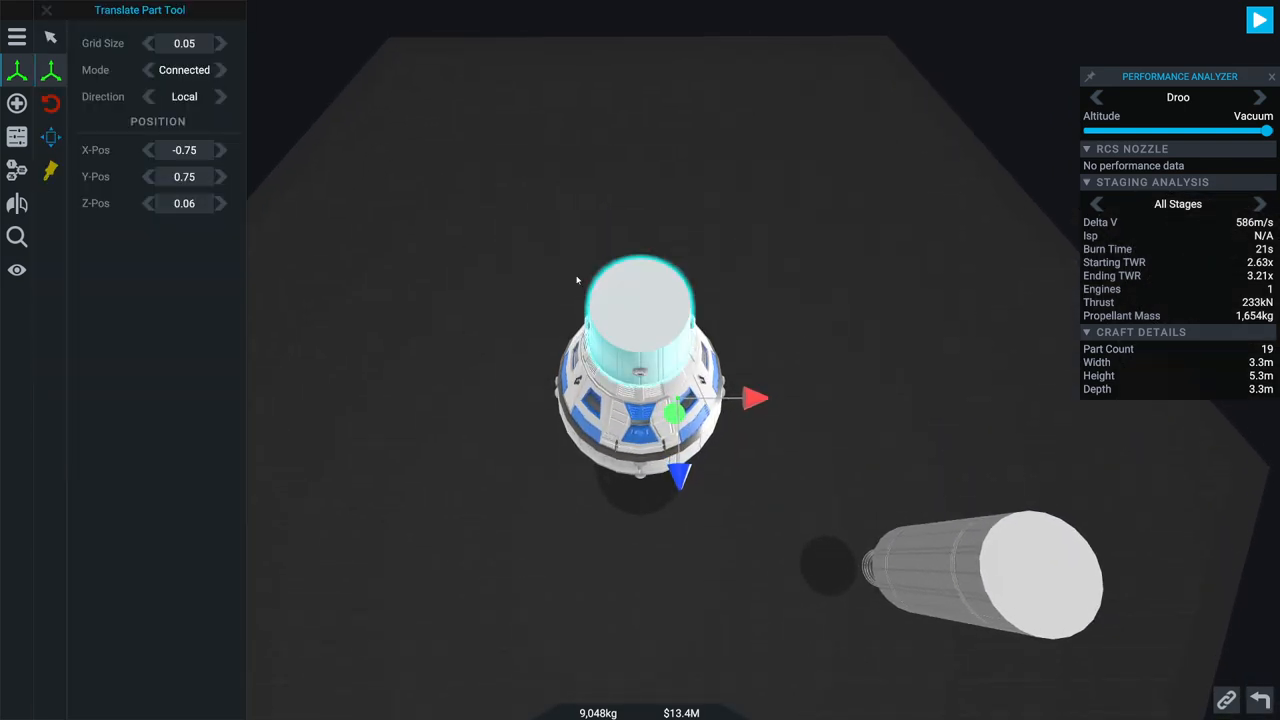
left_click(17, 103)
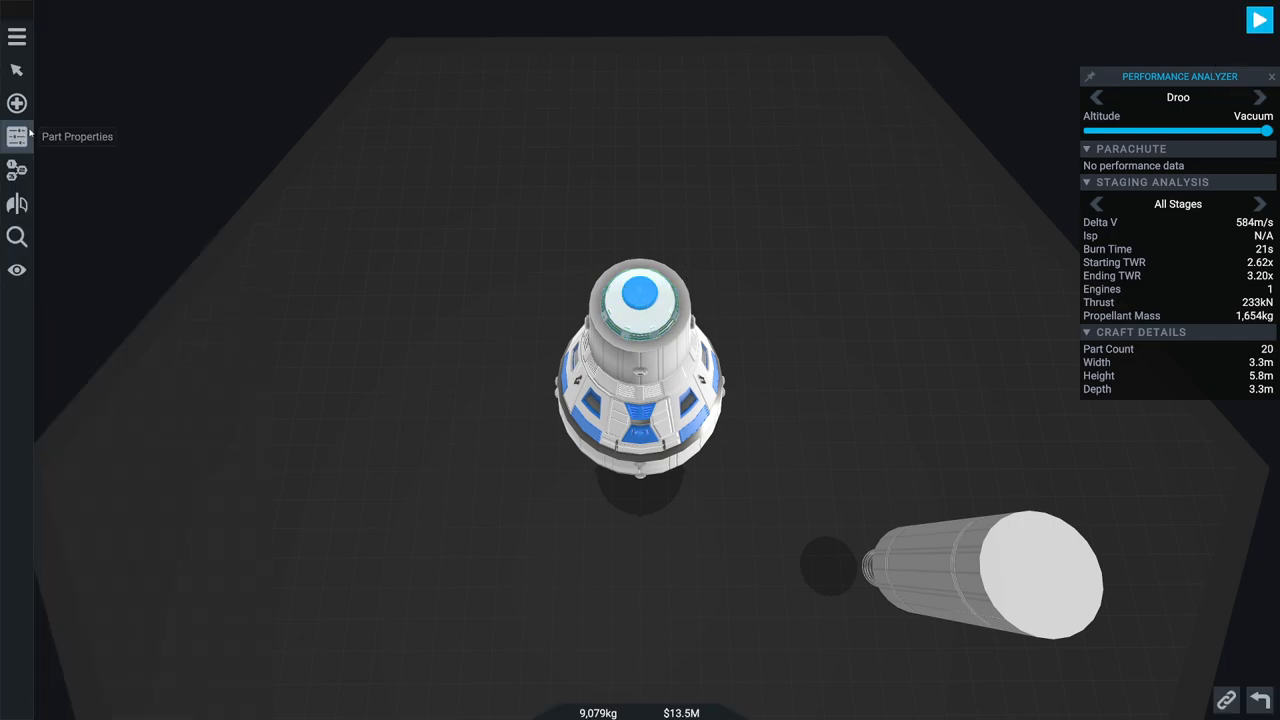
Step: Open the parachute's Part Properties and raise its Chute Size slider
left_click(15, 135)
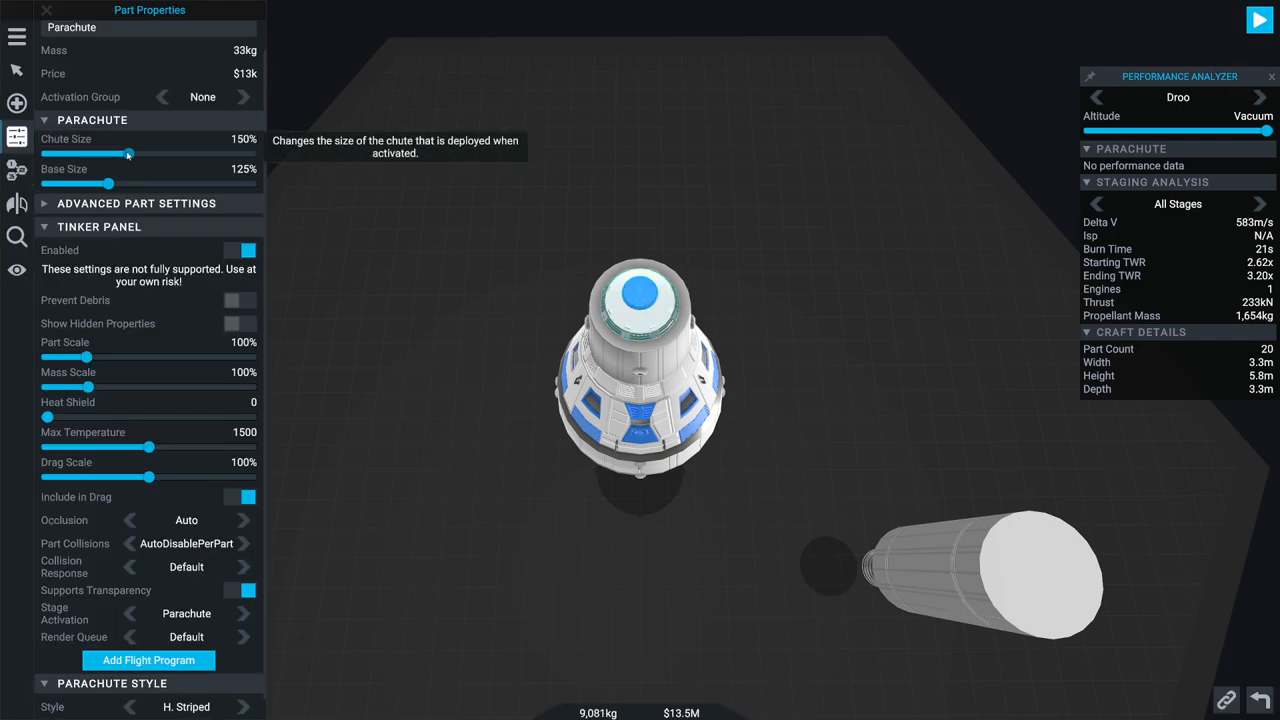
left_click(15, 103)
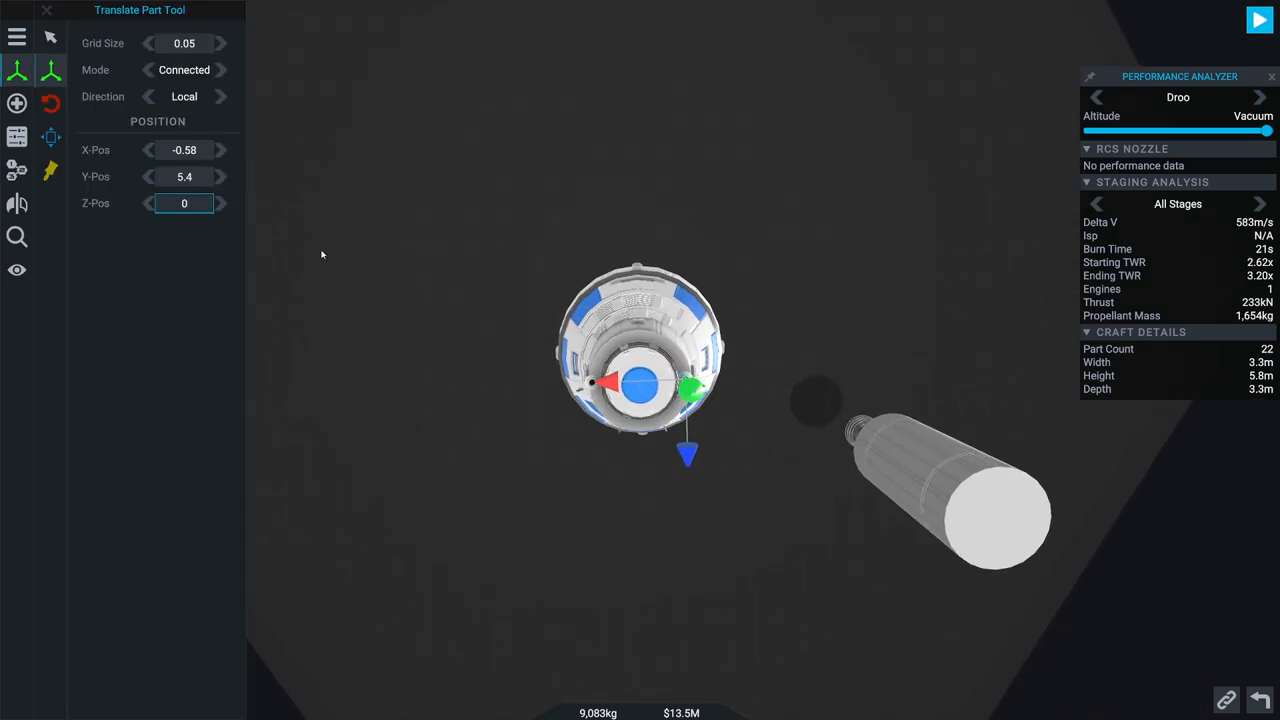
Step: Position the RCS nozzle pair at X -0.585, Y 5.4, Z 0 beside the nose
left_click(184, 150)
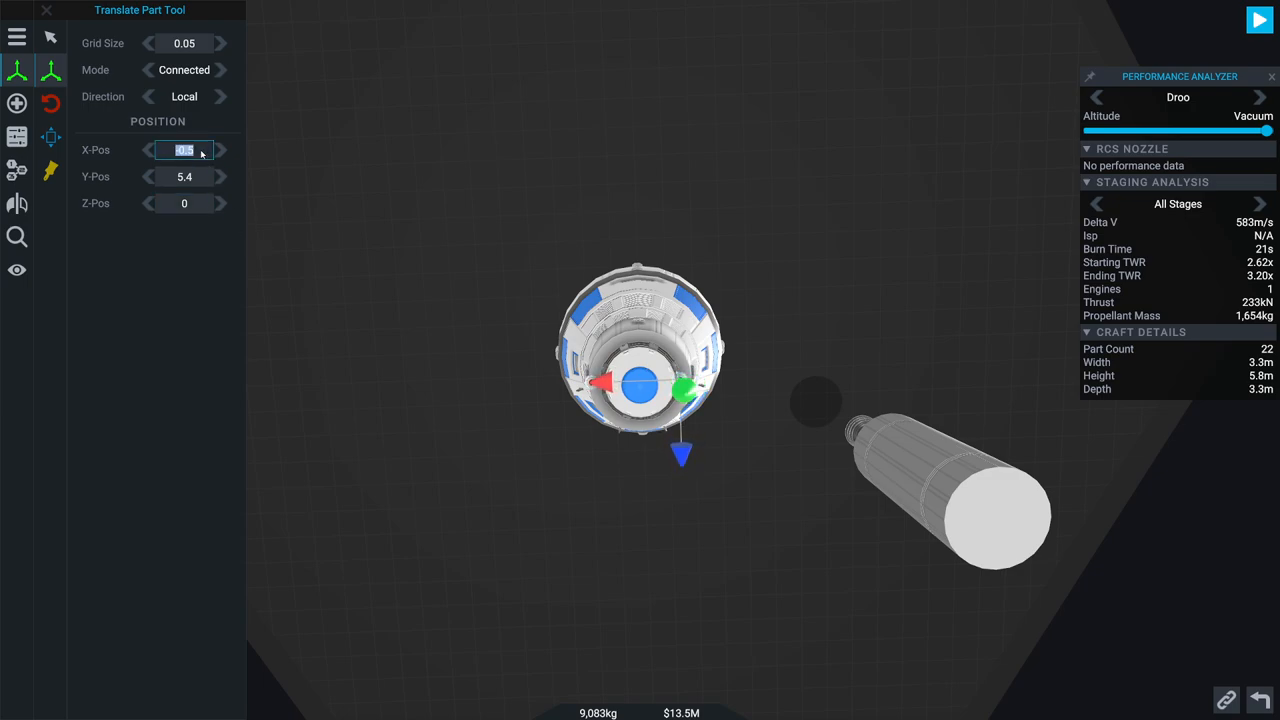
type("-0.585")
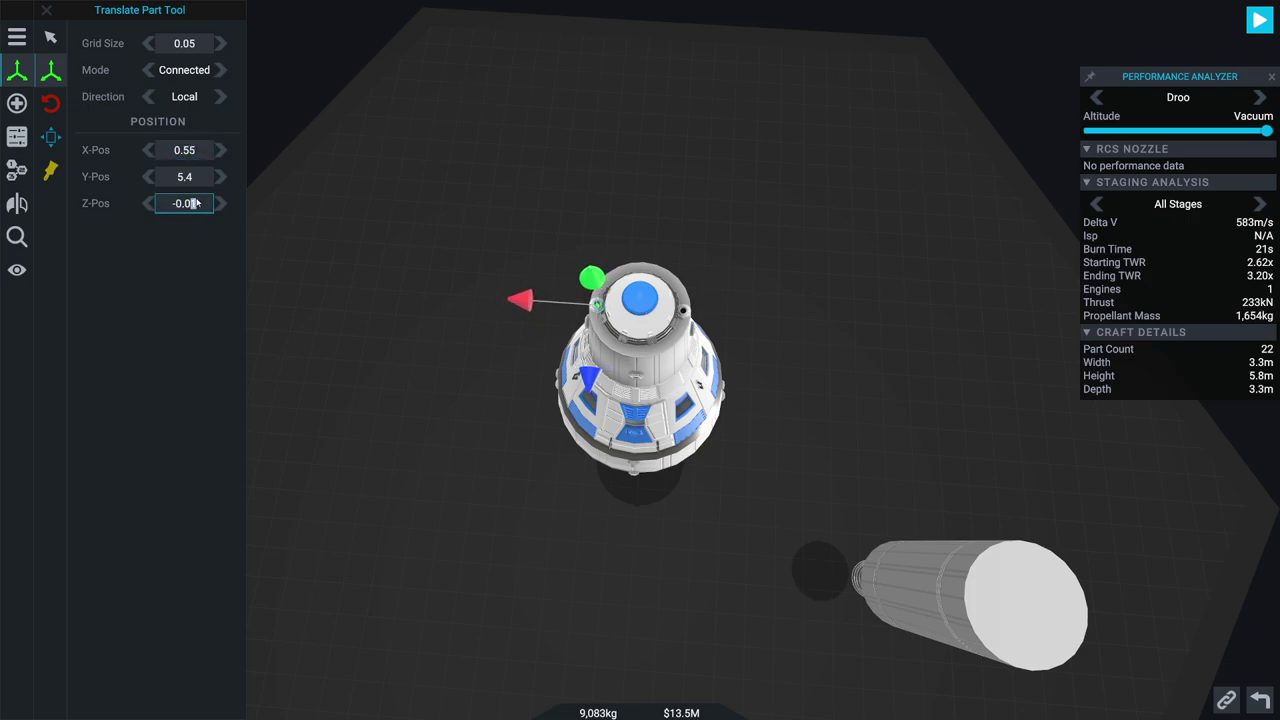
type("0")
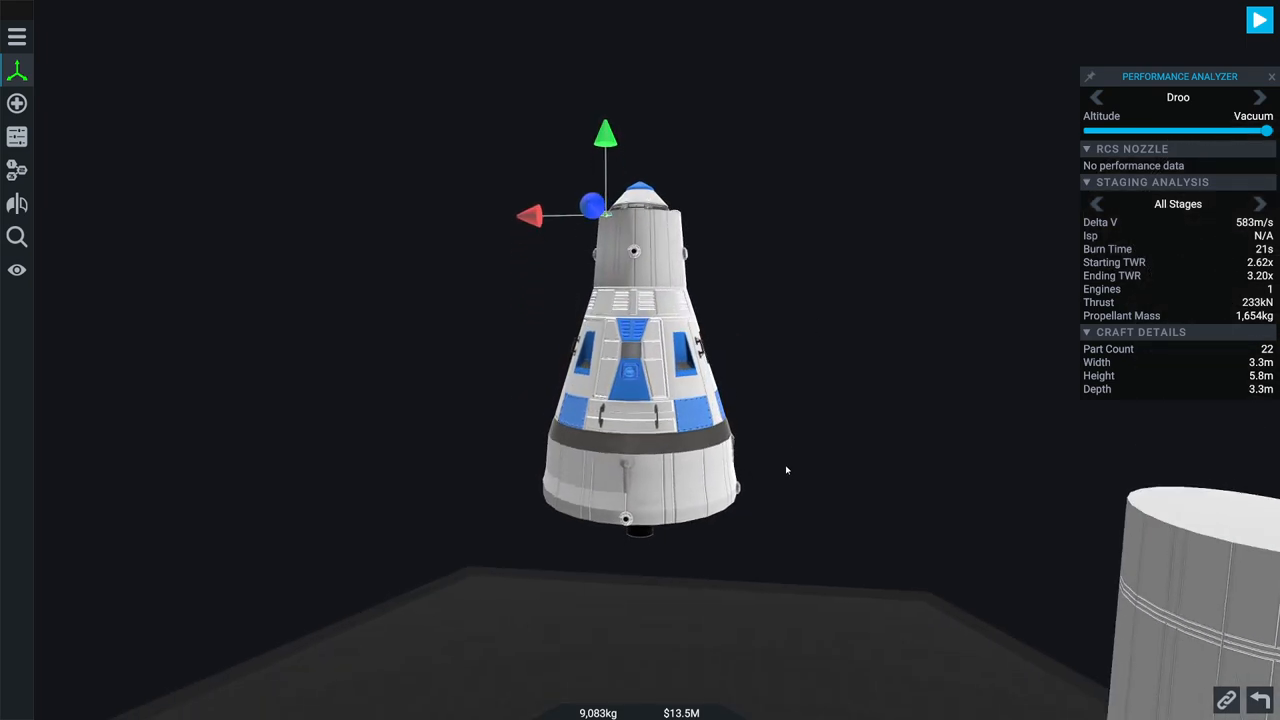
left_click(16, 103)
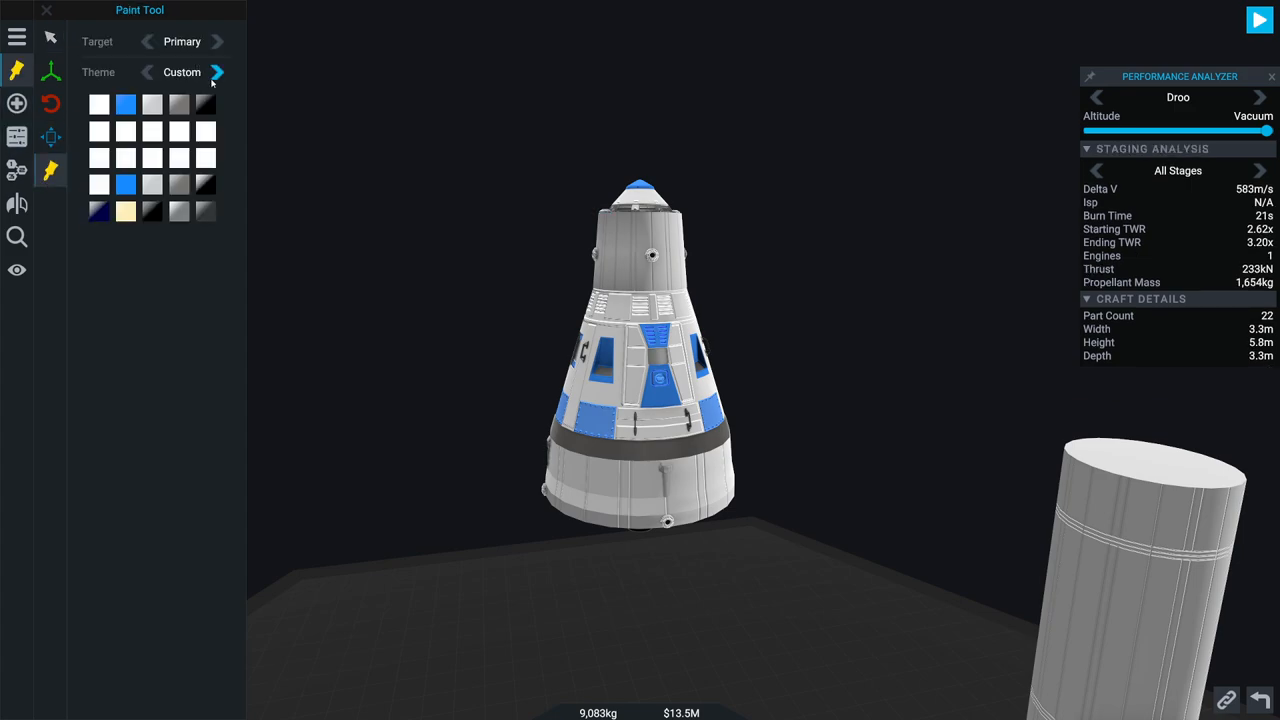
Step: Switch the paint theme to Default and paint the capsule's primary colour black
left_click(227, 71)
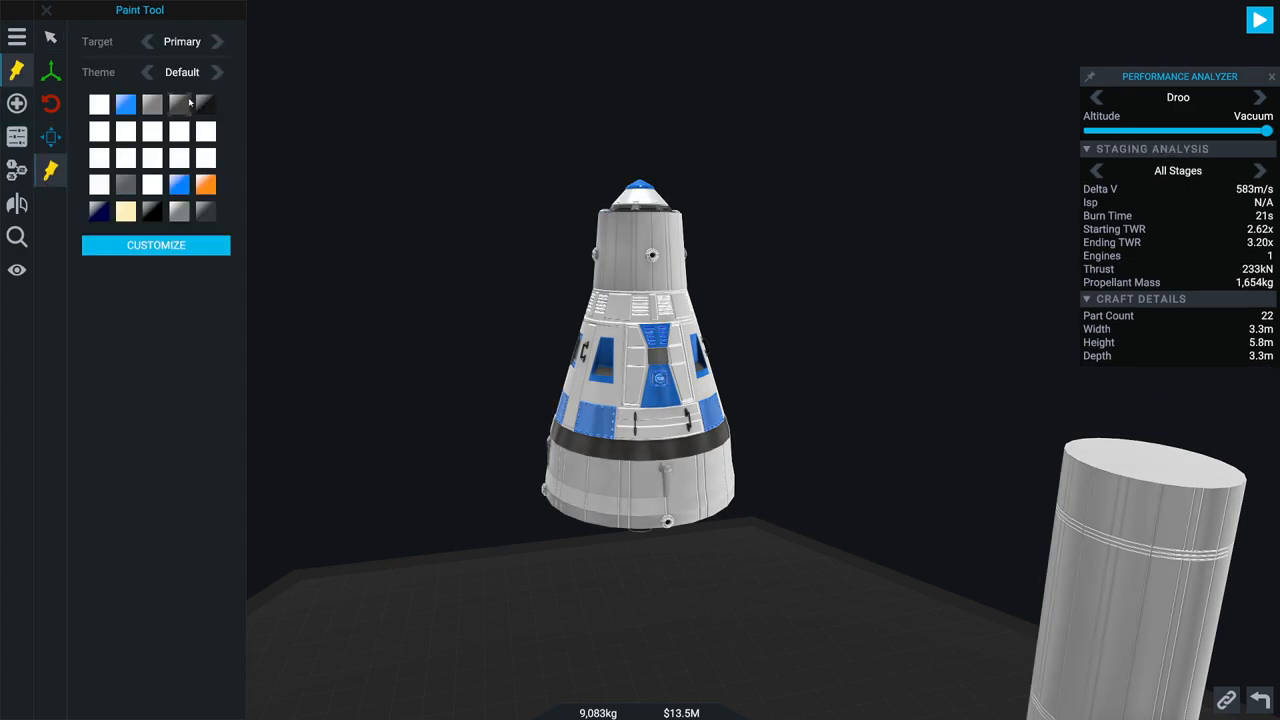
left_click(179, 104)
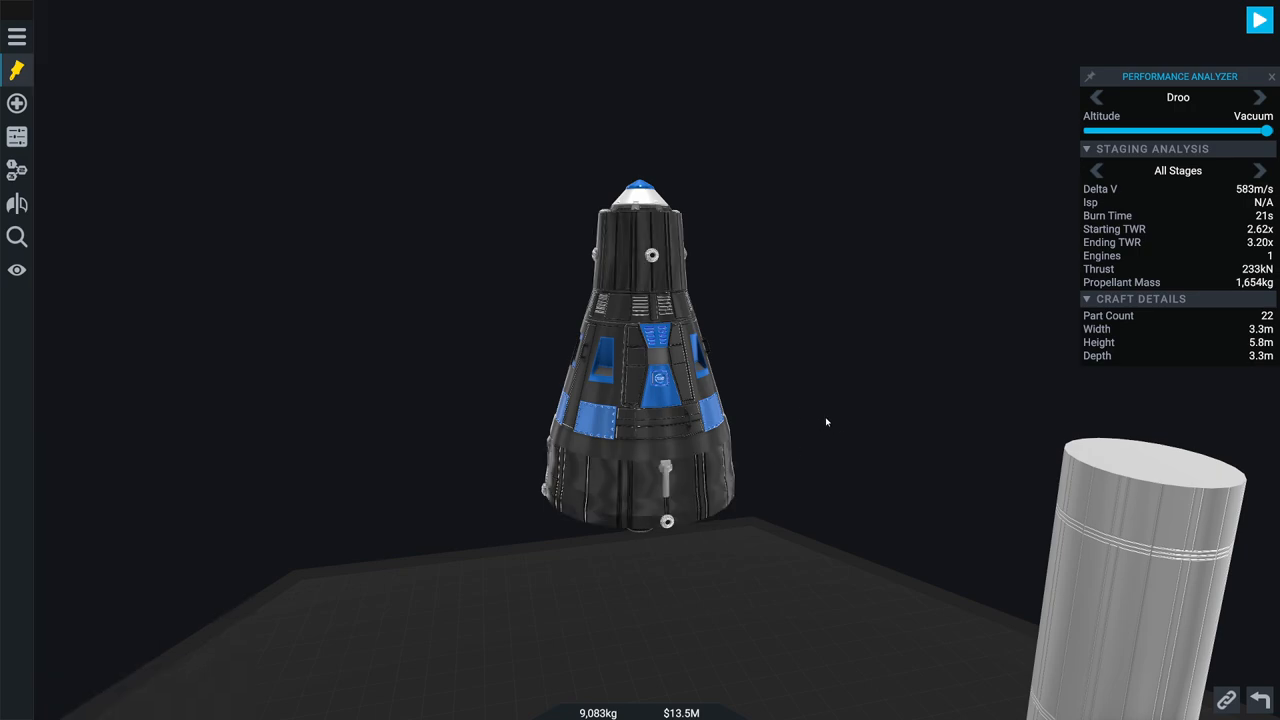
left_click(16, 70)
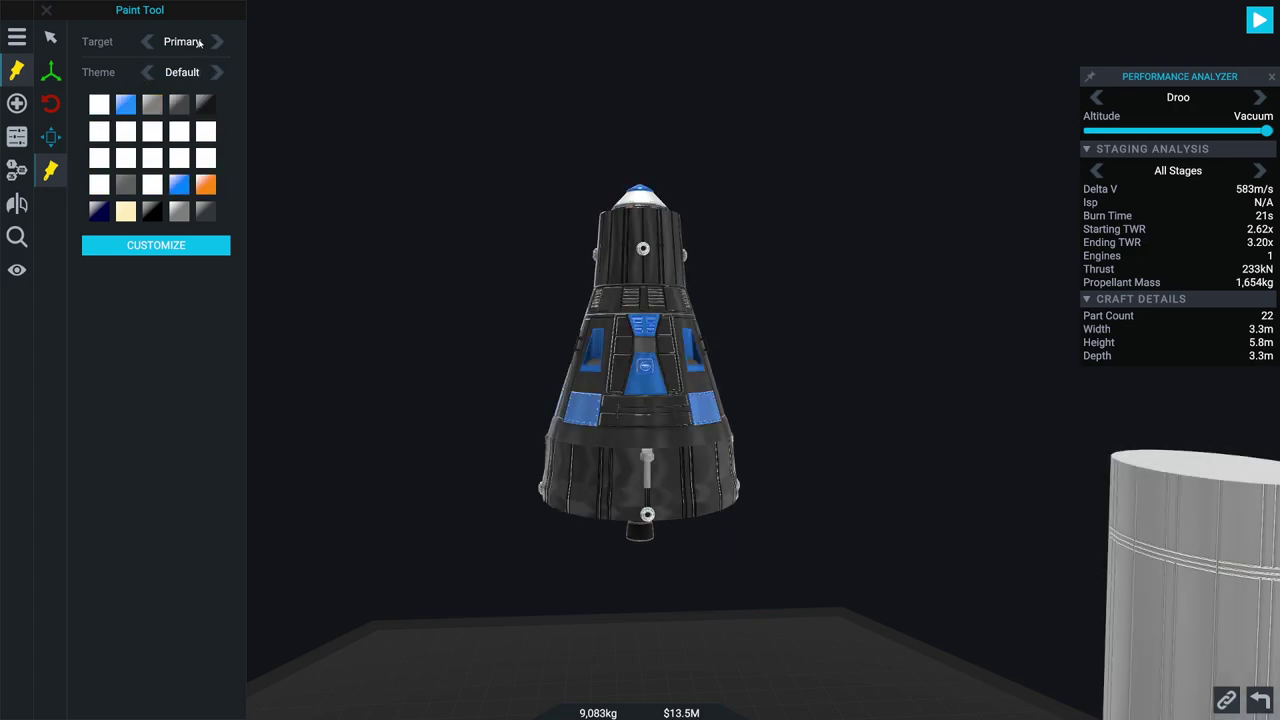
Step: Target Trim 1 and apply grey to the capsule's trim
left_click(218, 41)
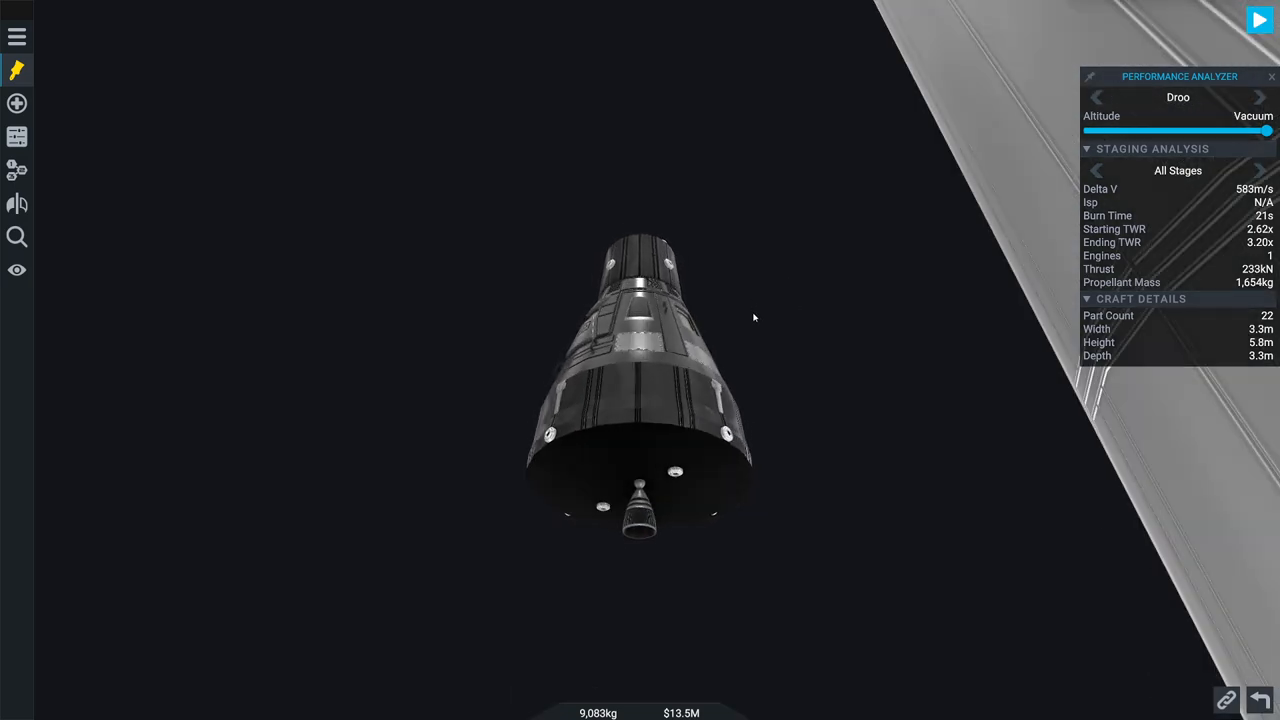
left_click_drag(754, 318, 830, 397)
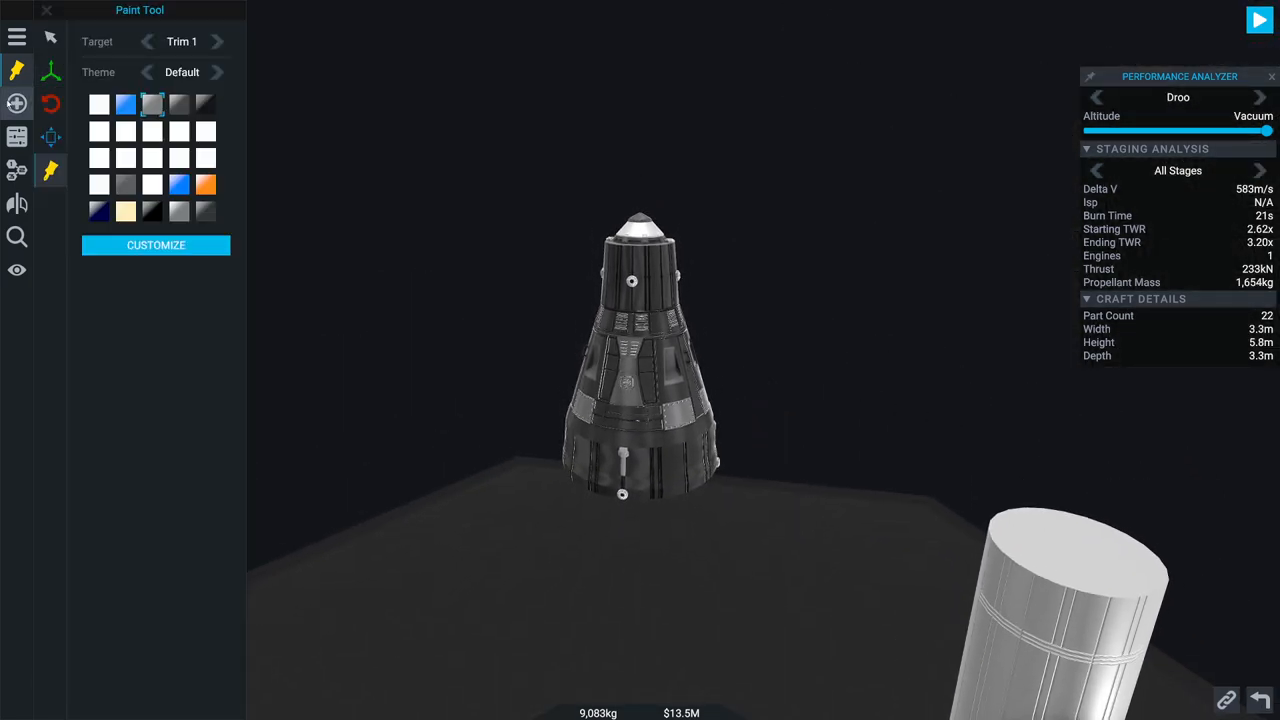
left_click(17, 103)
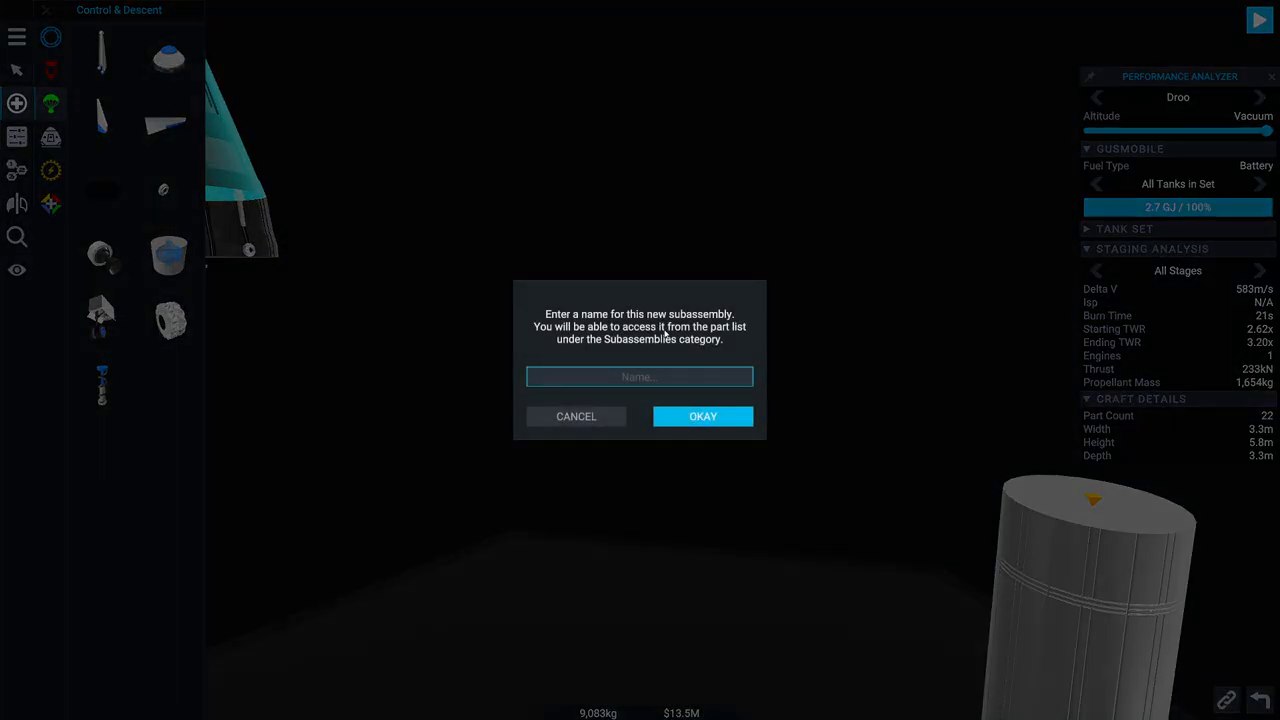
Step: Name the subassembly 'GeminiCricket' and confirm with OKAY
type("G")
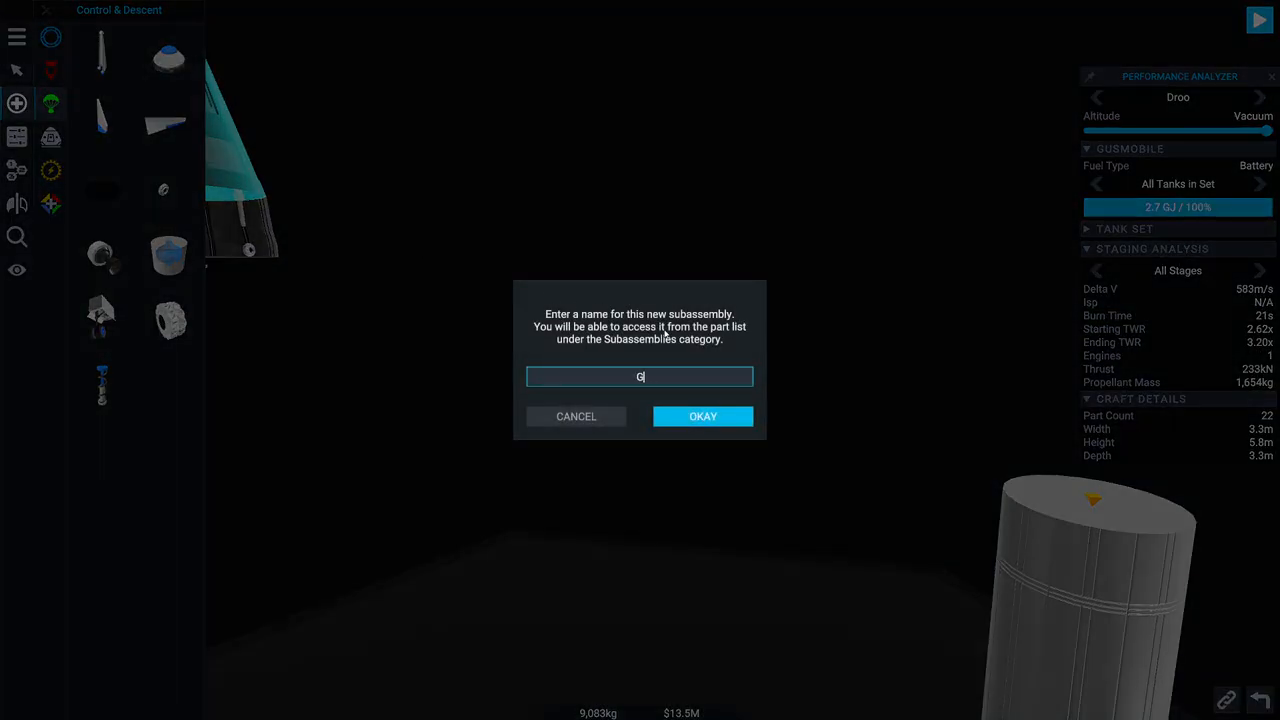
type("eminiCricket")
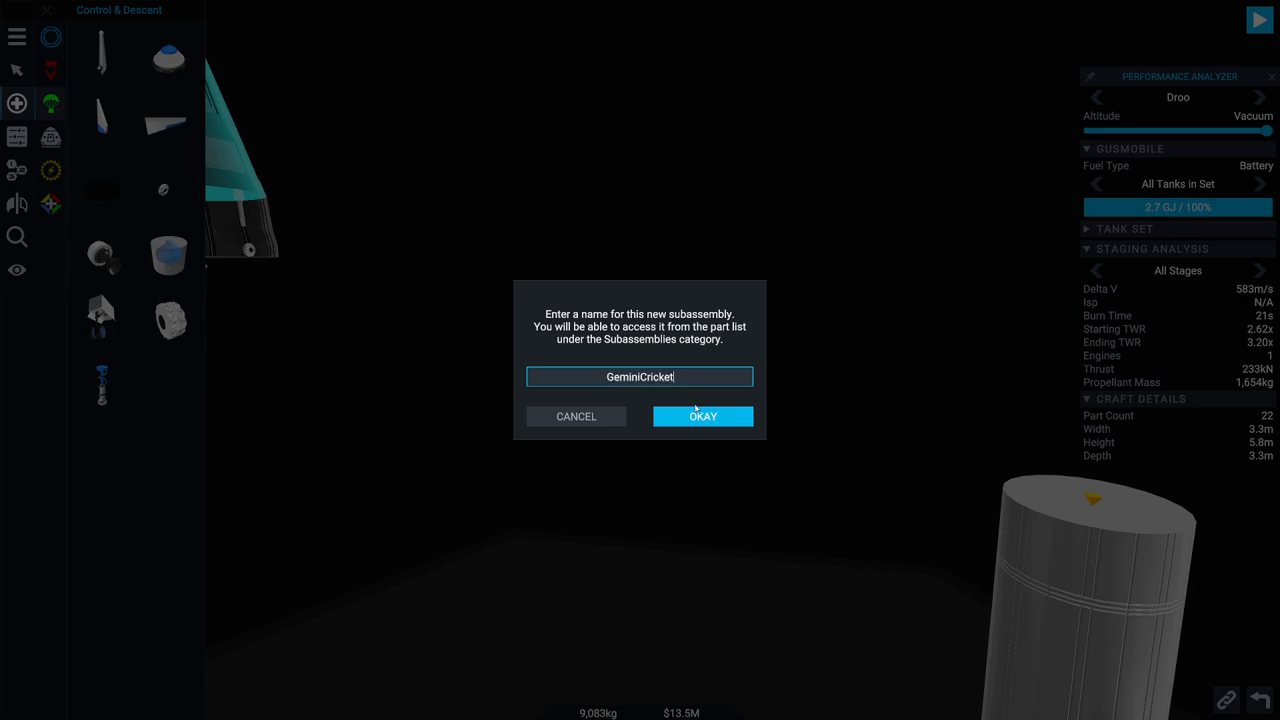
left_click(703, 416)
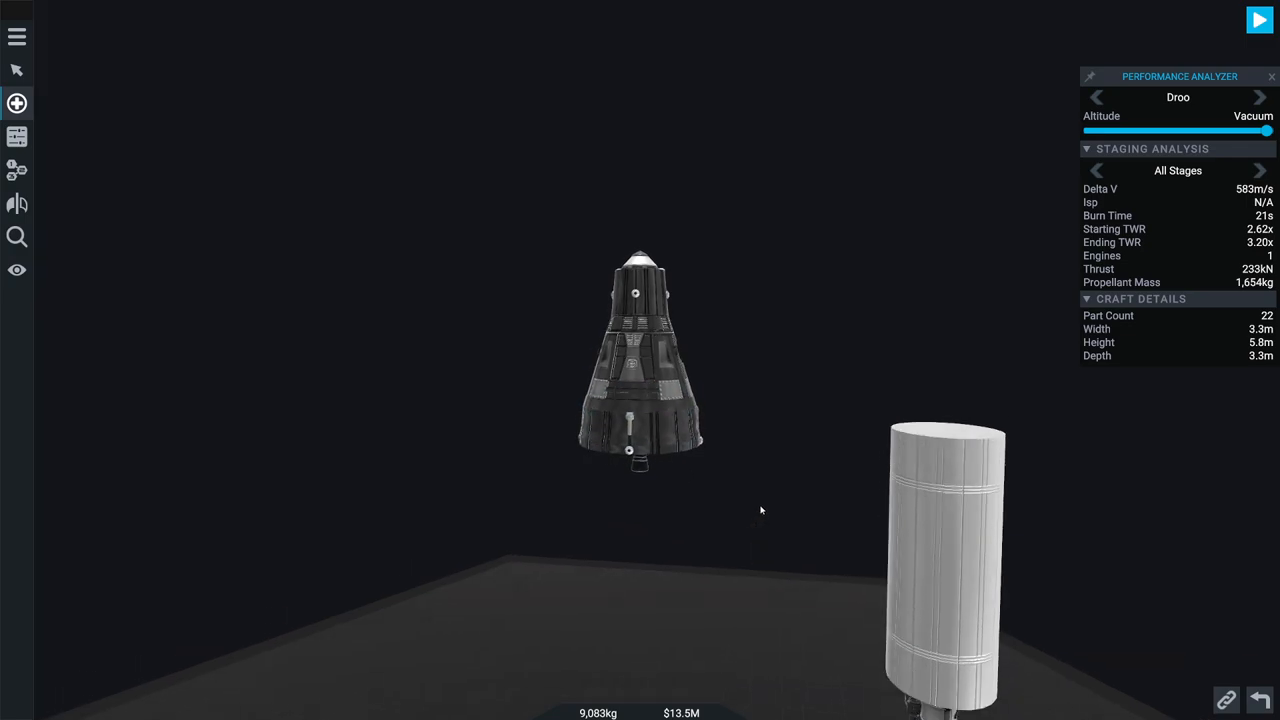
Step: Open the parts catalogue to find a Structural interstage
left_click(16, 103)
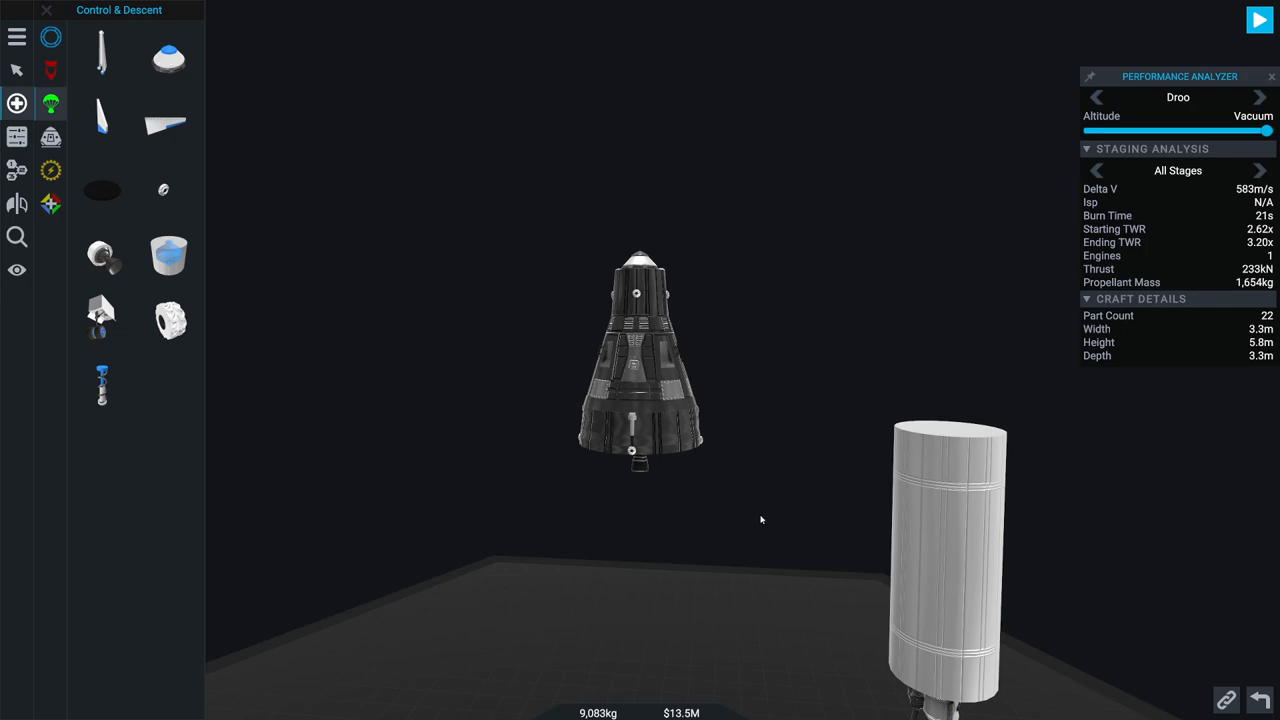
mouse_move(778, 386)
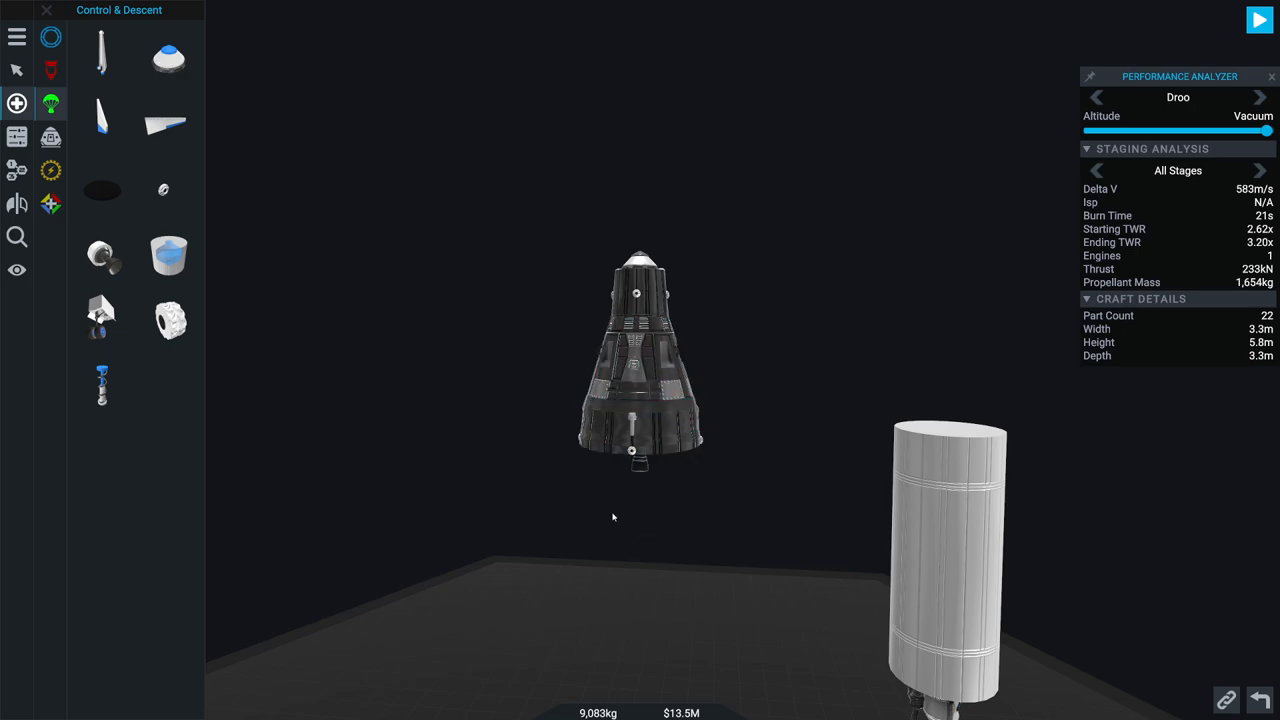
mouse_move(750, 438)
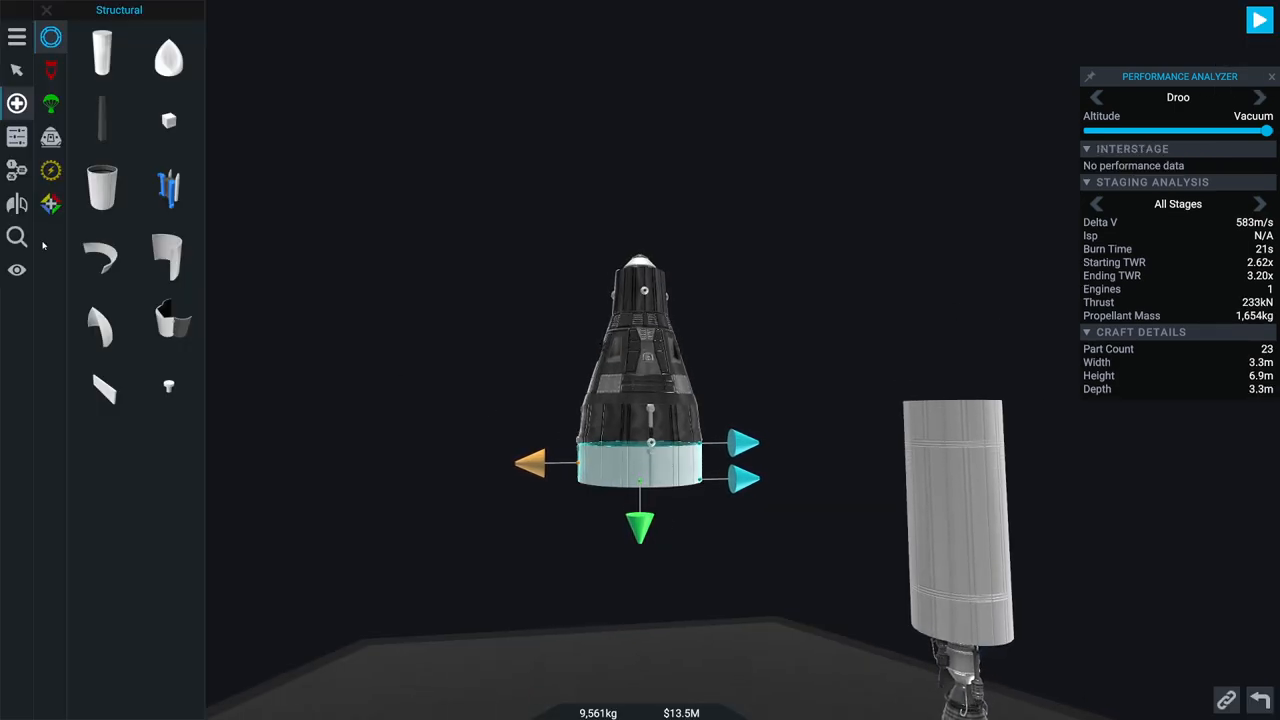
Step: Check the interstage settings, then compare Stage 1 and Stage 3 in Staging Analysis
left_click(15, 137)
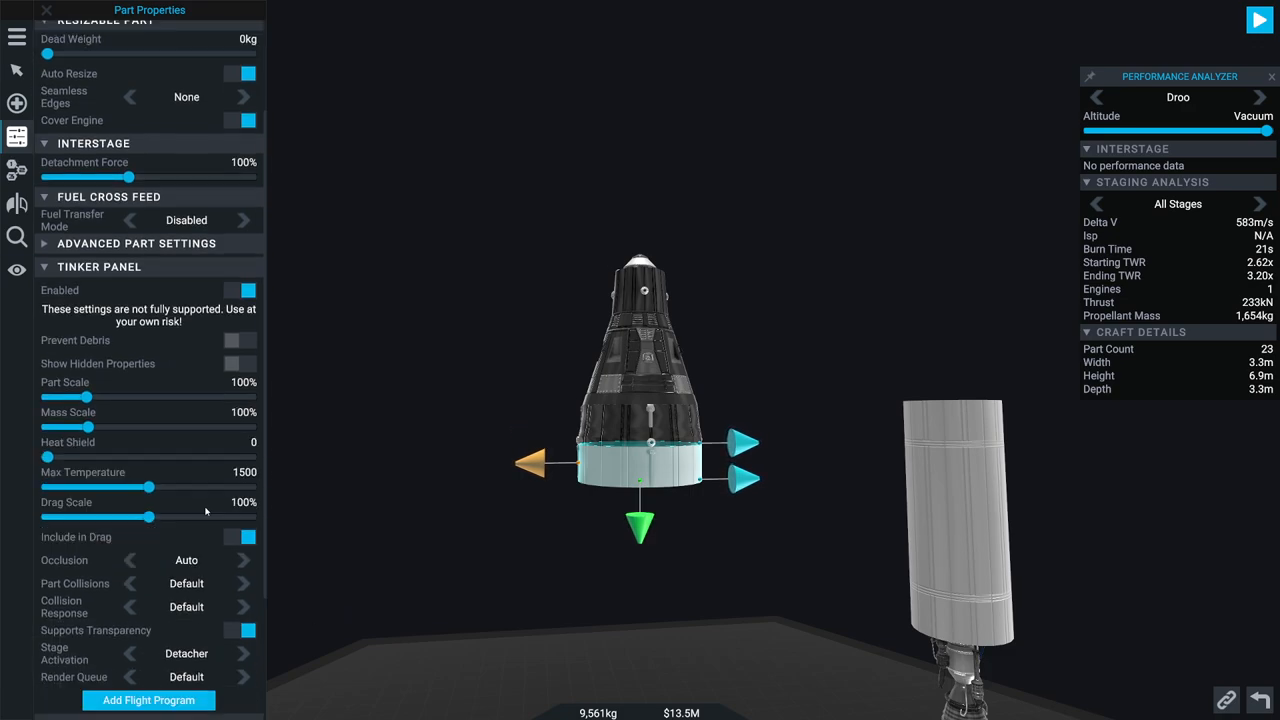
scroll("down", 3)
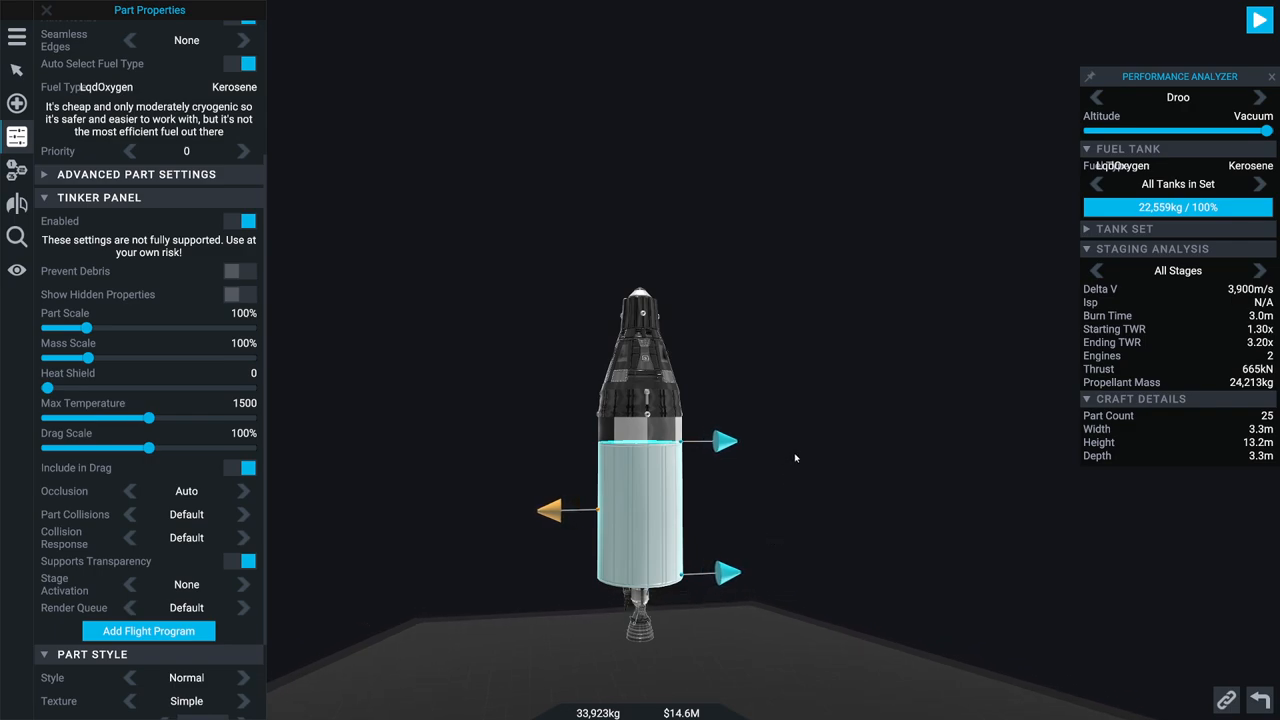
mouse_move(772, 472)
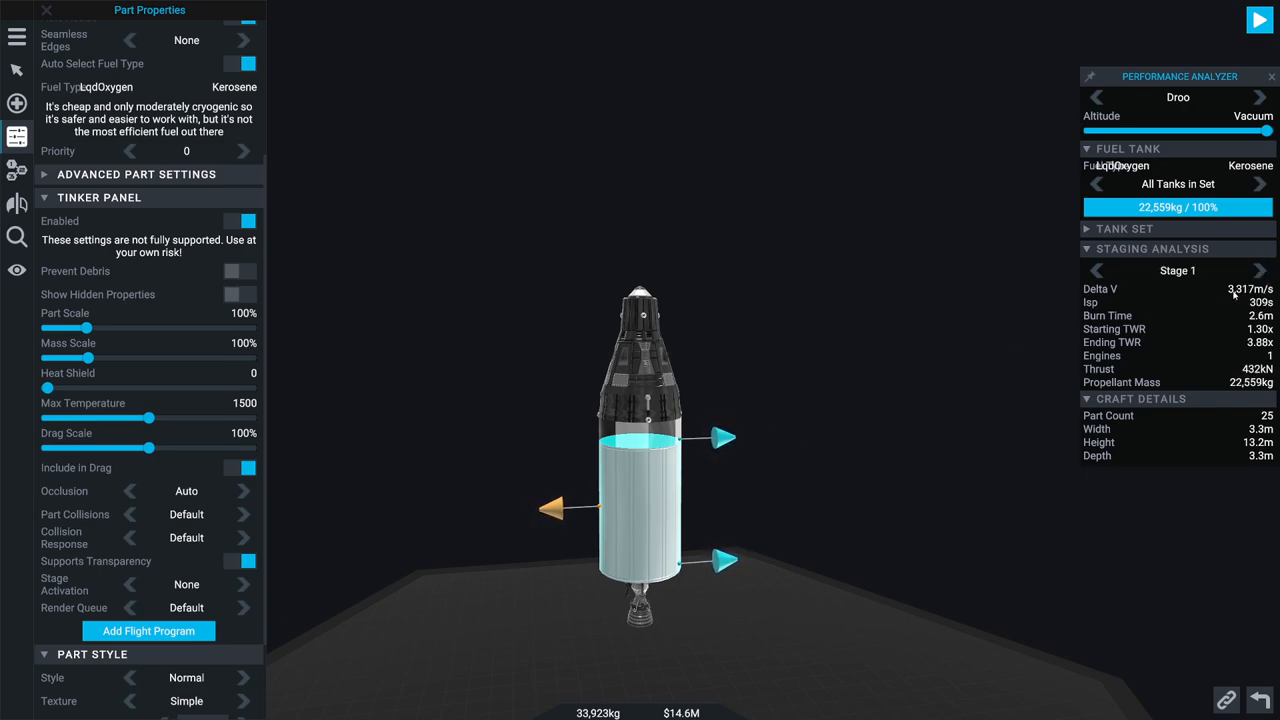
mouse_move(869, 334)
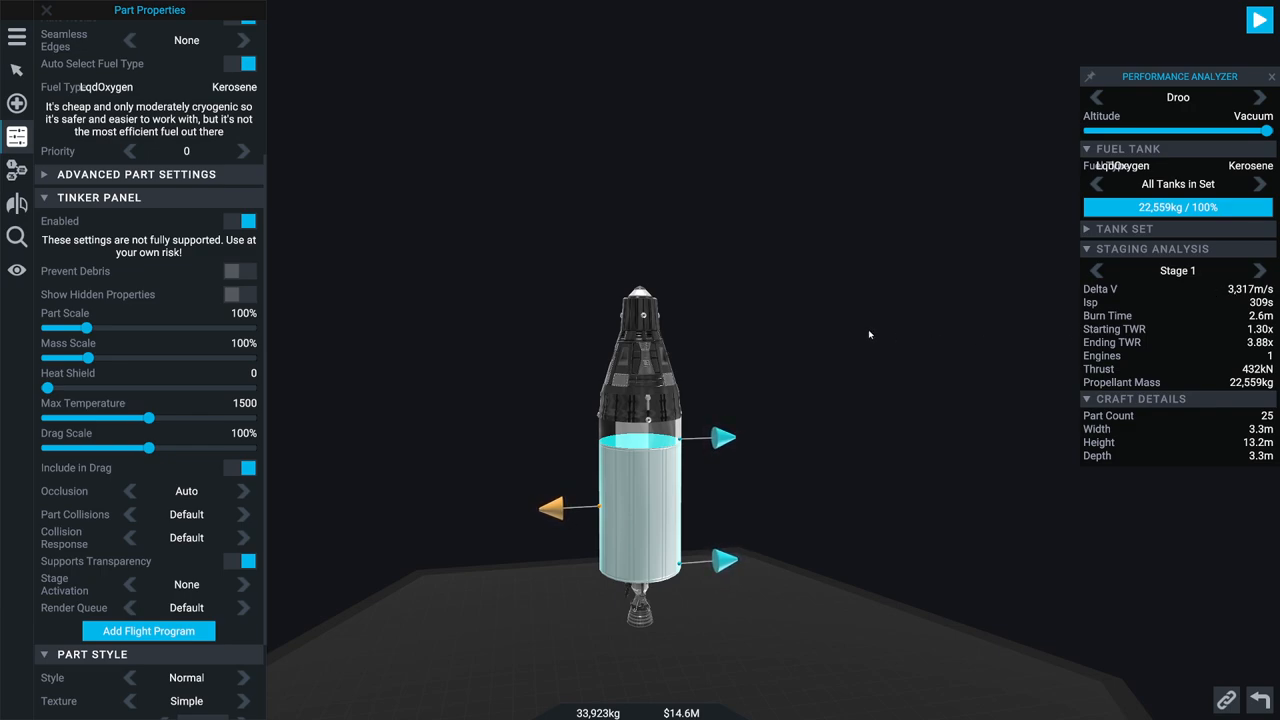
left_click(1260, 270)
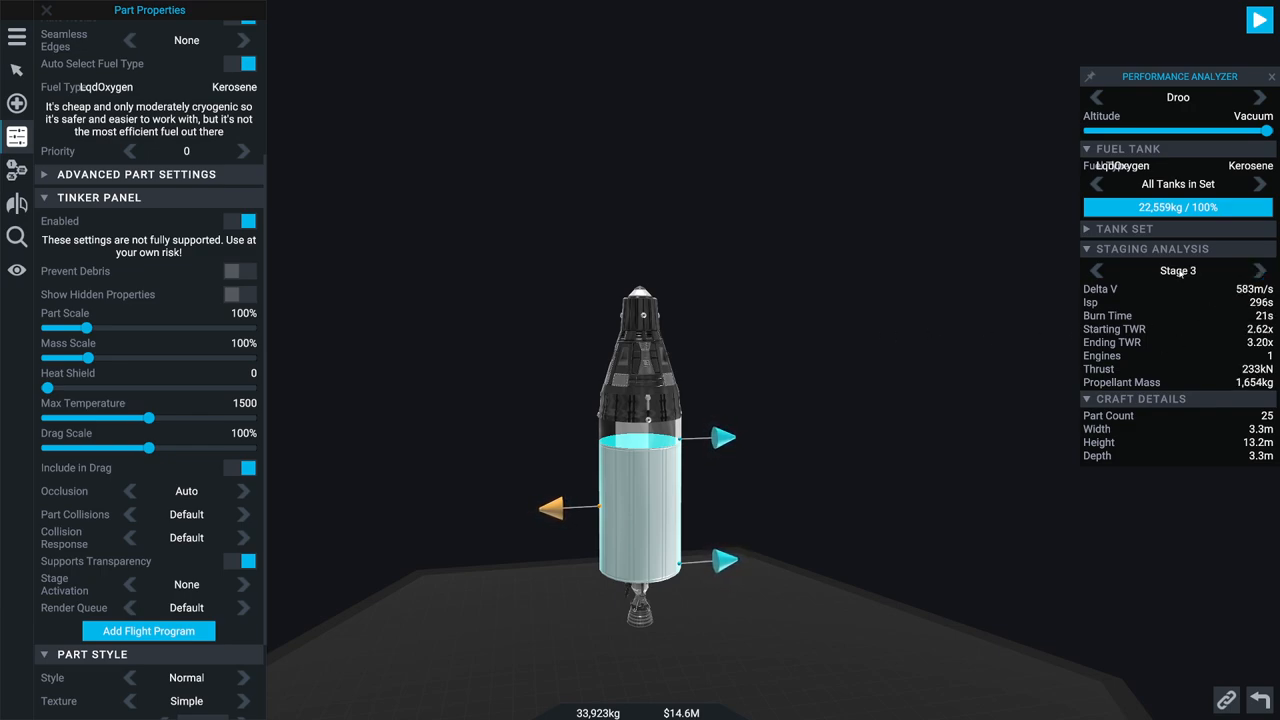
left_click(1096, 270)
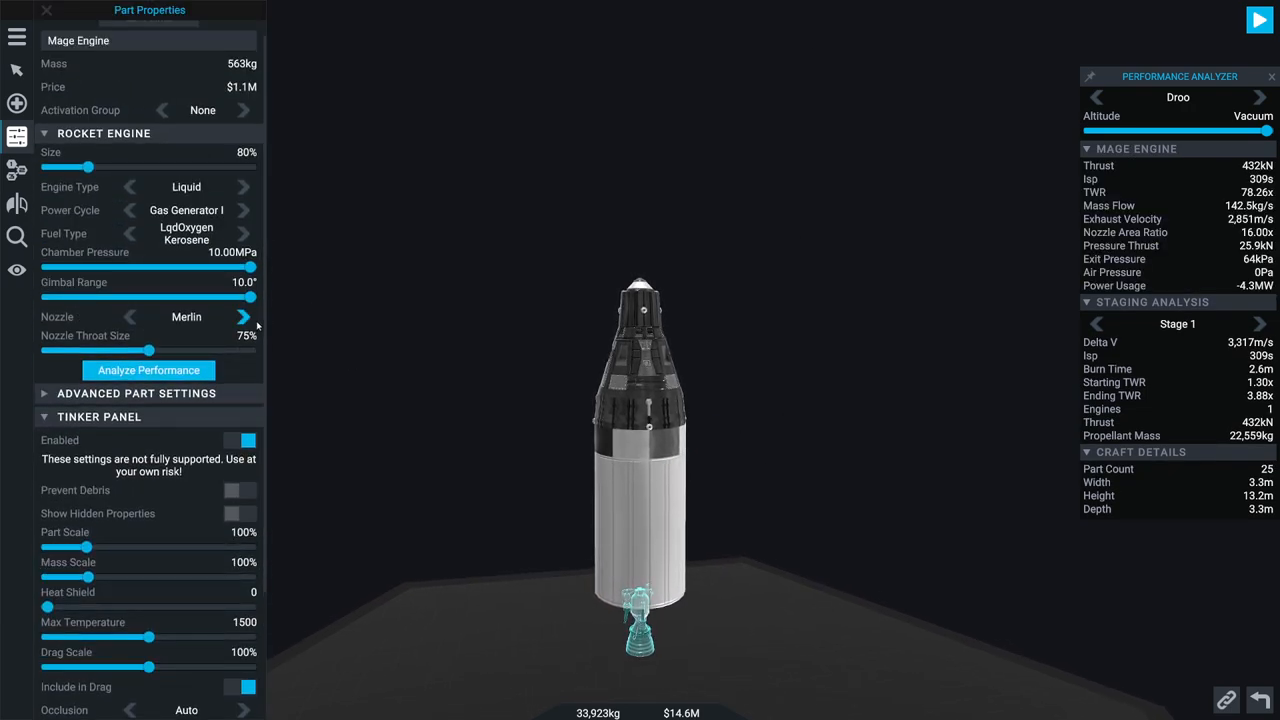
mouse_move(257, 323)
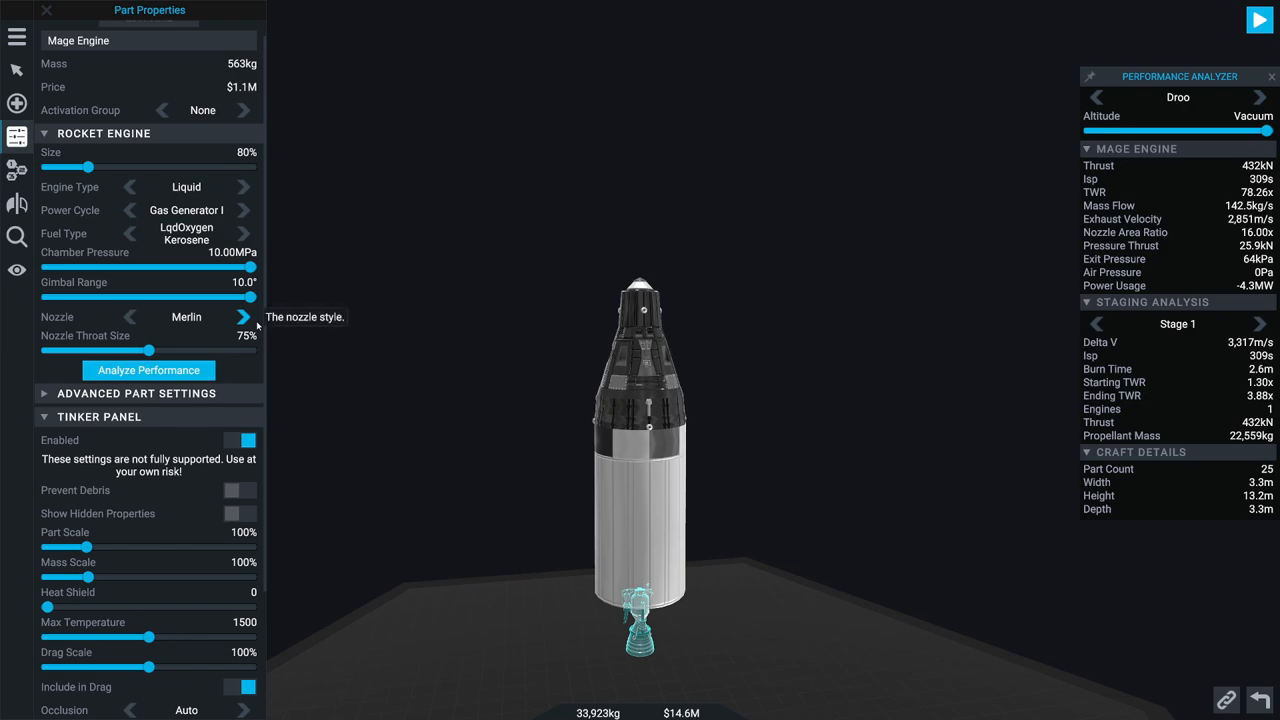
mouse_move(409, 366)
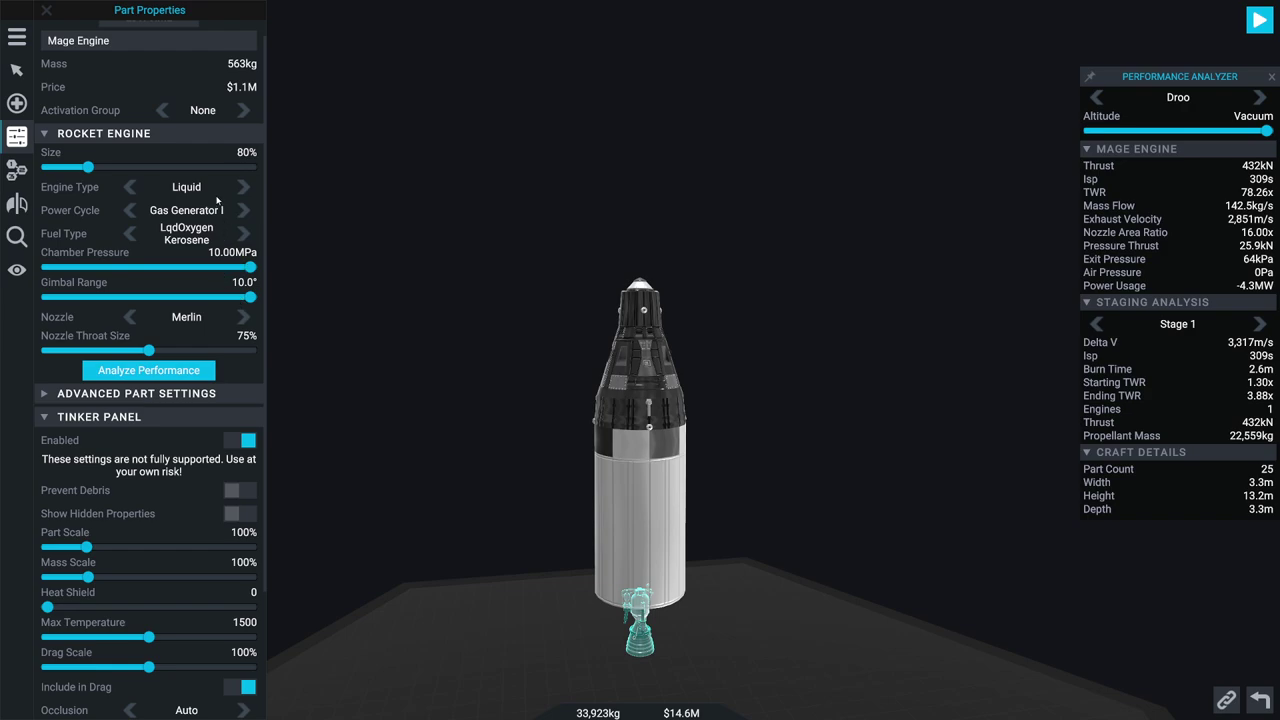
Step: Cycle the Mage engine's fuel type through the options to NTO/Aerozine-50
left_click(243, 233)
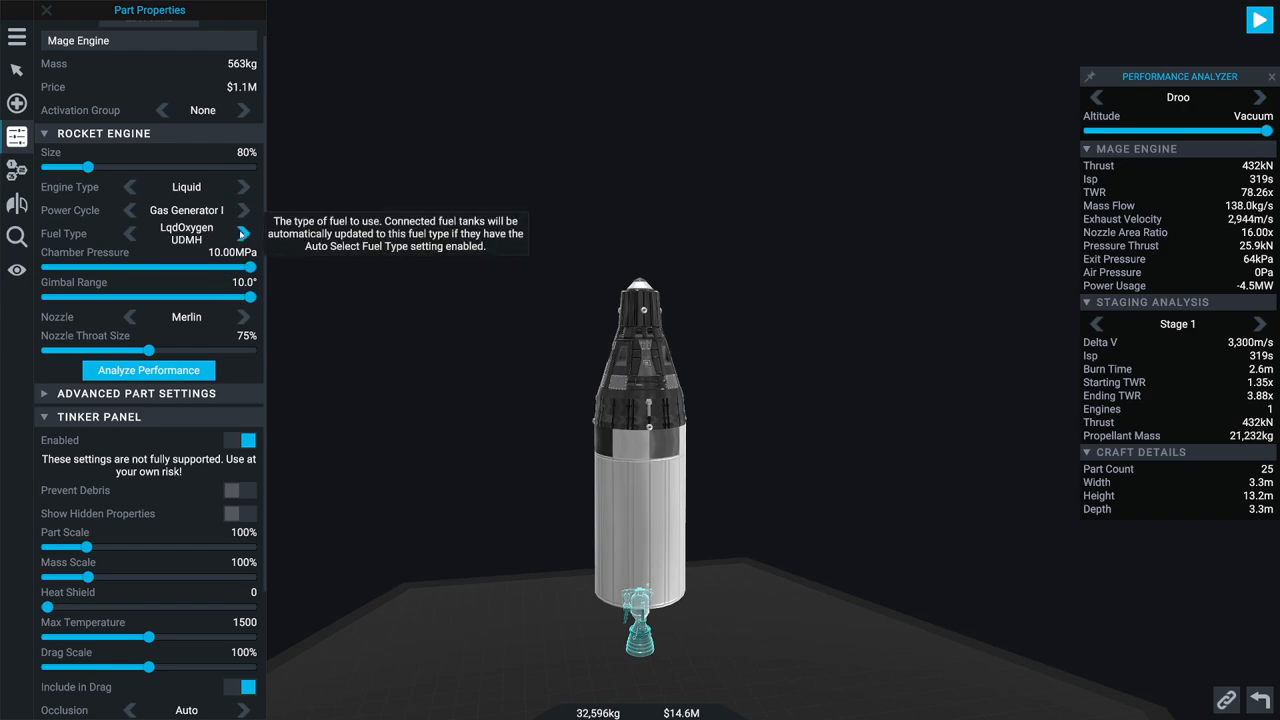
left_click(243, 233)
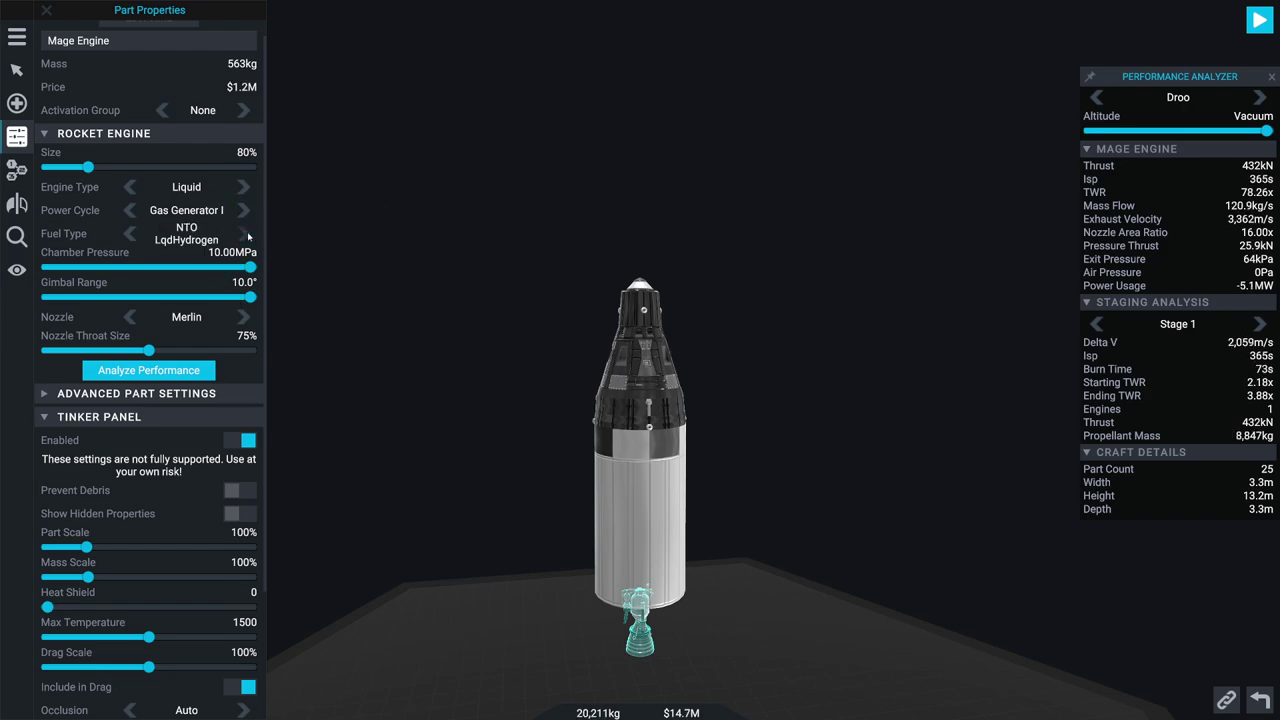
left_click(245, 234)
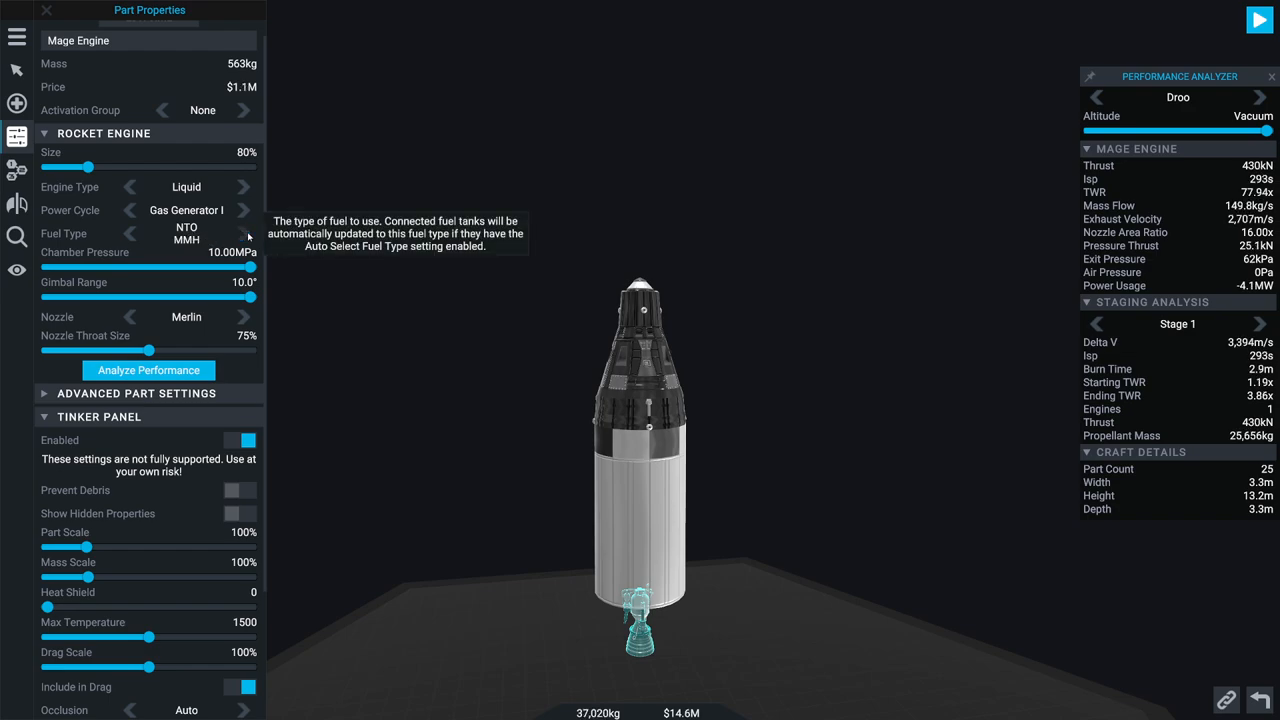
left_click(245, 233)
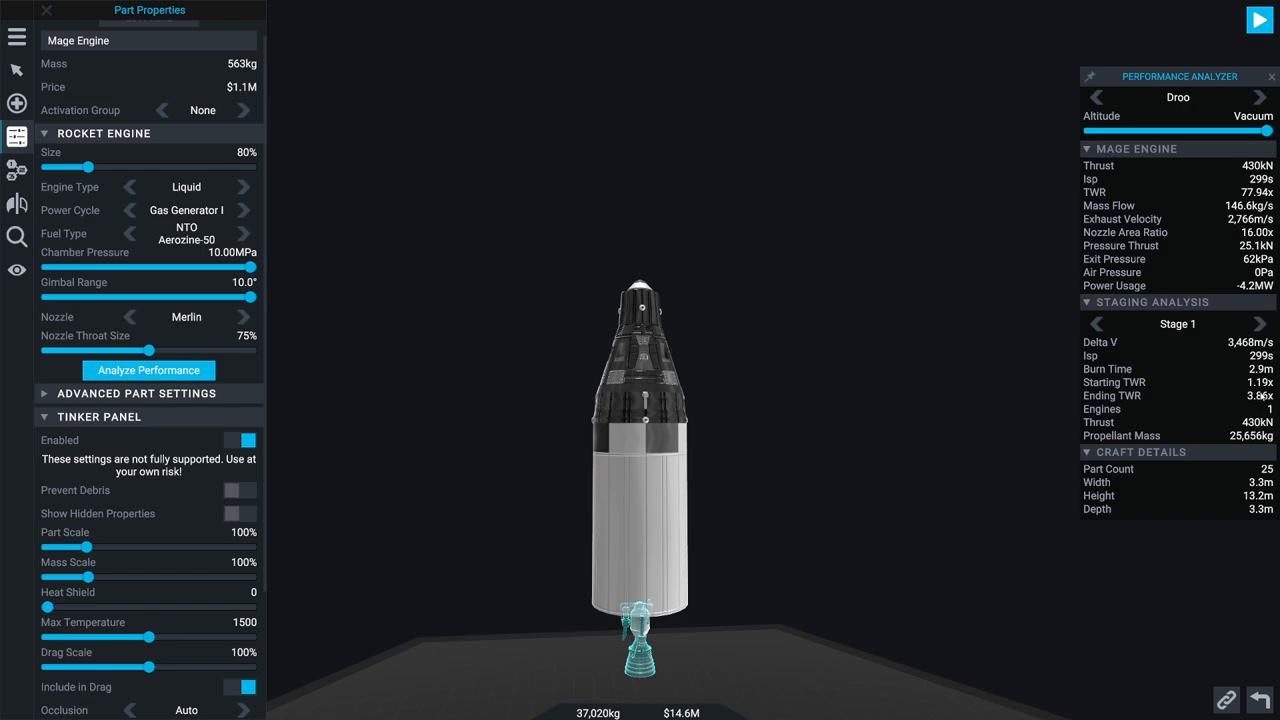
mouse_move(1235, 385)
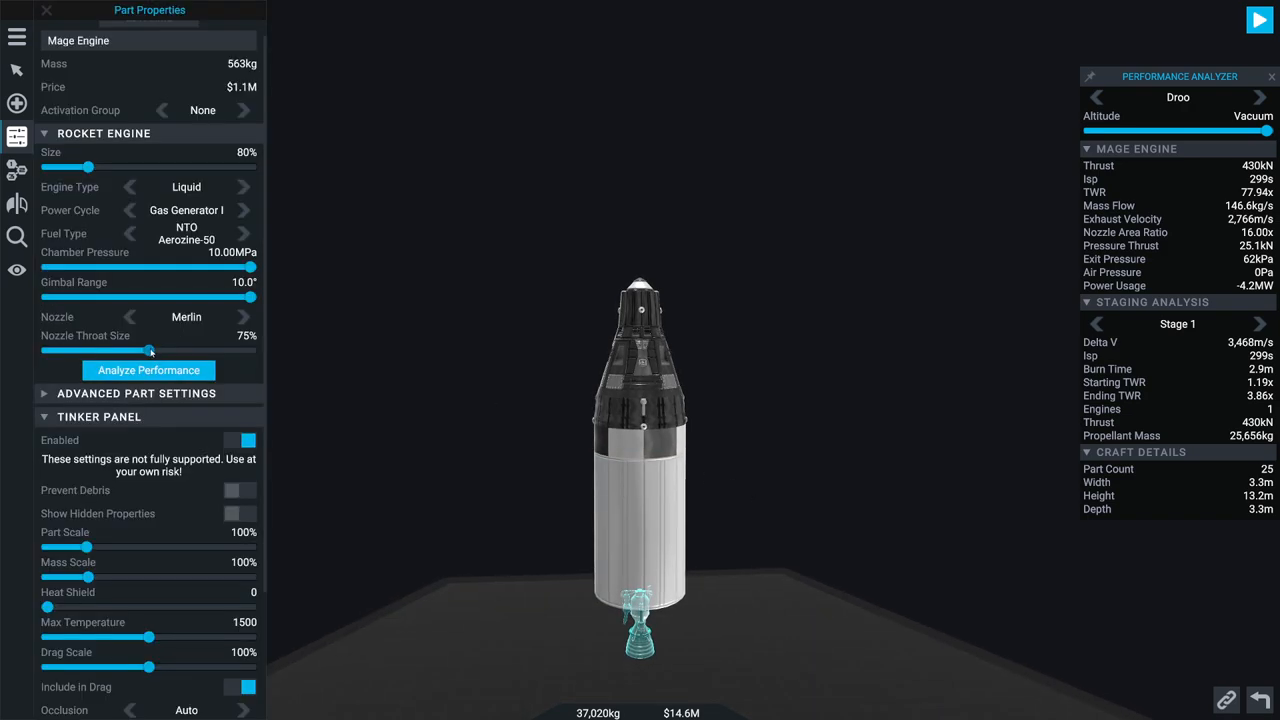
Step: Shrink the nozzle throat size to 50% and set the nozzle style to Bell
left_click_drag(149, 351, 72, 351)
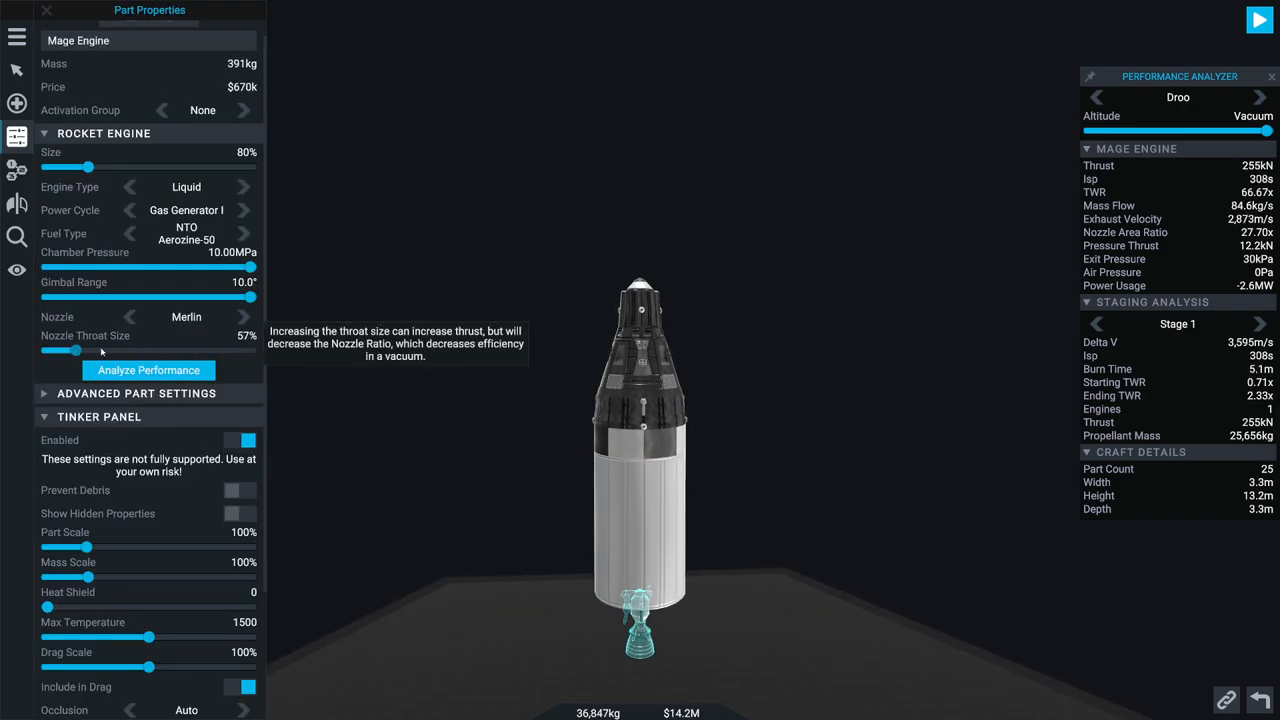
left_click_drag(62, 351, 46, 351)
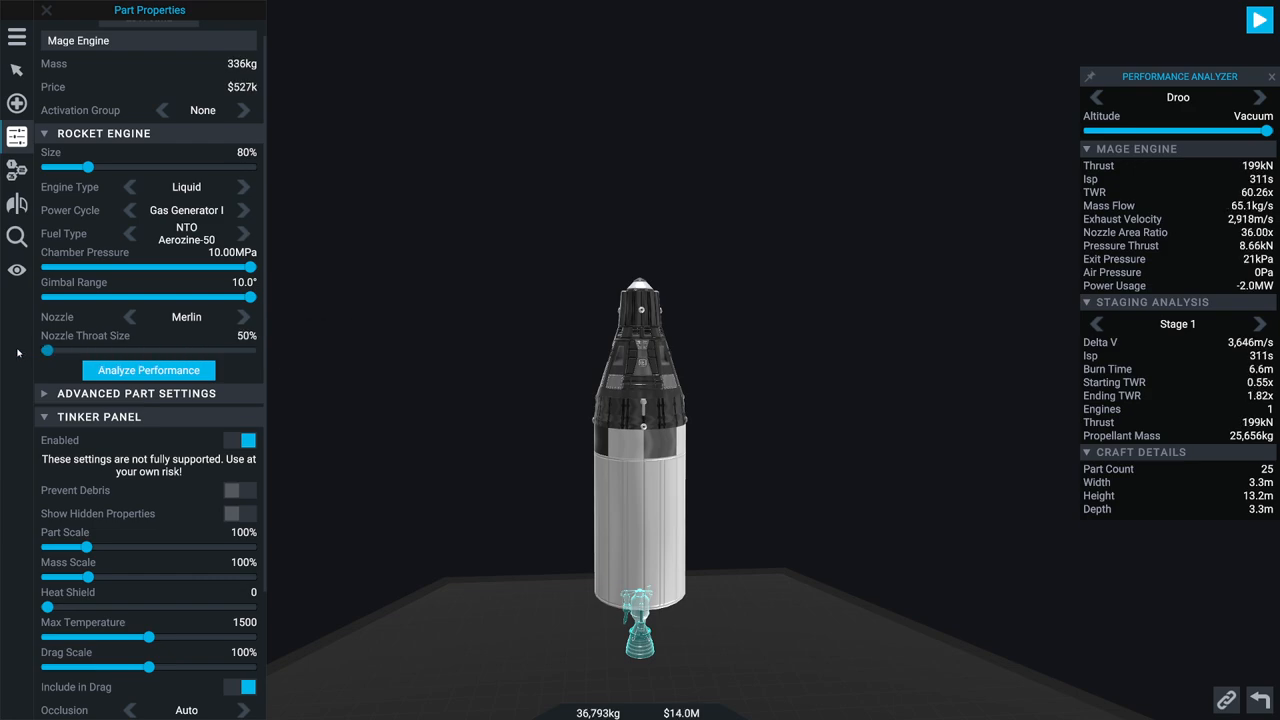
mouse_move(1096, 408)
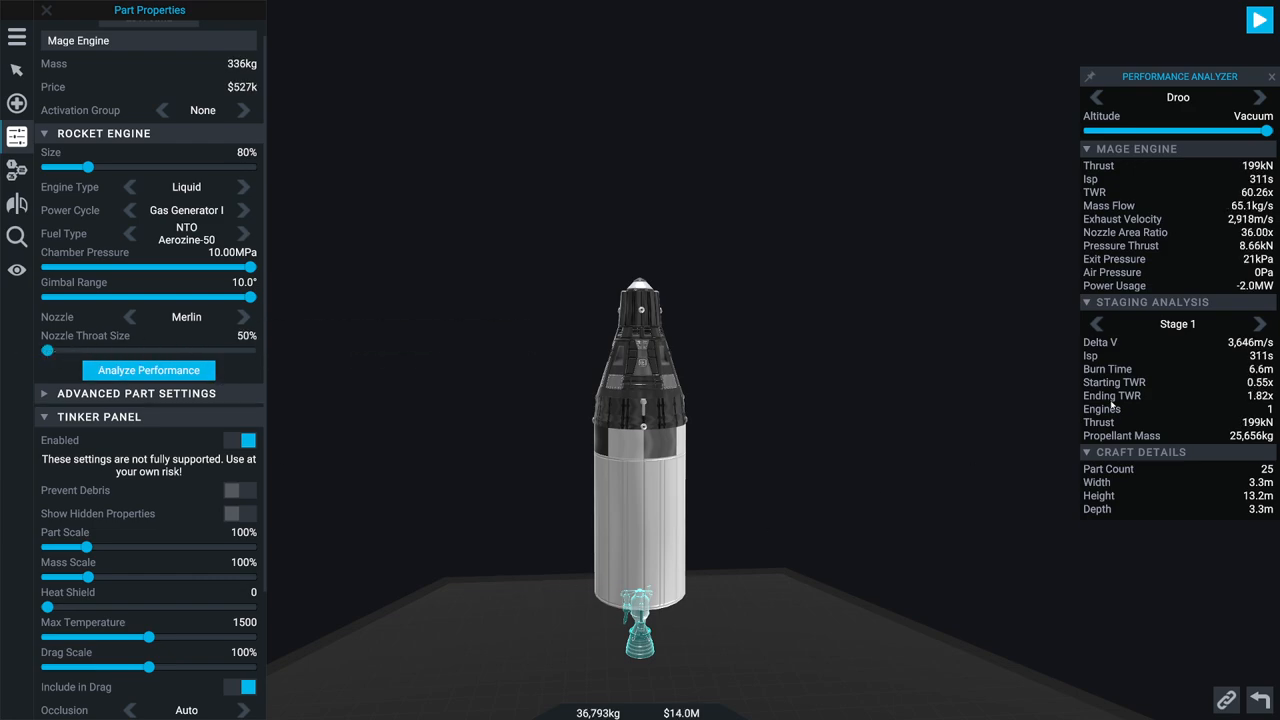
left_click(243, 317)
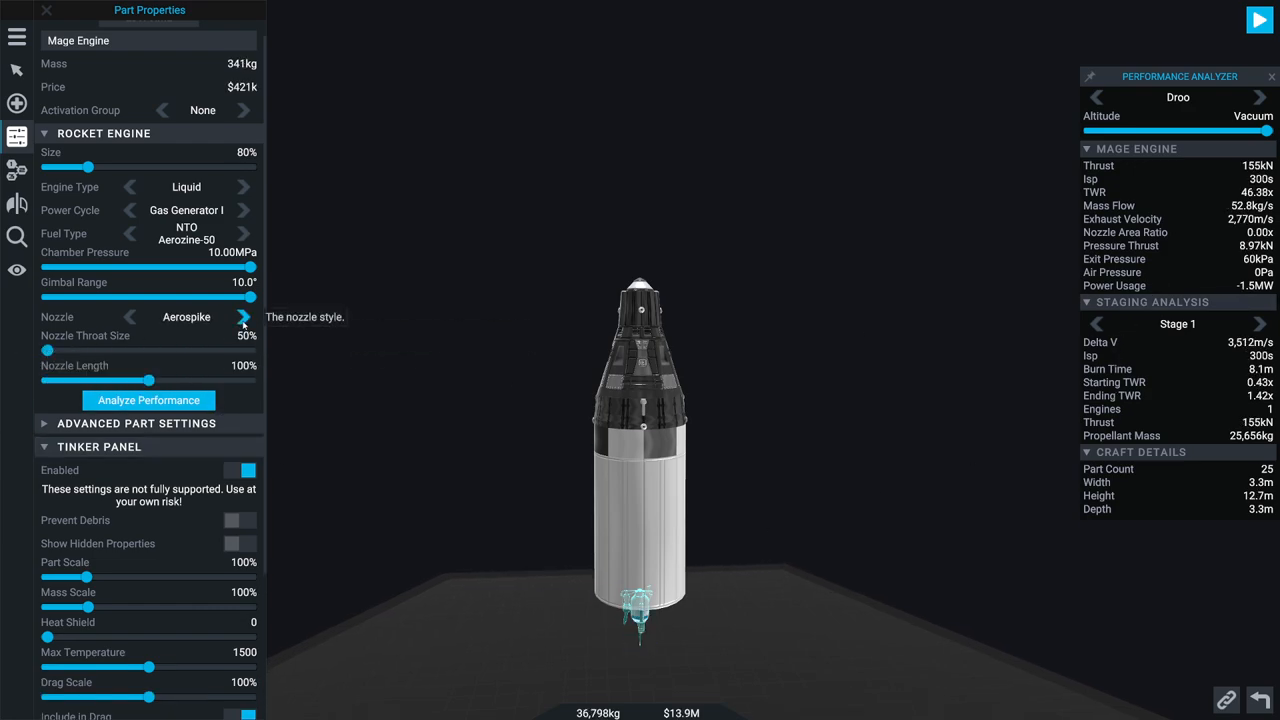
left_click(243, 316)
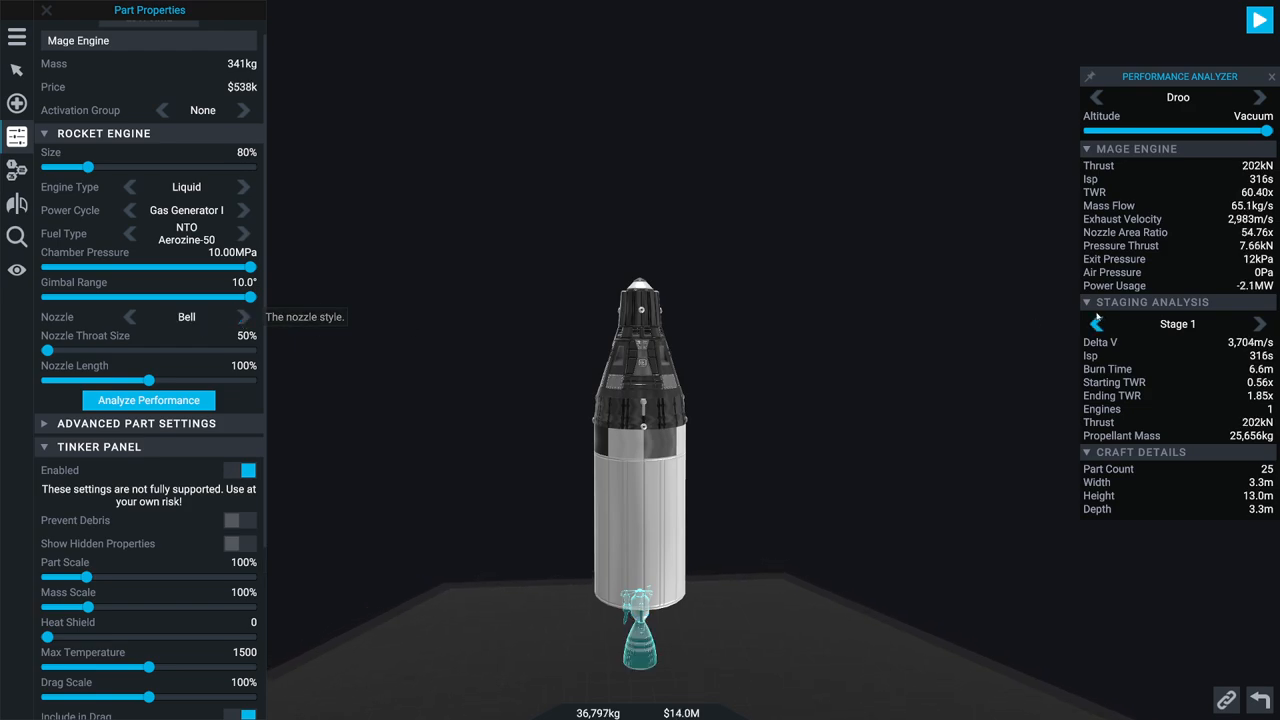
mouse_move(425, 372)
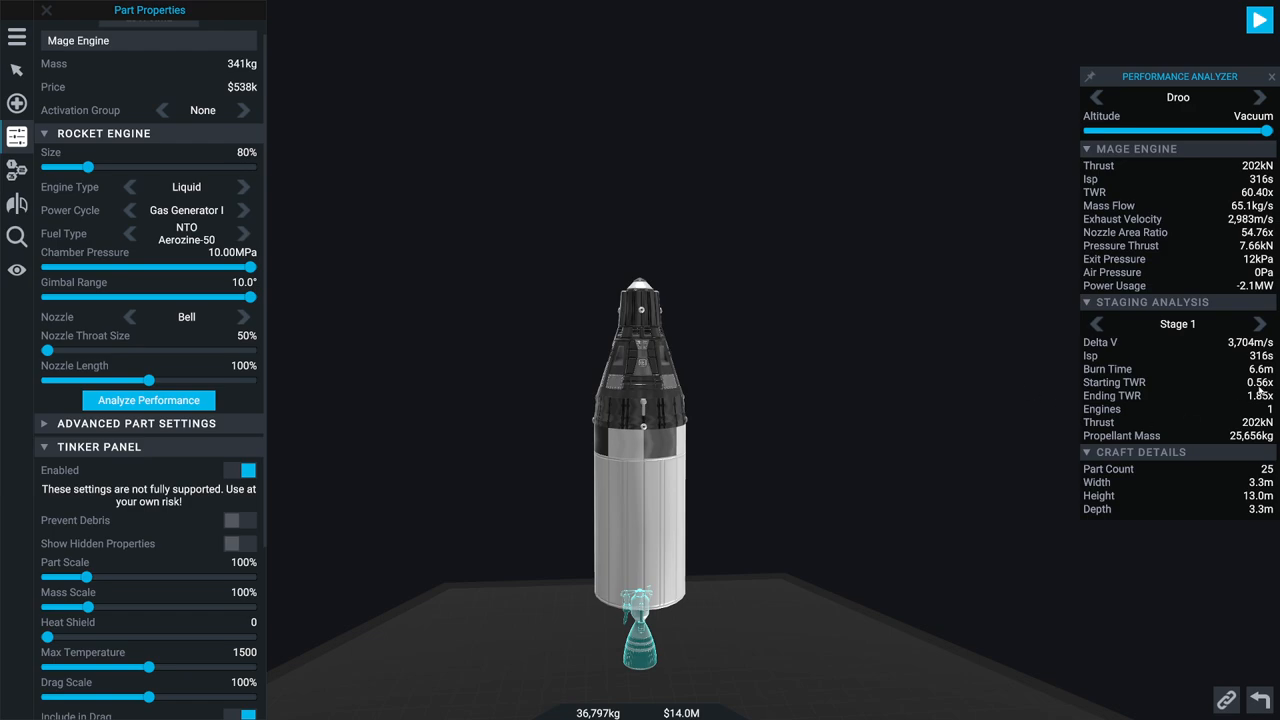
mouse_move(300, 313)
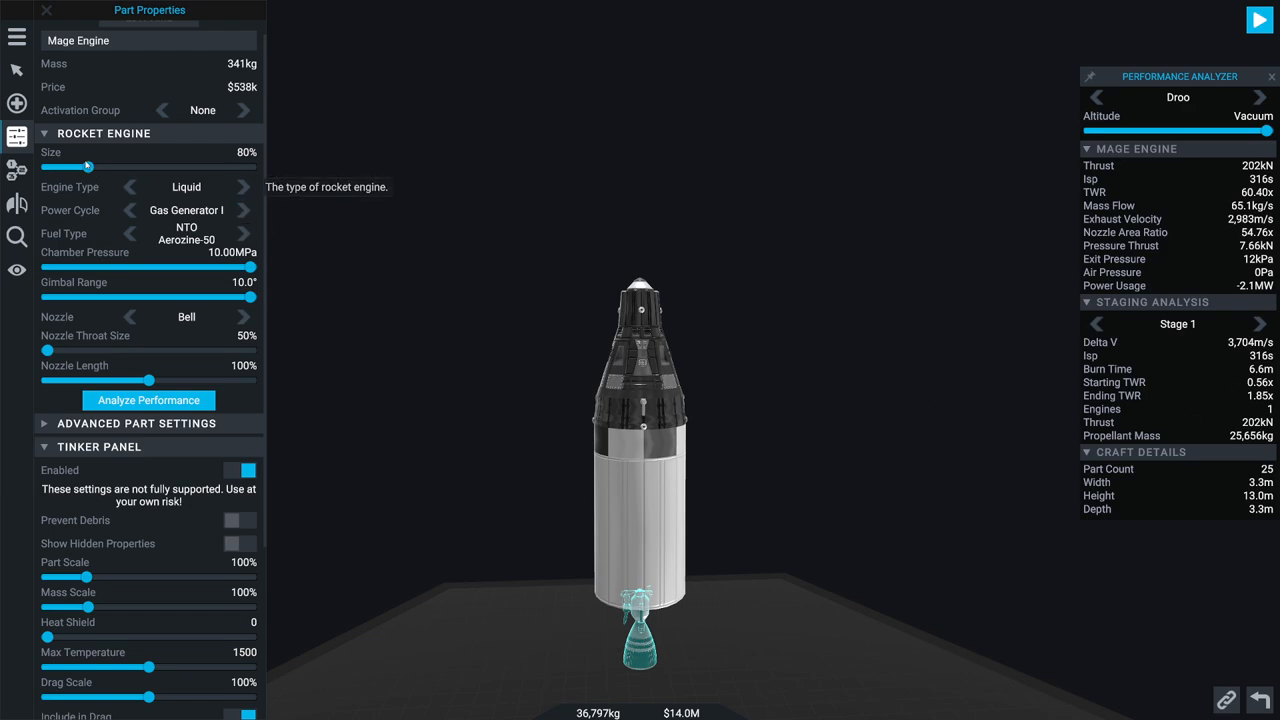
Step: Adjust the Mage engine Size slider between 80% and 132%, fine-tuning for more thrust
left_click_drag(90, 167, 136, 167)
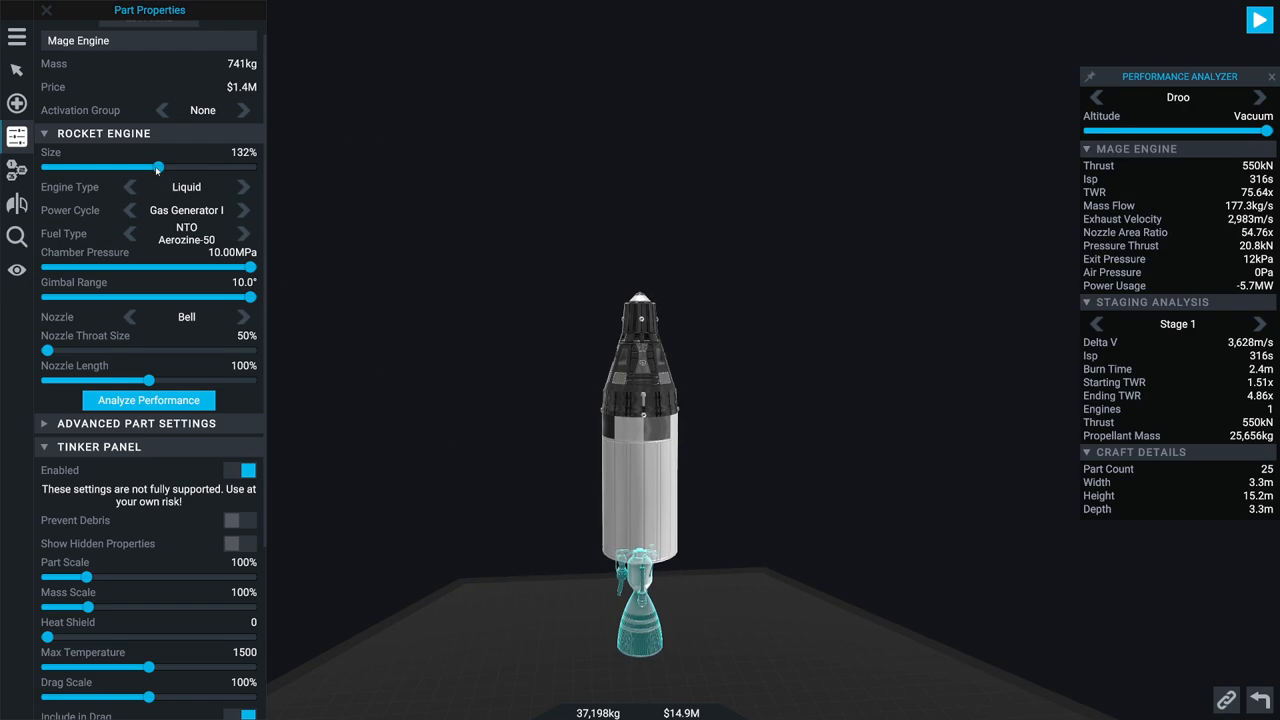
left_click_drag(157, 167, 93, 167)
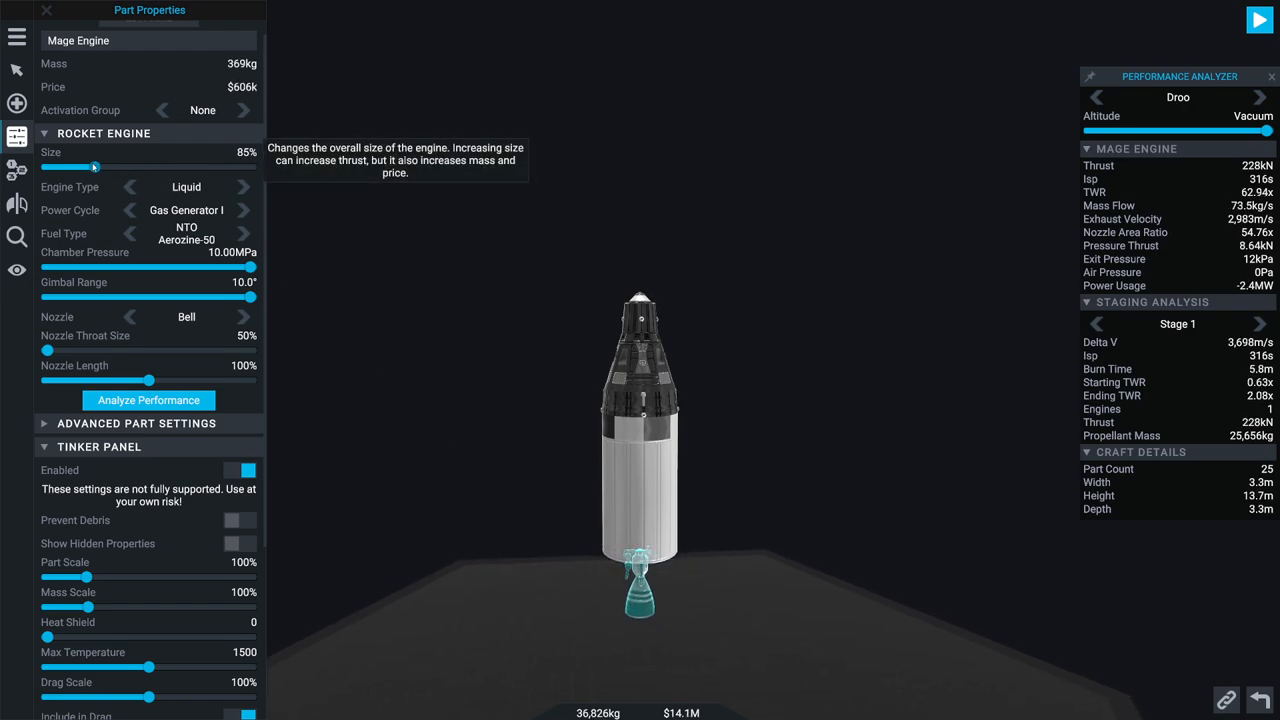
left_click_drag(72, 167, 62, 167)
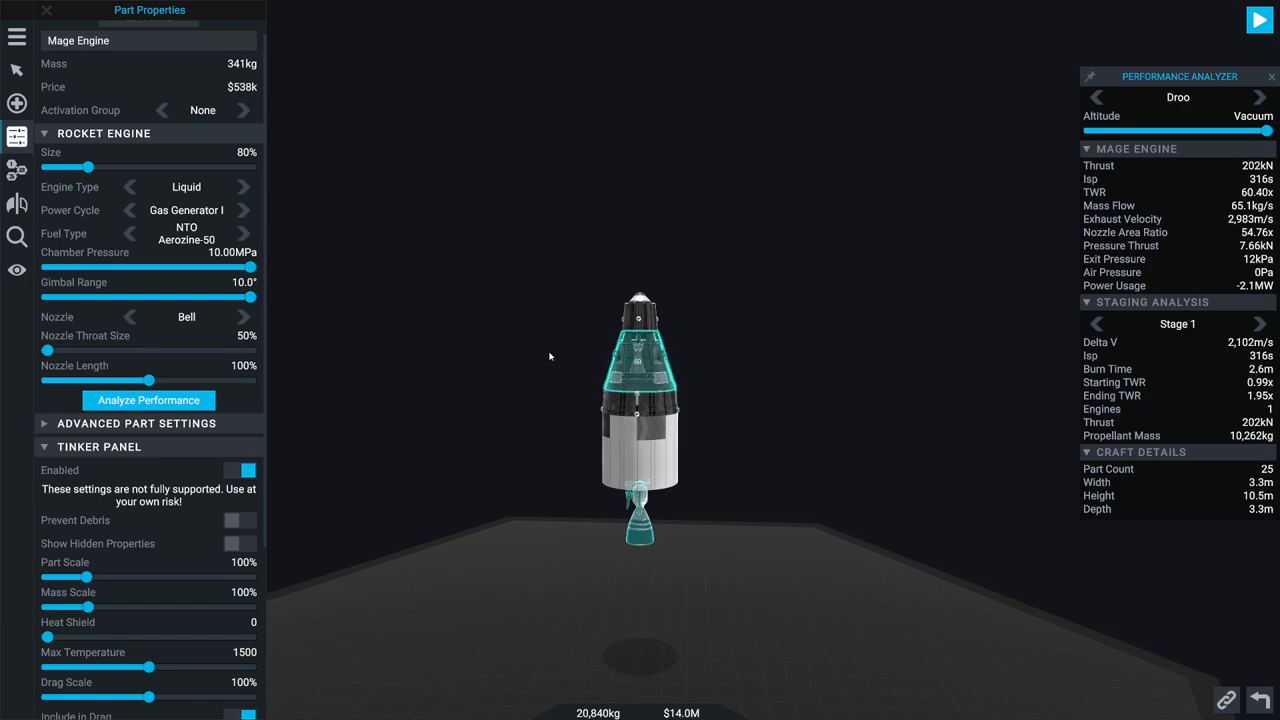
left_click_drag(88, 167, 100, 167)
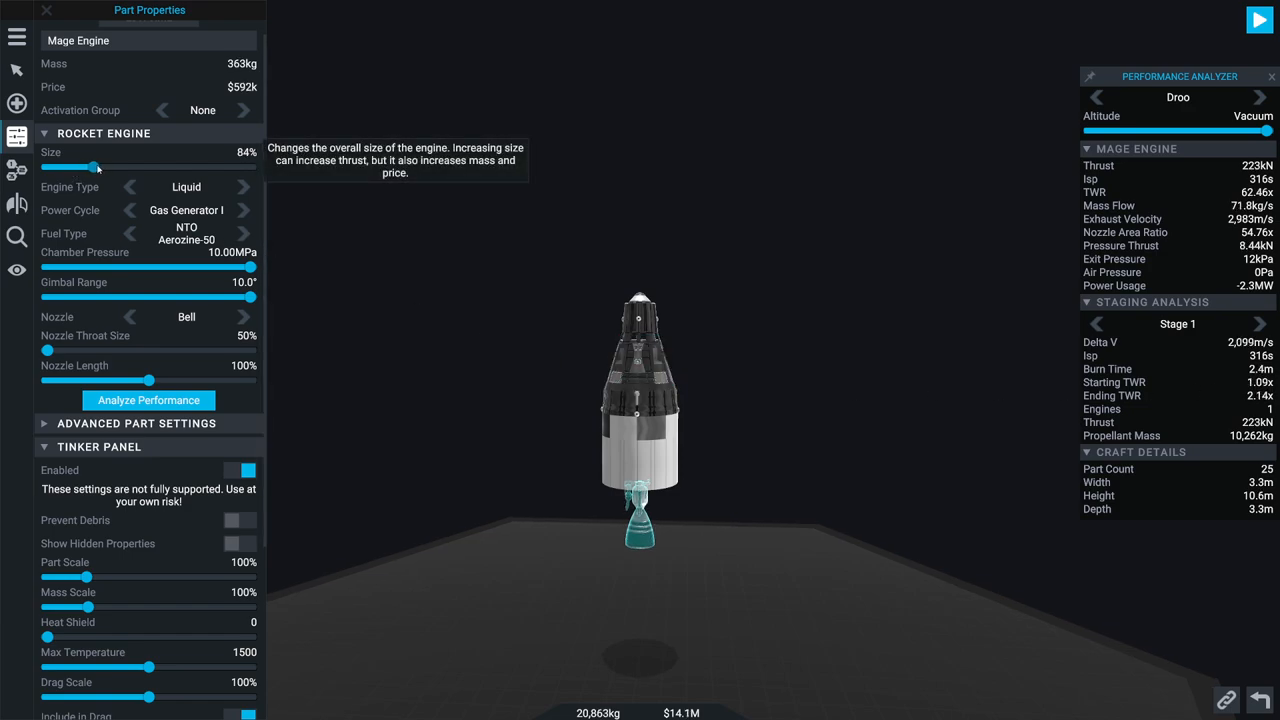
left_click_drag(97, 167, 108, 167)
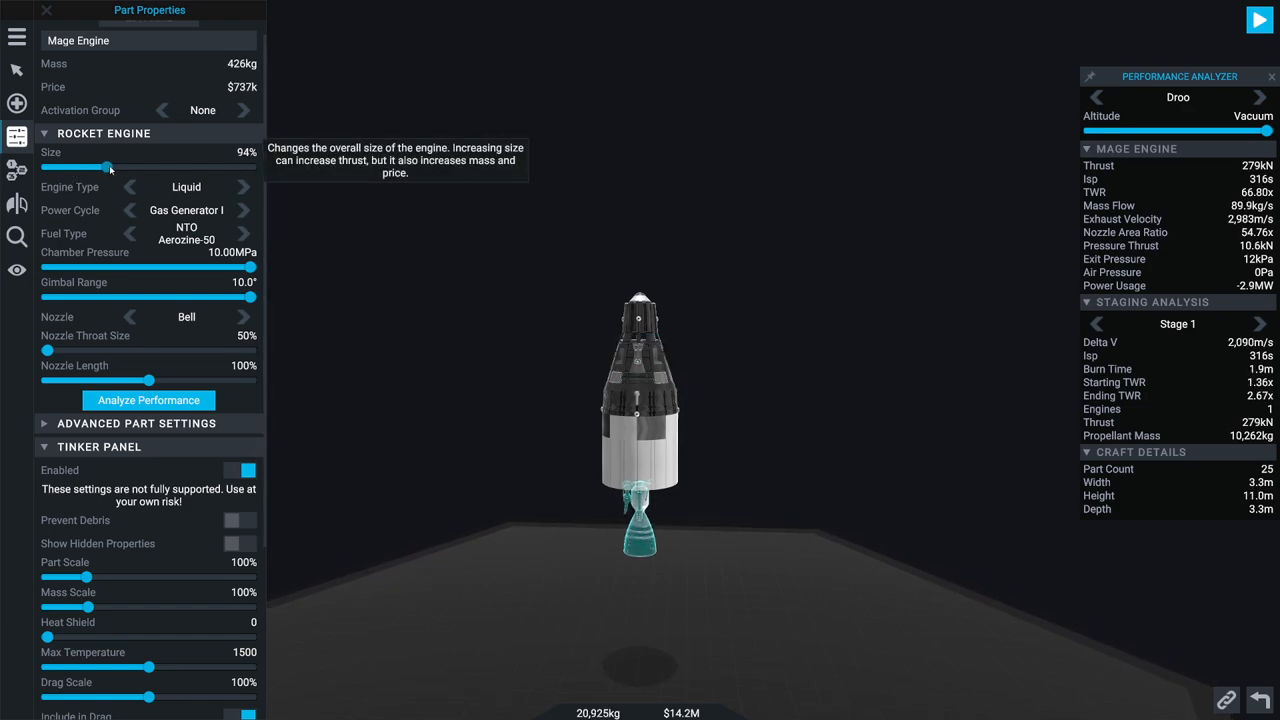
left_click_drag(108, 167, 95, 167)
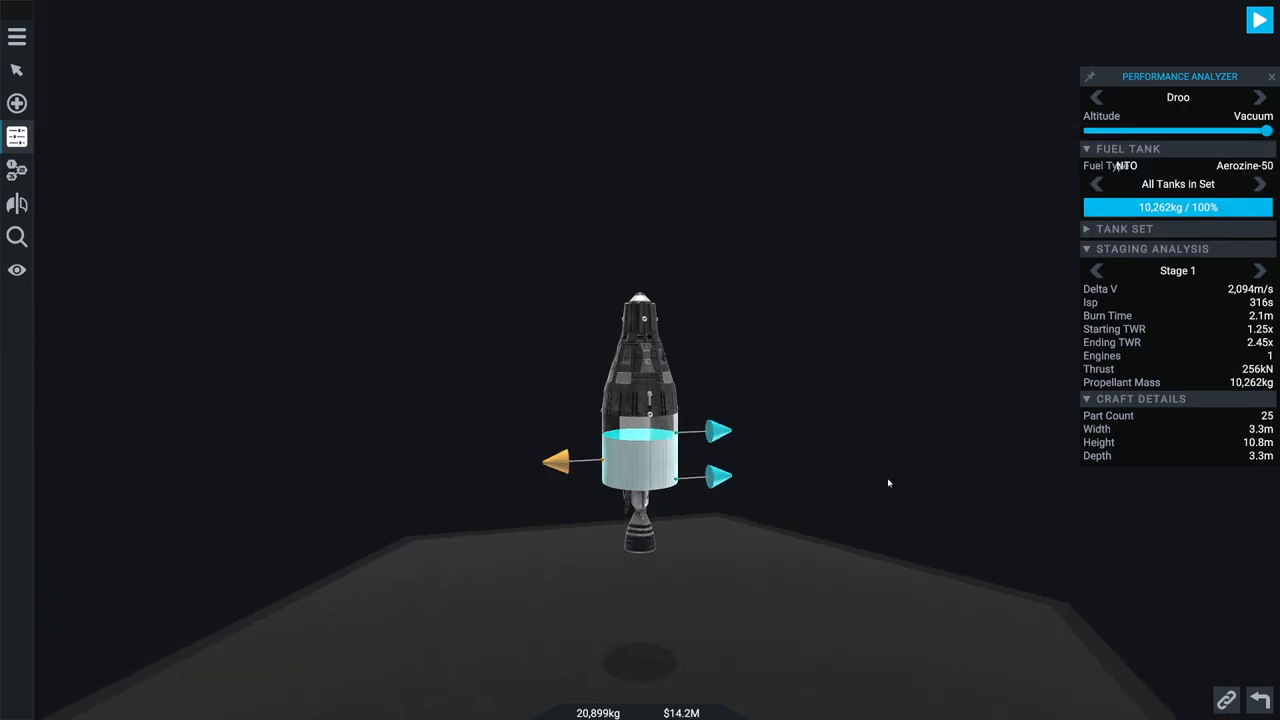
Step: Add the long LqdOxygen/Kerosene tank and browse Propulsion and Structural parts for a block
left_click(635, 470)
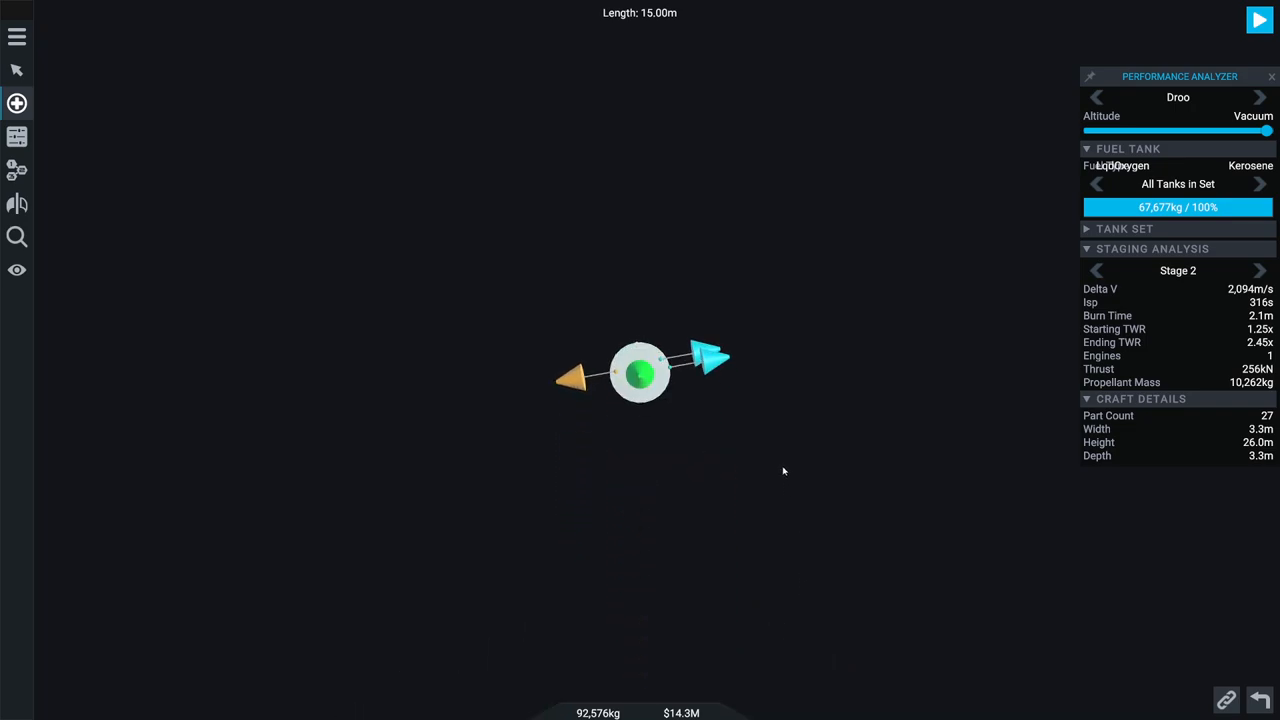
left_click(16, 103)
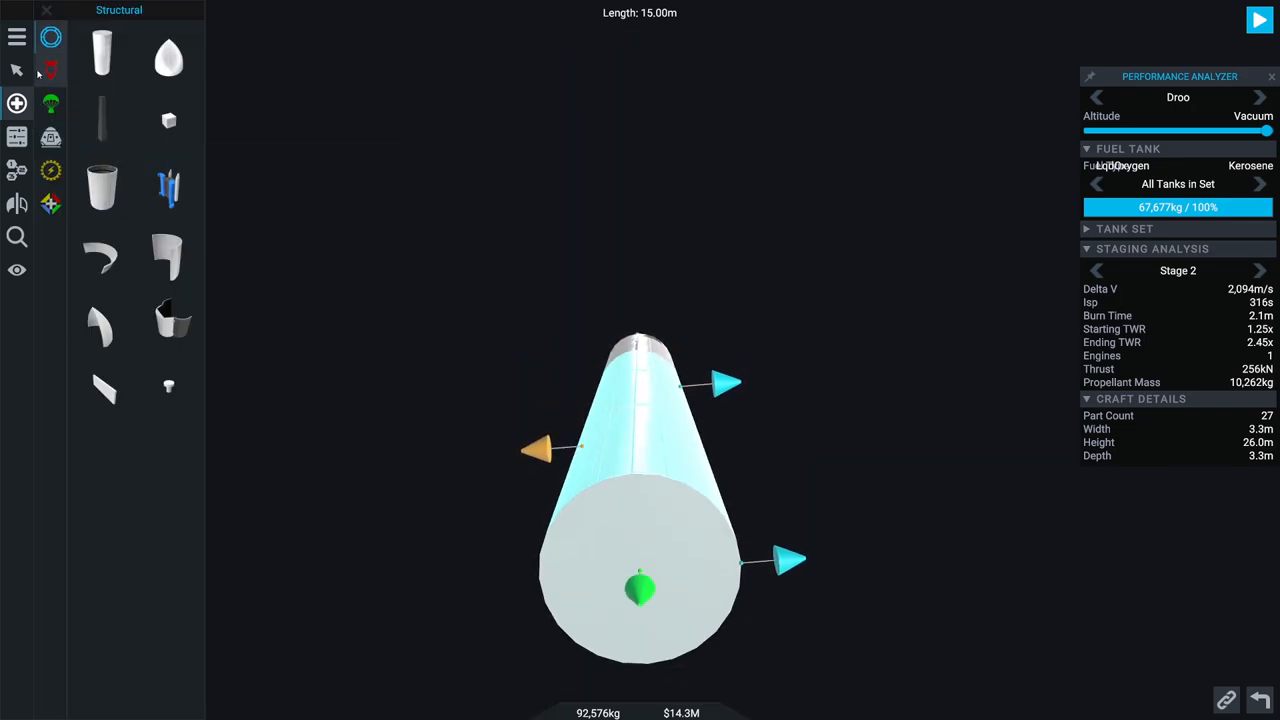
left_click(50, 68)
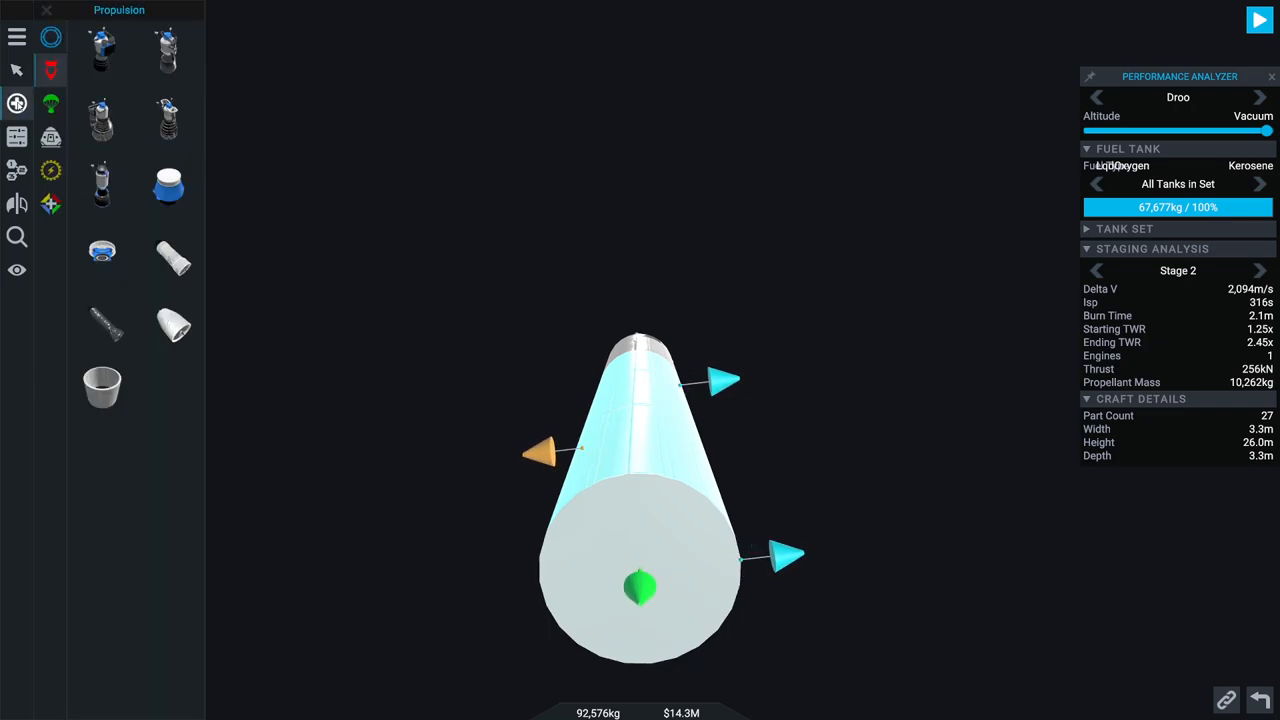
left_click(47, 37)
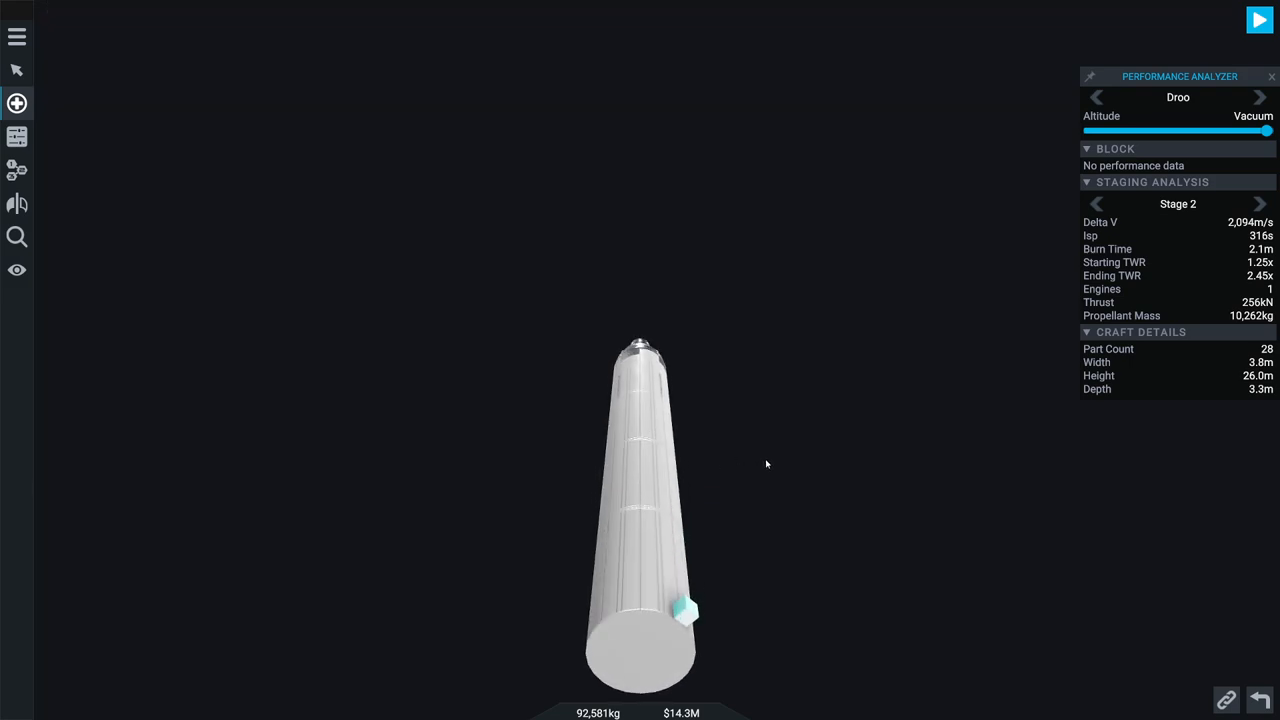
Step: Add a matching block on the opposite side via the symmetry settings
left_click(16, 103)
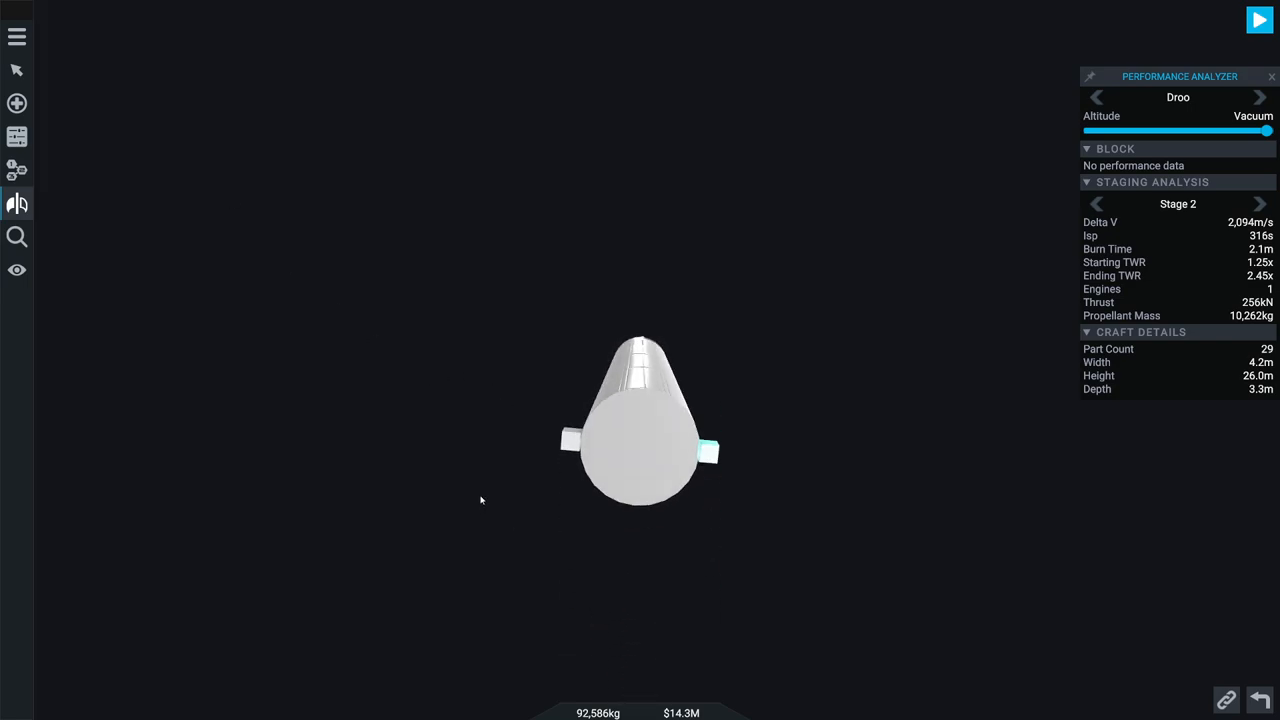
left_click(17, 203)
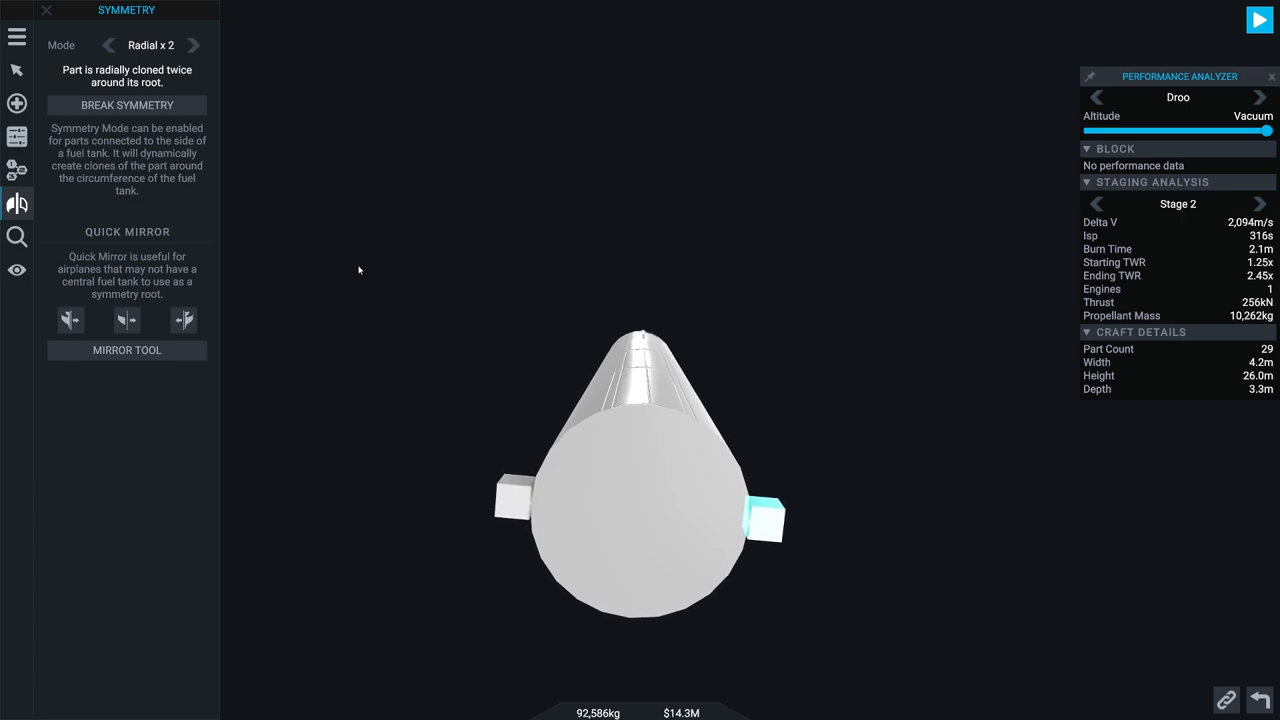
mouse_move(313, 207)
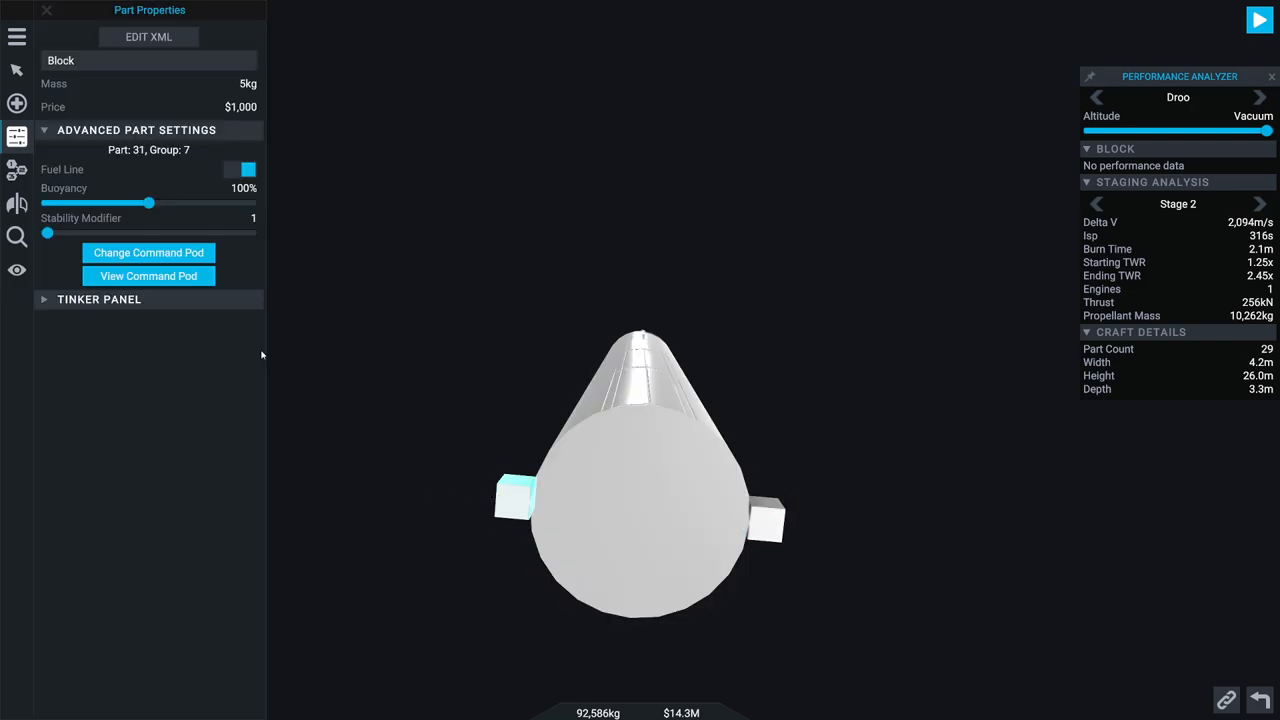
Step: Attach Strut parts and extra blocks at the upper stage's base, adjusting them in Part Properties
left_click(17, 102)
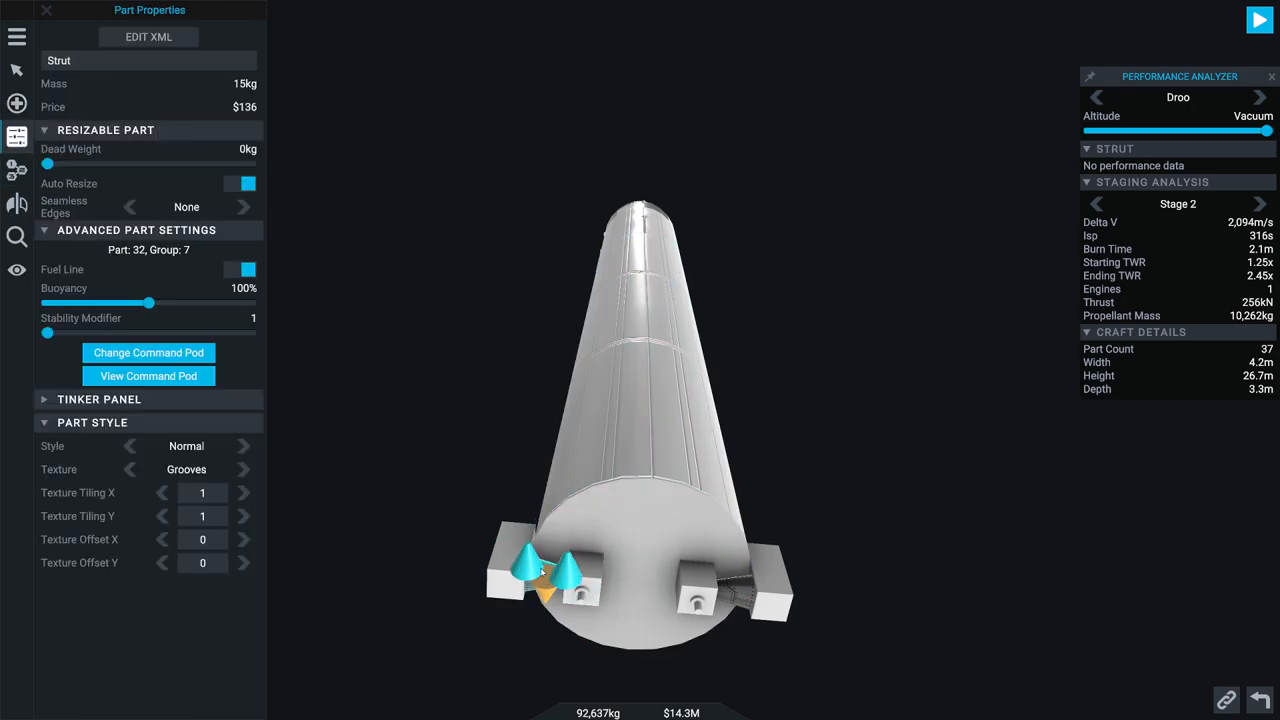
left_click(587, 585)
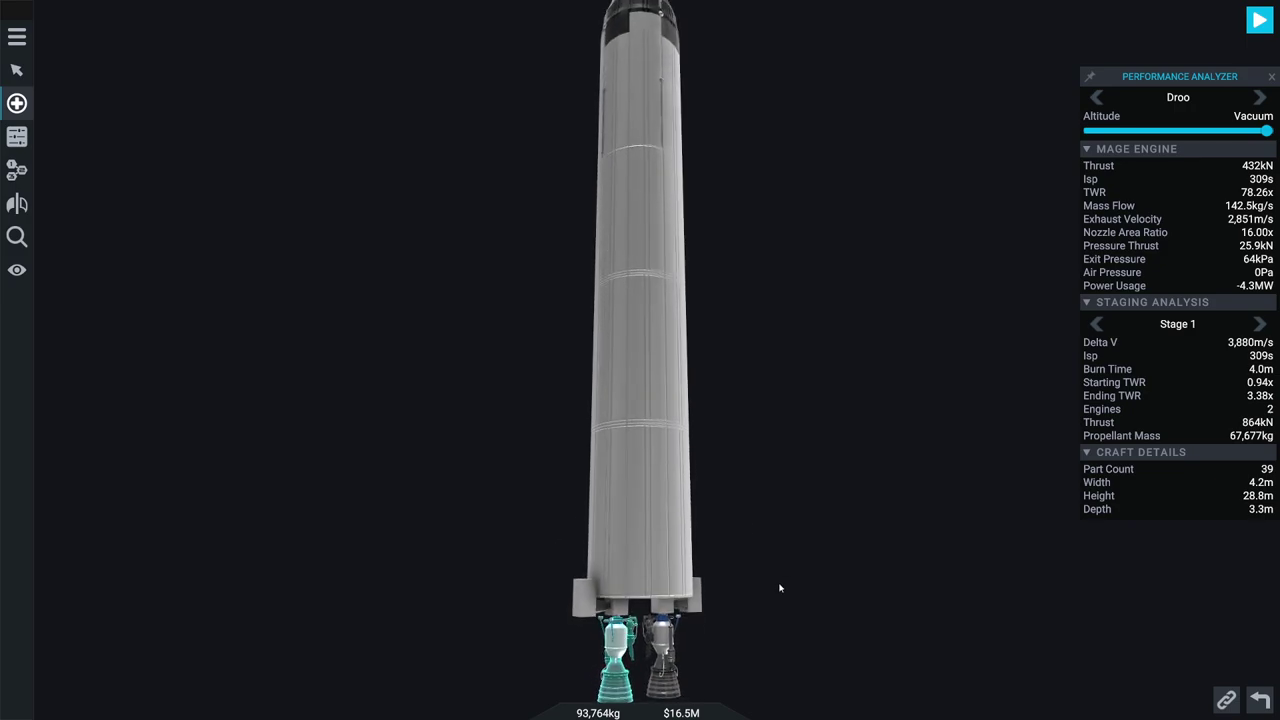
Step: Set the Performance Analyzer altitude to 0 km, showing 3,512 m/s and 782 kN for stage 1
left_click(16, 103)
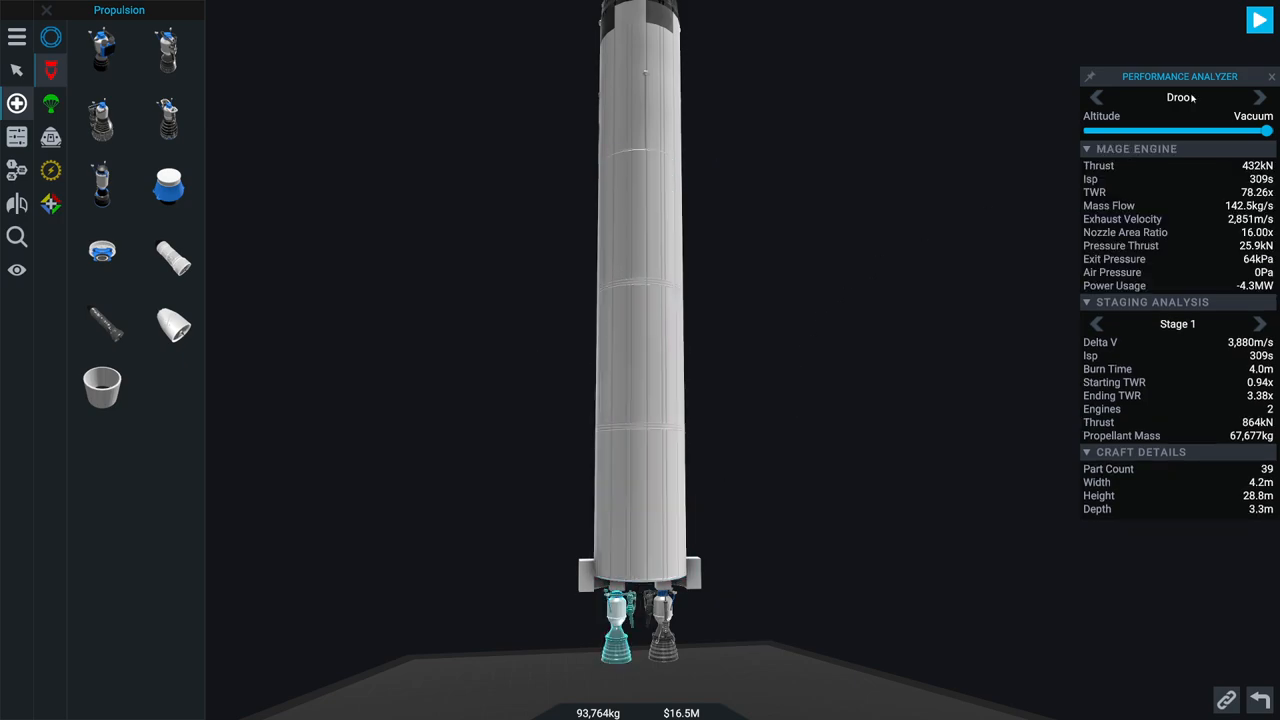
left_click_drag(1268, 130, 1088, 130)
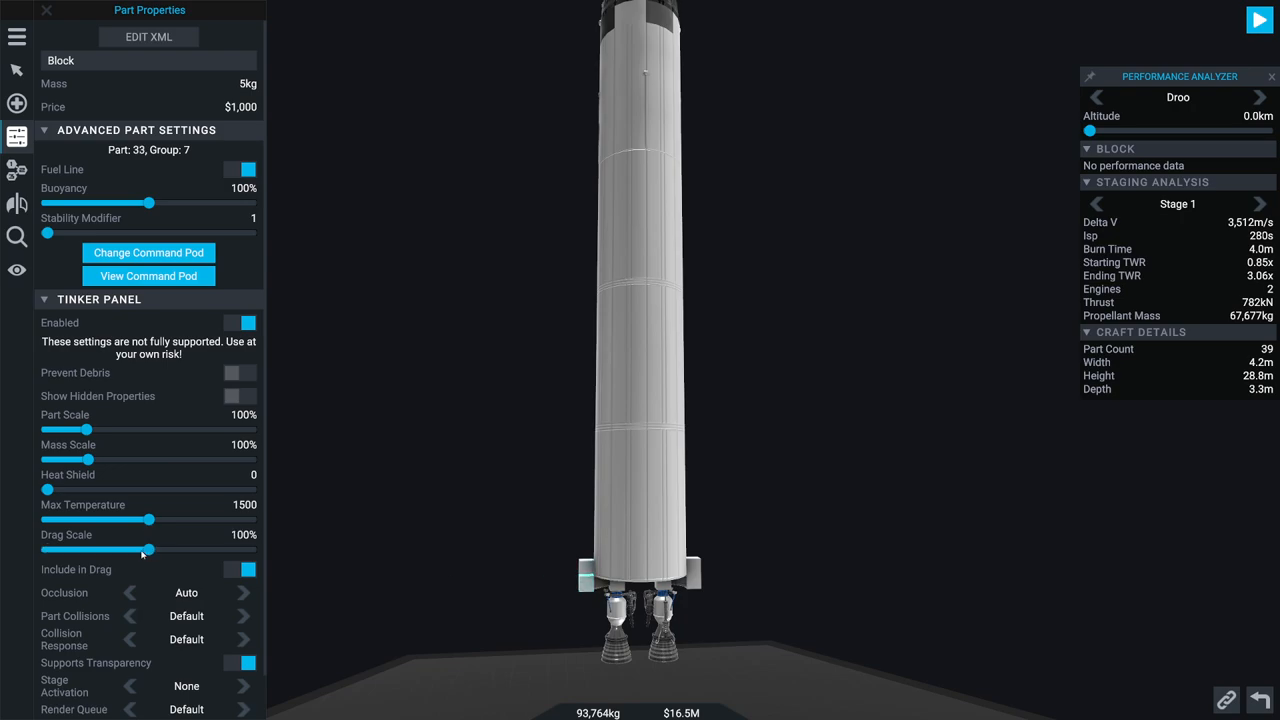
left_click_drag(149, 549, 47, 549)
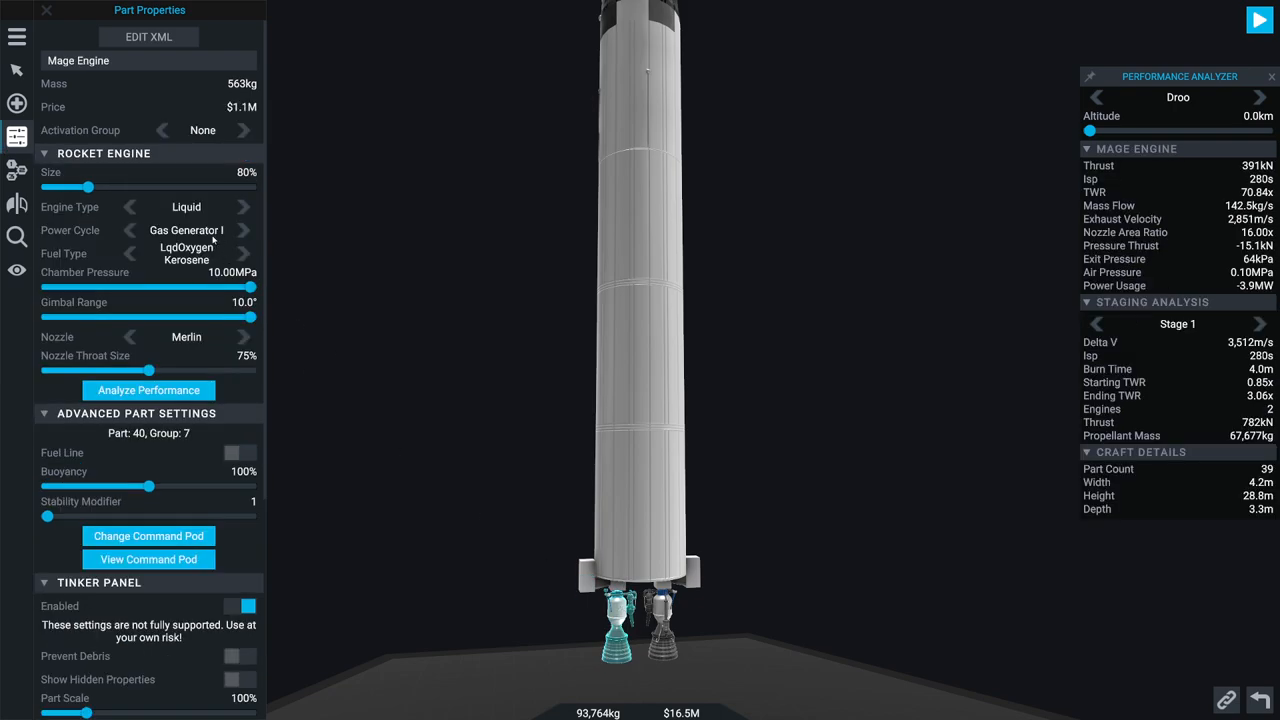
mouse_move(213, 253)
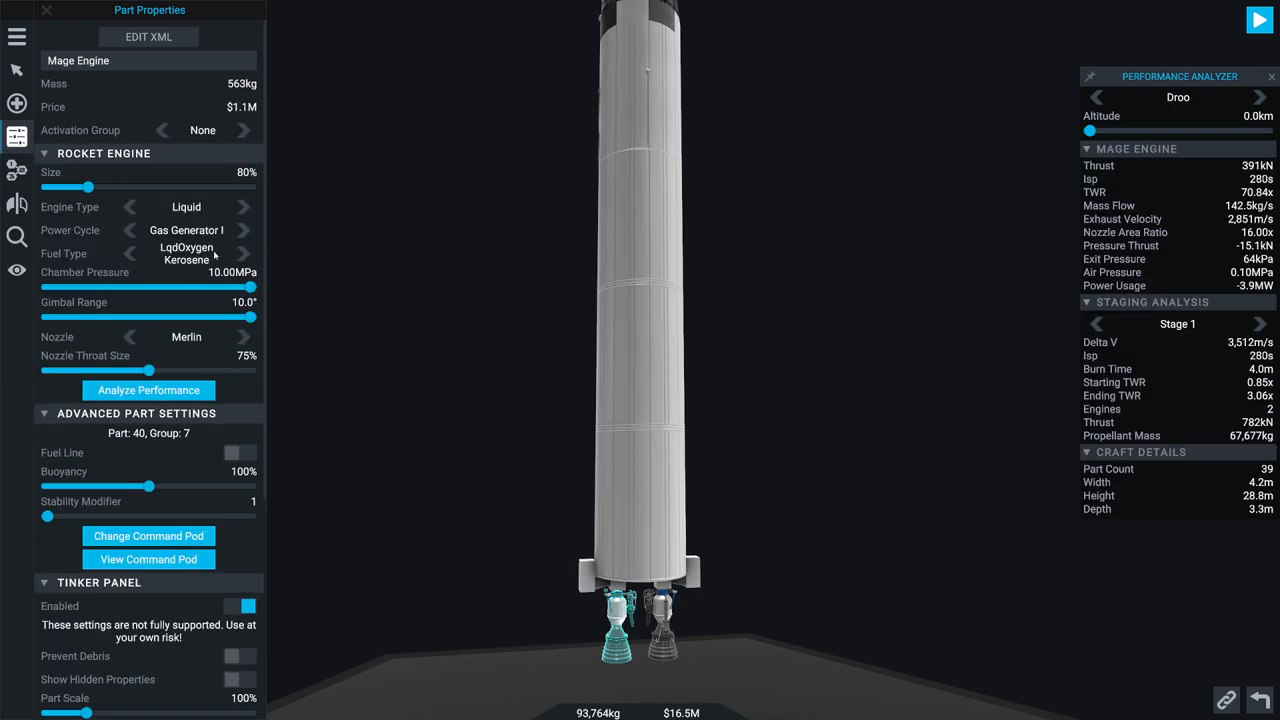
Step: Set the Mage Engine fuel to NTO Aerozine-50 and page the analyzer to Stage 3
left_click(243, 253)
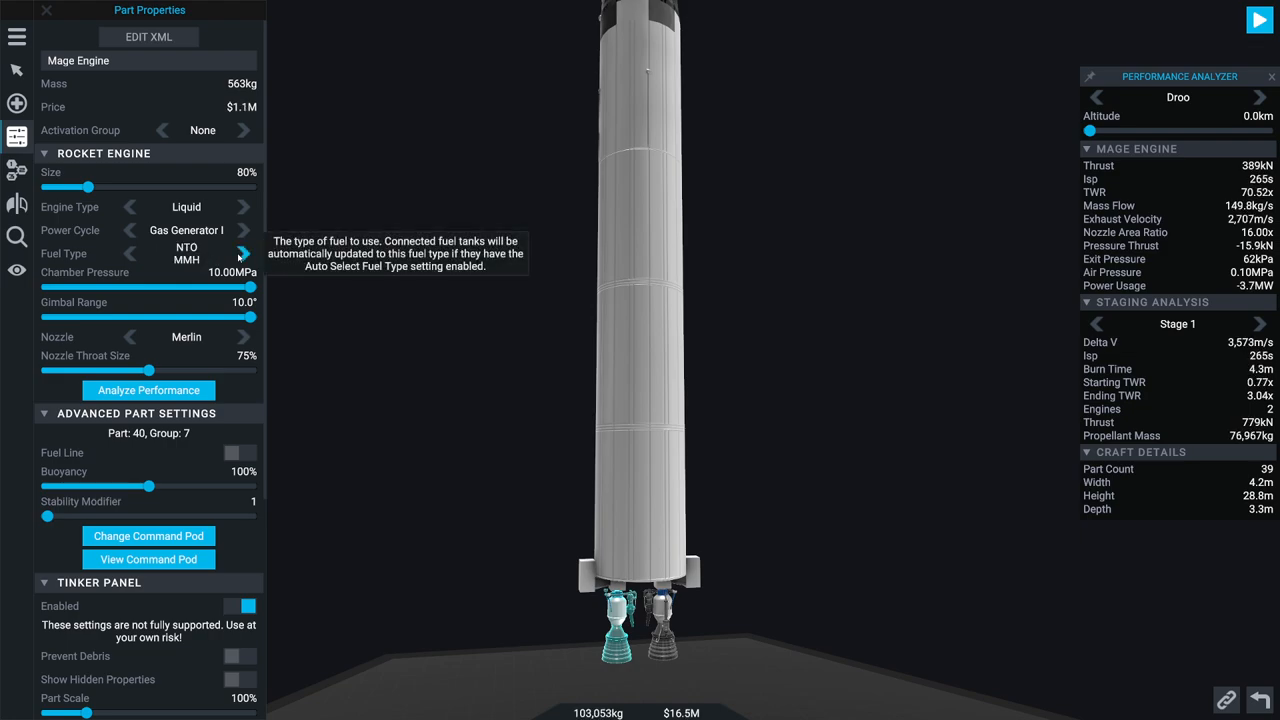
left_click(242, 253)
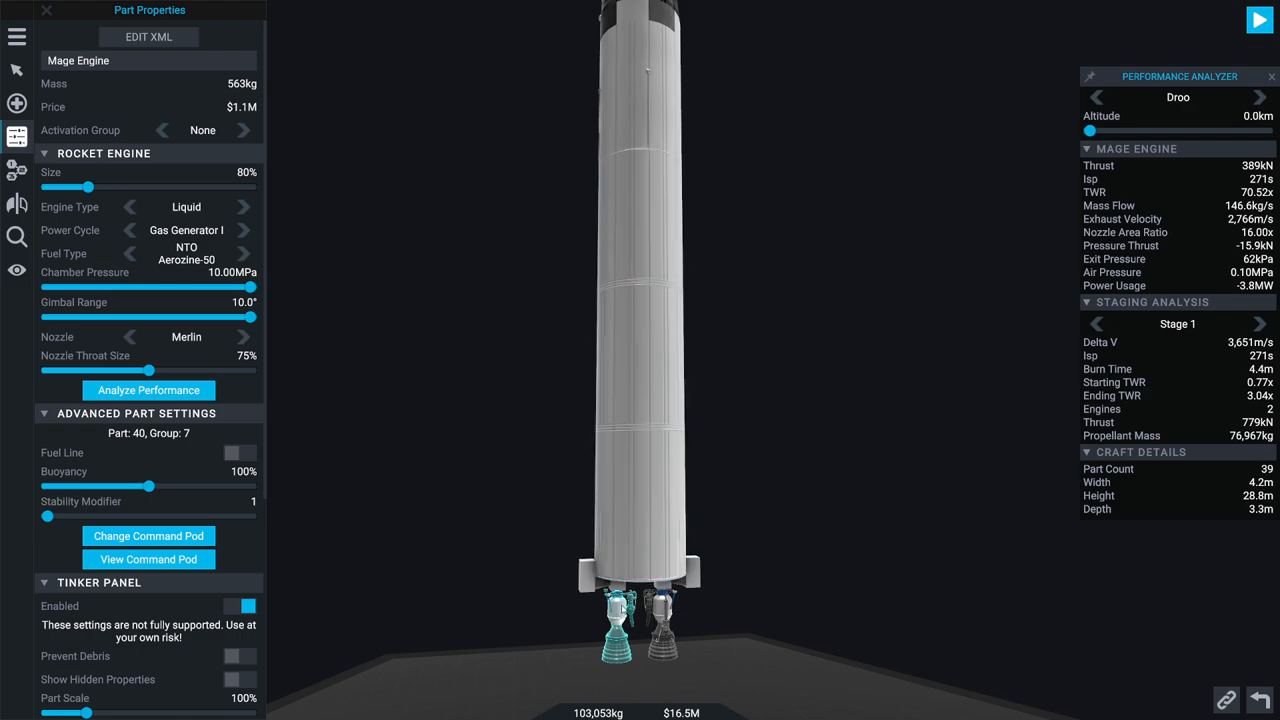
mouse_move(1177, 382)
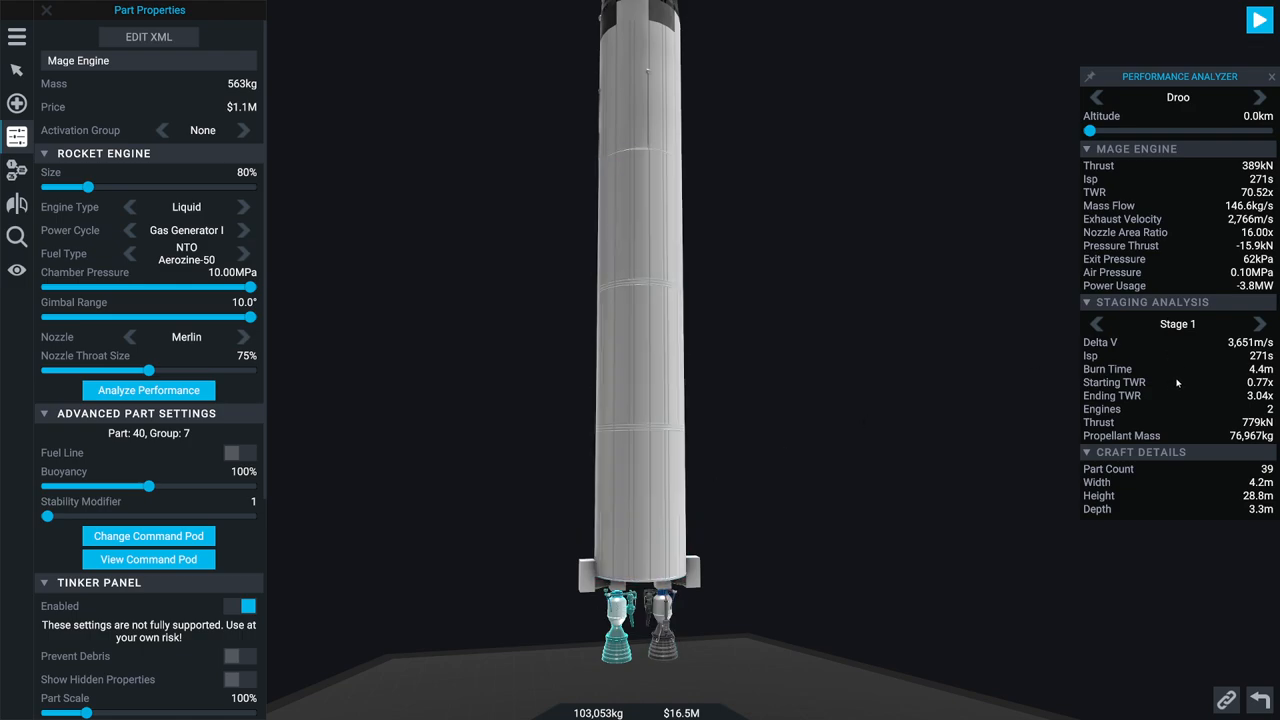
left_click(1259, 323)
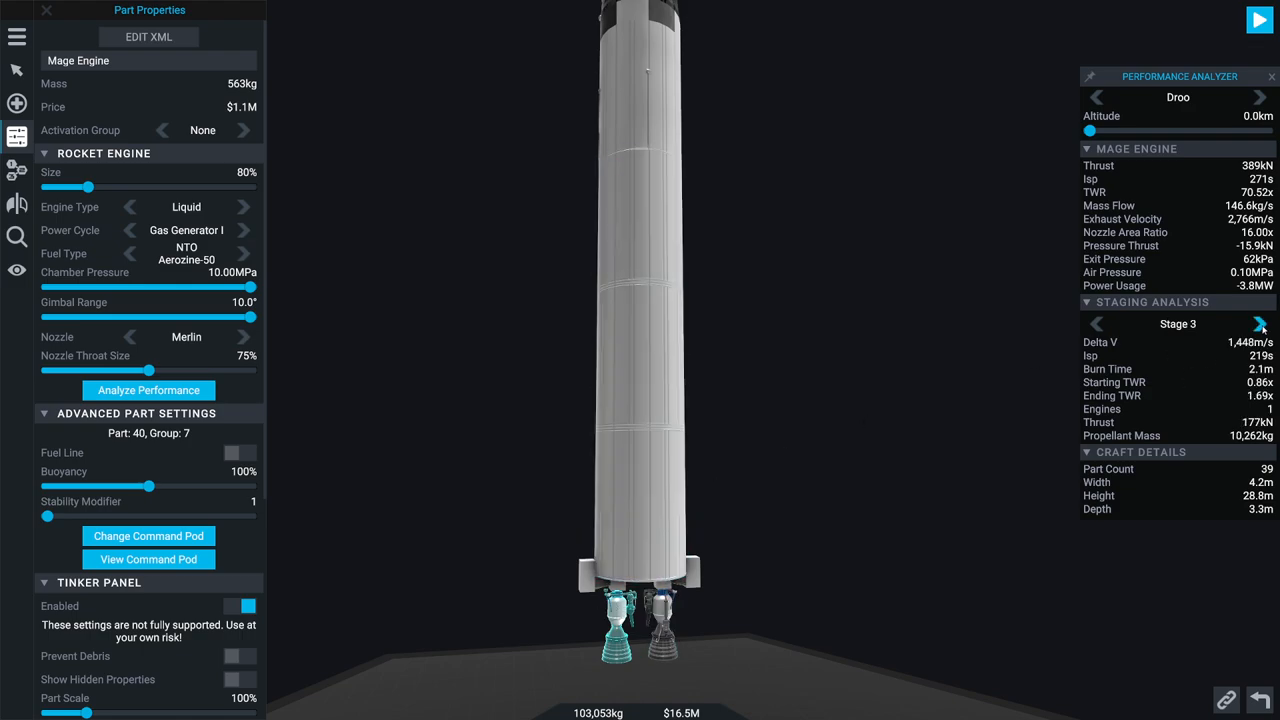
left_click(1261, 322)
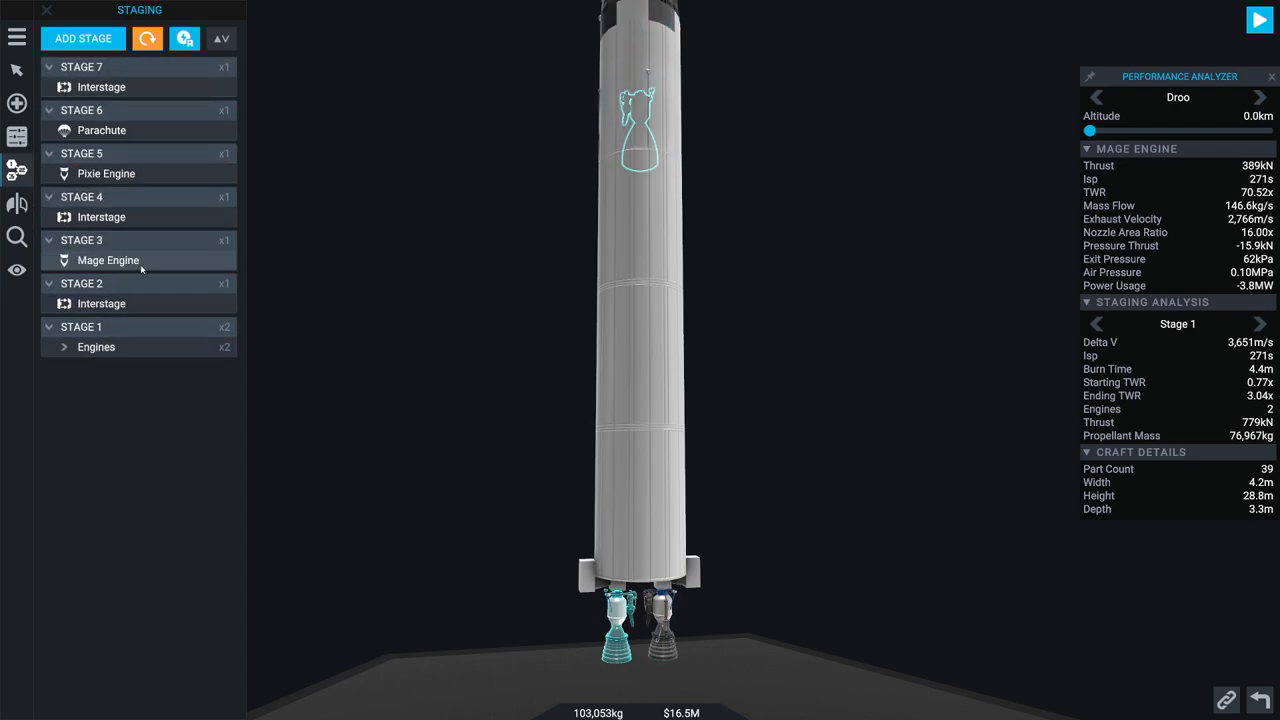
Step: Toggle per-stage delta-V in the Staging panel, revealing the 5,126 m/s total
left_click(96, 347)
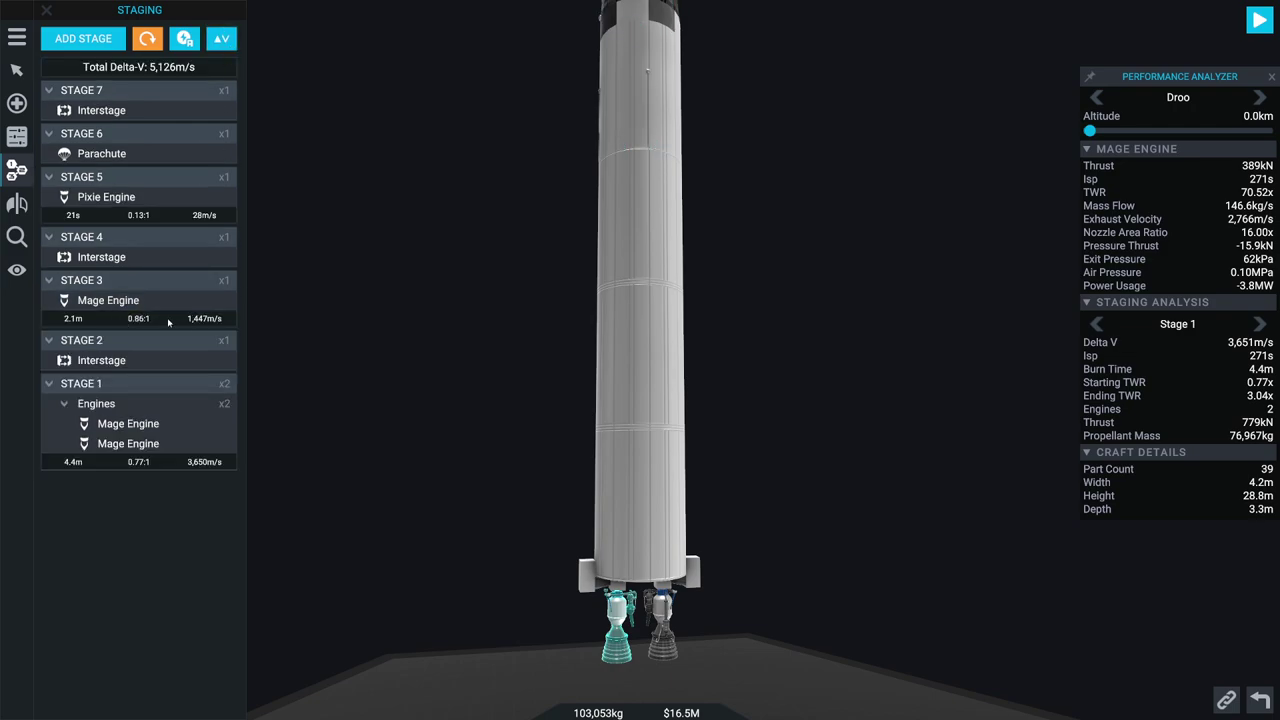
mouse_move(158, 321)
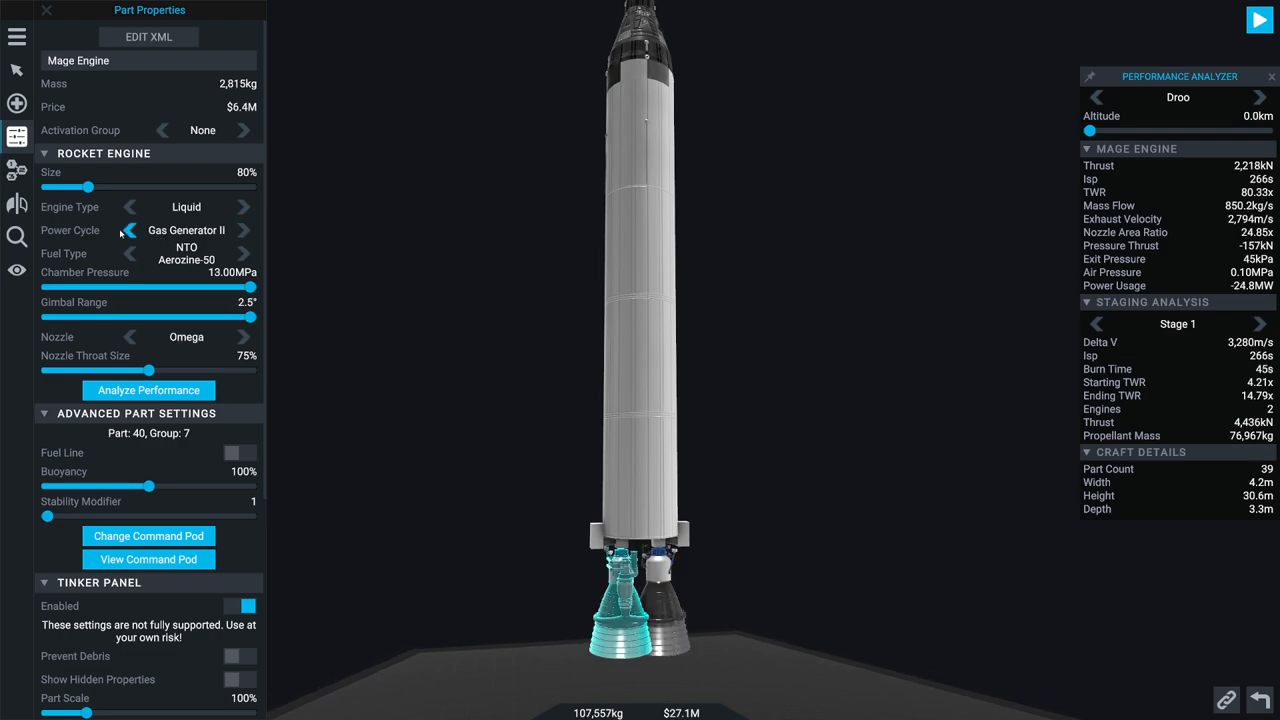
Step: Revert the engine, switch its nozzle to Delta style, and raise throat size to 100%
left_click(129, 230)
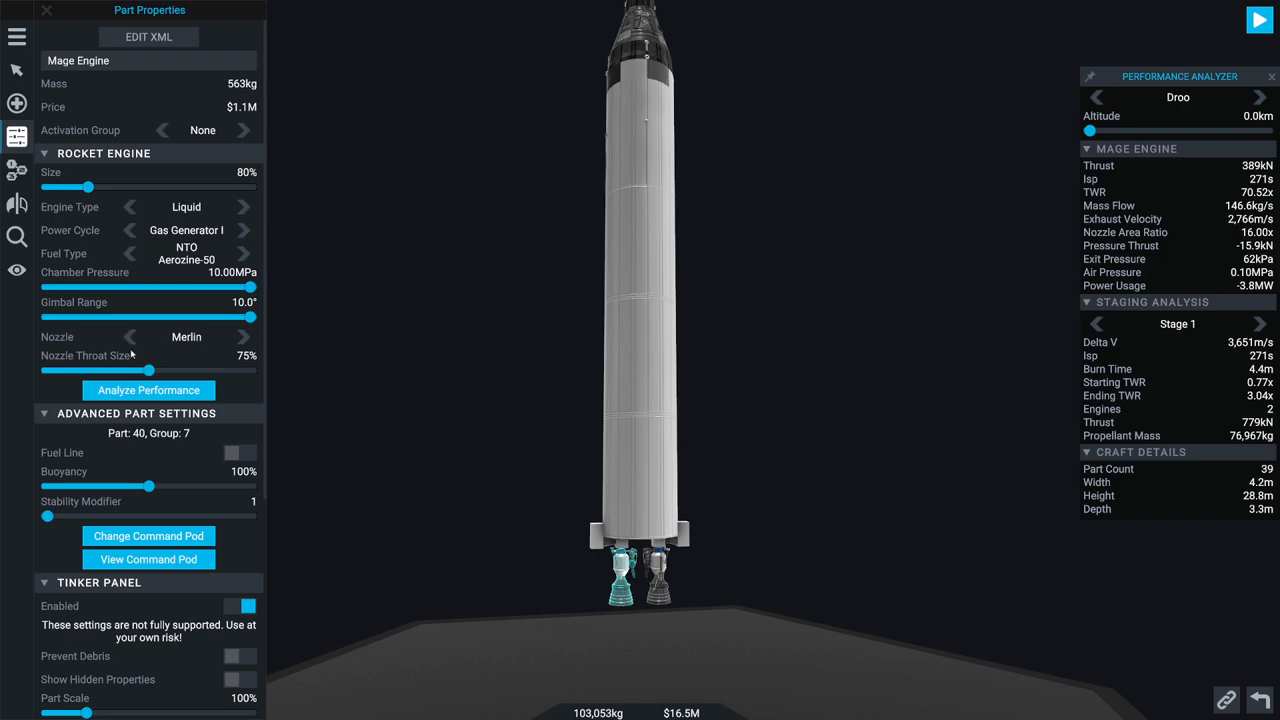
left_click(244, 337)
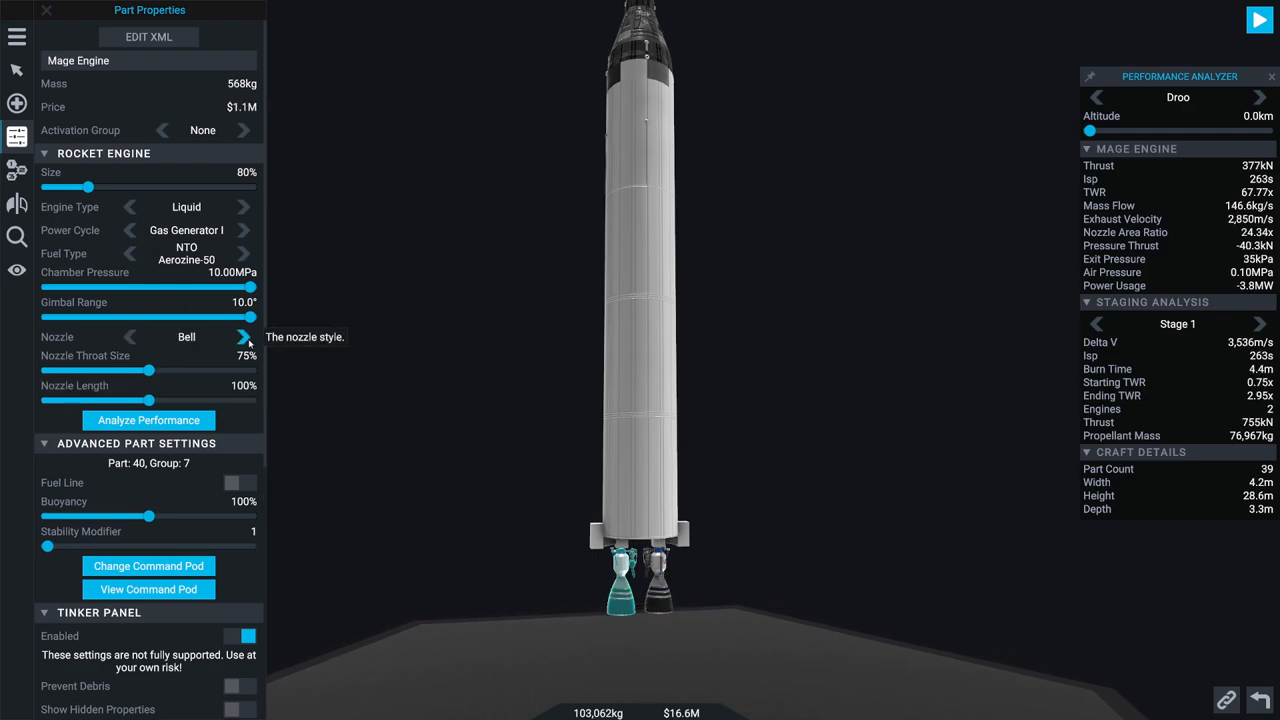
left_click(243, 337)
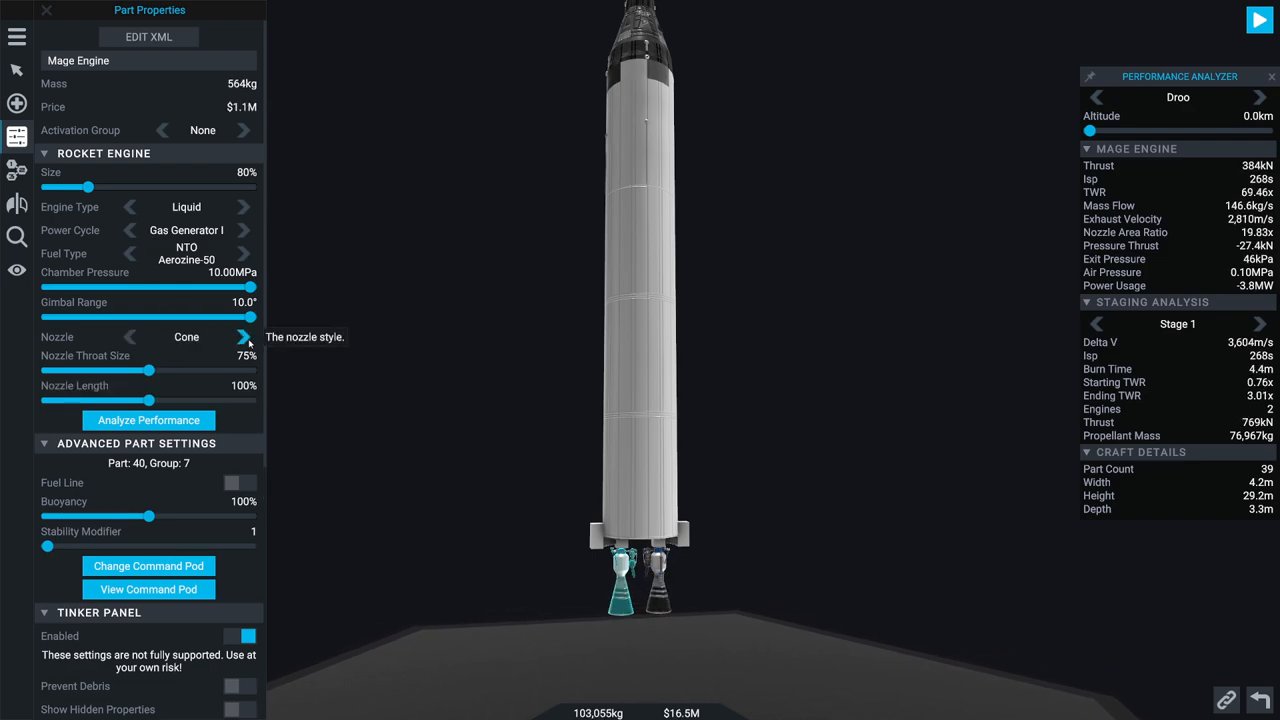
left_click(243, 337)
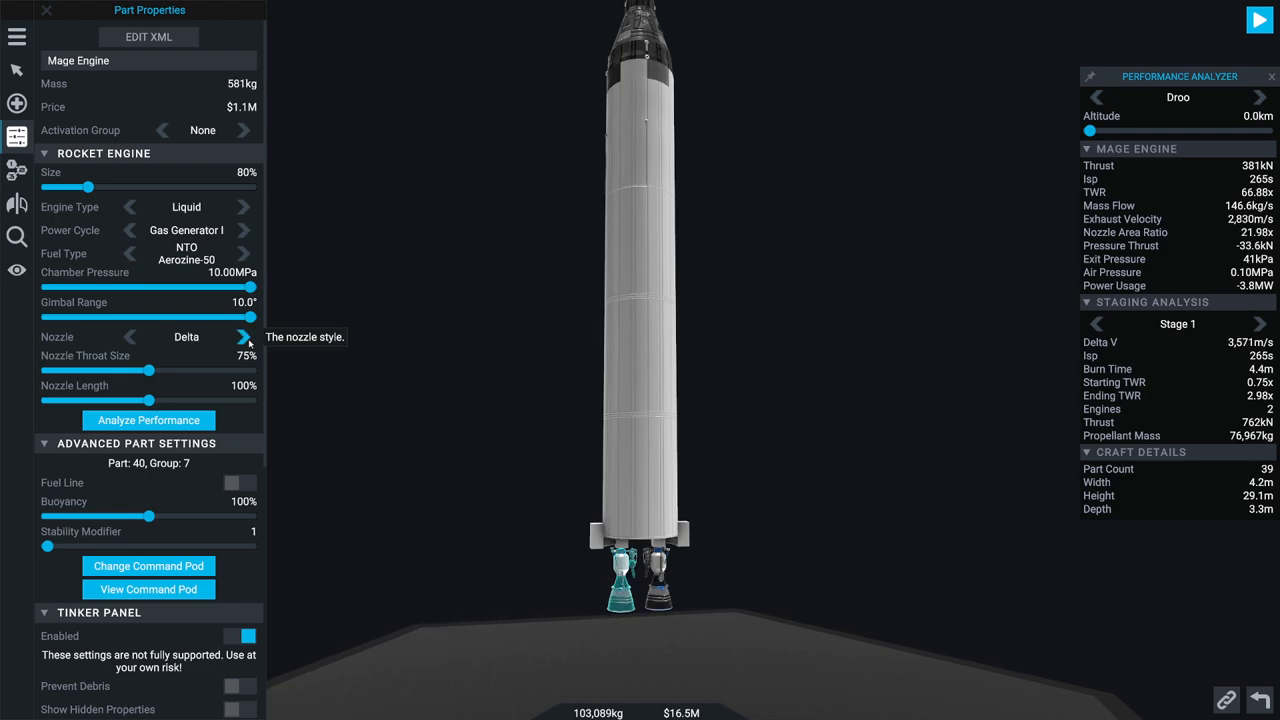
left_click_drag(153, 370, 200, 370)
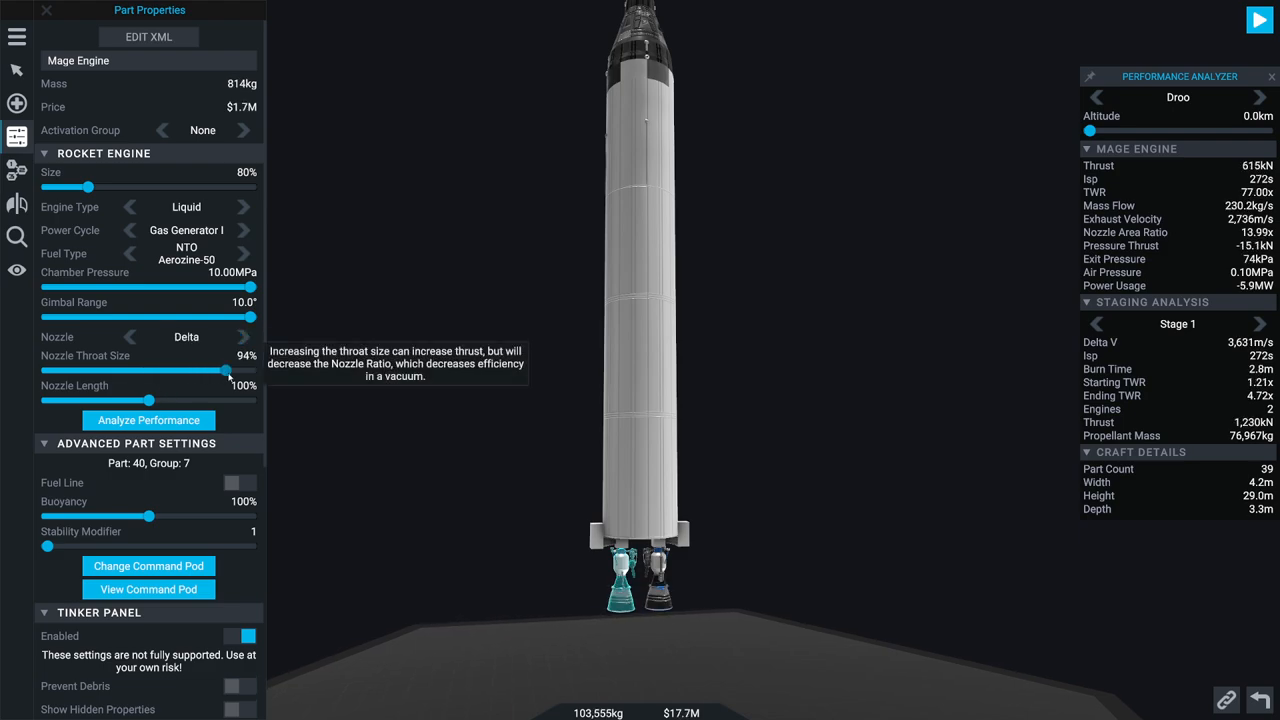
left_click_drag(230, 370, 250, 370)
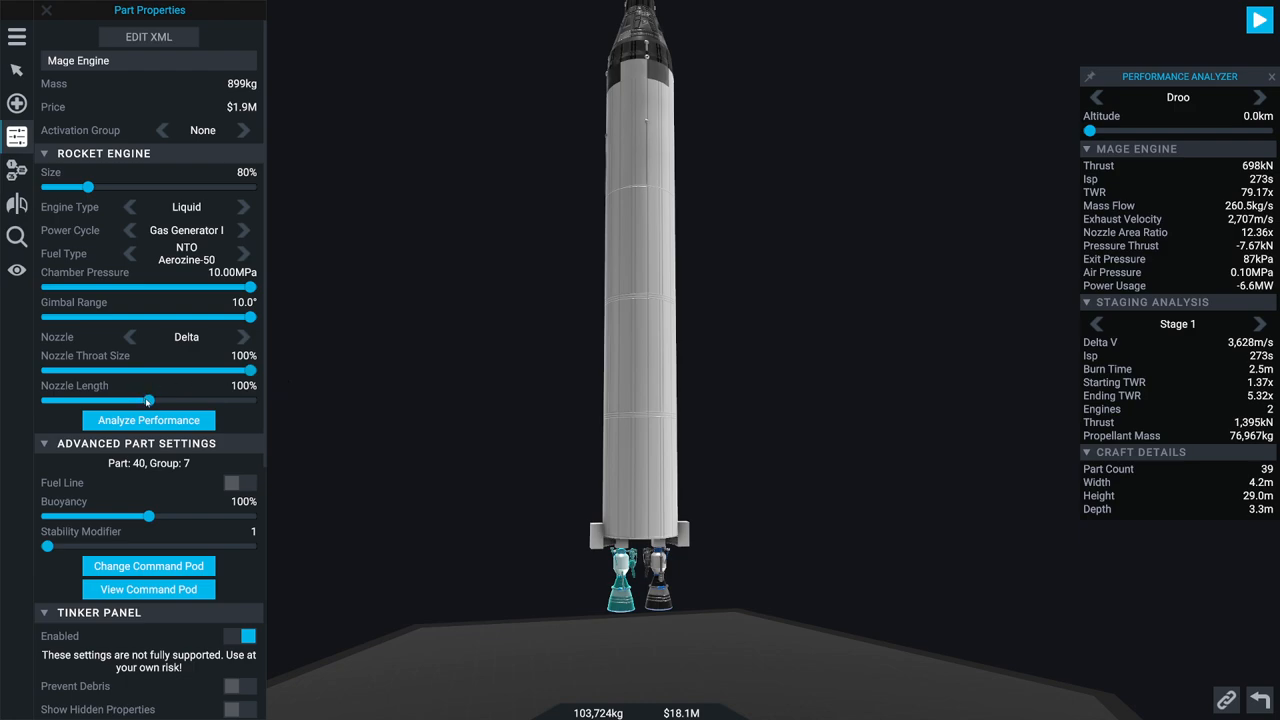
Step: Set the nozzle length to 50% and enlarge the Mage Engine to 84% size
left_click_drag(150, 399, 128, 399)
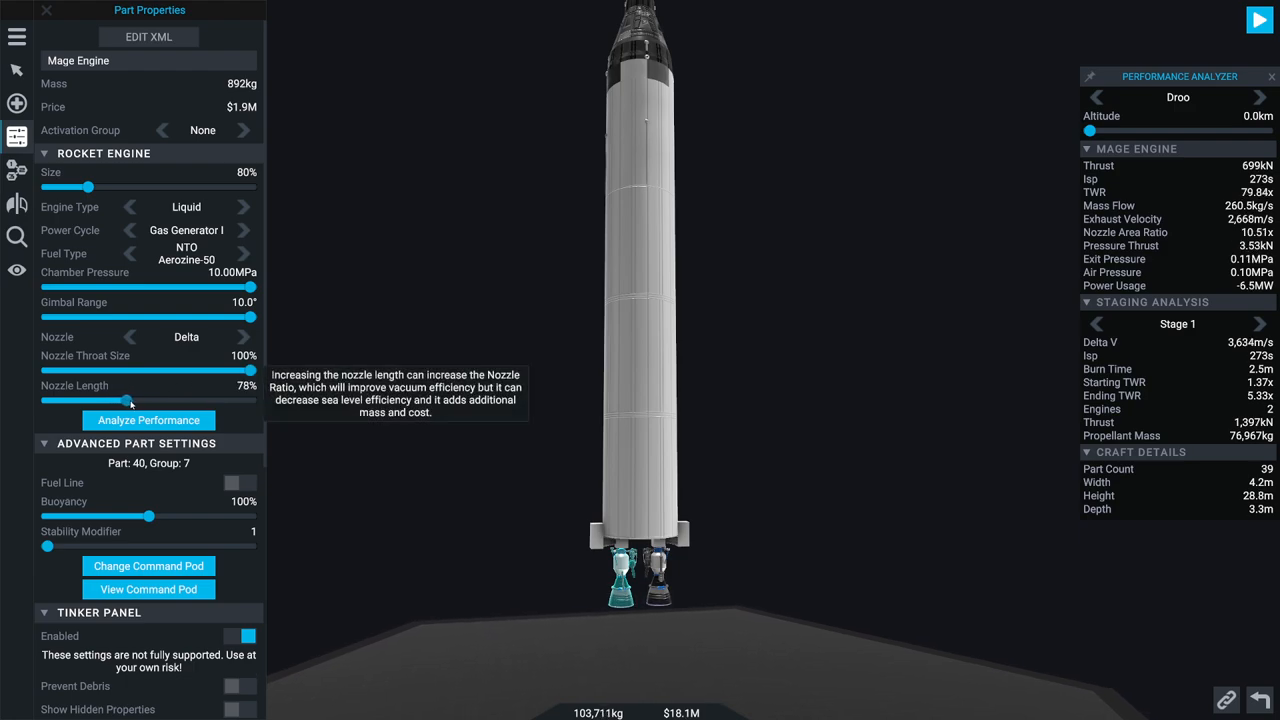
left_click_drag(130, 399, 189, 399)
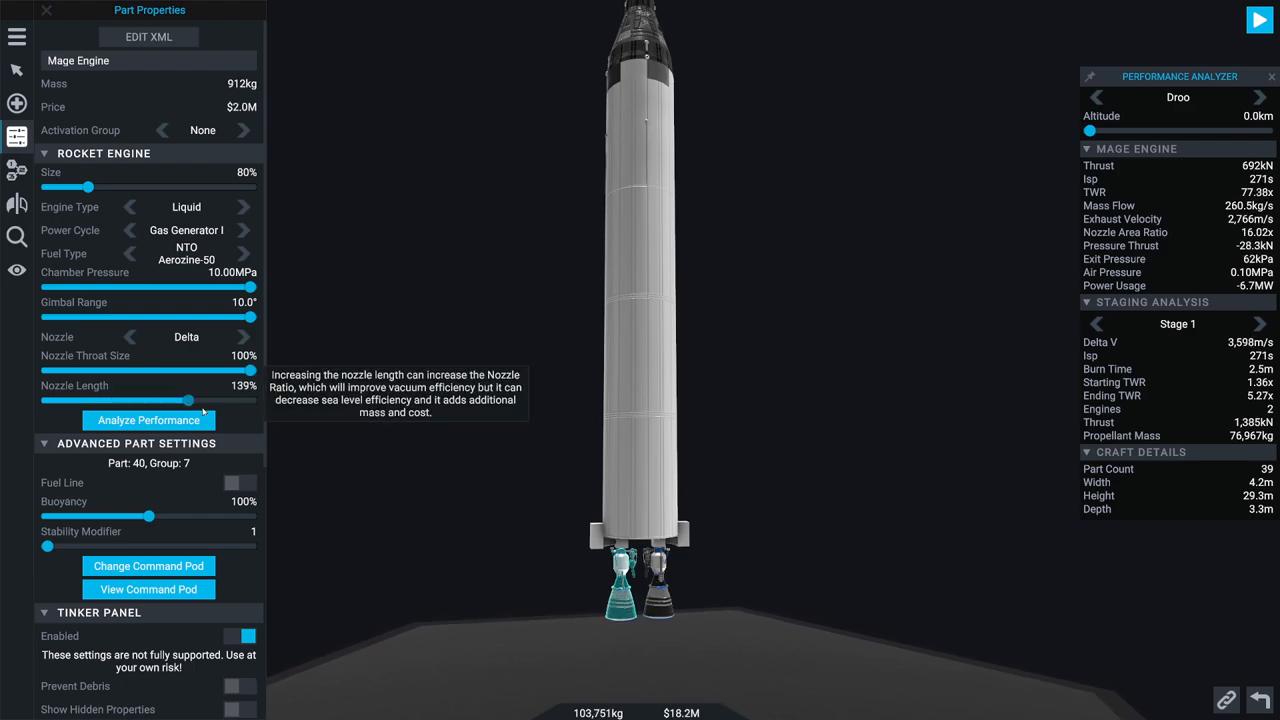
left_click_drag(190, 400, 150, 400)
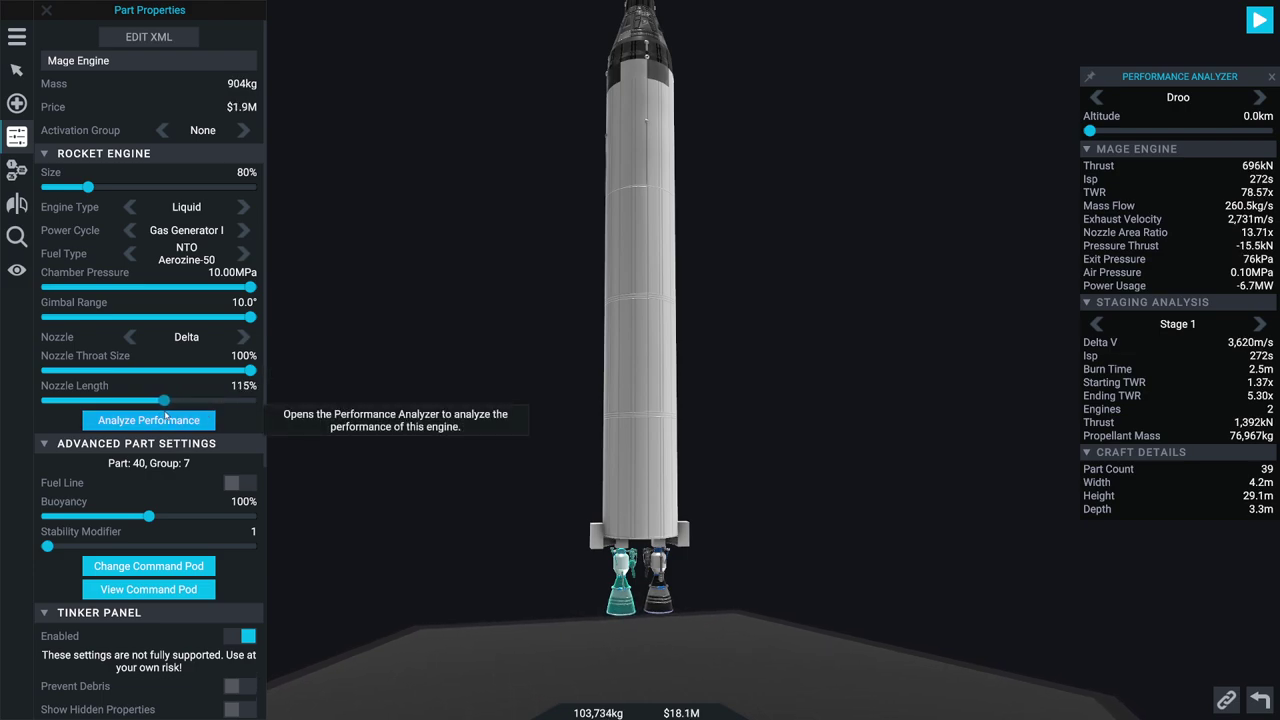
left_click_drag(150, 400, 123, 400)
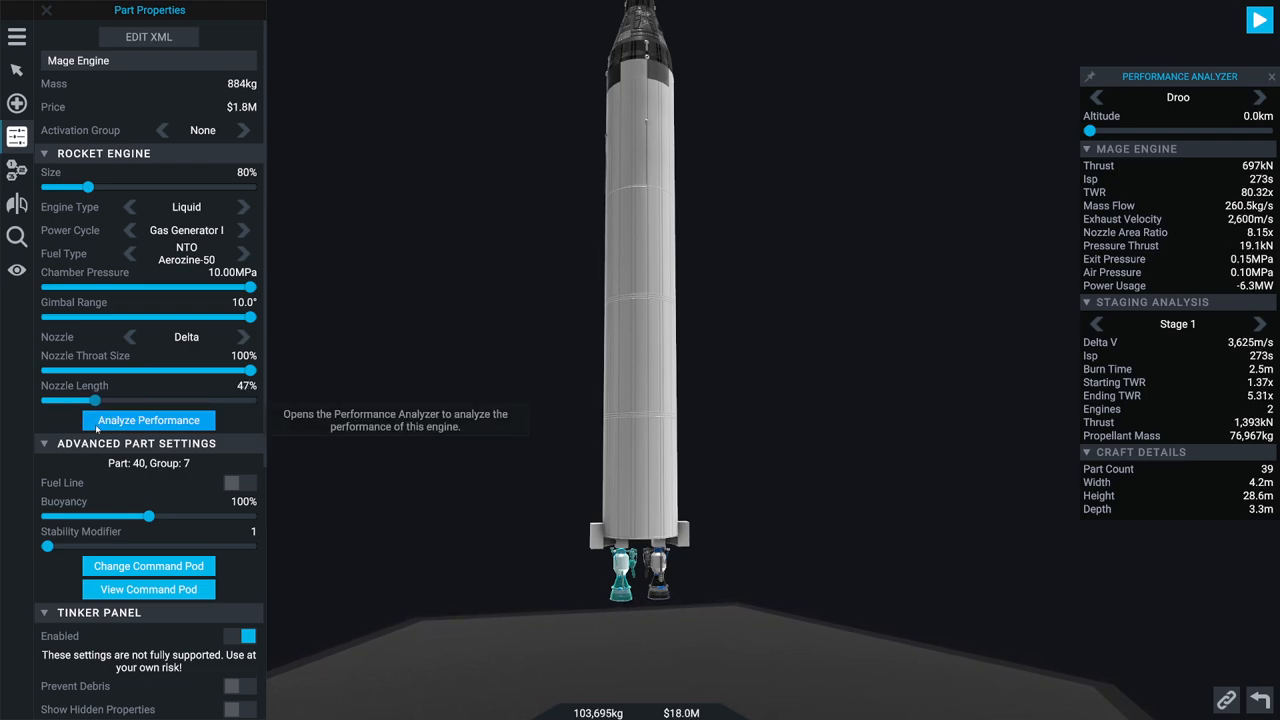
left_click_drag(93, 400, 105, 400)
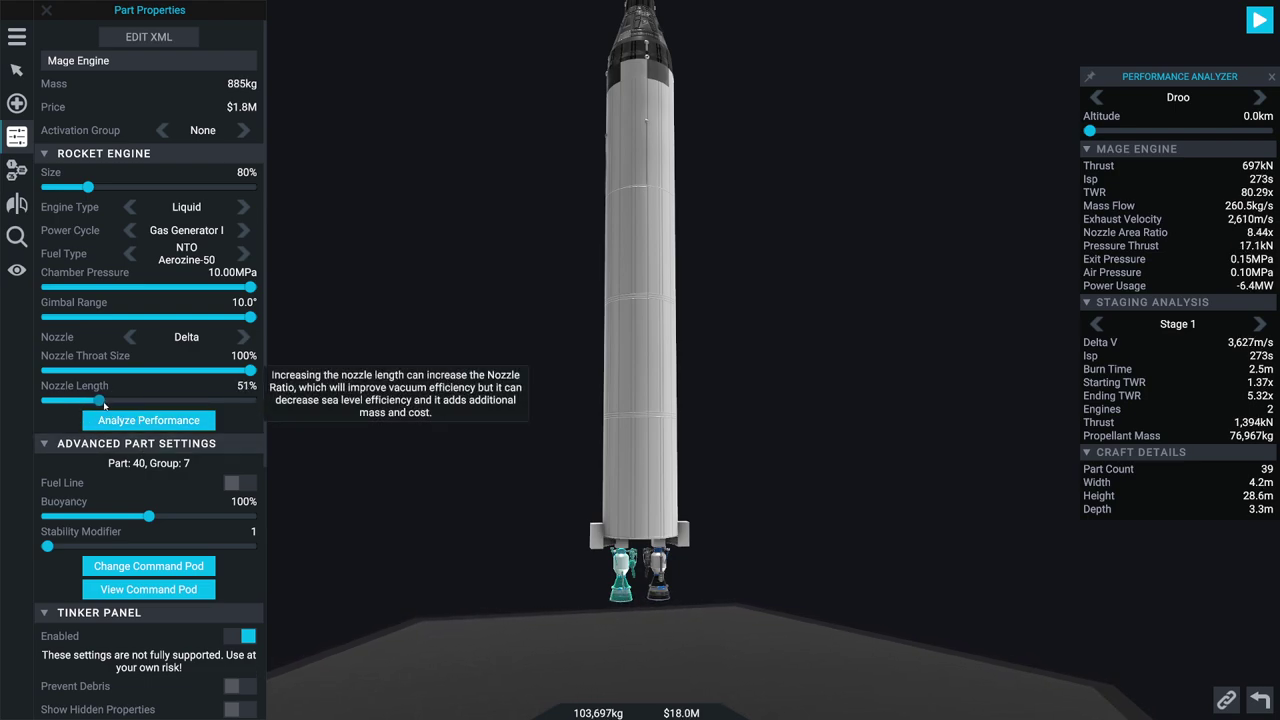
left_click_drag(104, 399, 99, 399)
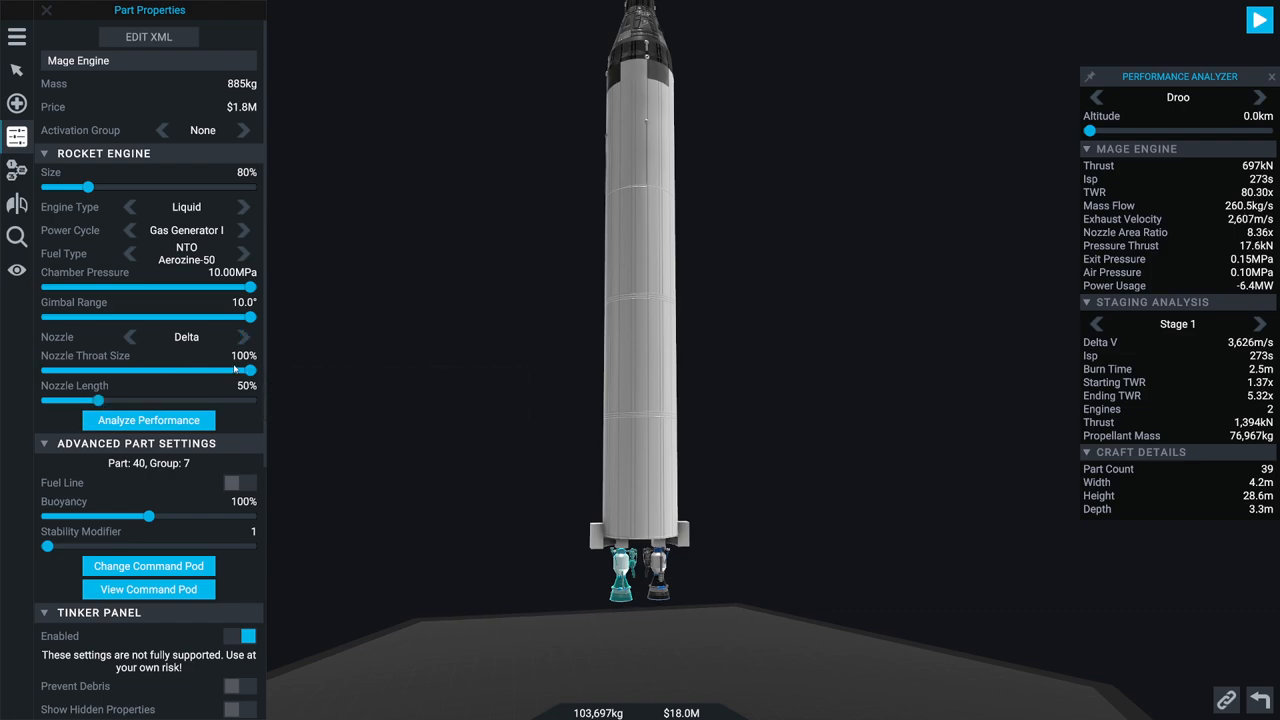
mouse_move(200, 268)
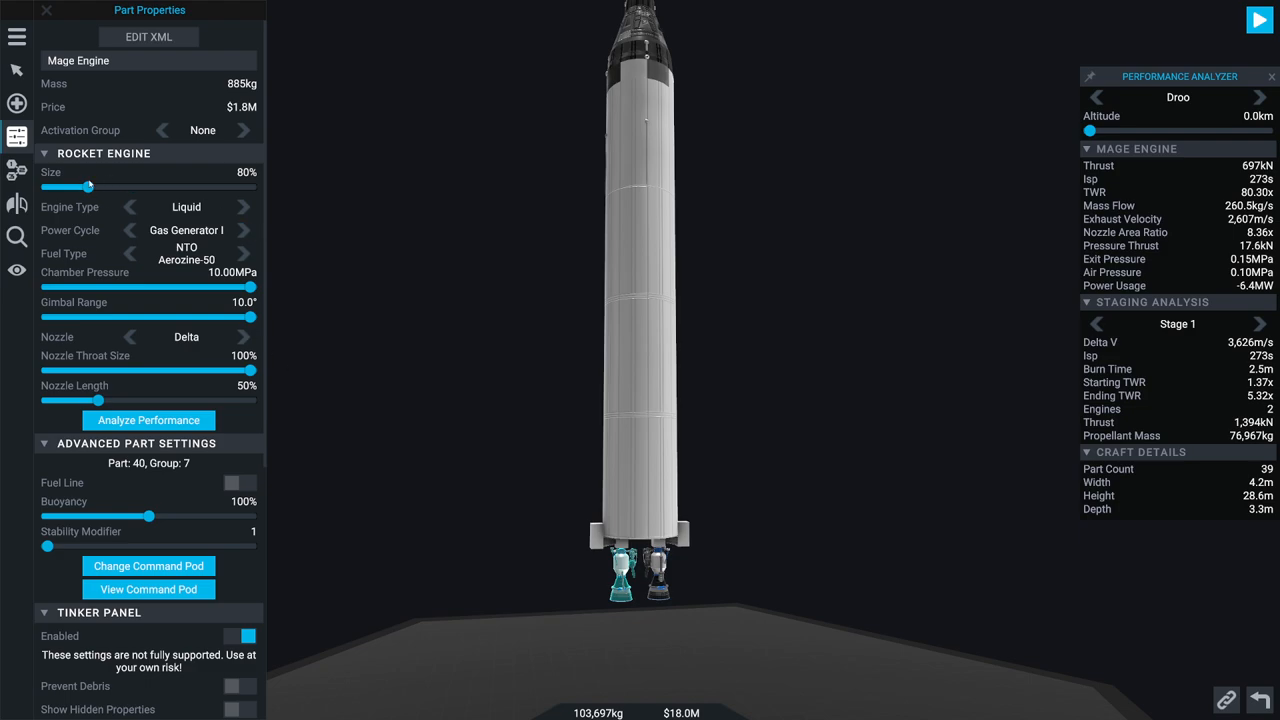
mouse_move(88, 186)
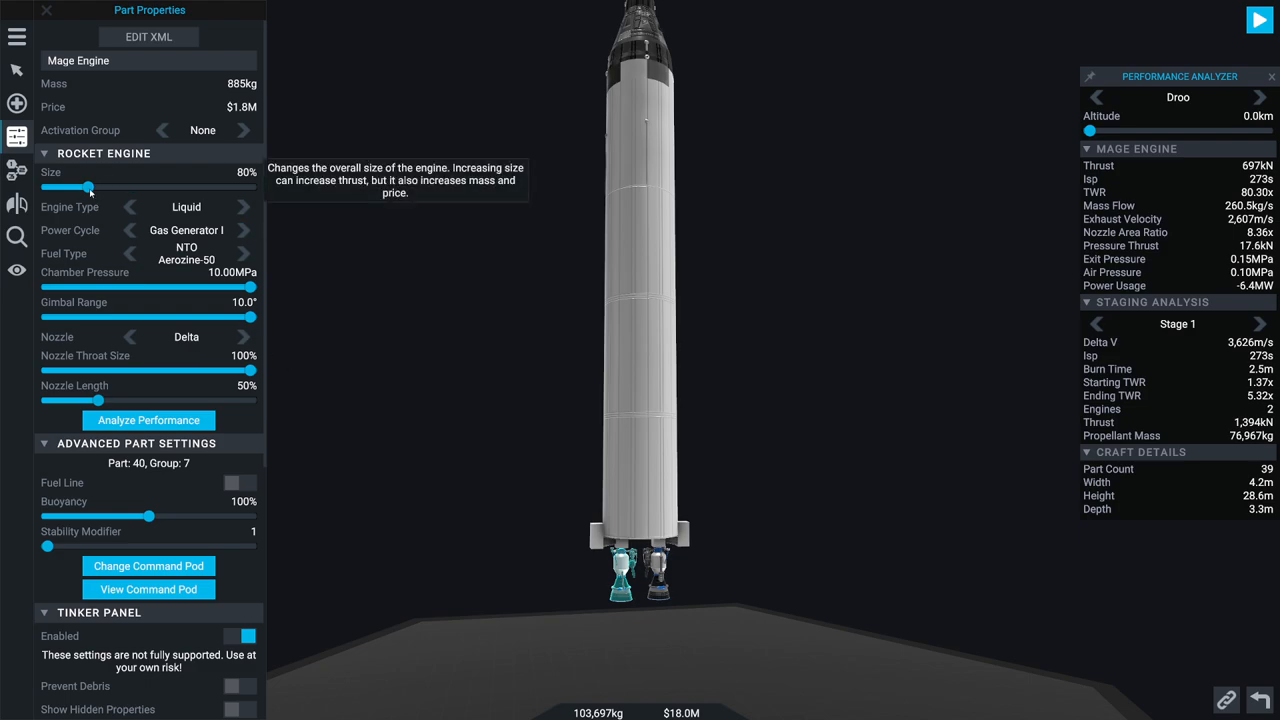
left_click_drag(90, 187, 95, 187)
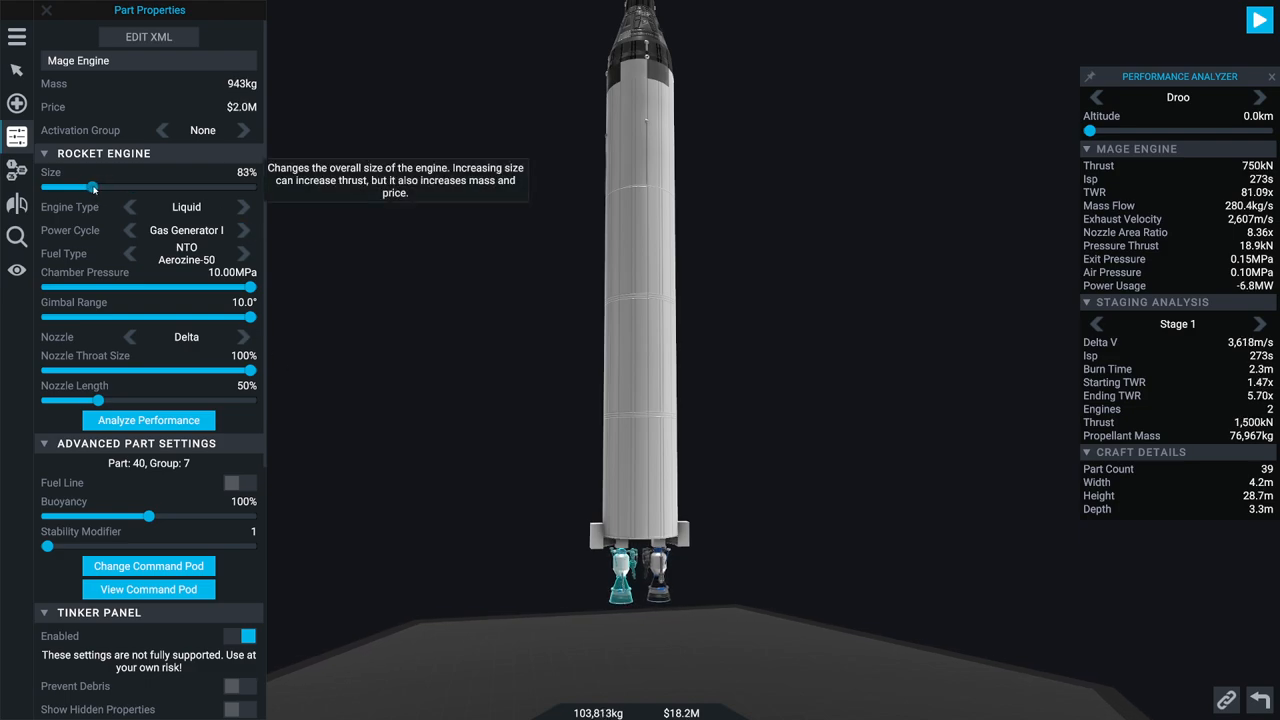
left_click_drag(93, 187, 96, 187)
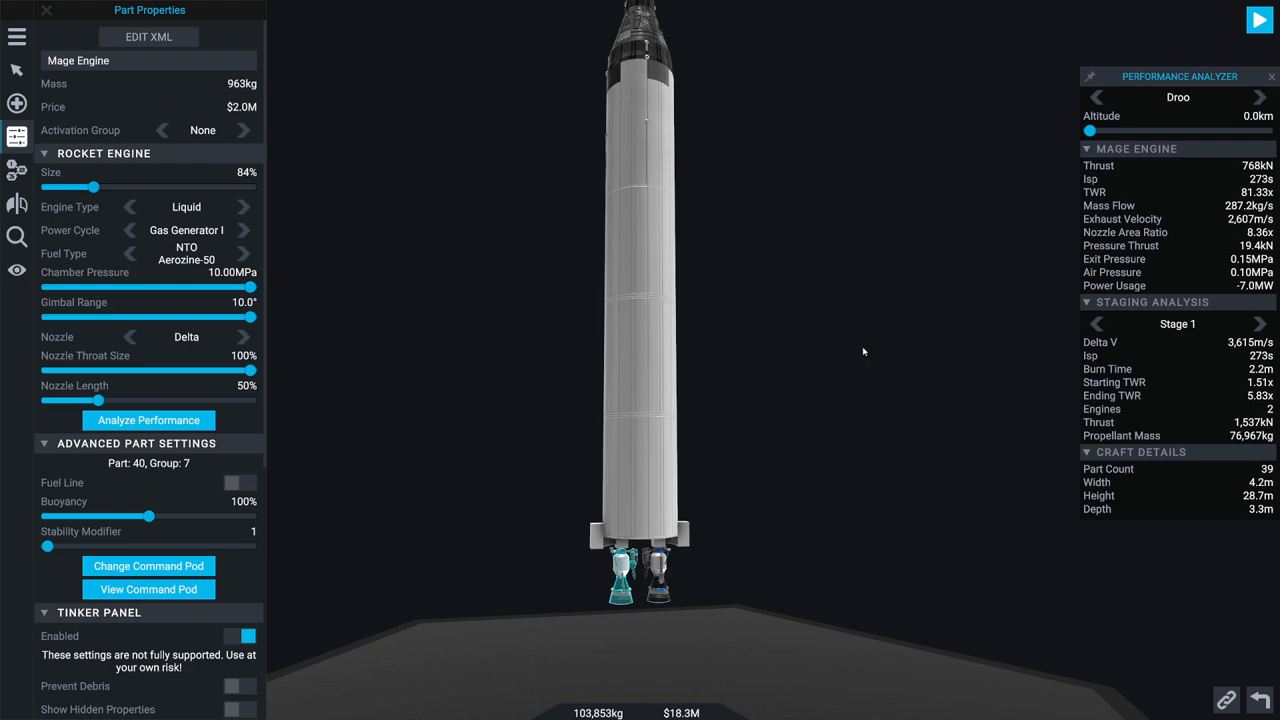
mouse_move(835, 346)
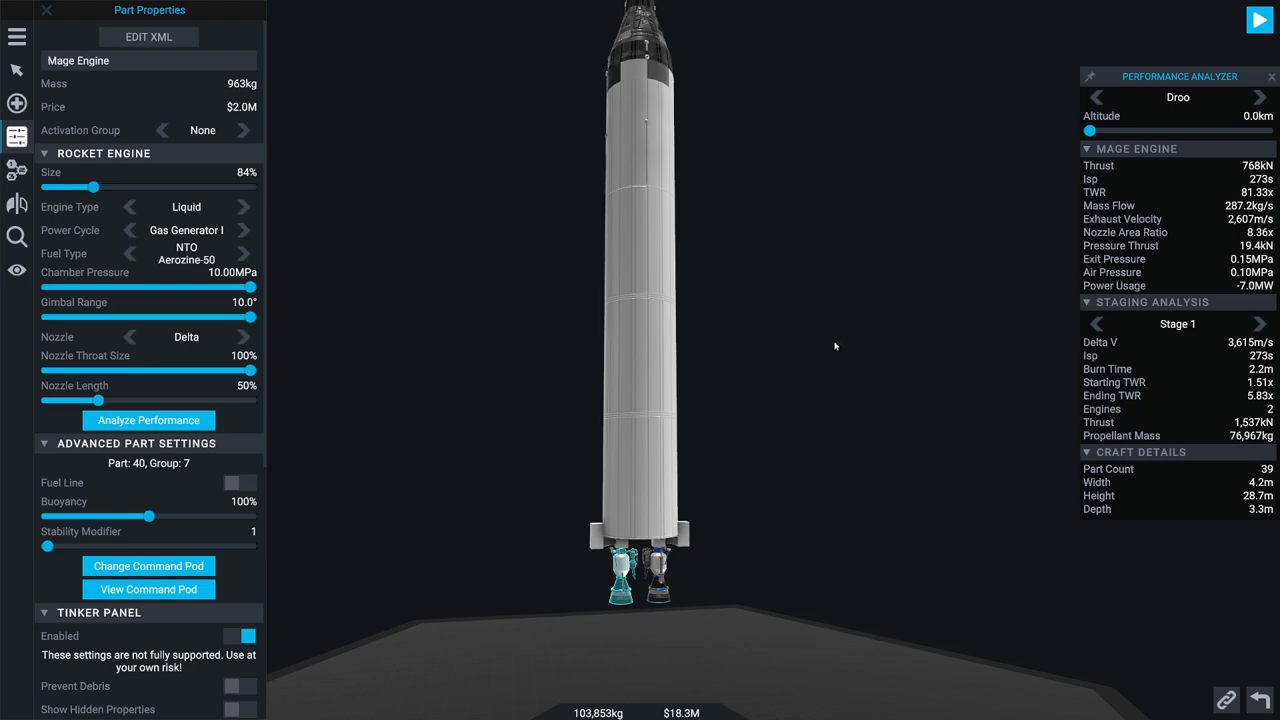
mouse_move(730, 408)
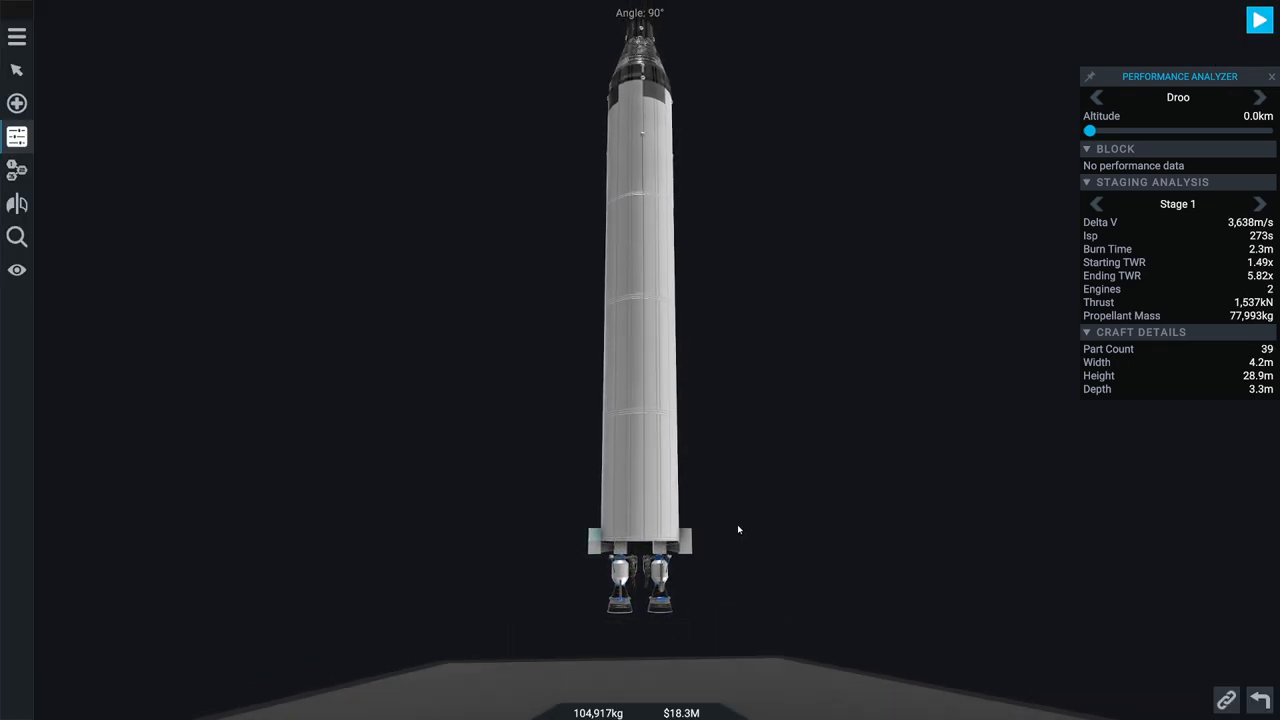
Step: Inspect the small Block at the rocket's base, then bring up the propulsion parts catalogue
left_click(640, 545)
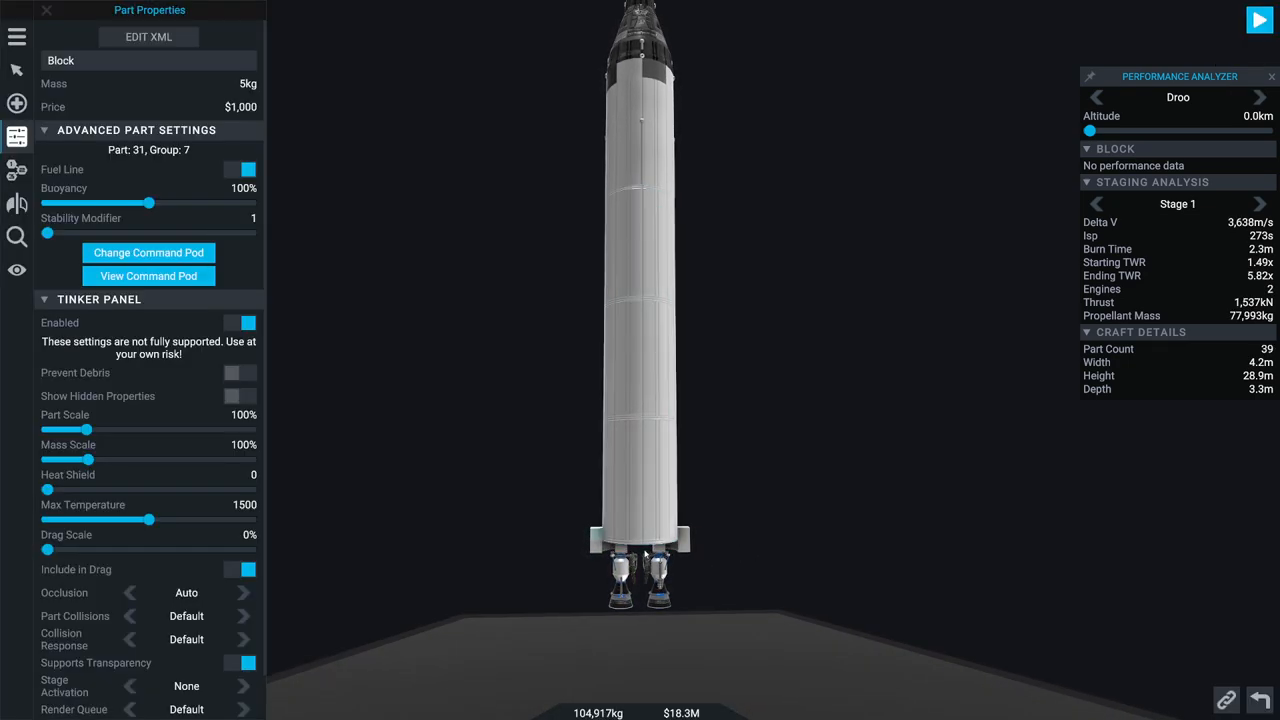
mouse_move(817, 376)
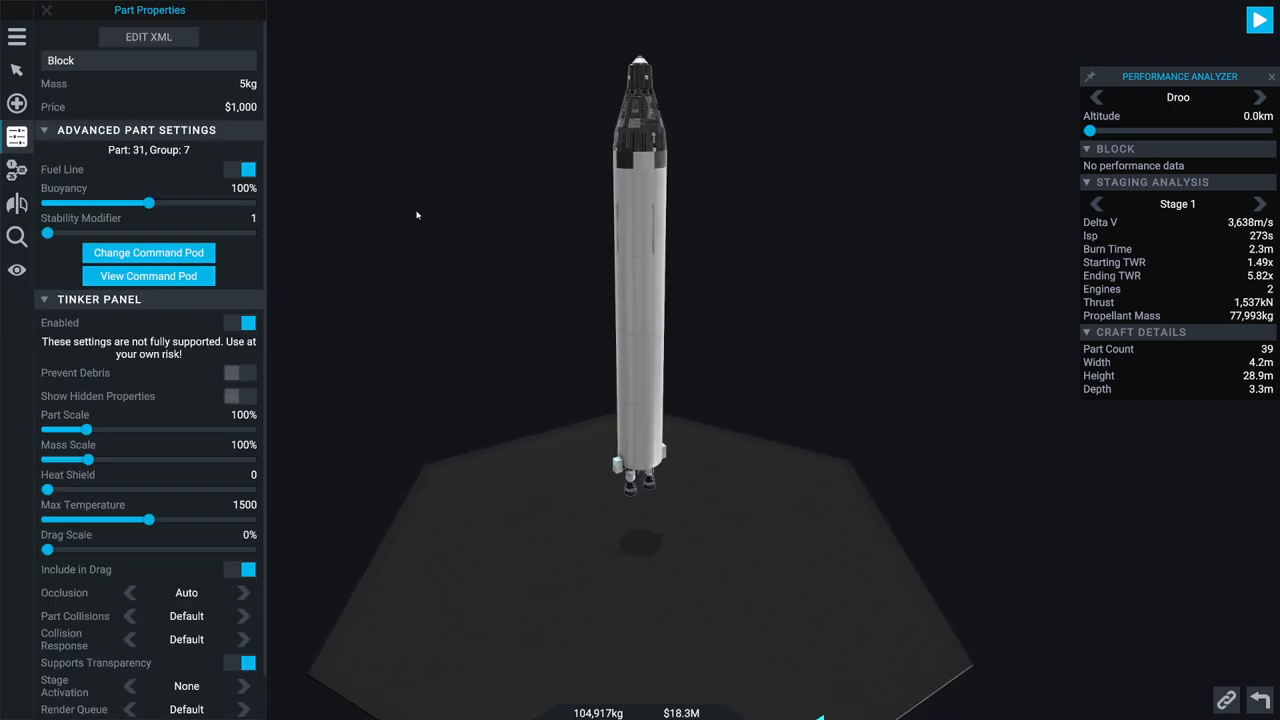
left_click(17, 203)
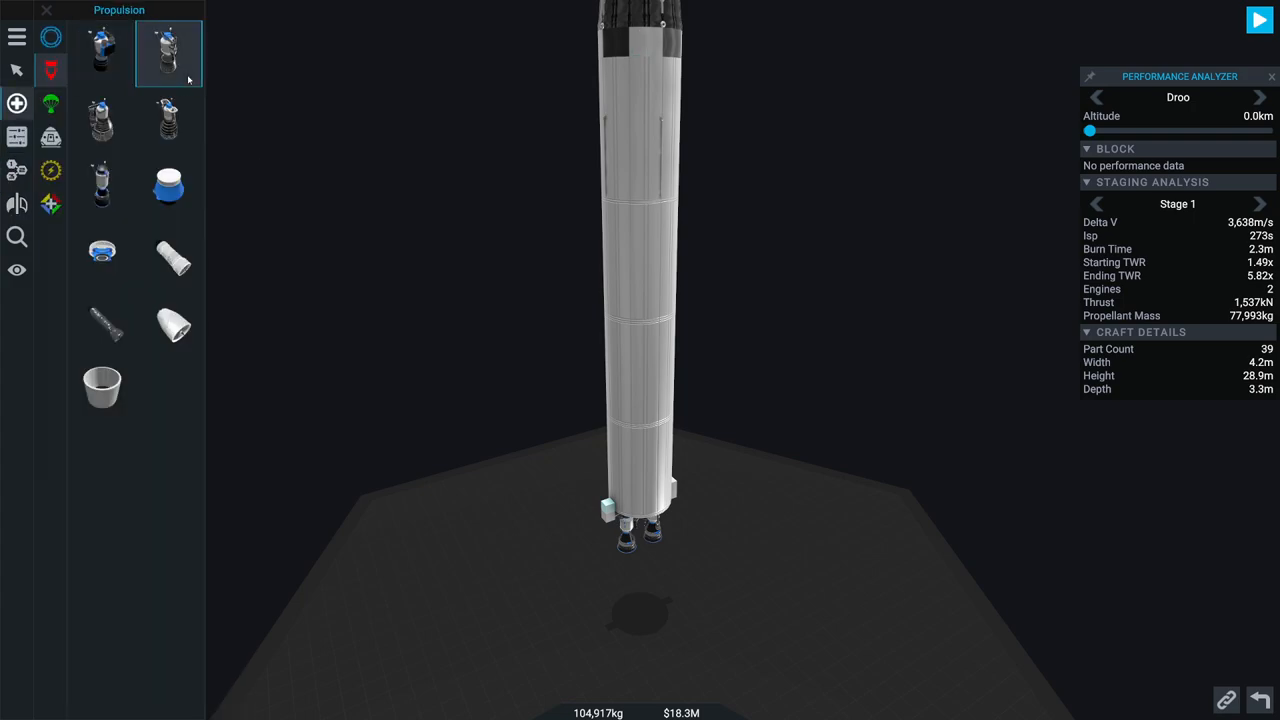
Step: Pick a blue-tipped fin from the catalogue for the booster's base
left_click(51, 104)
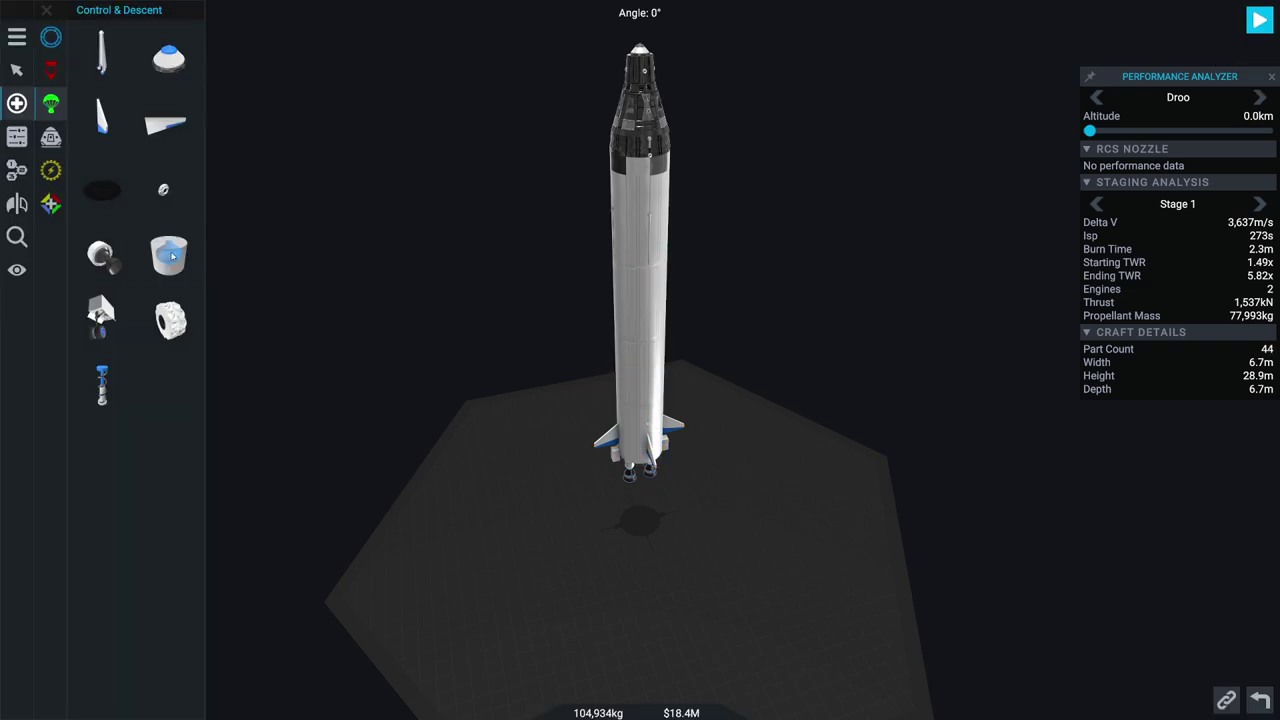
Step: Apply Radial x 4 symmetry to clone the RCS nozzle four times around the booster
left_click(15, 202)
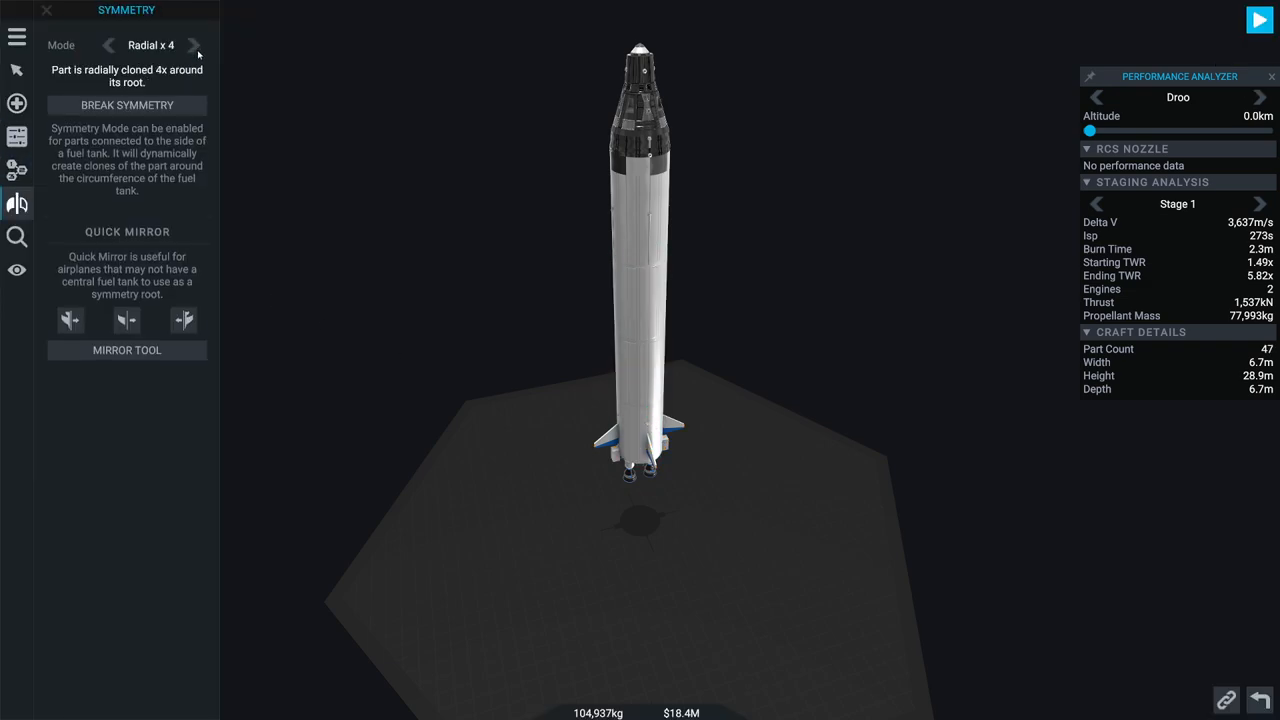
left_click(44, 12)
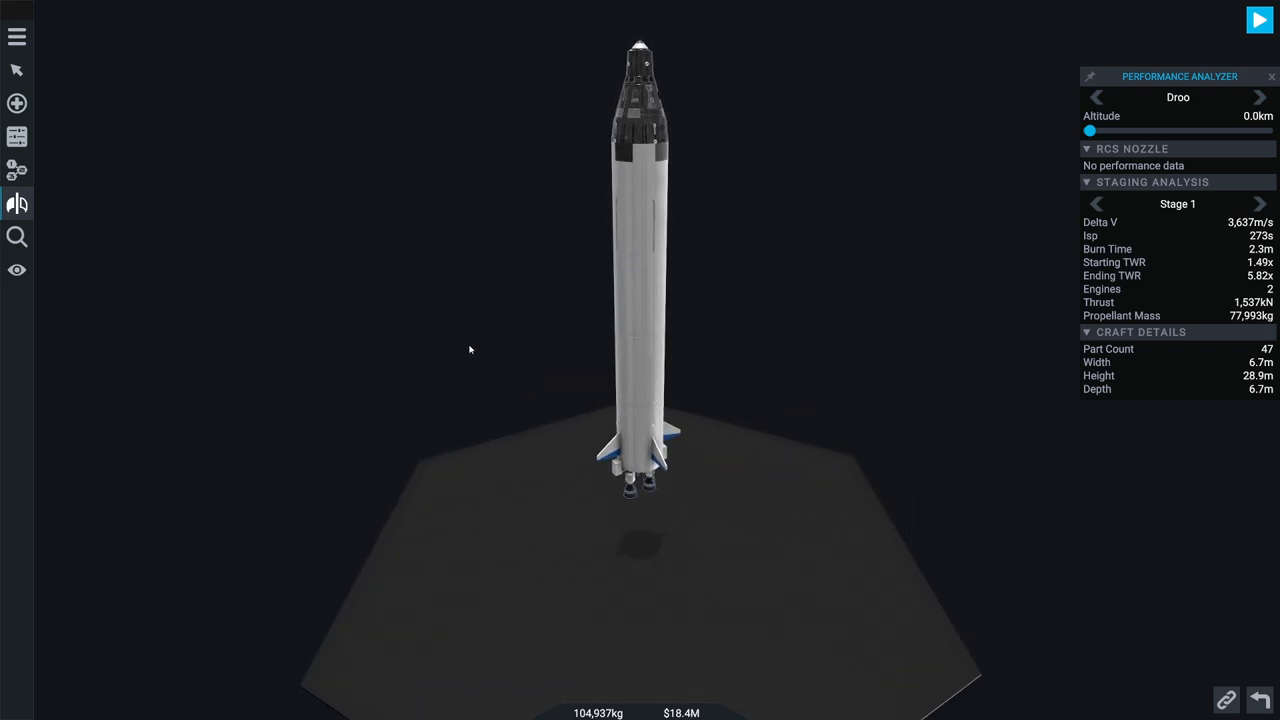
left_click(16, 203)
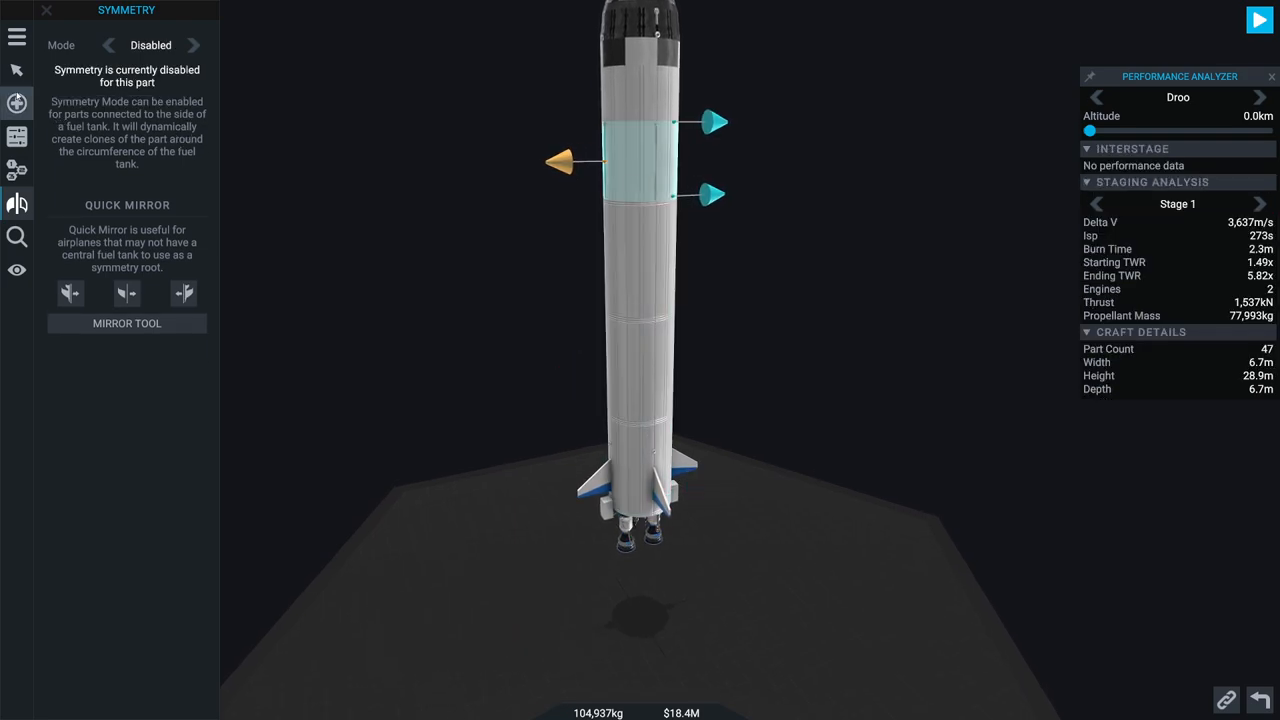
Step: Sweep the analyzer altitude up to 31.3 km and back to sea level in the Staging view
left_click(16, 101)
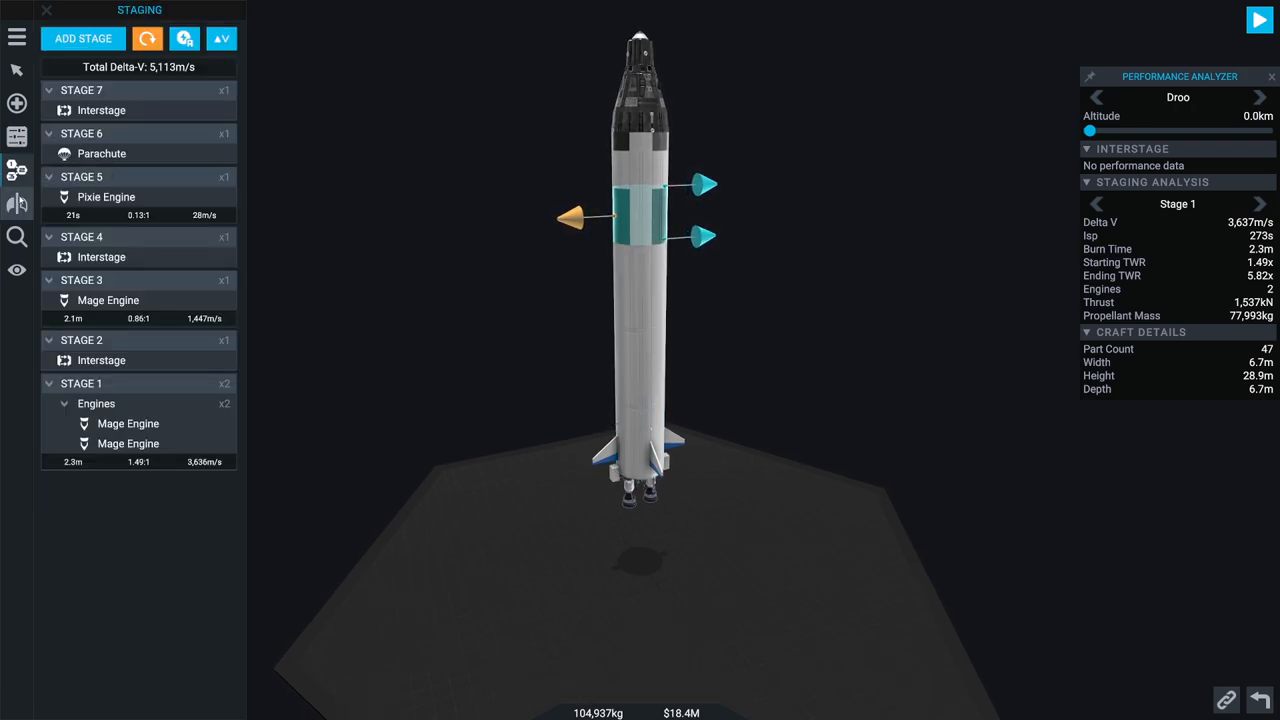
mouse_move(197, 462)
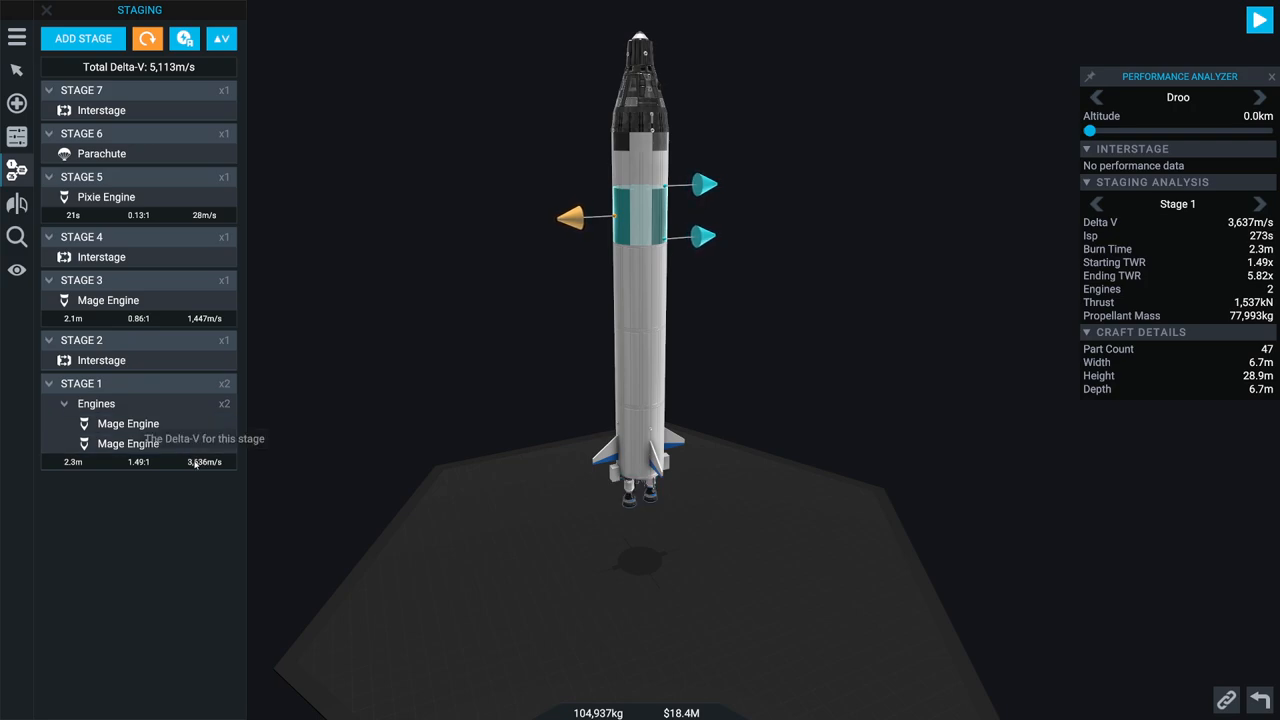
mouse_move(1035, 152)
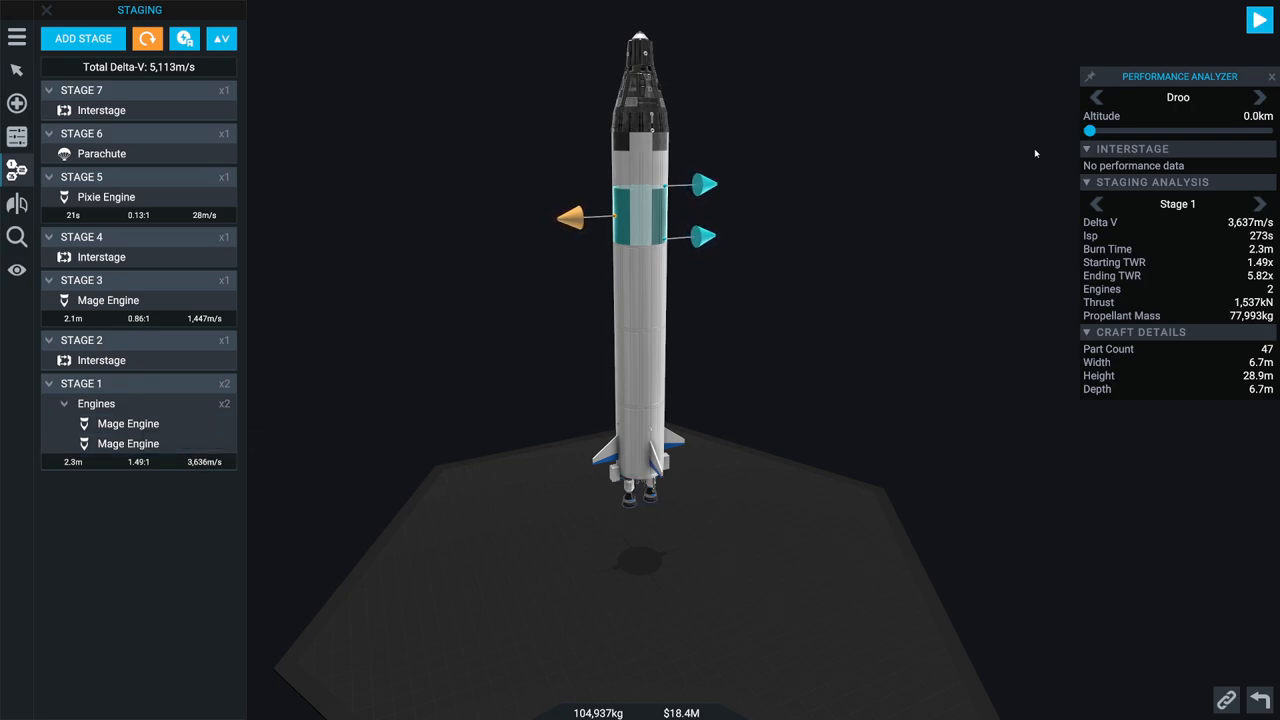
left_click_drag(1089, 131, 1168, 131)
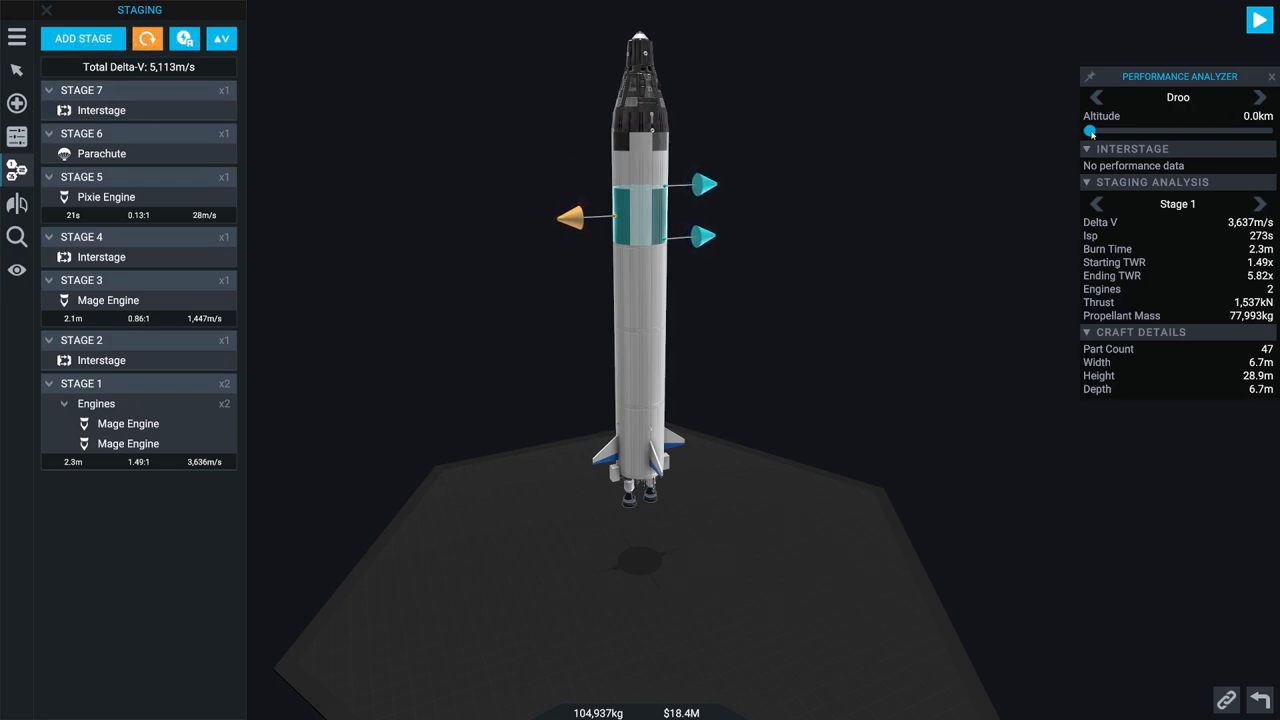
left_click_drag(1090, 131, 1268, 131)
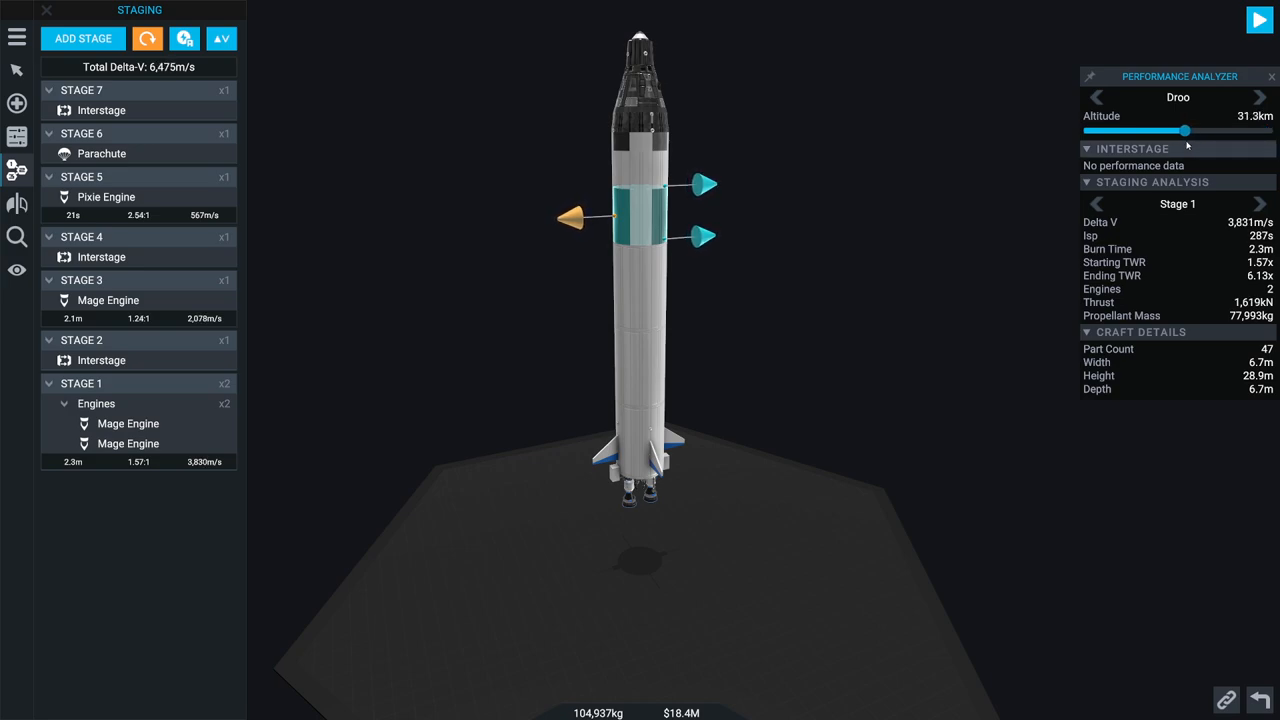
left_click_drag(1185, 131, 1089, 131)
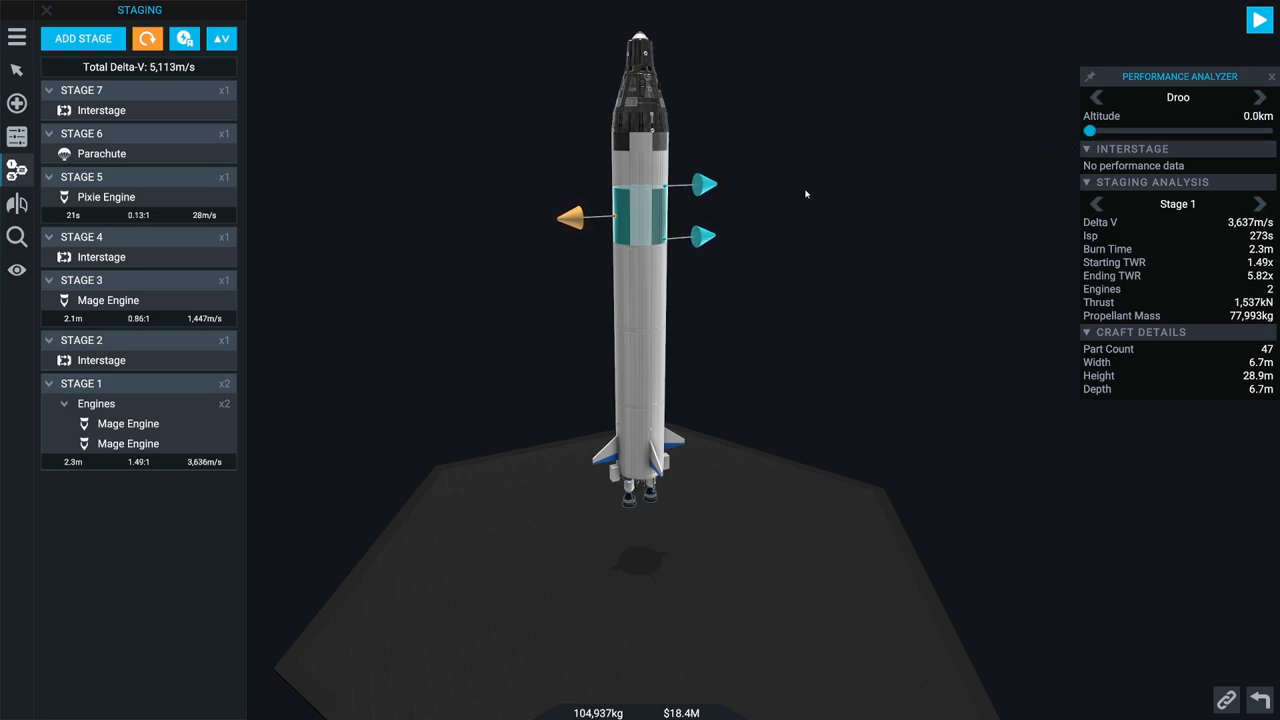
Step: Load AOP v0.4.3 in the program editor, set countdownTime to 5, and save to craft
left_click(14, 37)
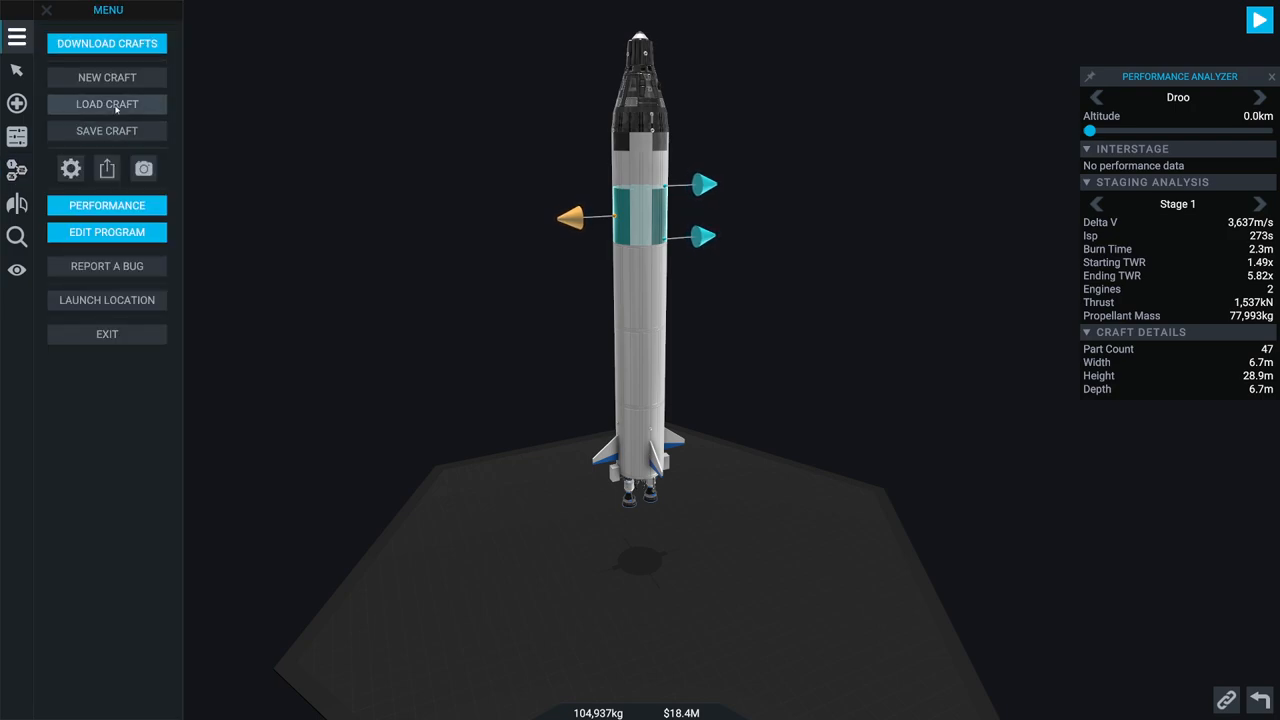
left_click(106, 231)
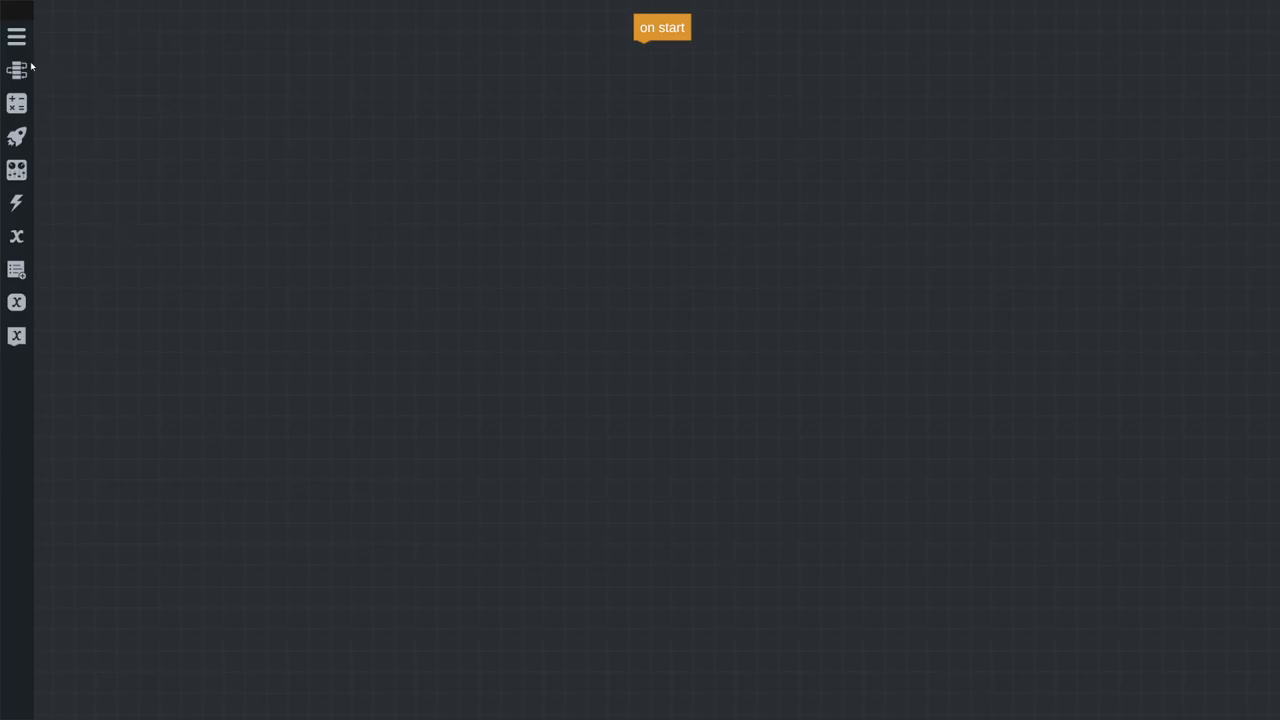
left_click(15, 37)
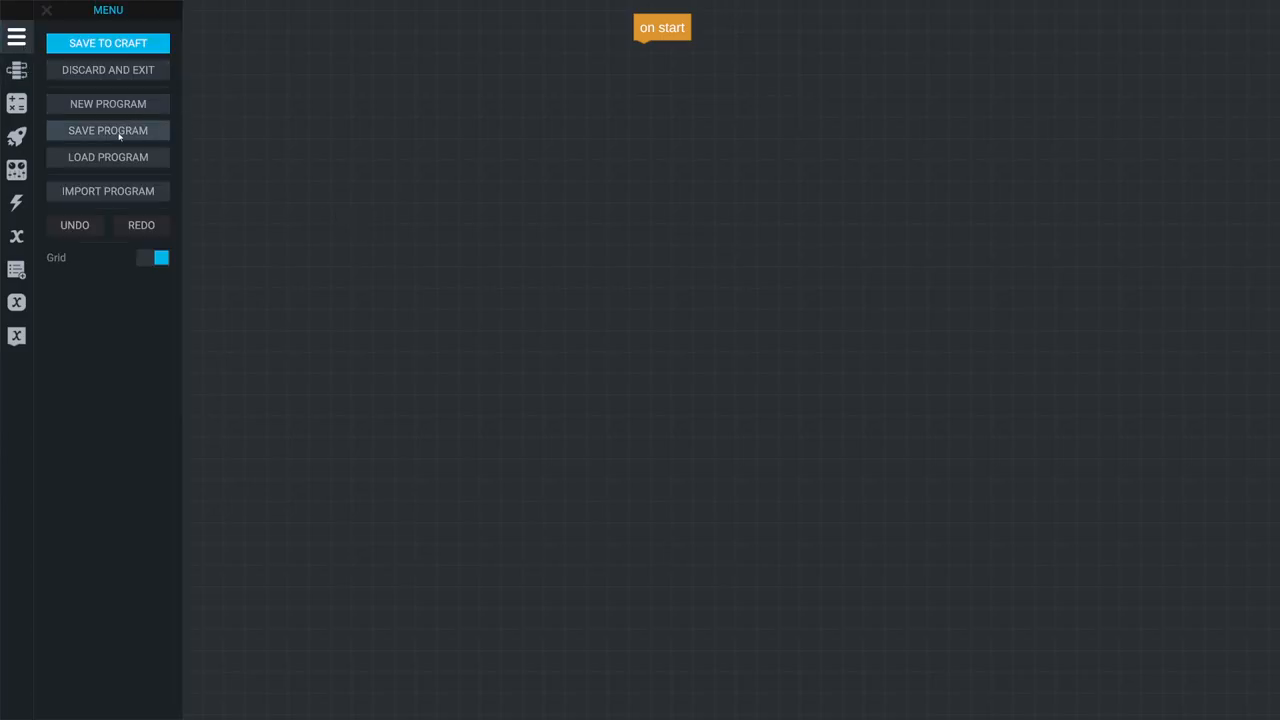
left_click(107, 157)
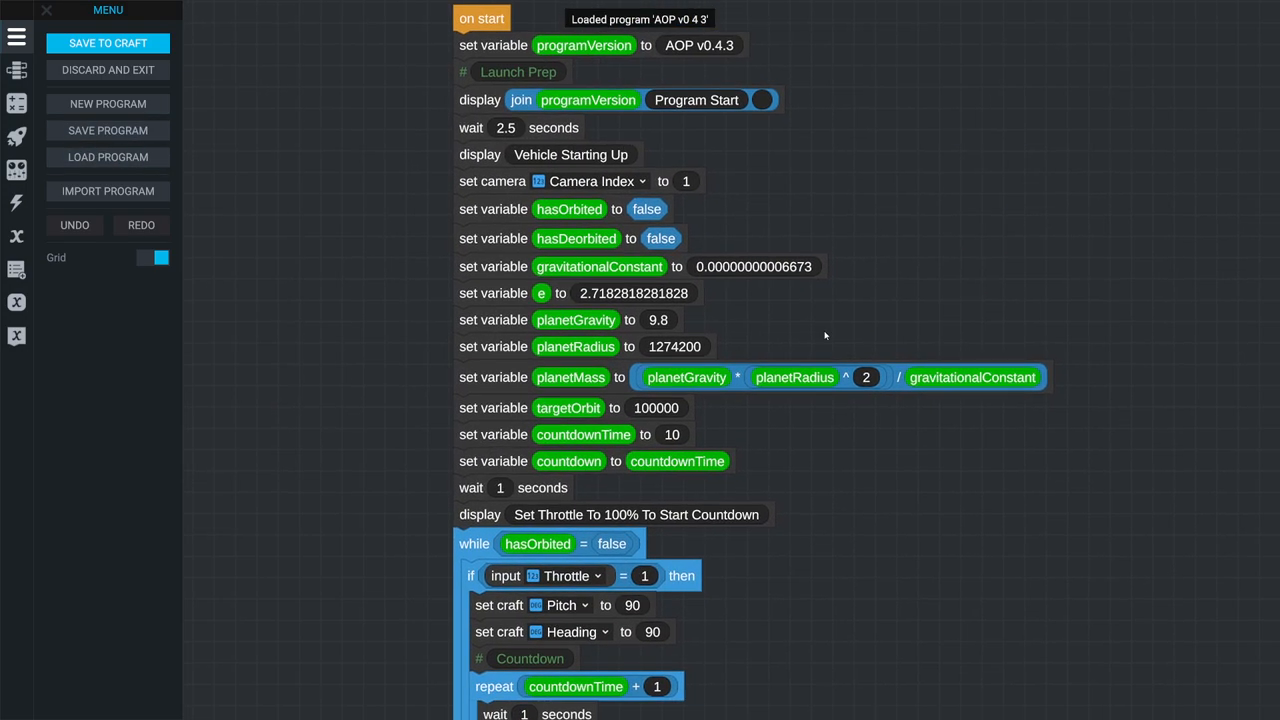
mouse_move(856, 544)
type("5")
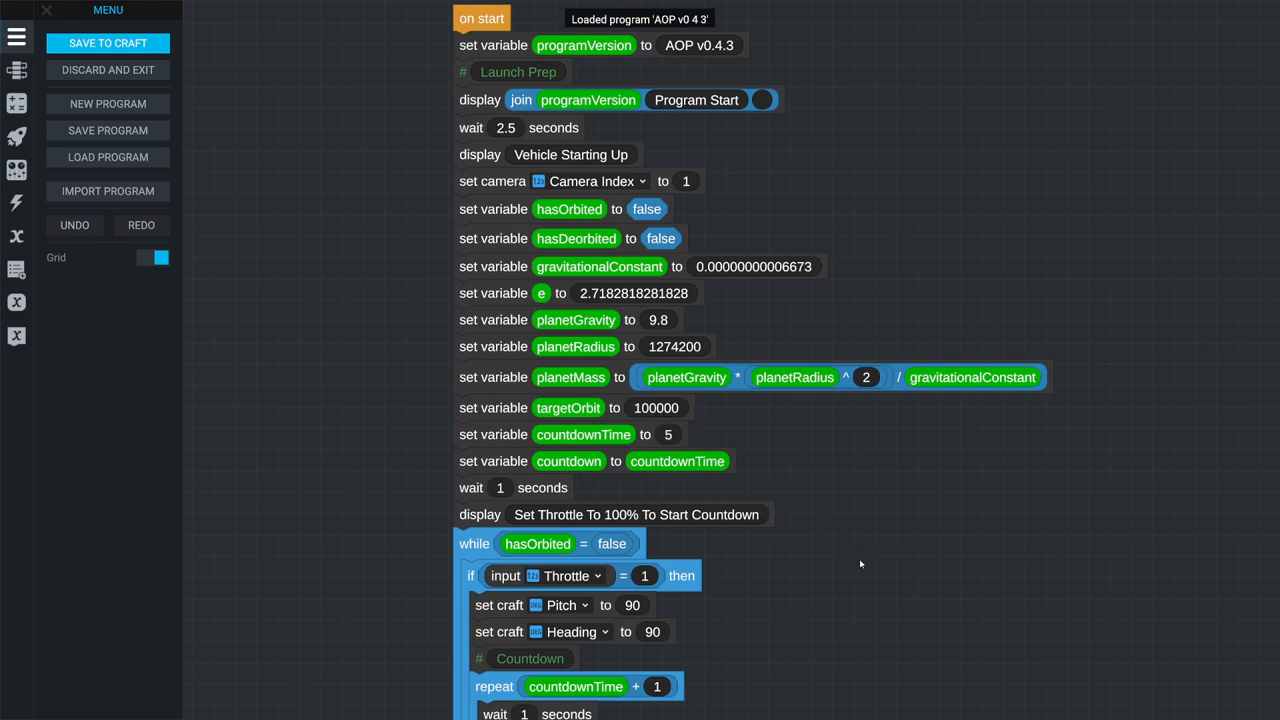
scroll("down", 3)
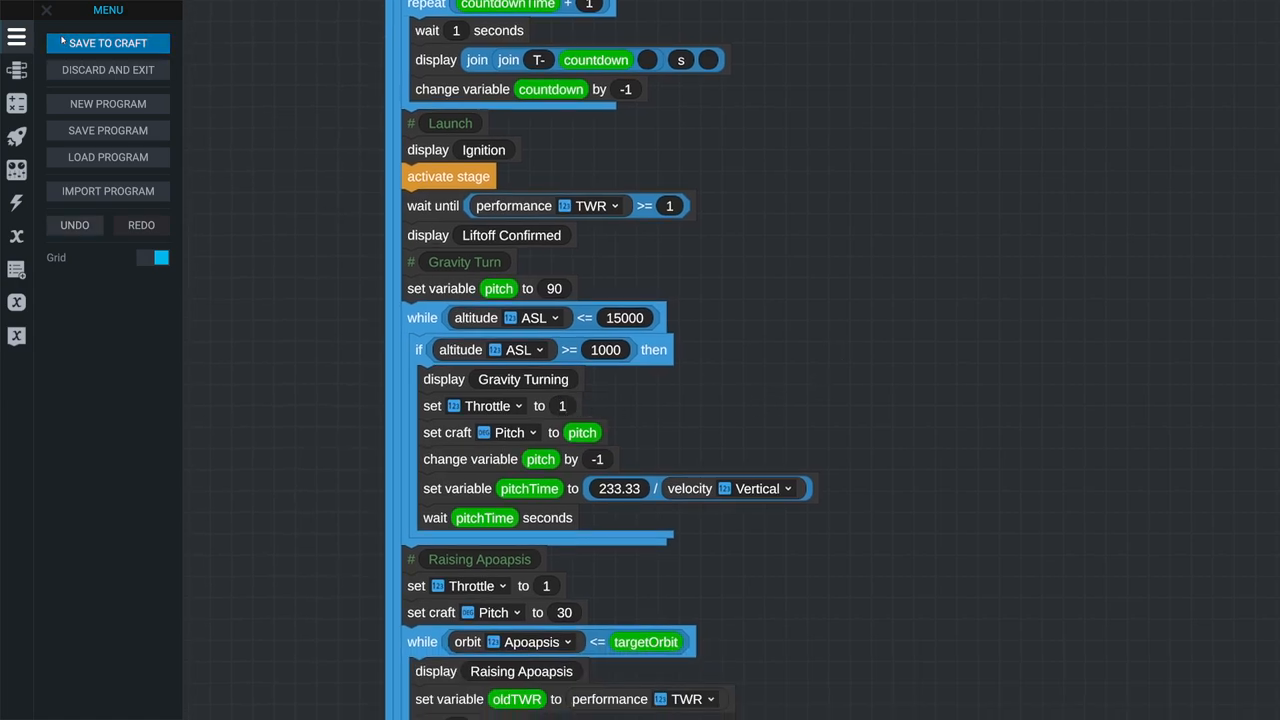
left_click(107, 42)
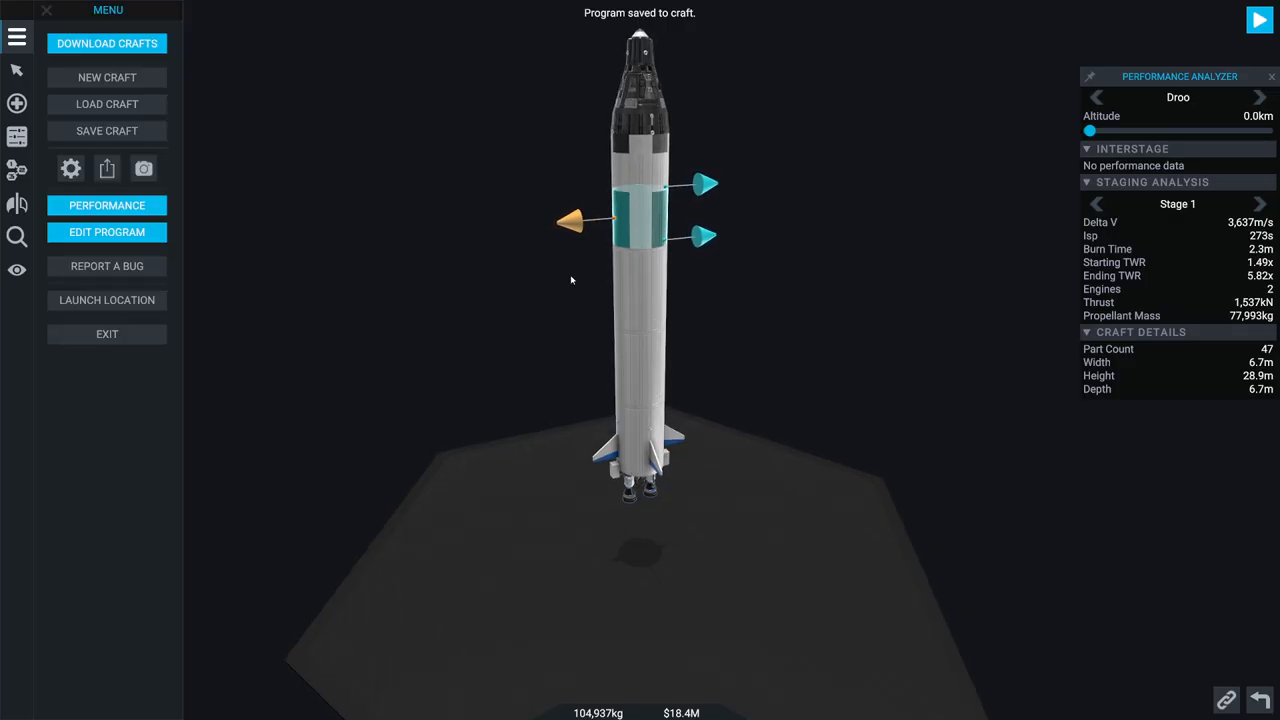
left_click(1258, 20)
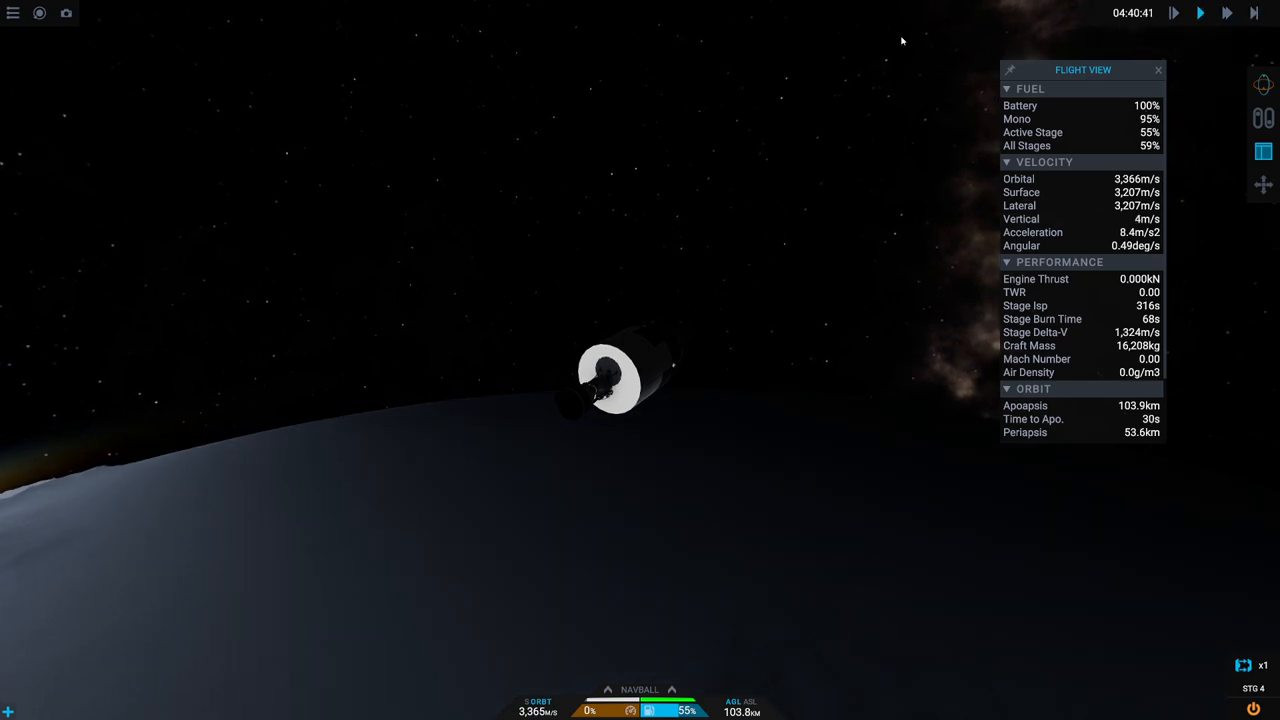
Step: Let the autopilot circularize at 104.1 by 101.9 km, then inspect the upper stage fuel tank
left_click(39, 14)
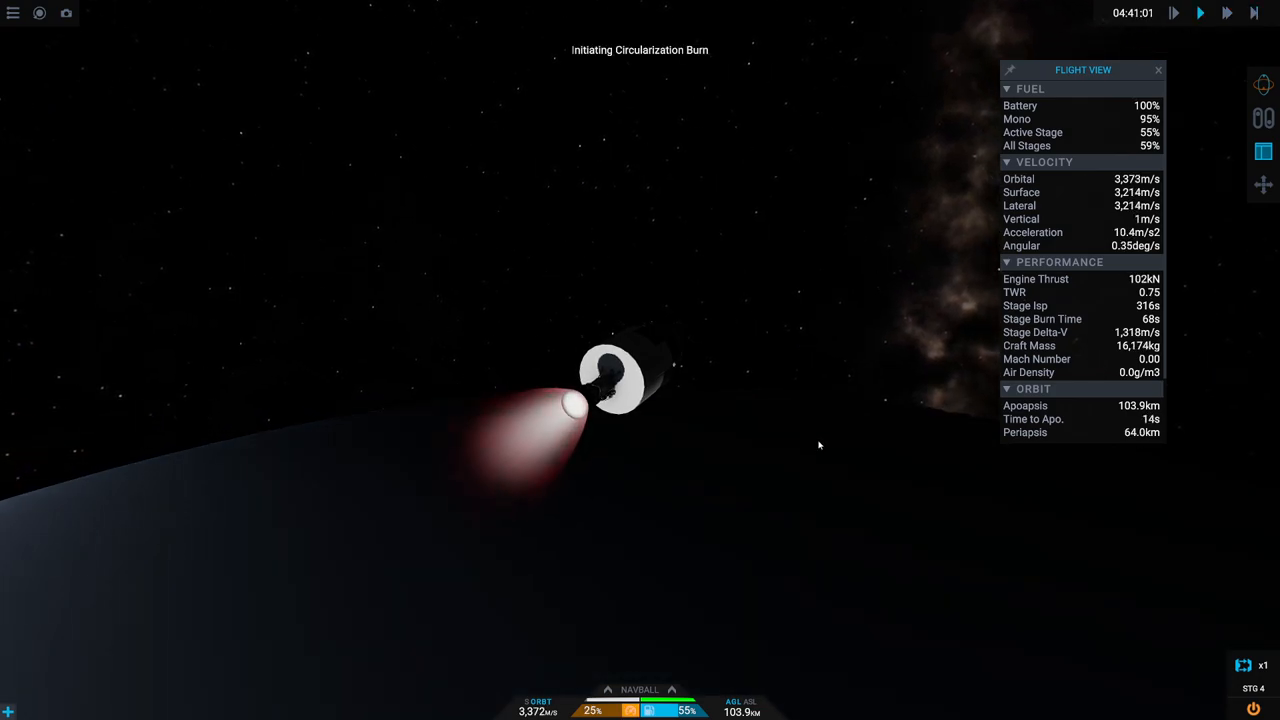
mouse_move(39, 13)
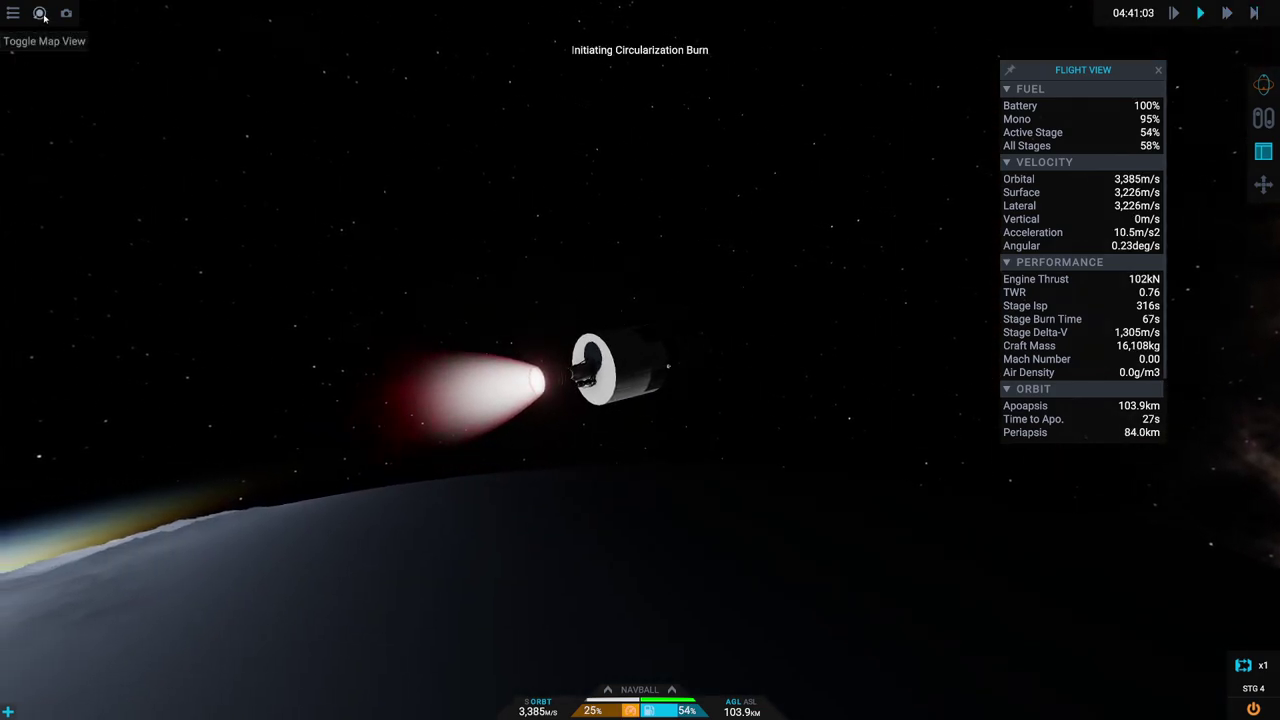
left_click(38, 13)
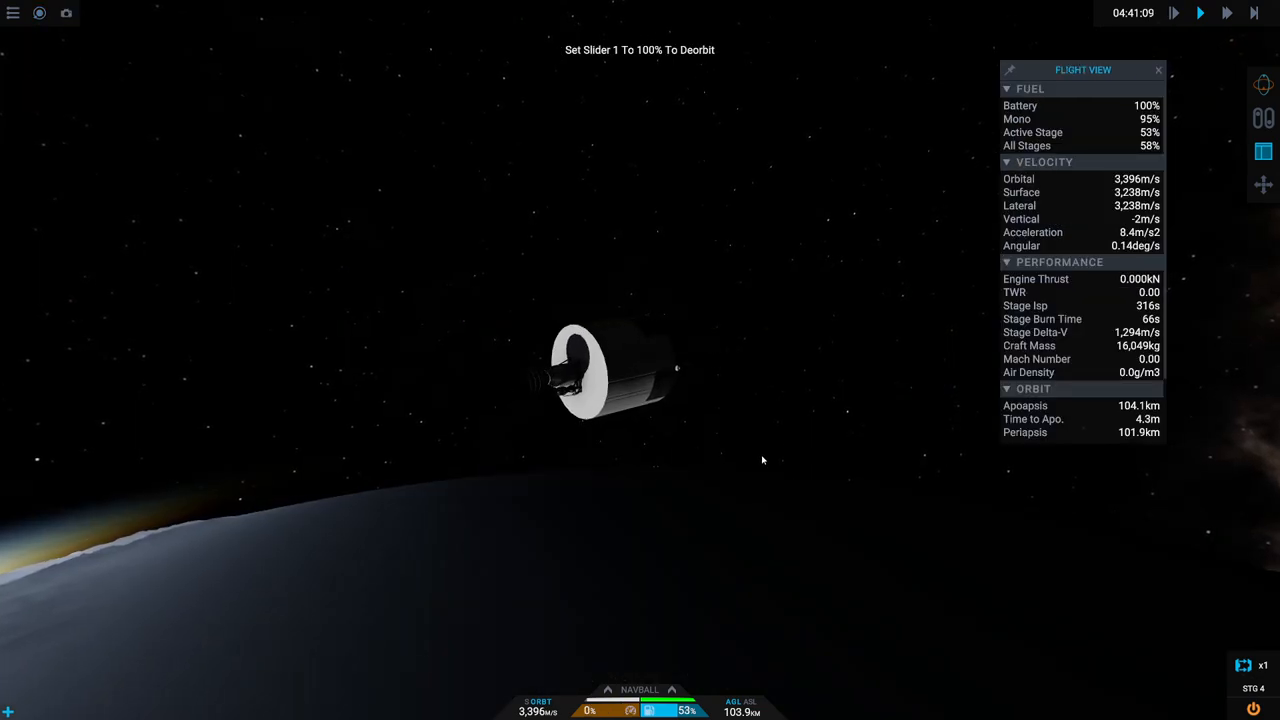
left_click(605, 370)
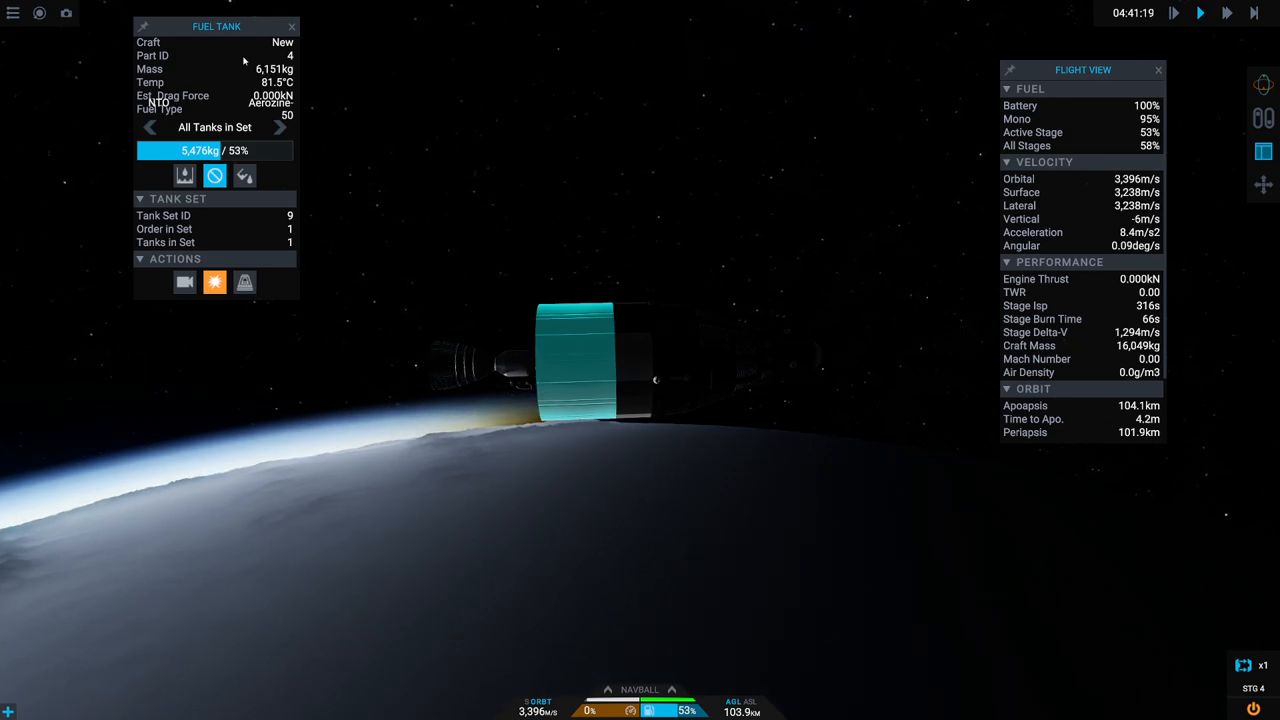
Step: Warp about 28 minutes in Map View, then slow the time warp back down
left_click(291, 26)
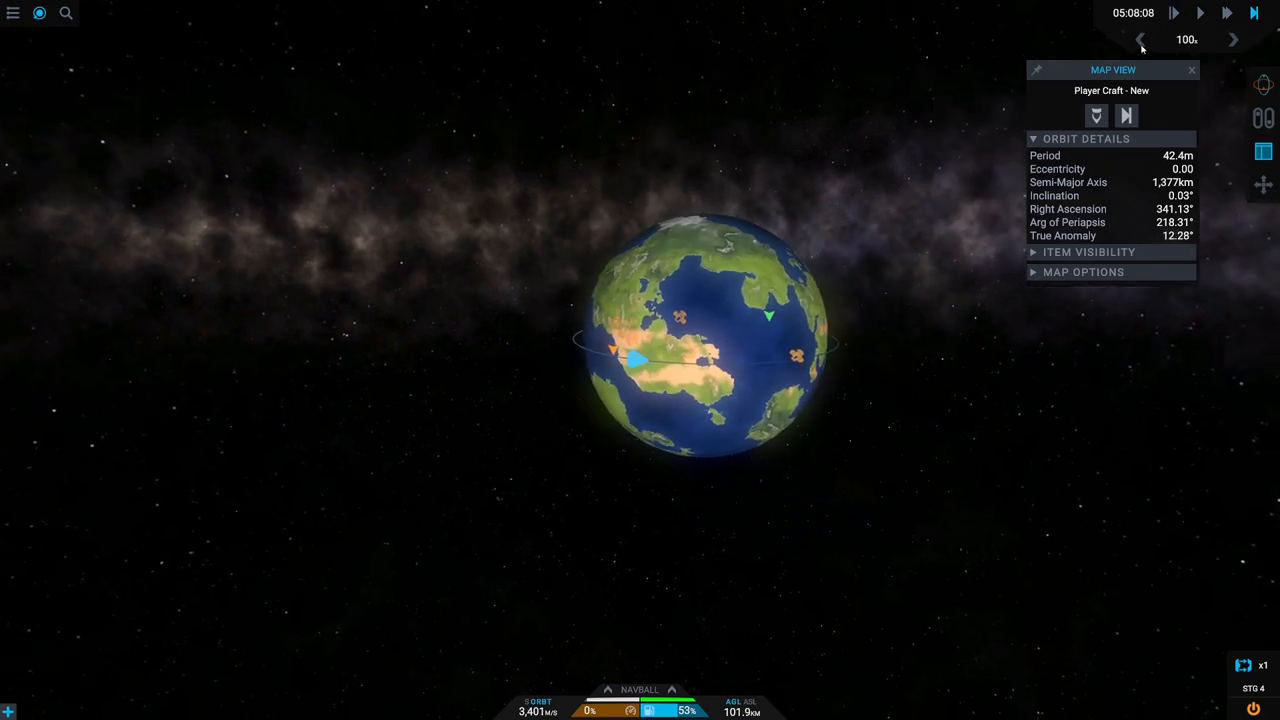
left_click(1145, 40)
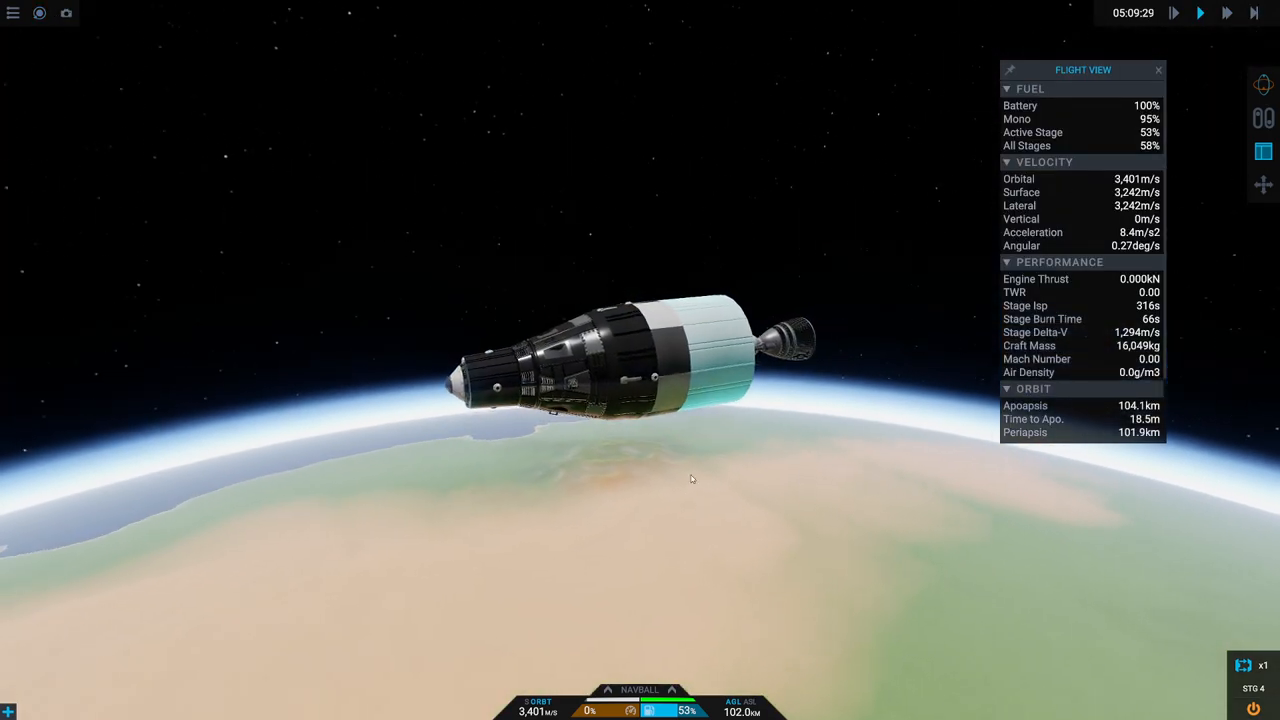
Step: Trigger the autopilot's deorbit sequence from the 104 km orbit
key("space")
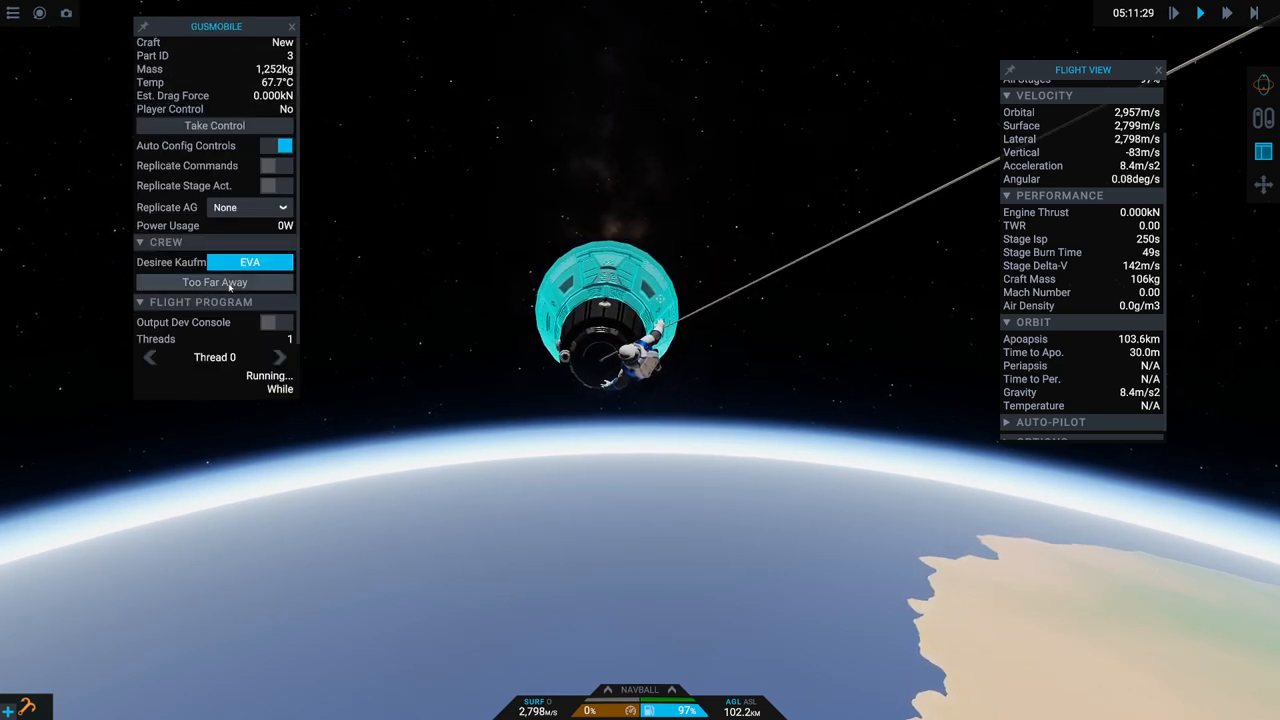
Step: Send the capsule's astronaut outside with the Crew EVA button
left_click(214, 281)
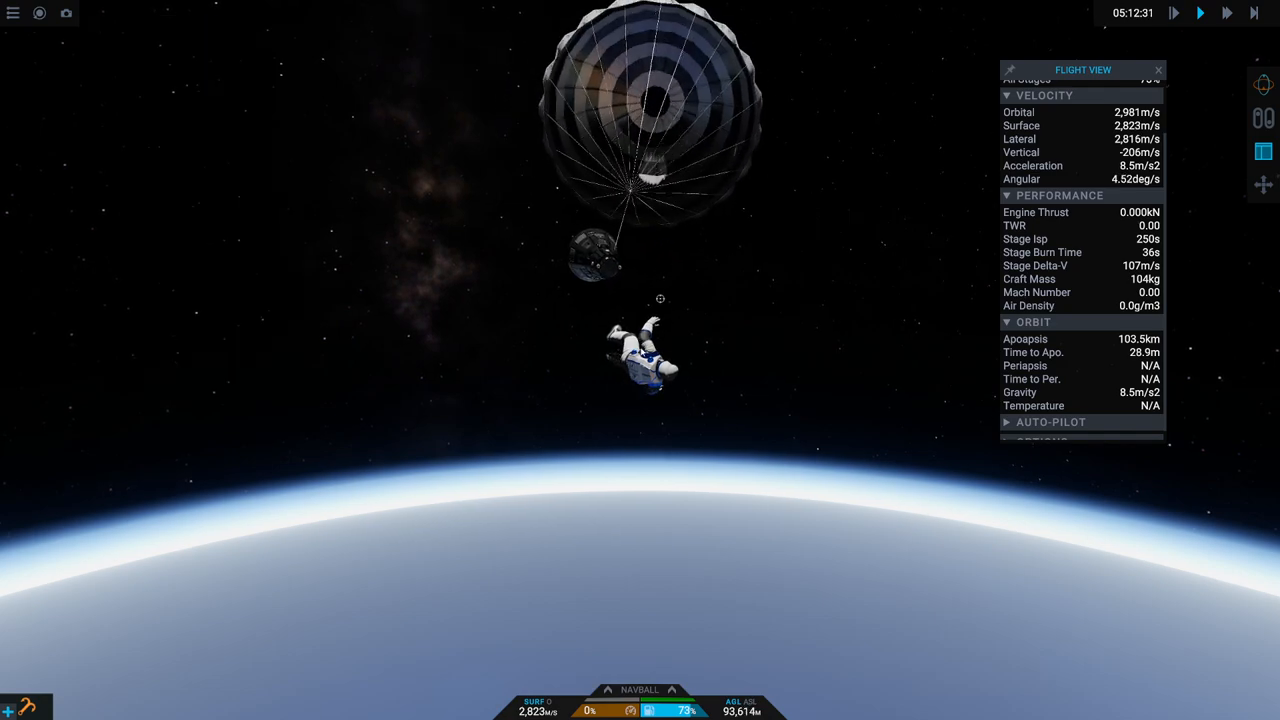
Step: Pause the flight and open Controls settings, scrolling to the Jetpack key bindings
left_click(635, 360)
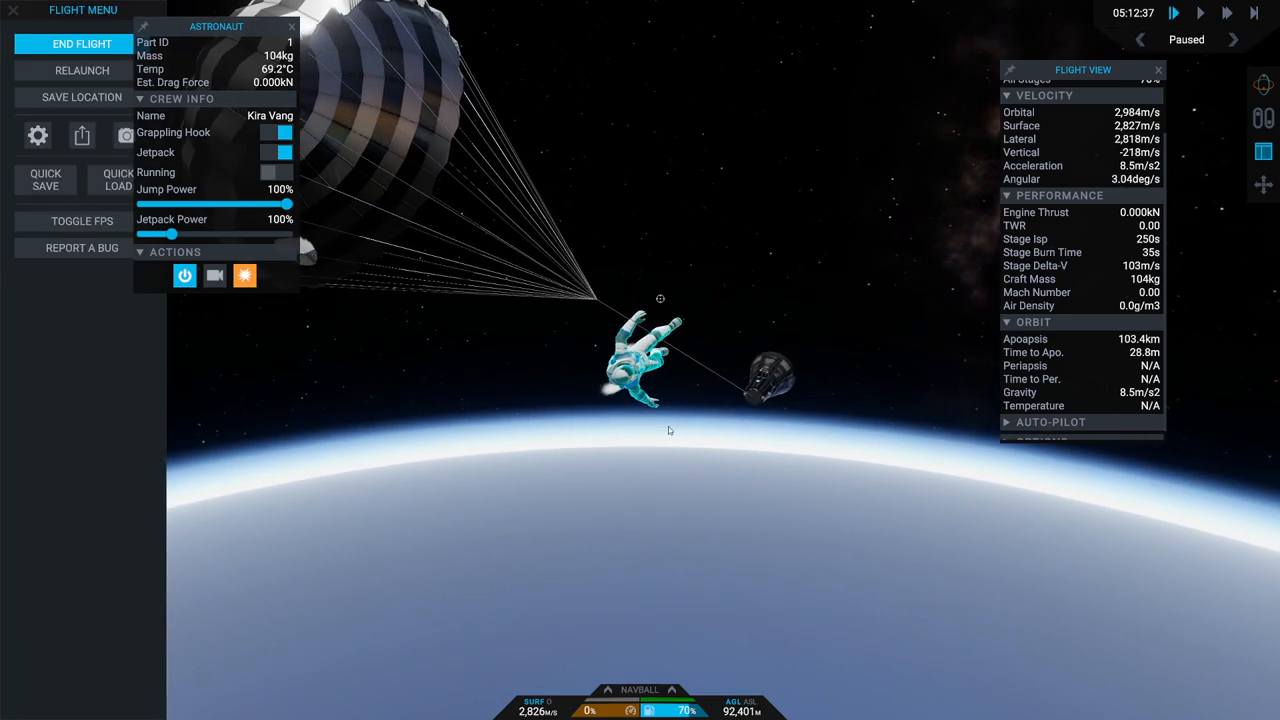
left_click(289, 27)
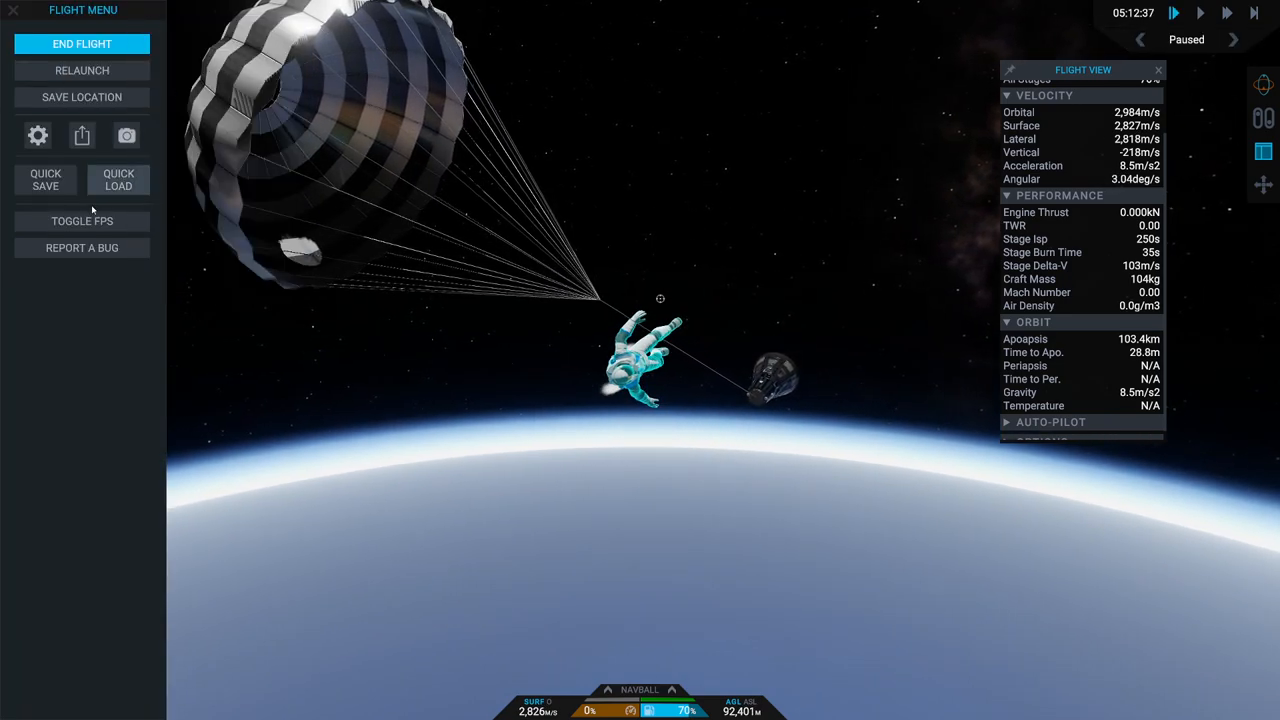
left_click(37, 135)
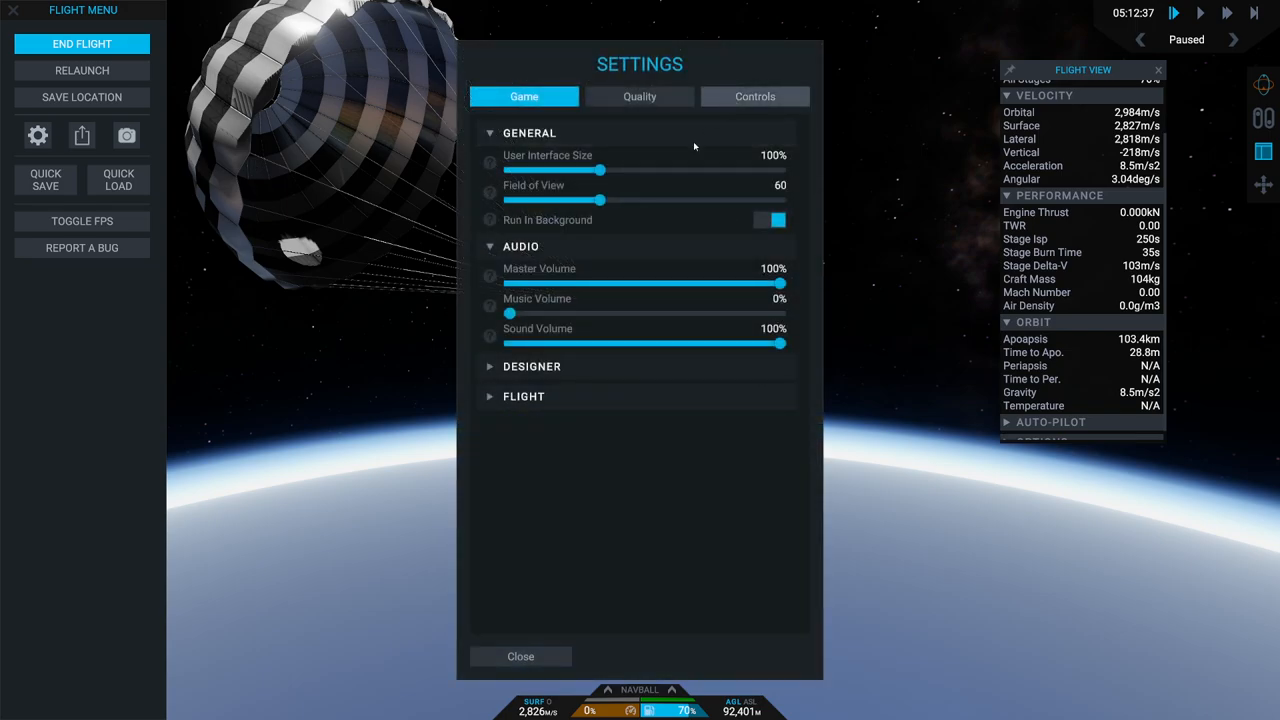
left_click(755, 96)
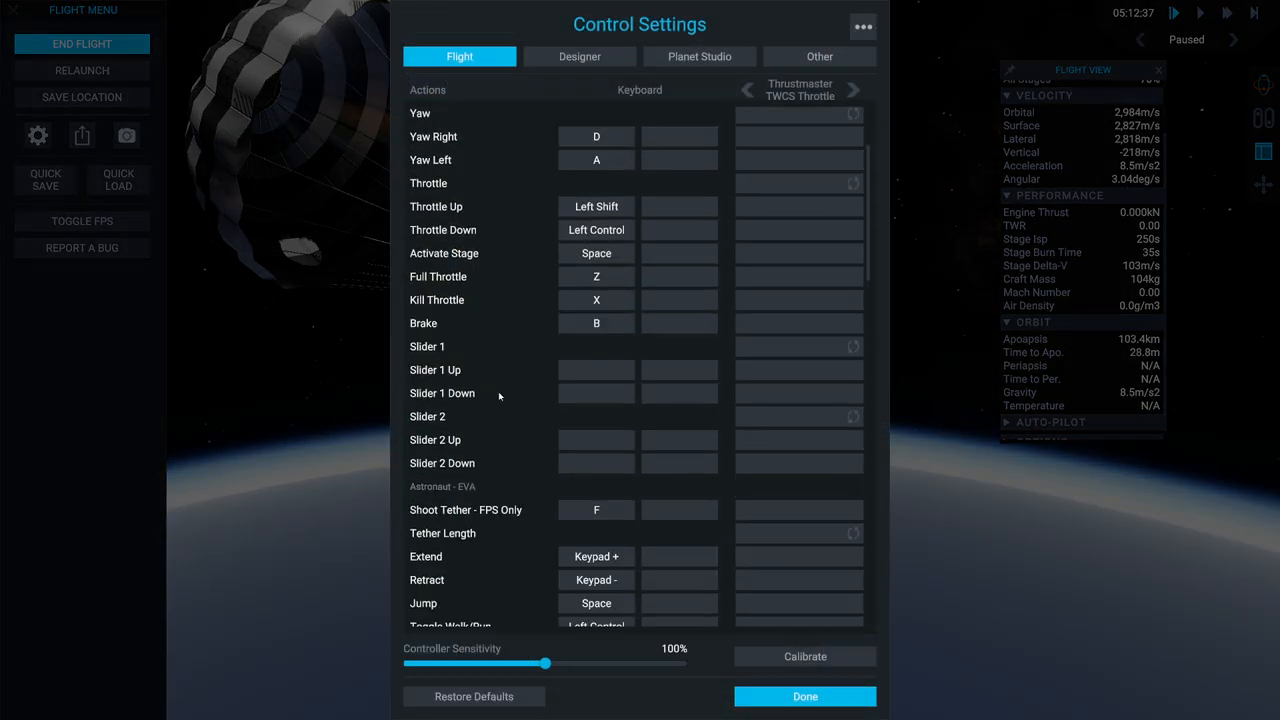
scroll("down", 3)
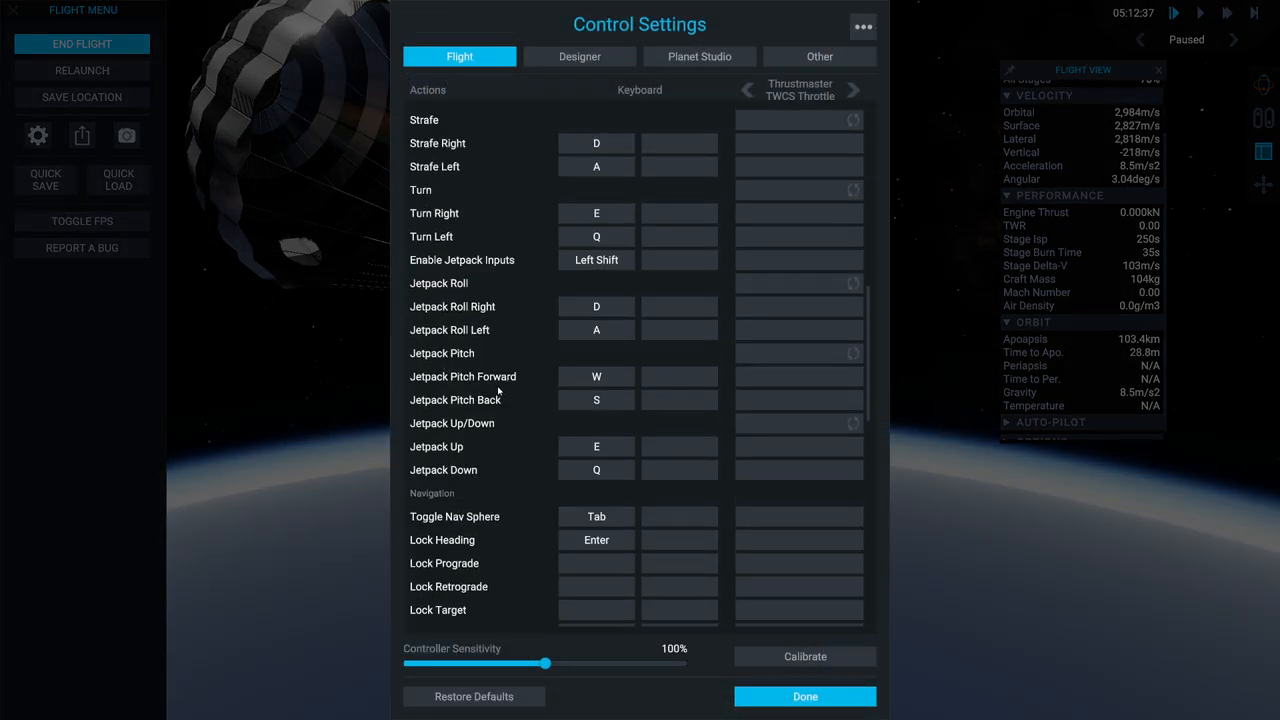
mouse_move(513, 446)
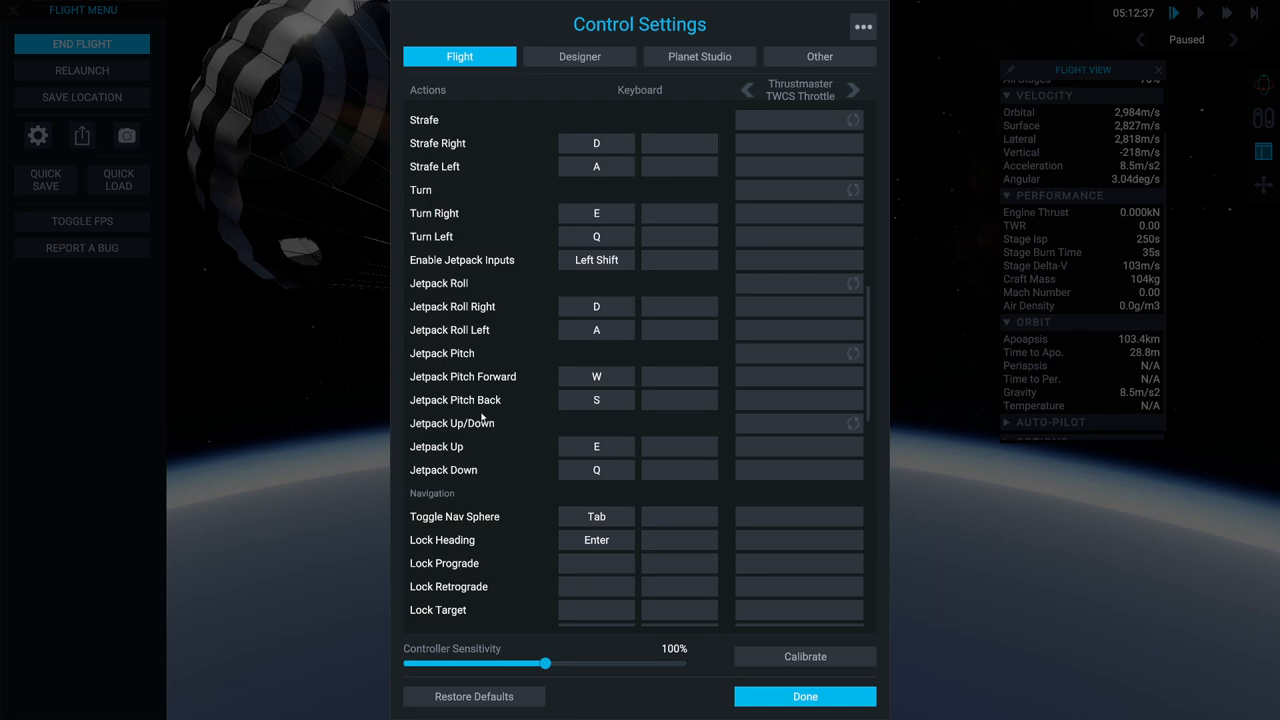
mouse_move(503, 400)
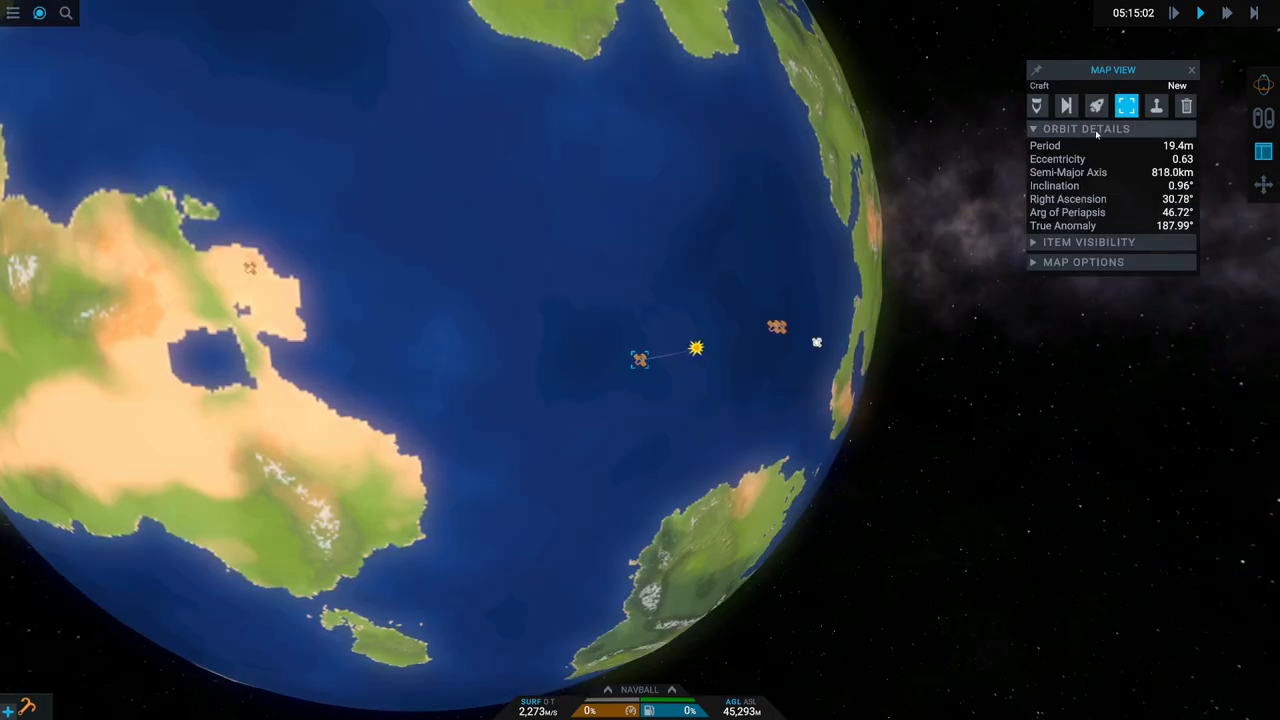
Step: Select the craft 'New' in Map View and confirm taking control with OKAY
left_click(1155, 106)
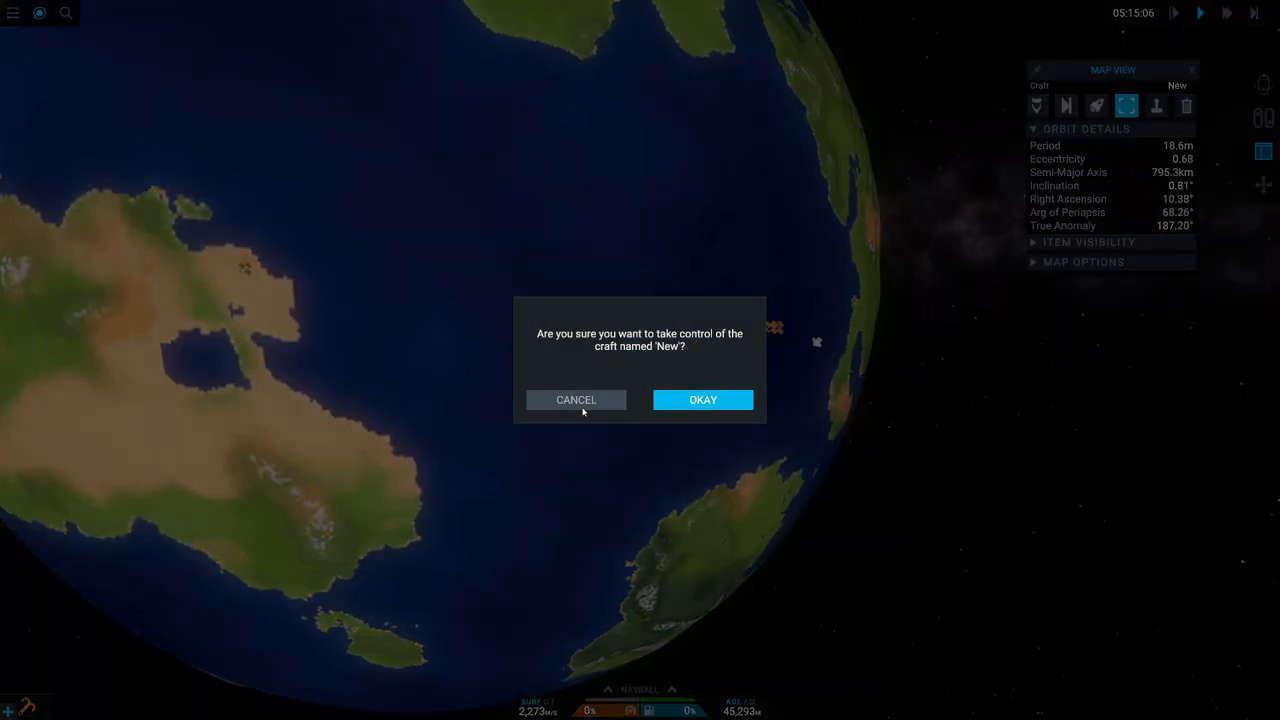
left_click(702, 399)
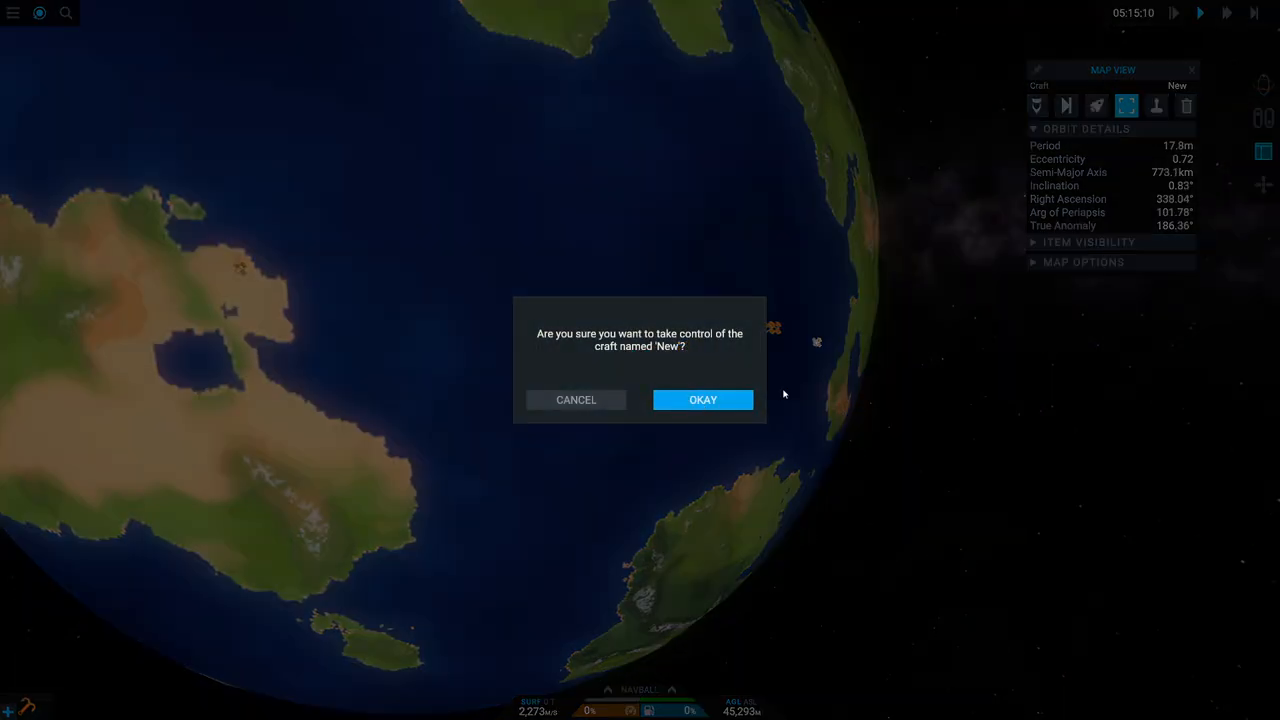
left_click(702, 399)
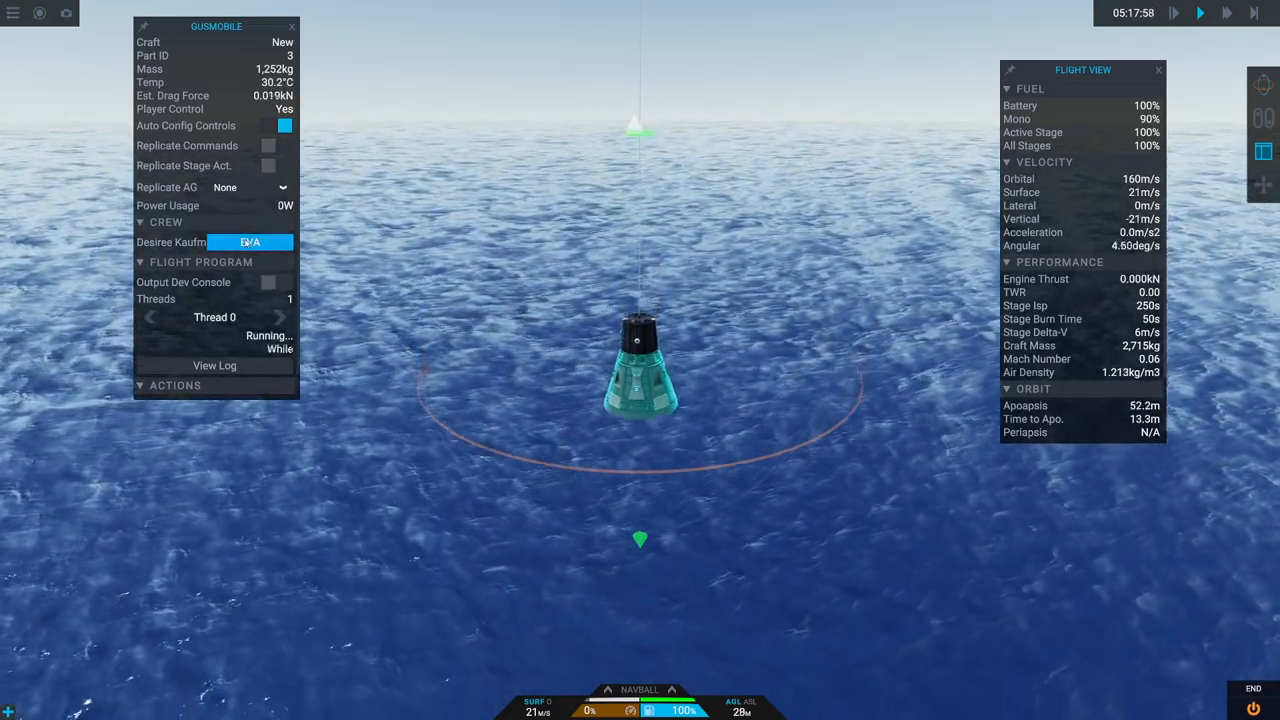
Step: After ocean splashdown, send astronaut Desiree Kaufman out of the capsule on EVA
left_click(249, 242)
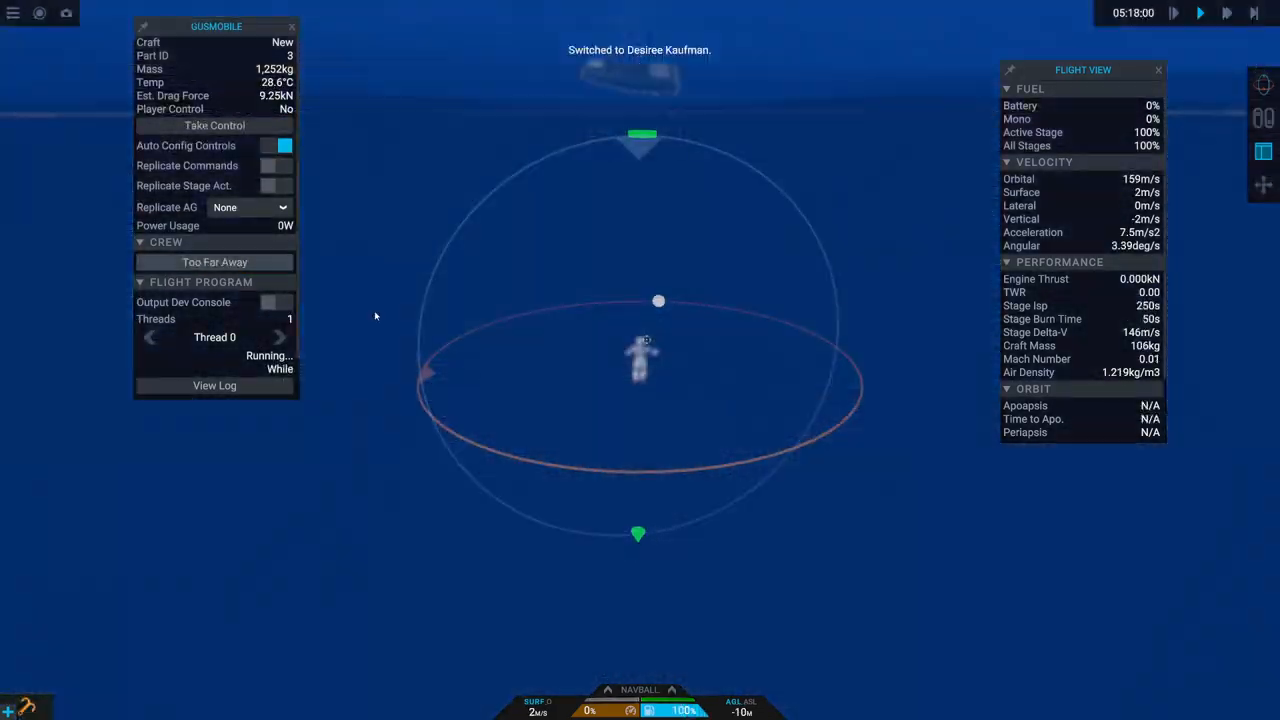